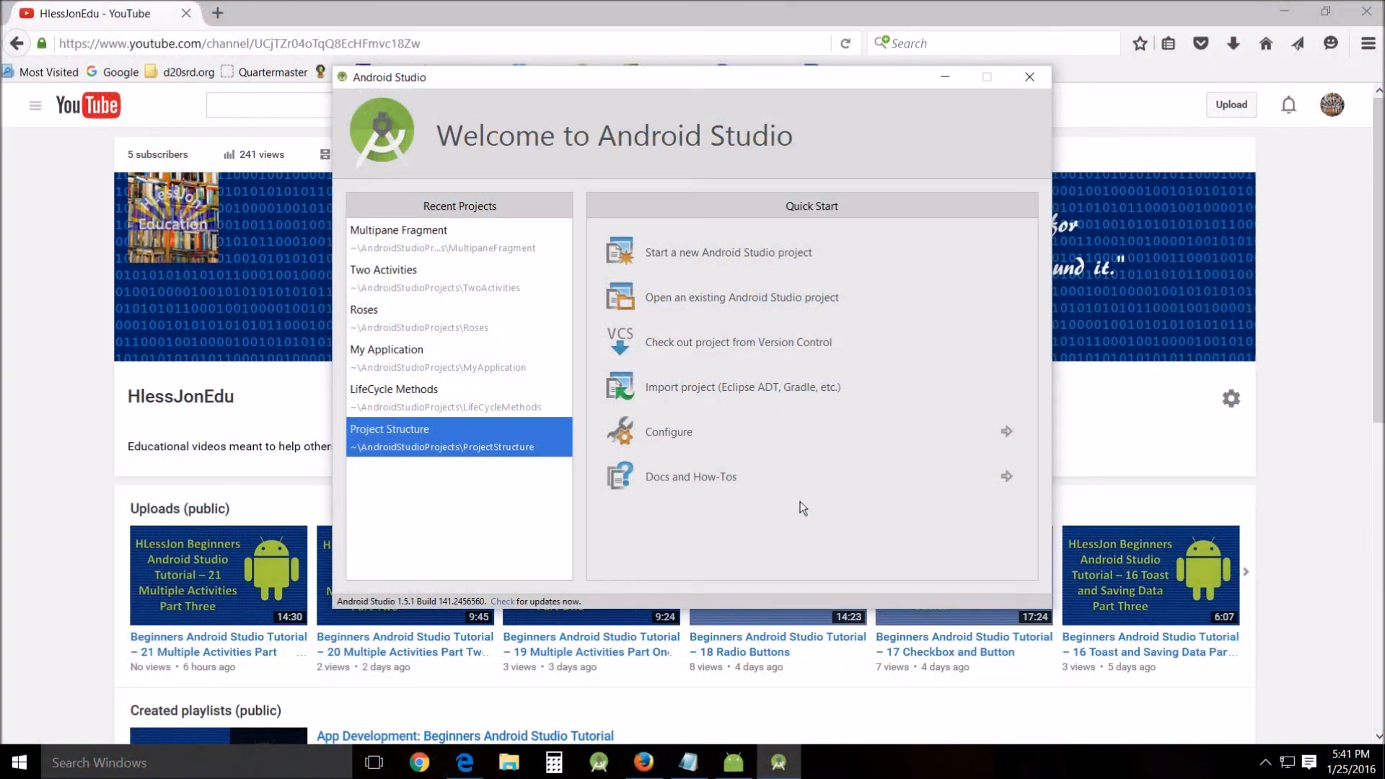
mouse_move(808, 527)
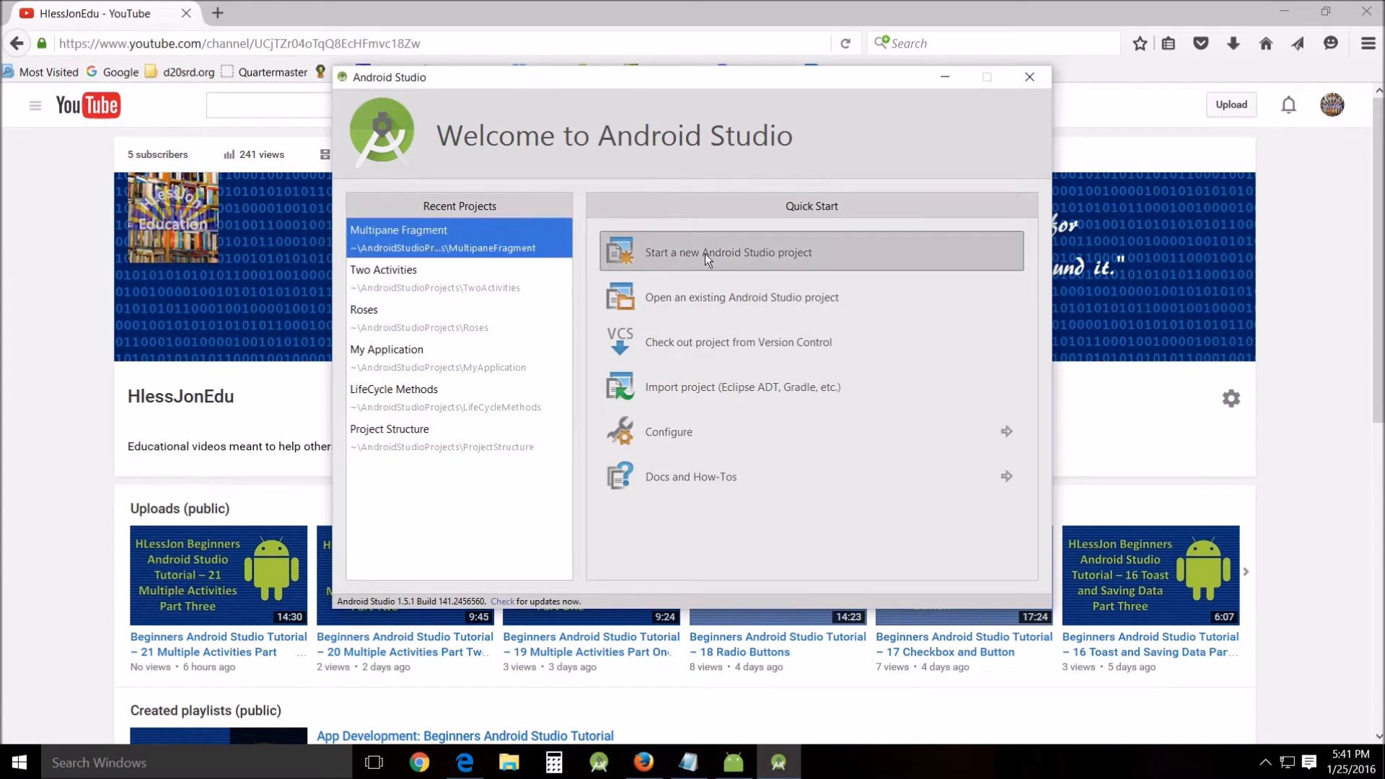
mouse_move(729, 260)
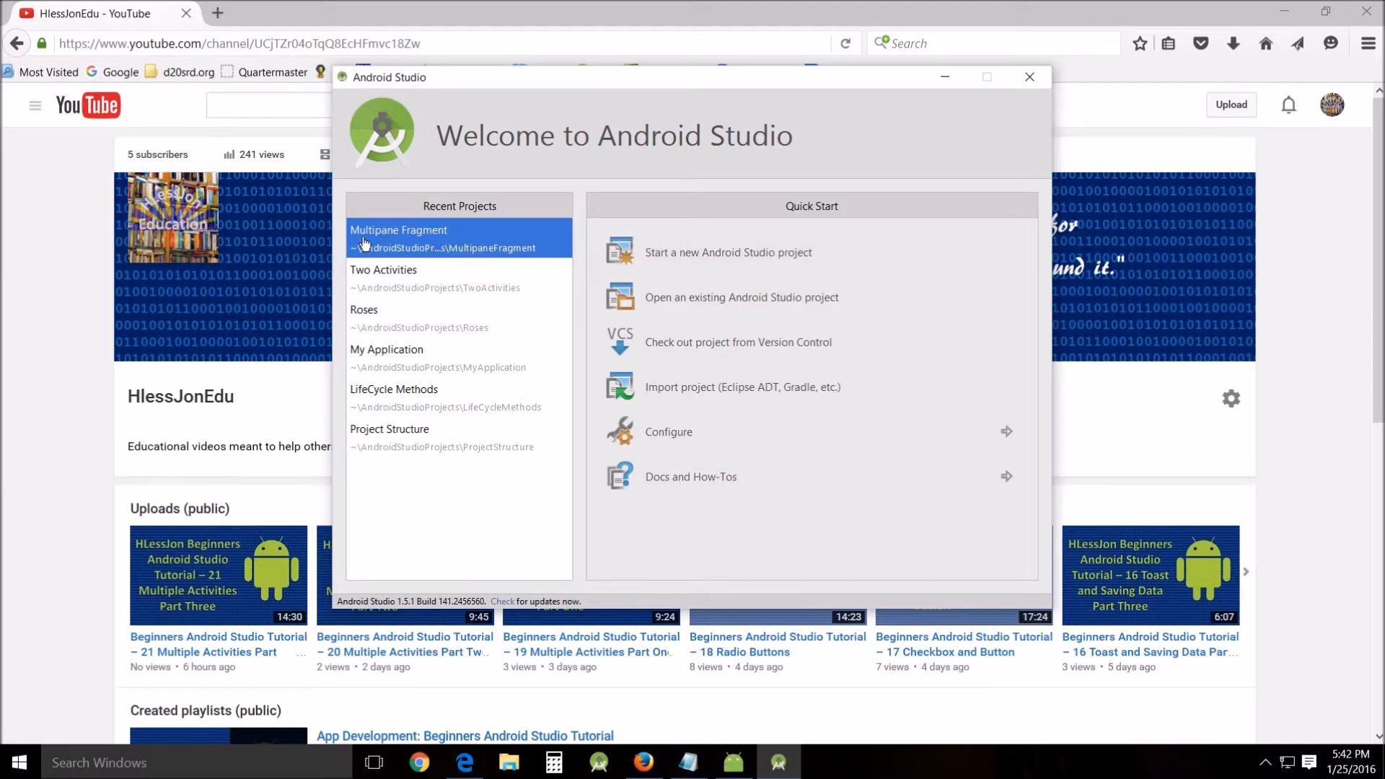
mouse_move(393, 240)
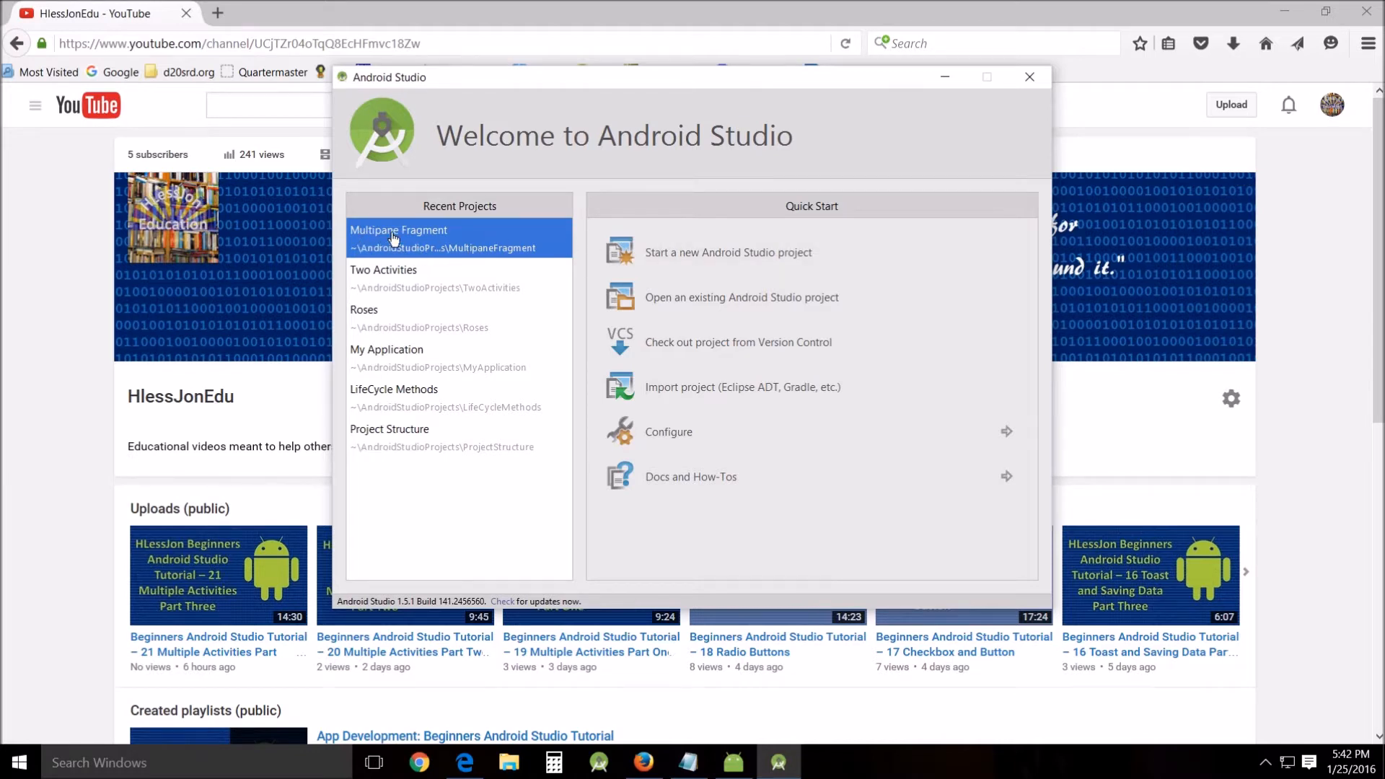
Step: Begin a new Android Studio project and enter the application name Multipane Project
left_click(728, 251)
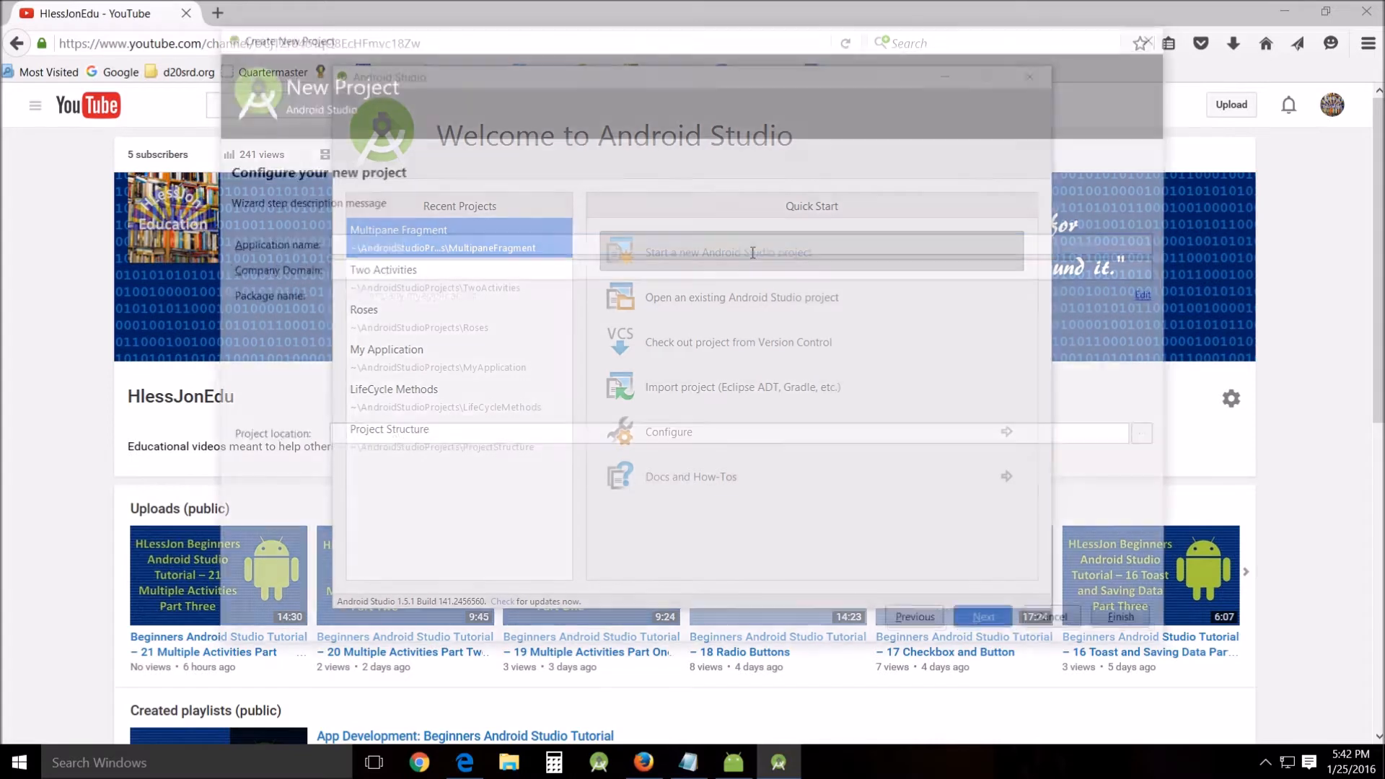
left_click(727, 252)
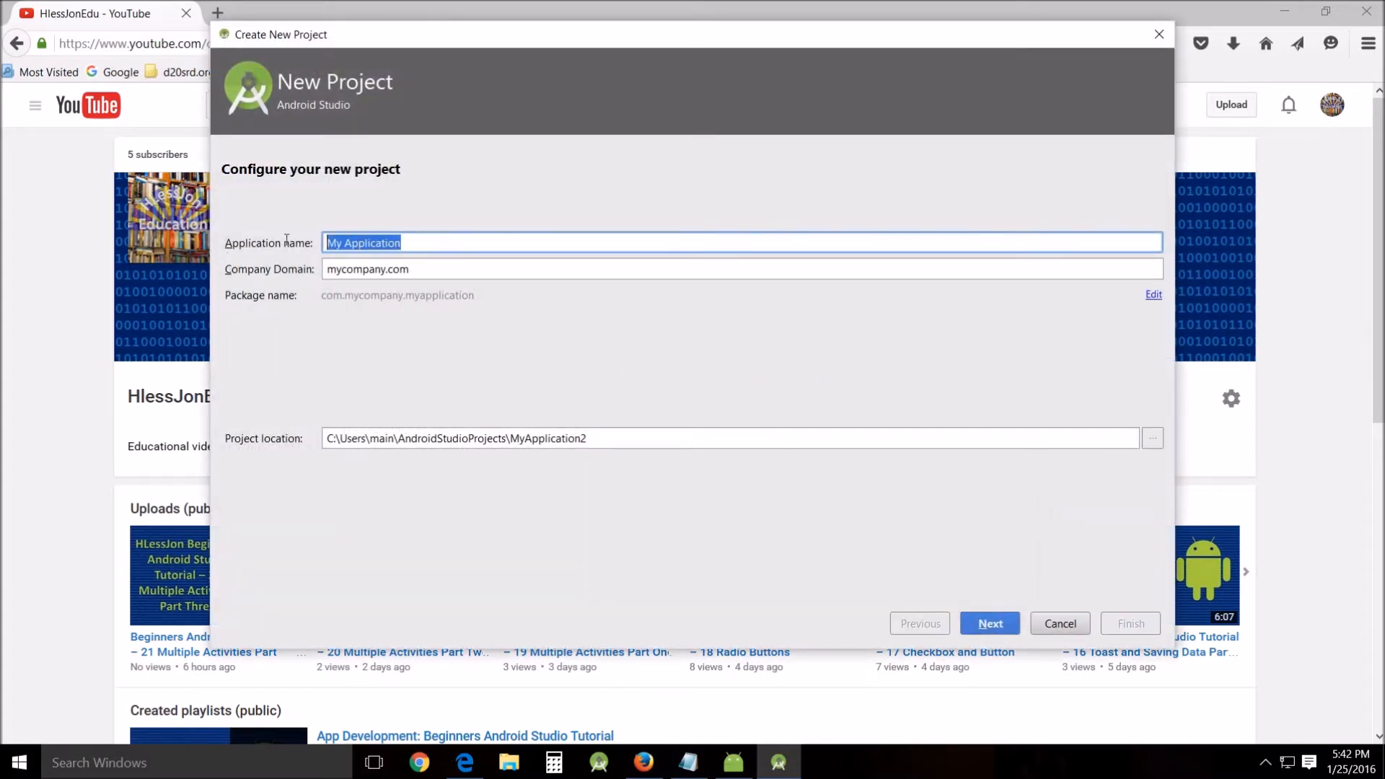
type("Mul")
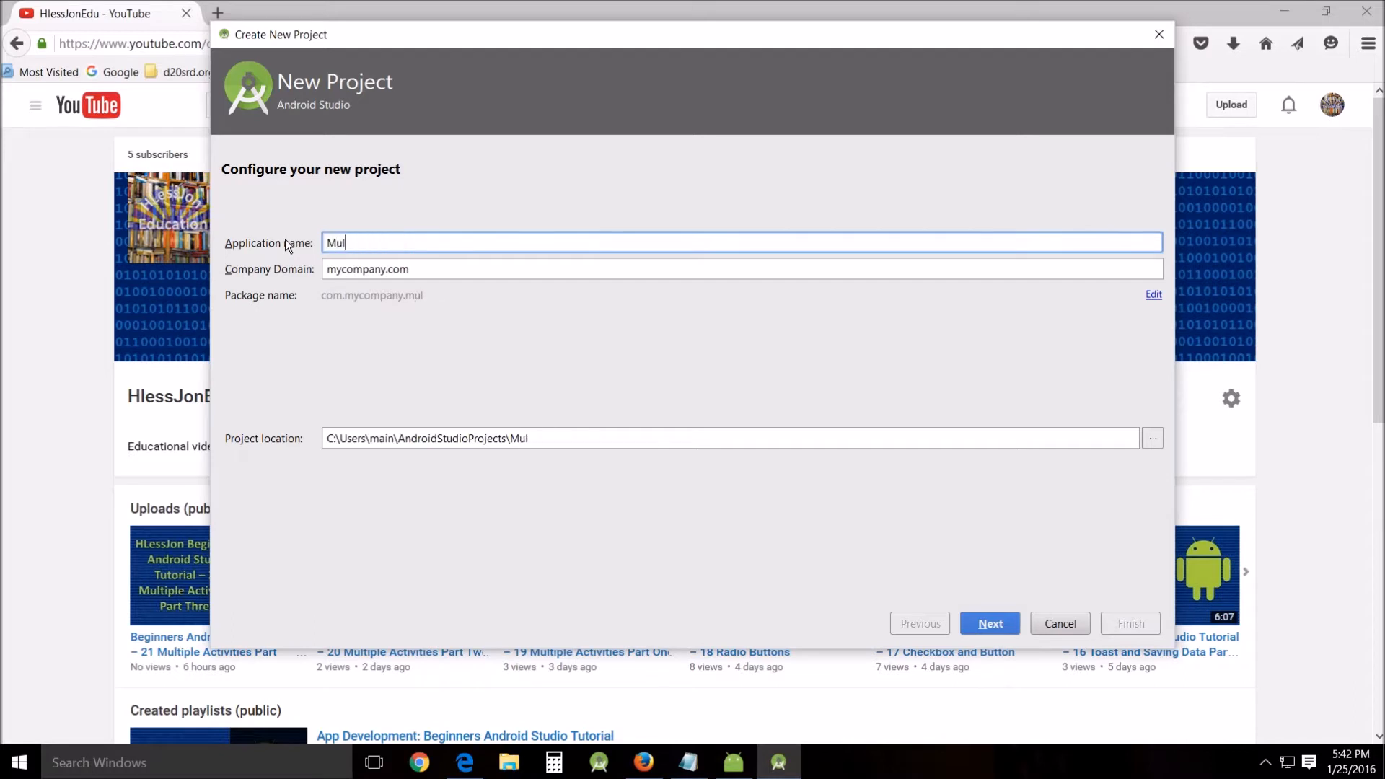
type("tipane")
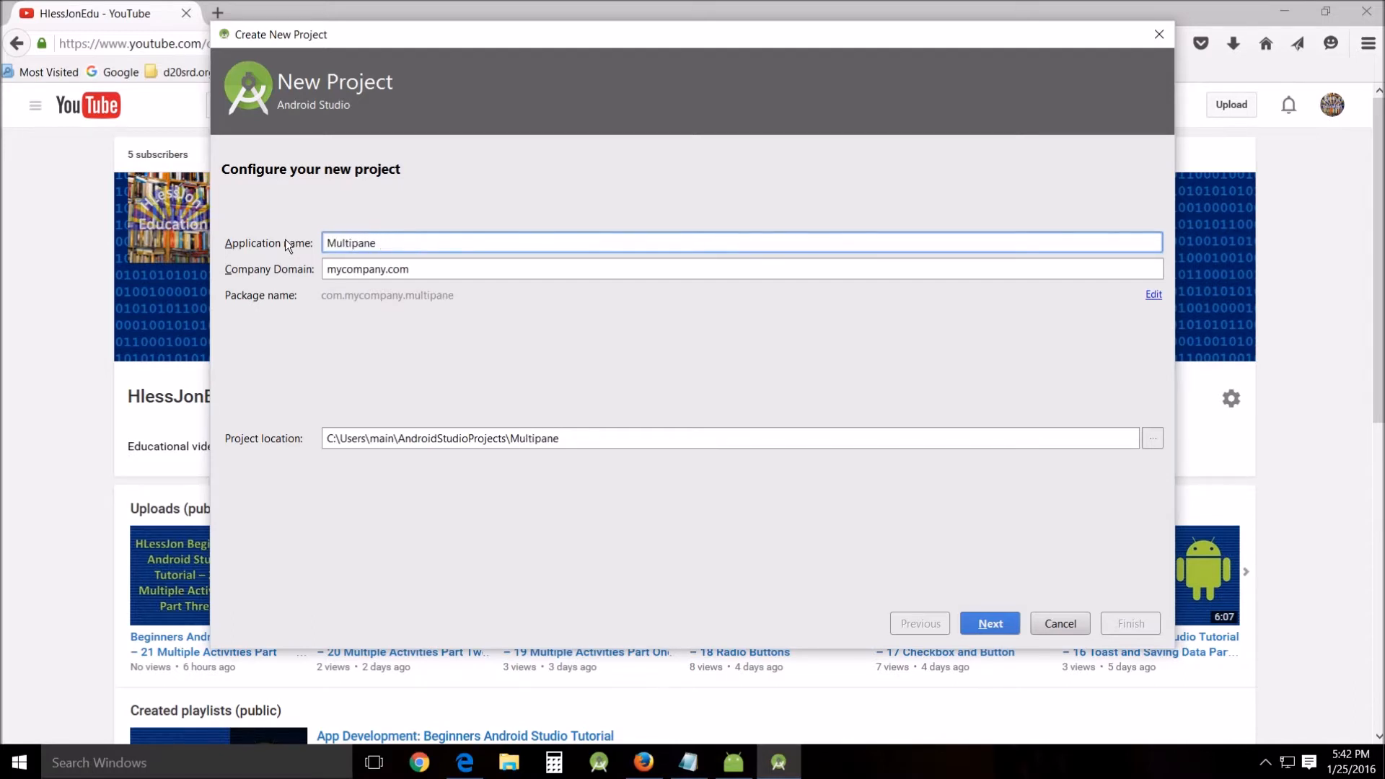
type("Proejc")
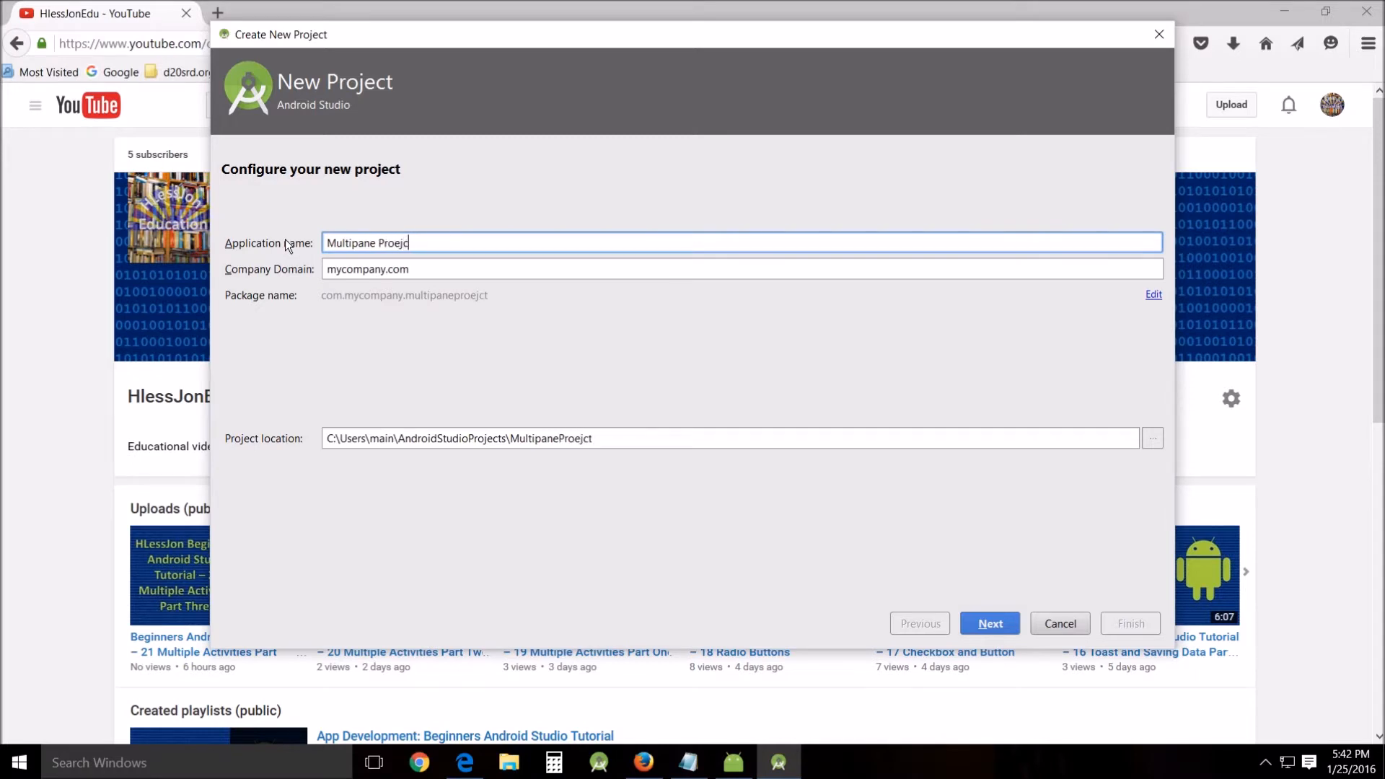
type("ct")
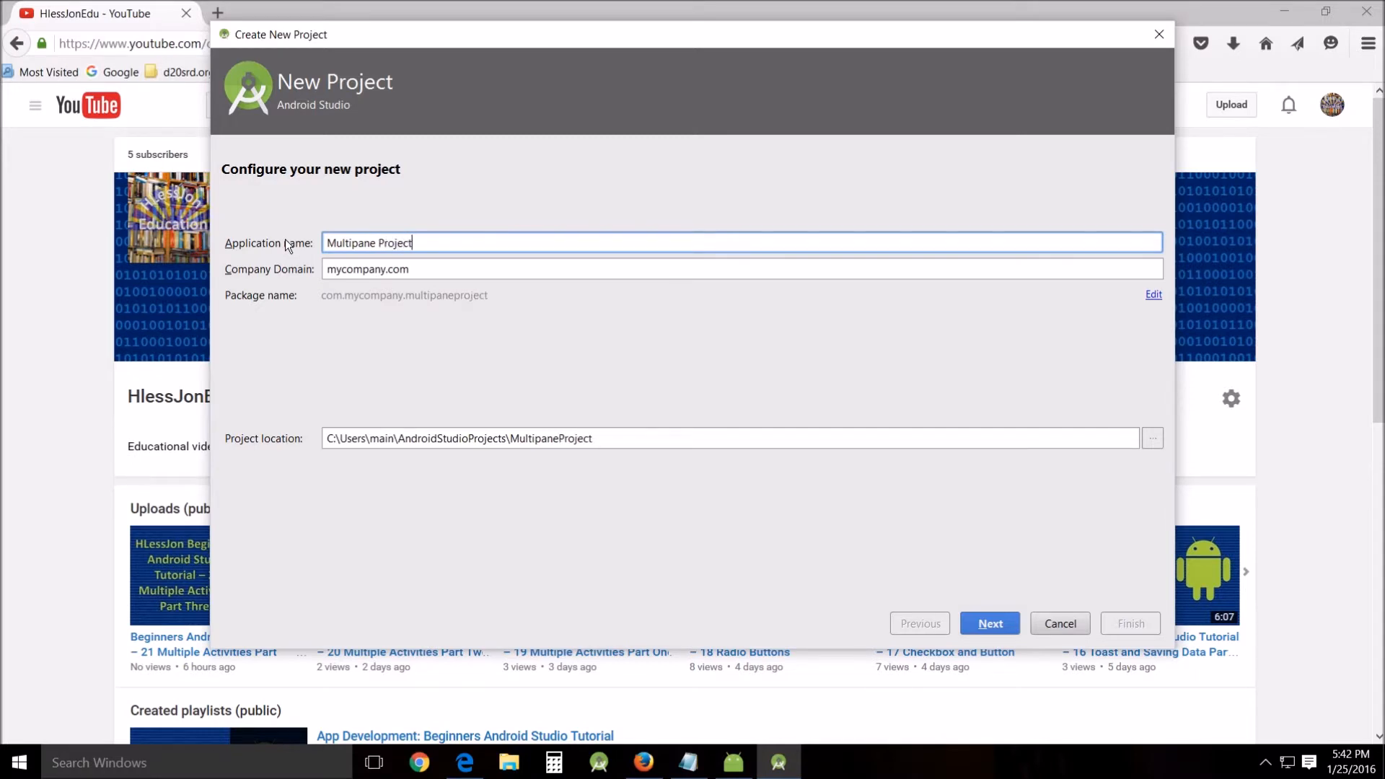
mouse_move(386, 274)
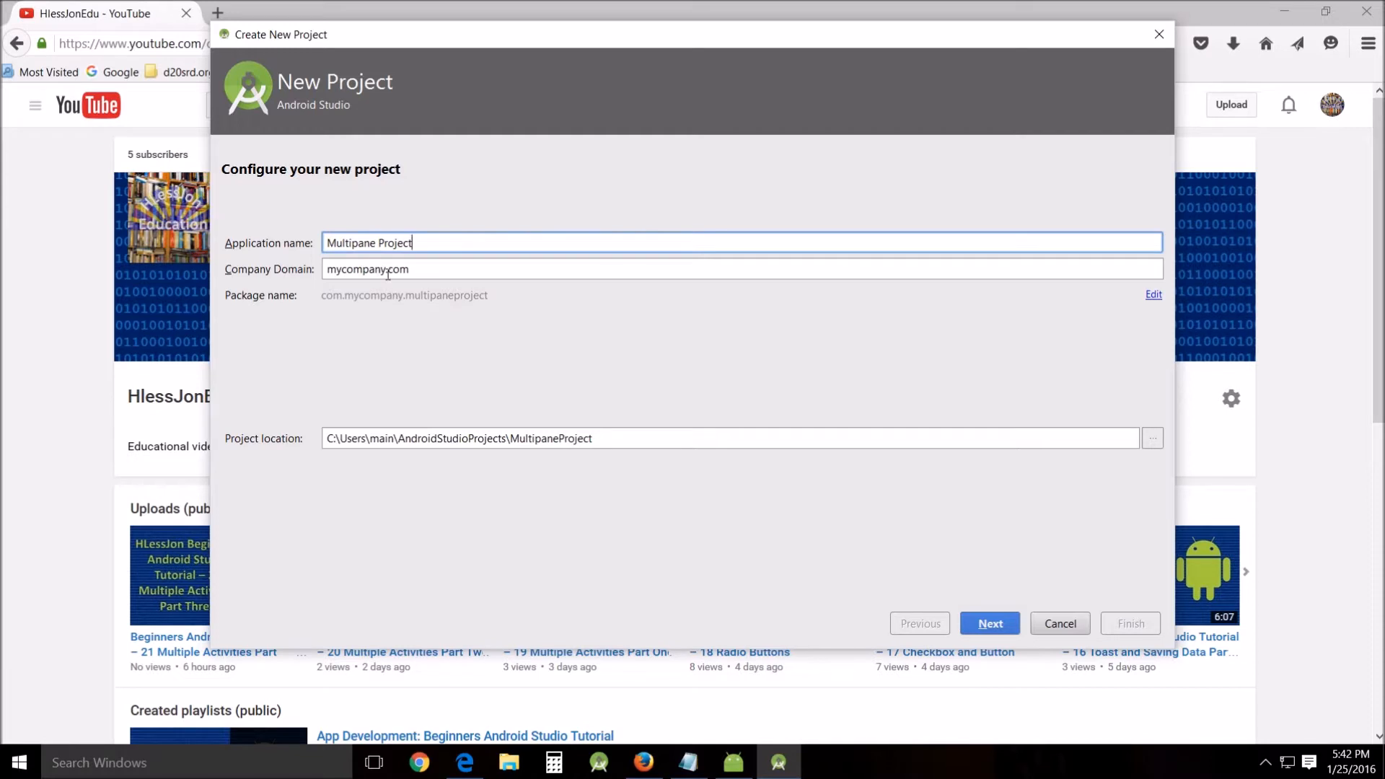
mouse_move(1077, 695)
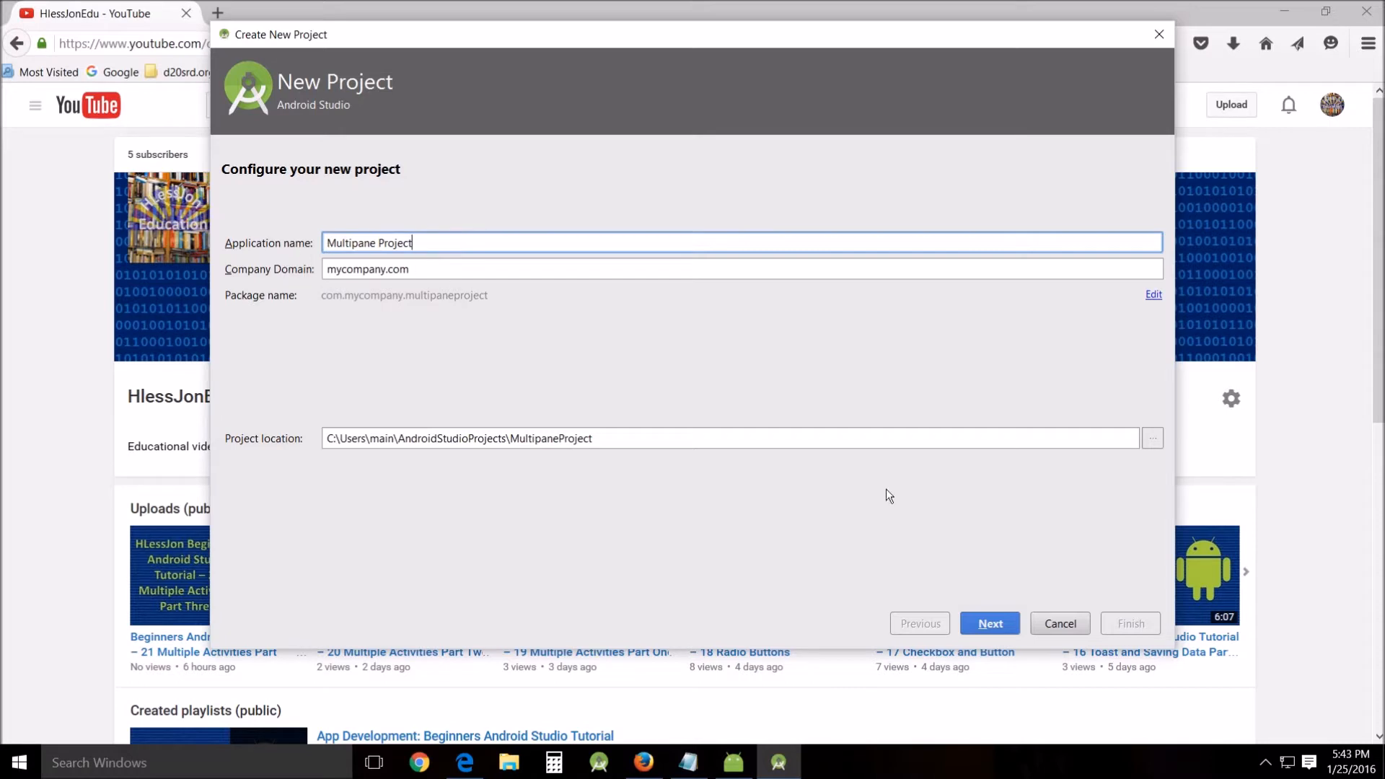
mouse_move(304, 311)
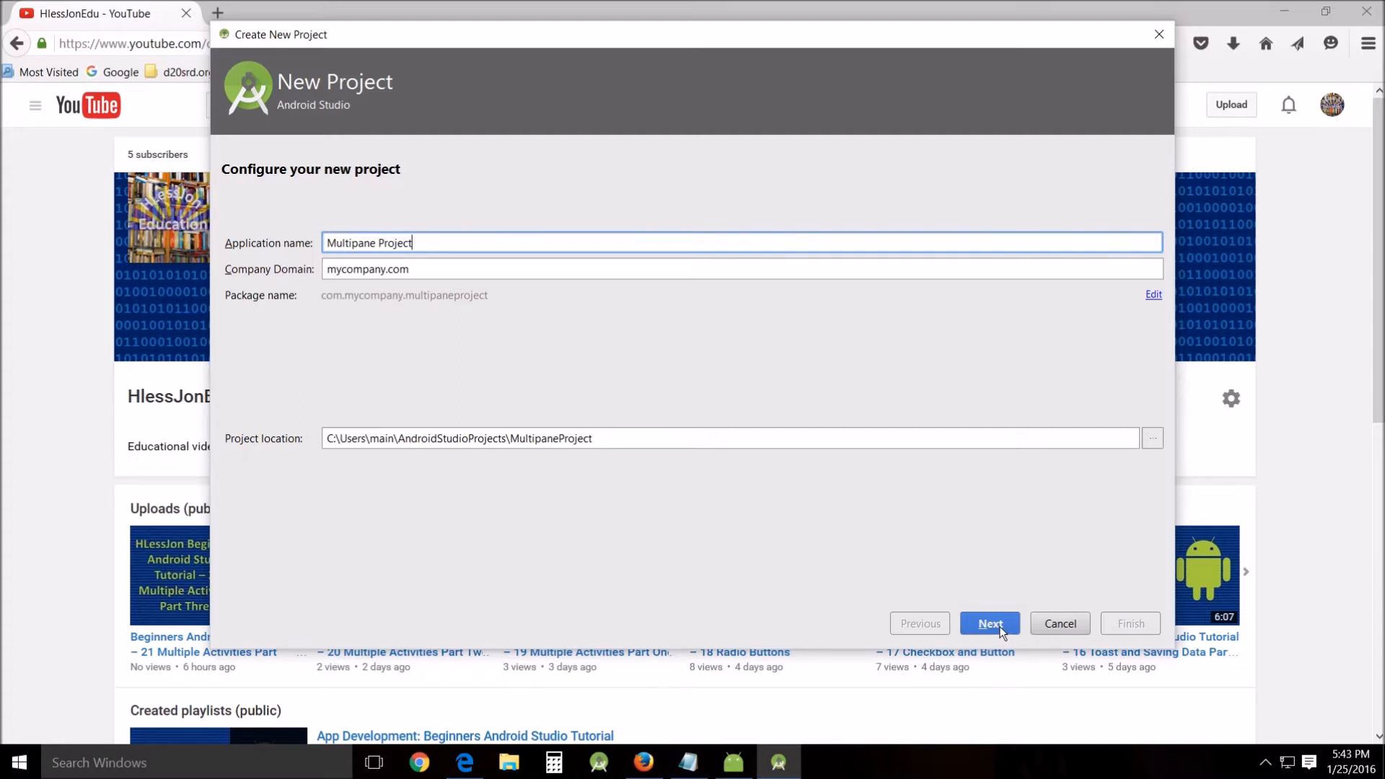
Step: Advance to target devices and keep Phone and Tablet at minimum SDK API 15
left_click(989, 623)
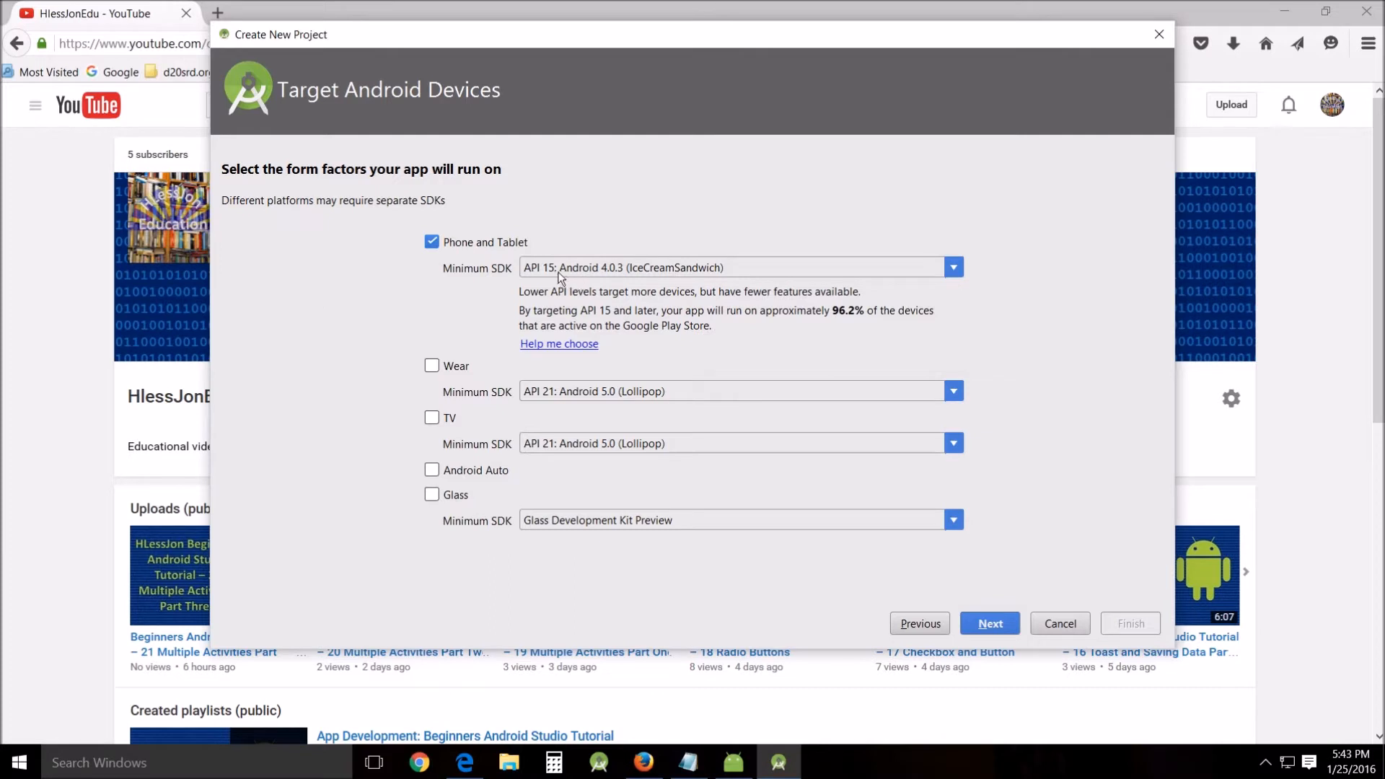
left_click(953, 267)
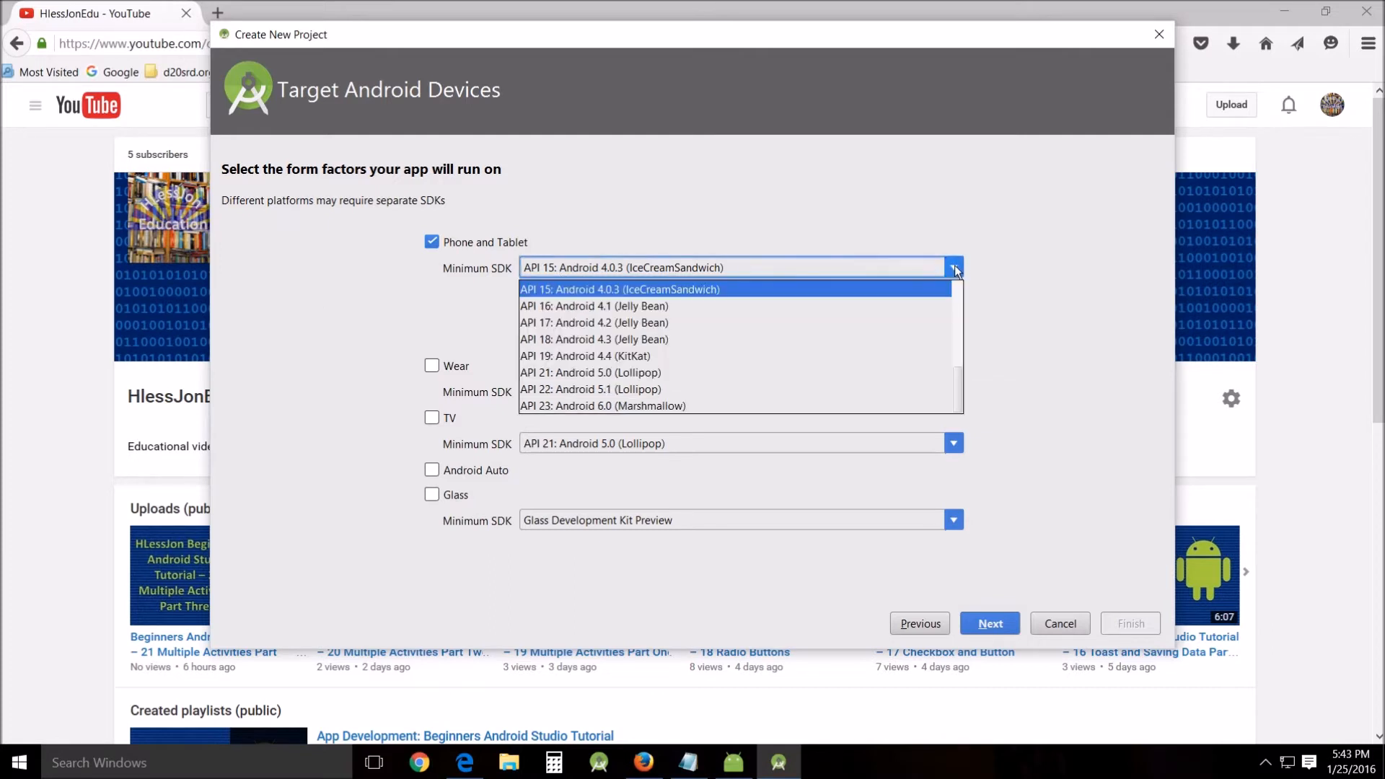
mouse_move(904, 301)
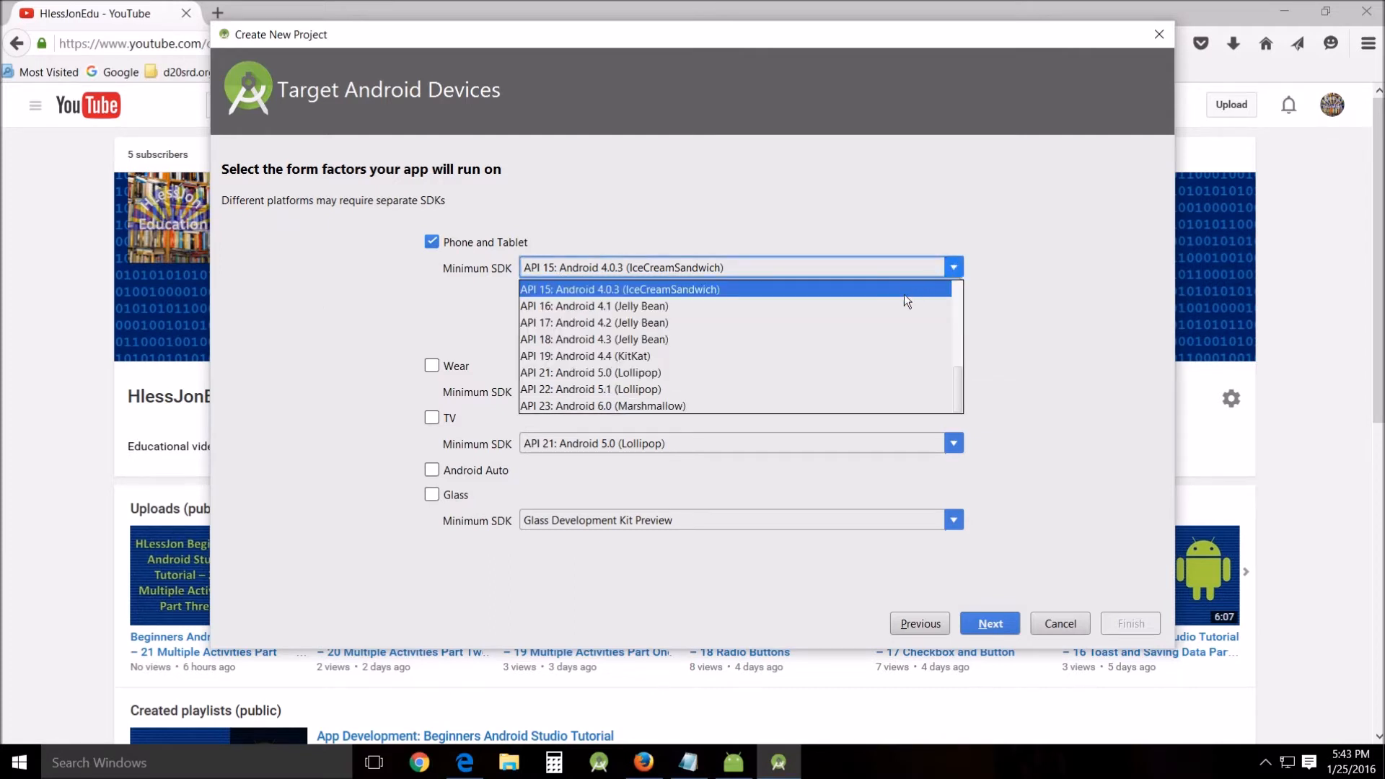
left_click(622, 289)
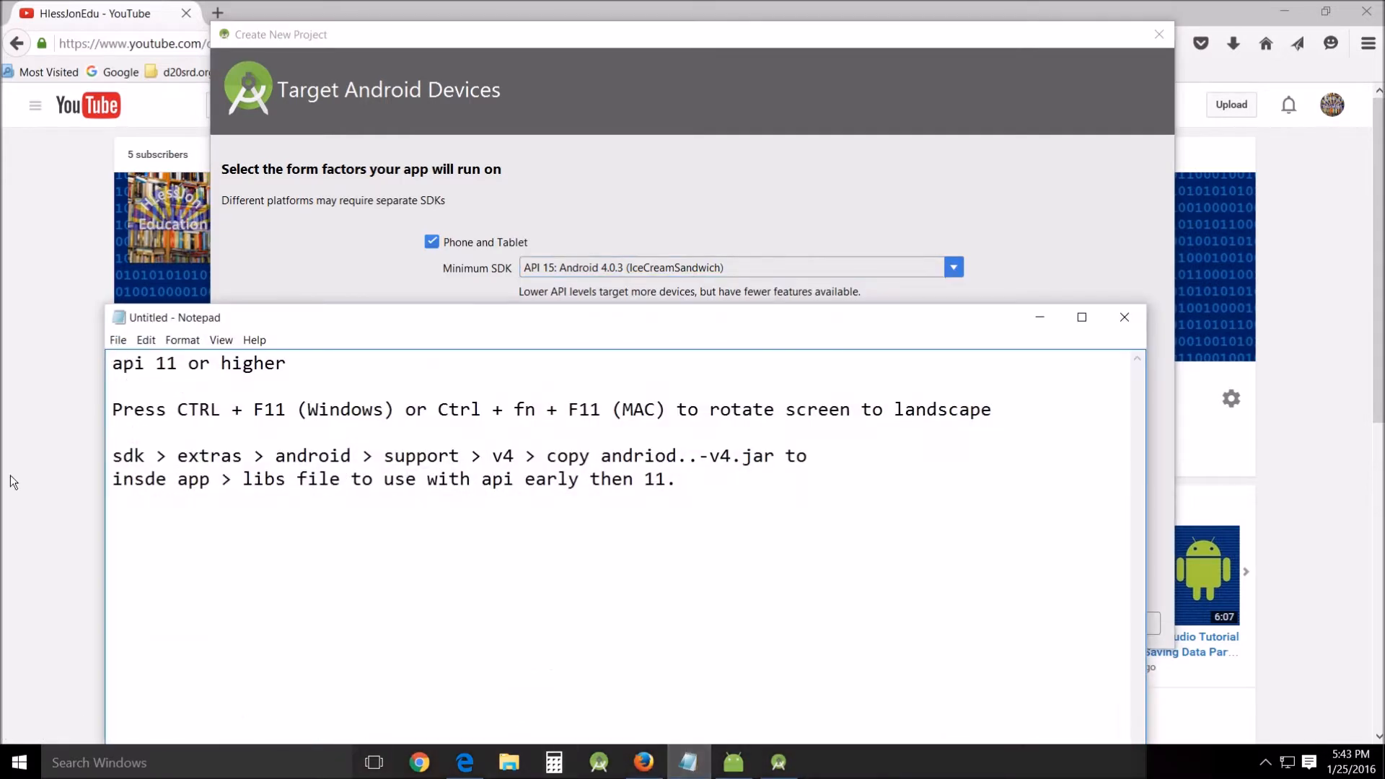
left_click(291, 363)
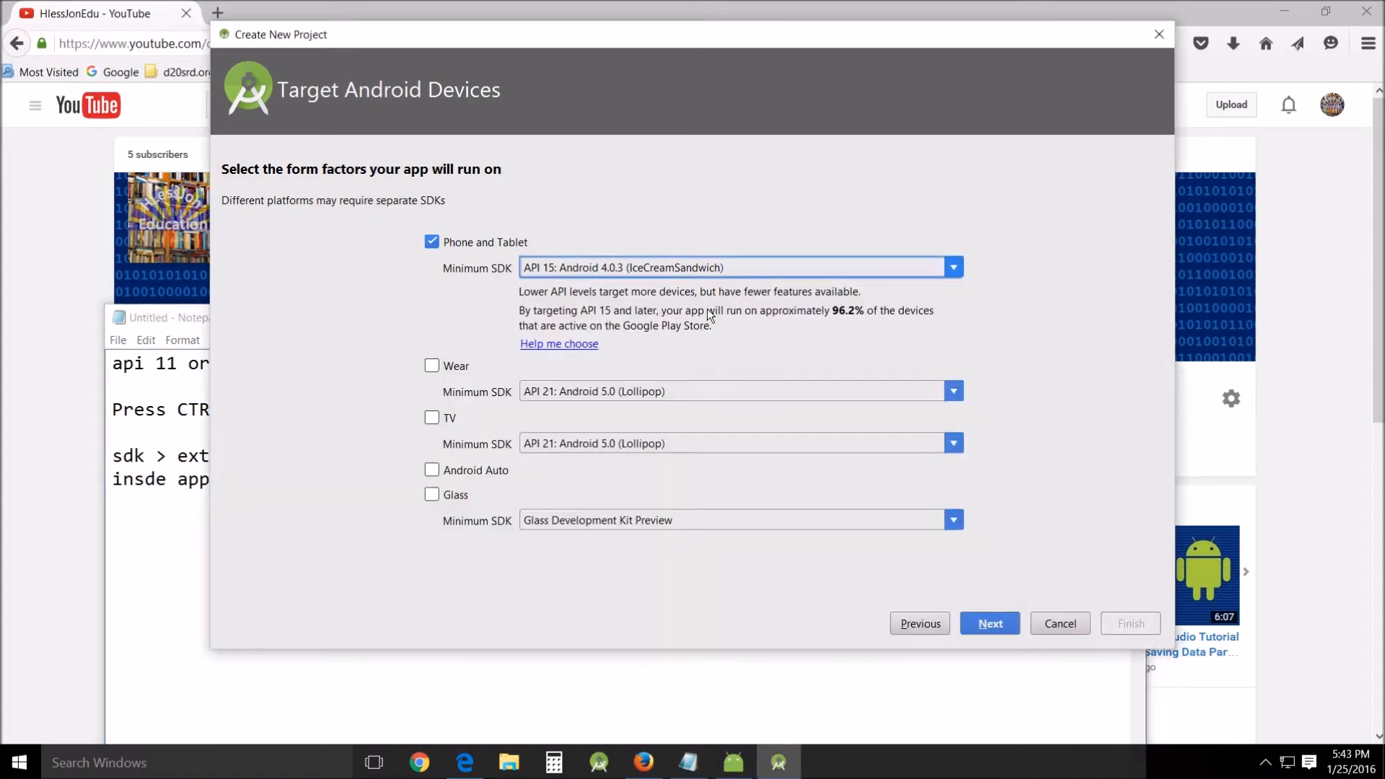
Step: Try API 11 in the minimum SDK list, then leave the setting at API 15
left_click(953, 268)
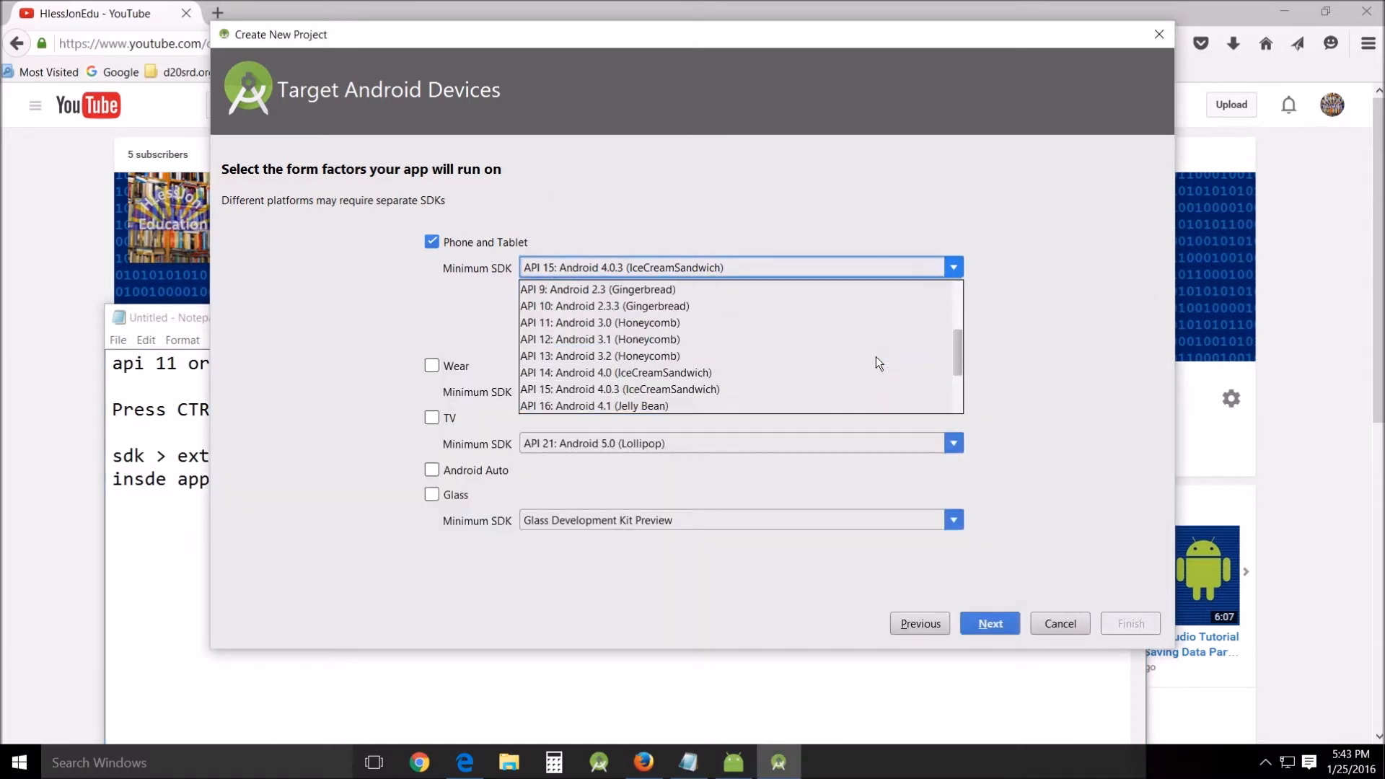
left_click(599, 323)
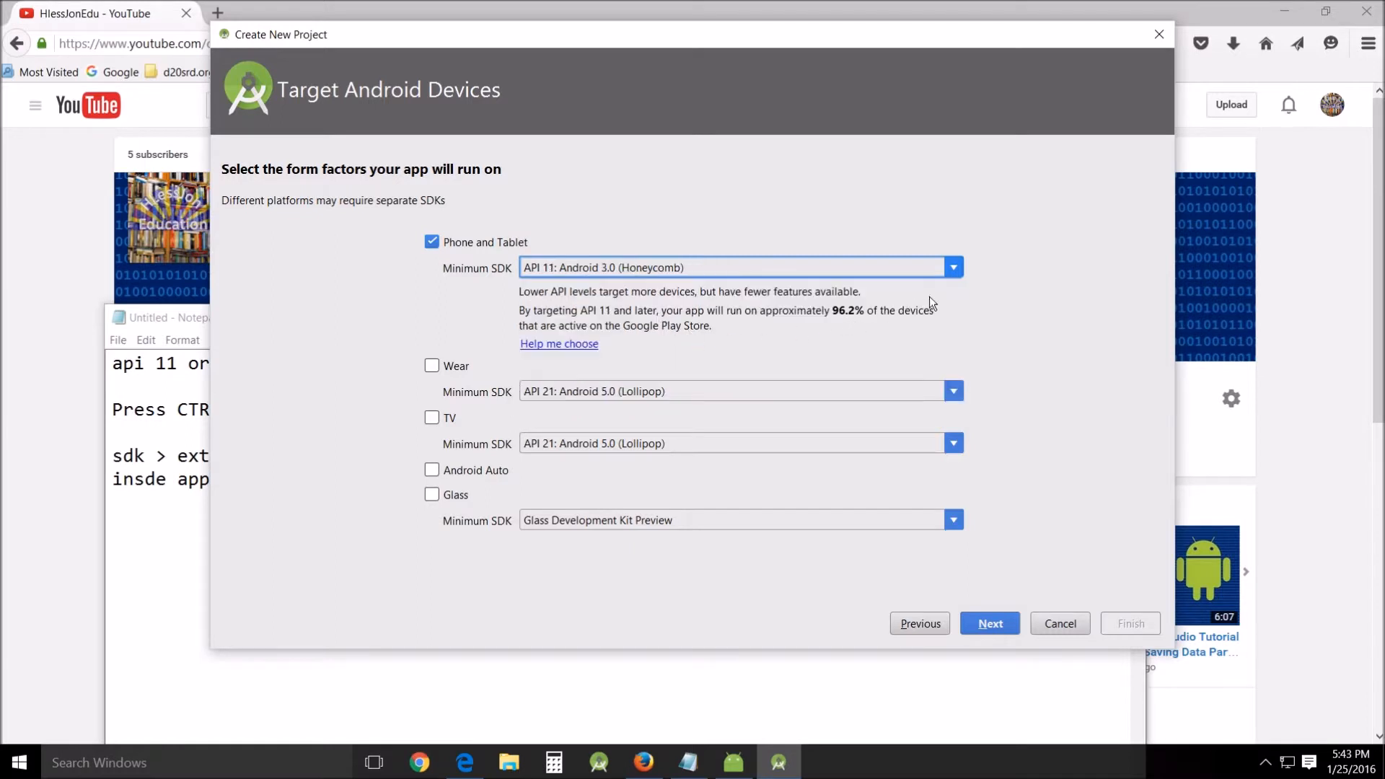
left_click(953, 268)
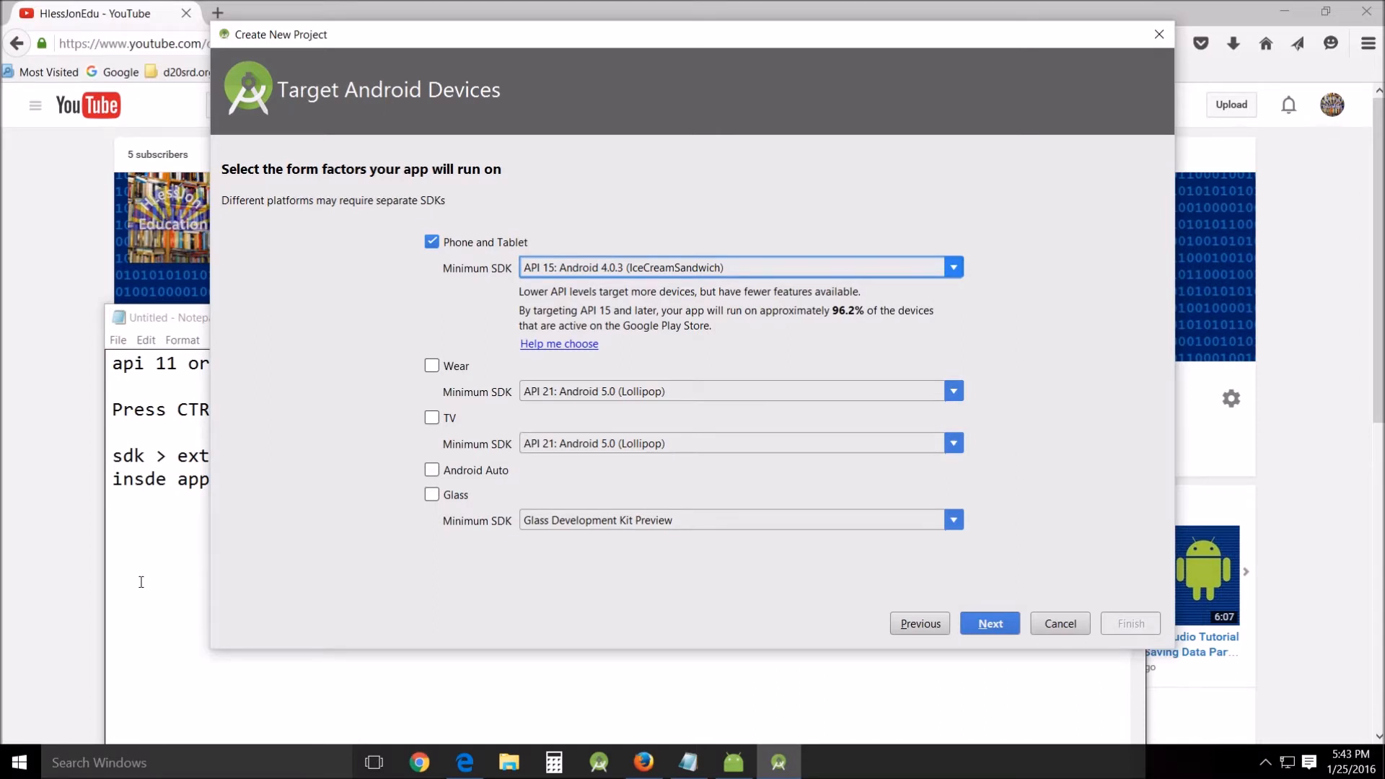
left_click(177, 318)
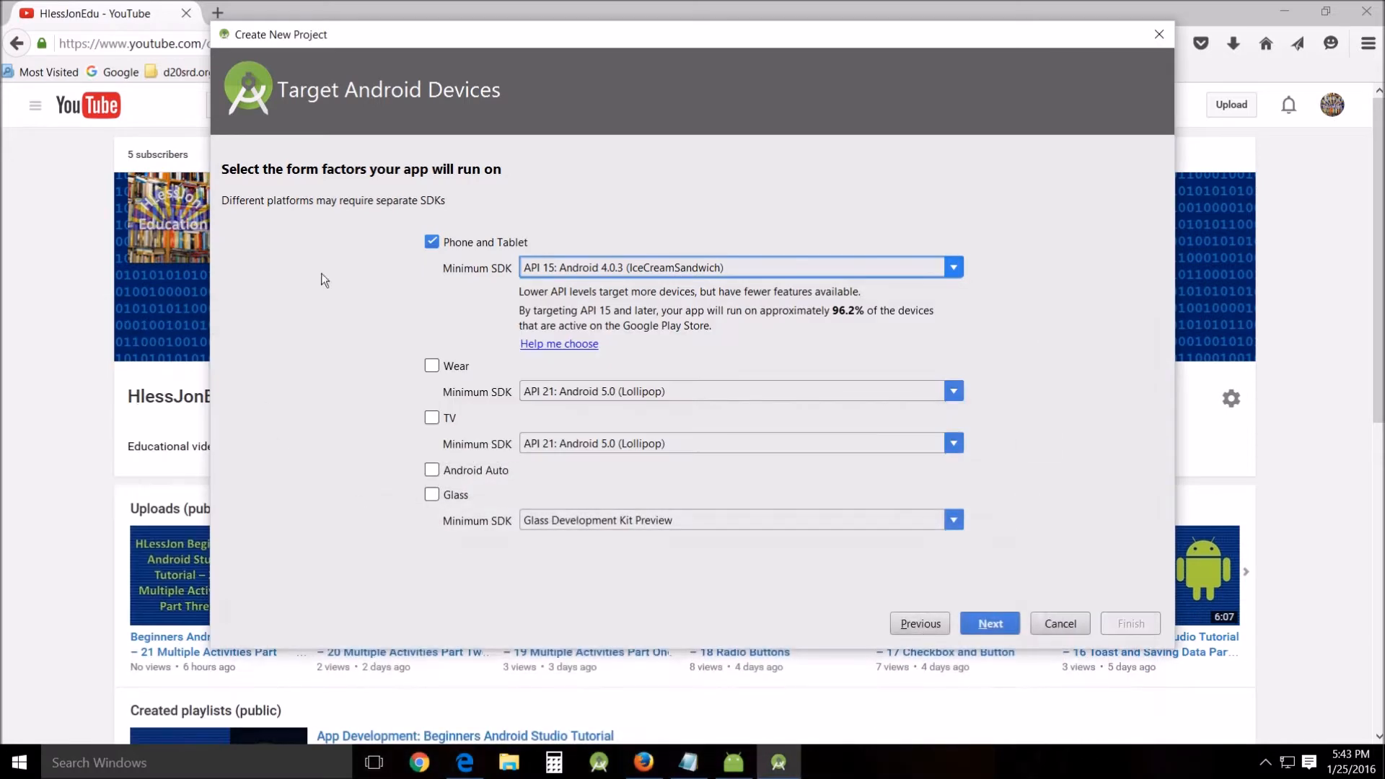
mouse_move(348, 323)
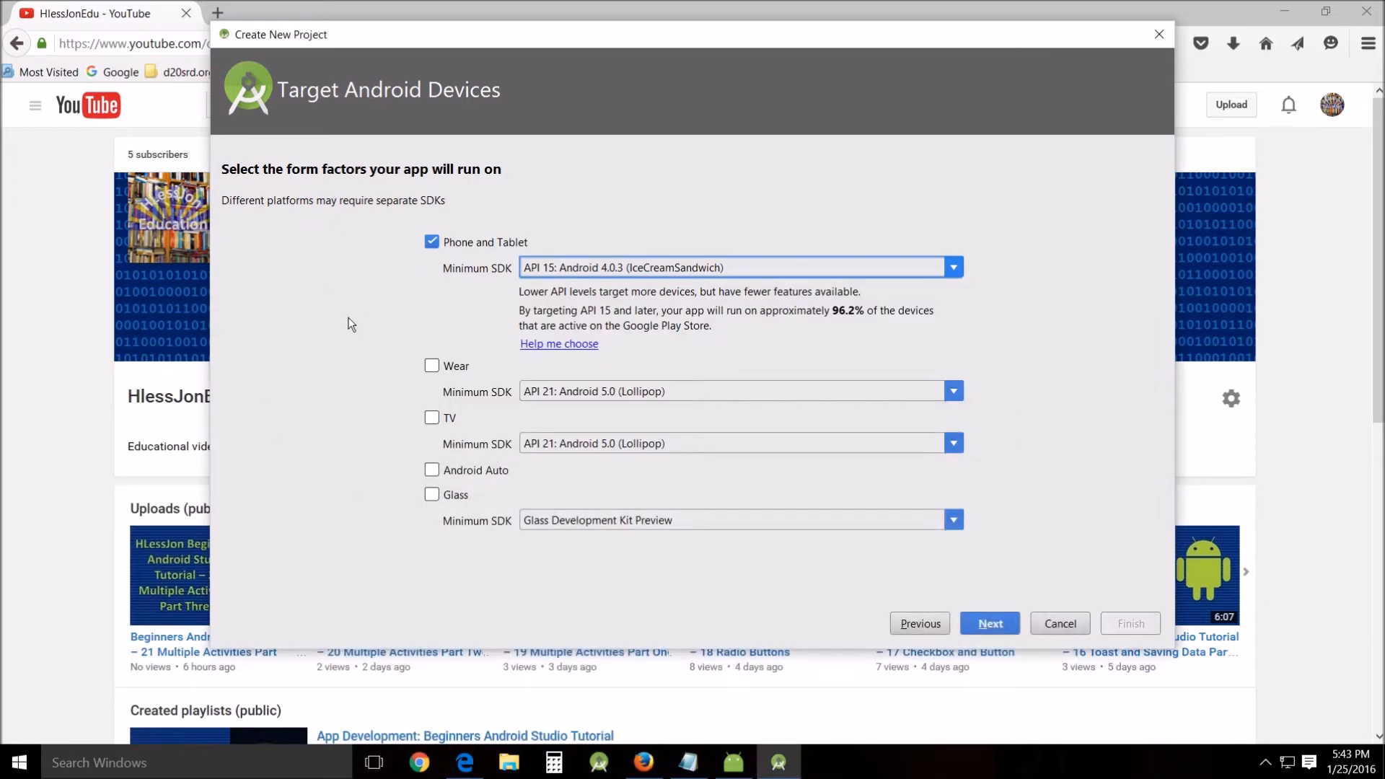
mouse_move(460, 393)
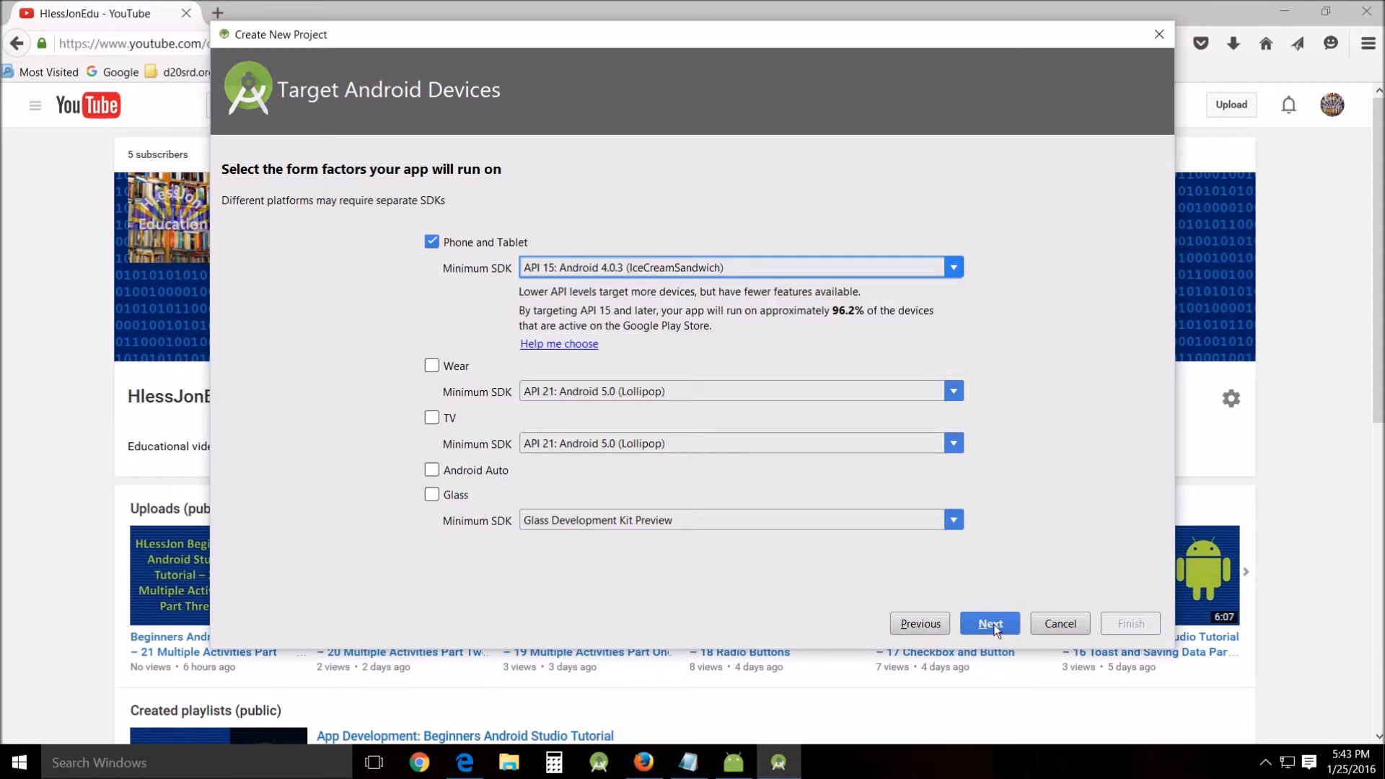
Step: Choose the Empty Activity template and name the activity MyActivity with layout activity_my
left_click(989, 622)
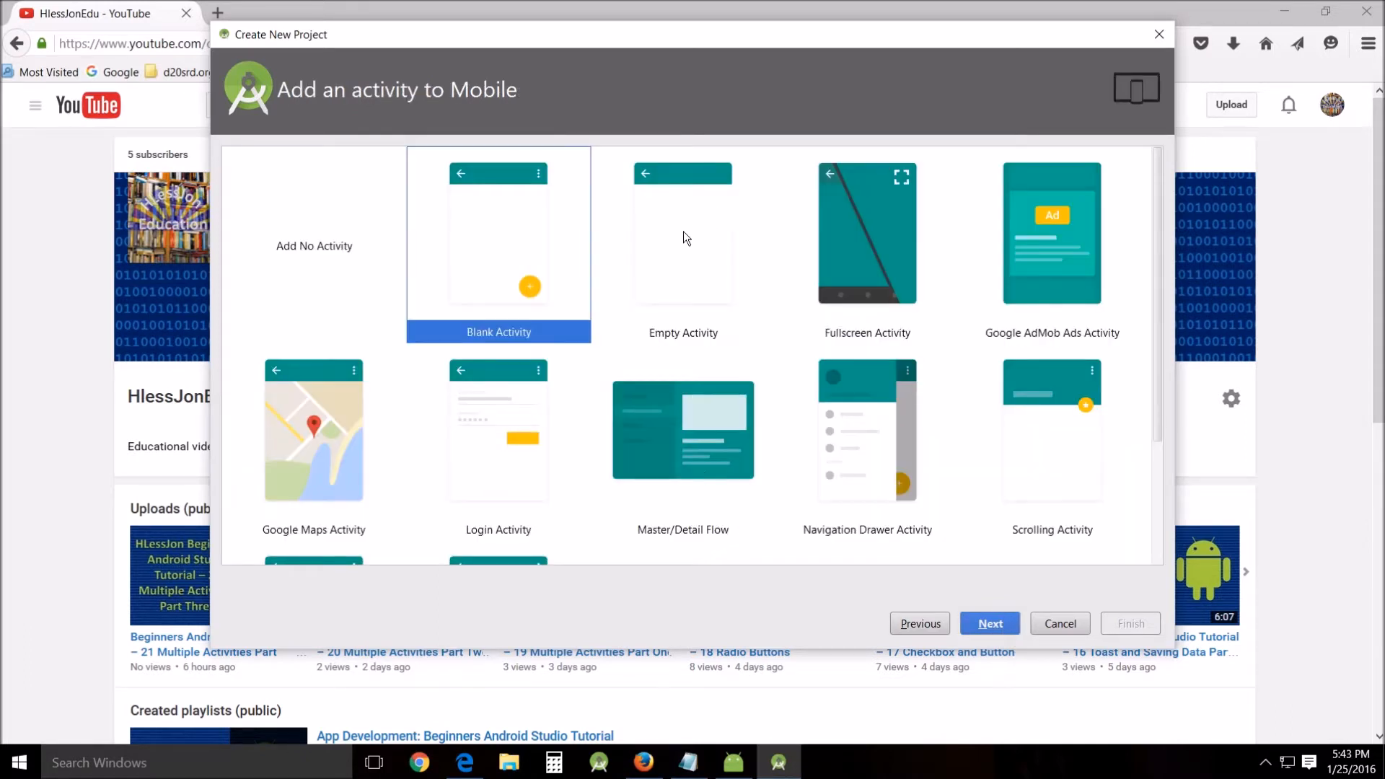
left_click(682, 248)
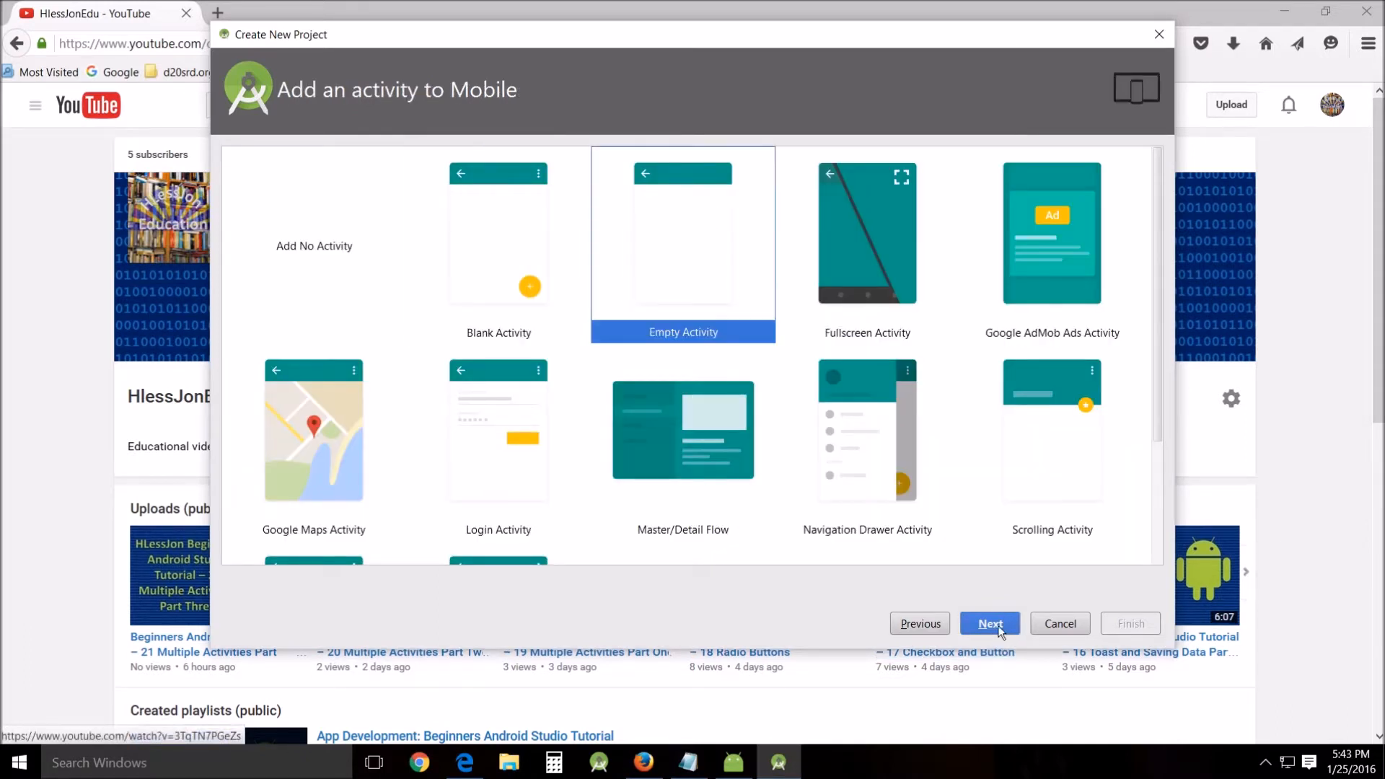
left_click(988, 623)
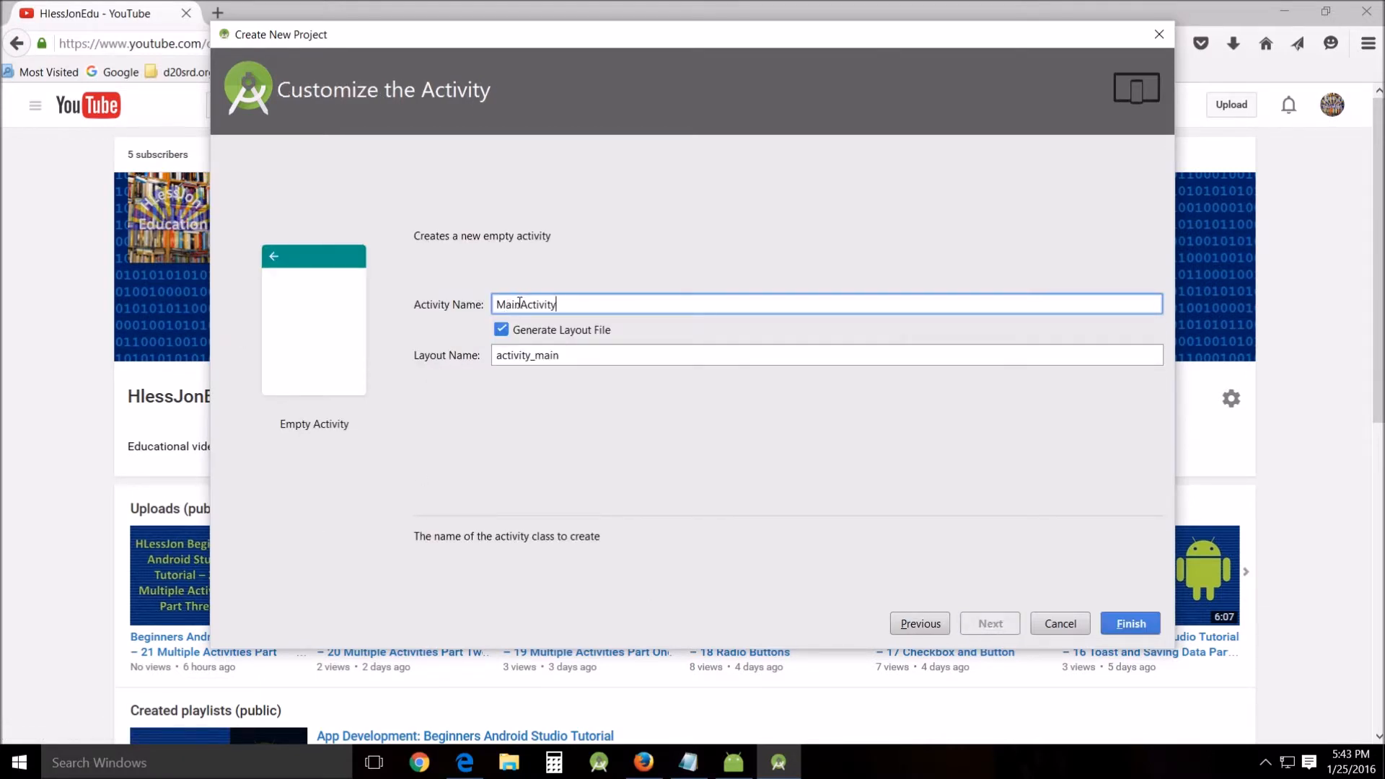
type("MyActivity")
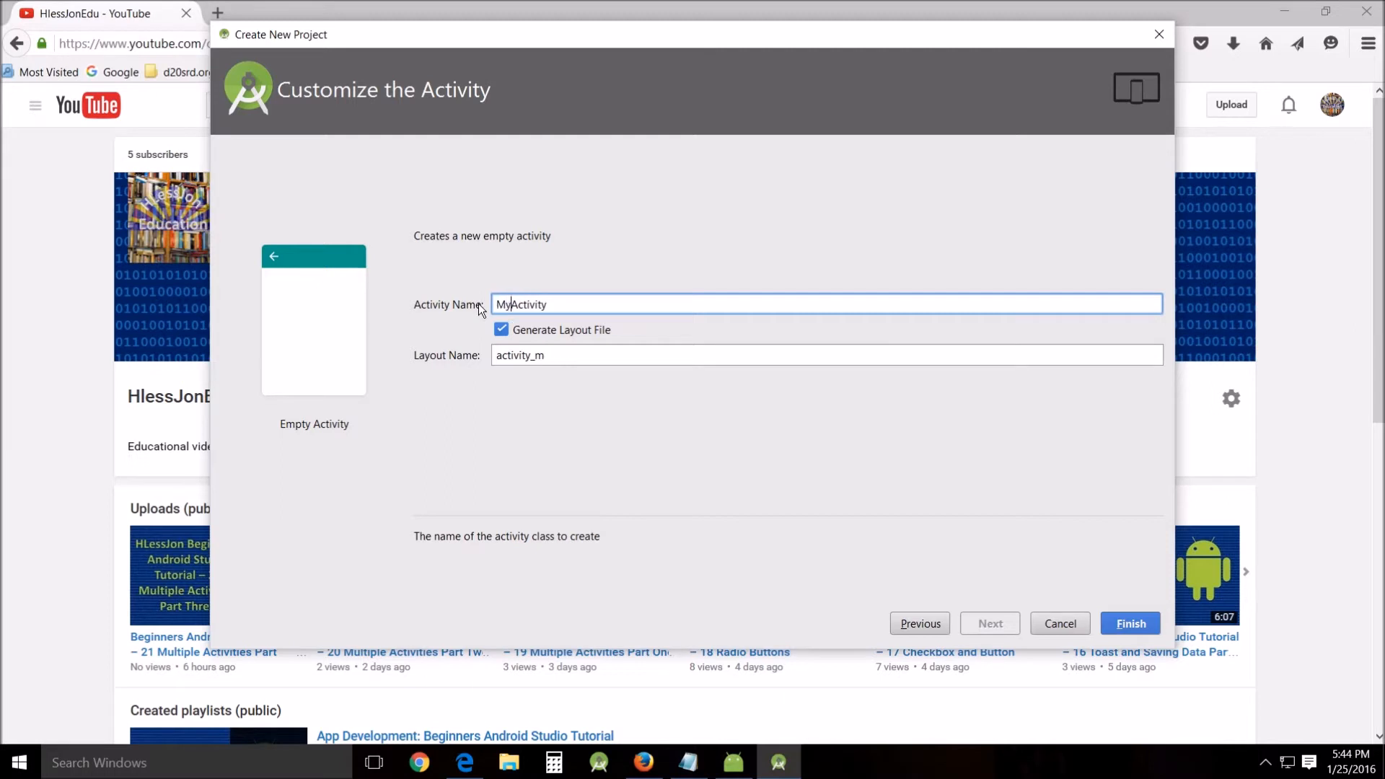
type("y")
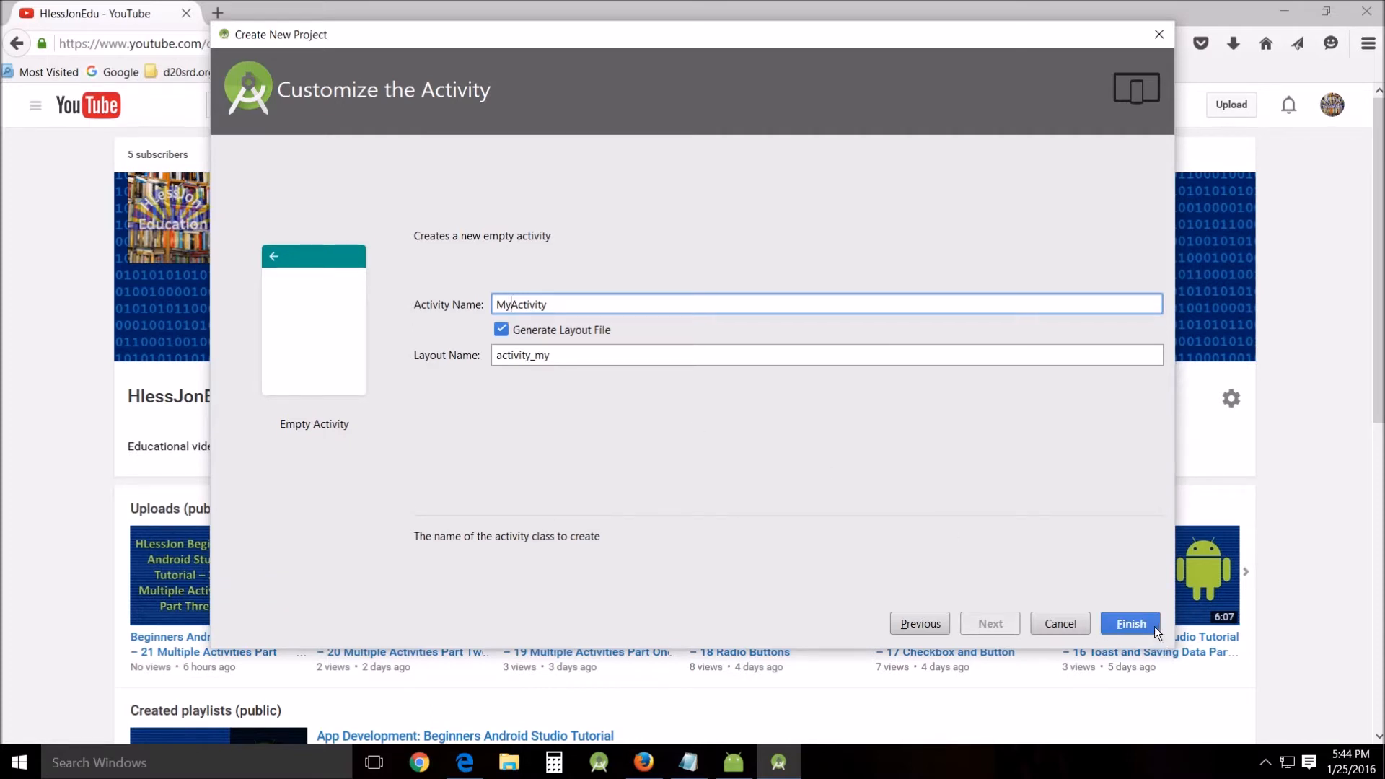
mouse_move(1047, 652)
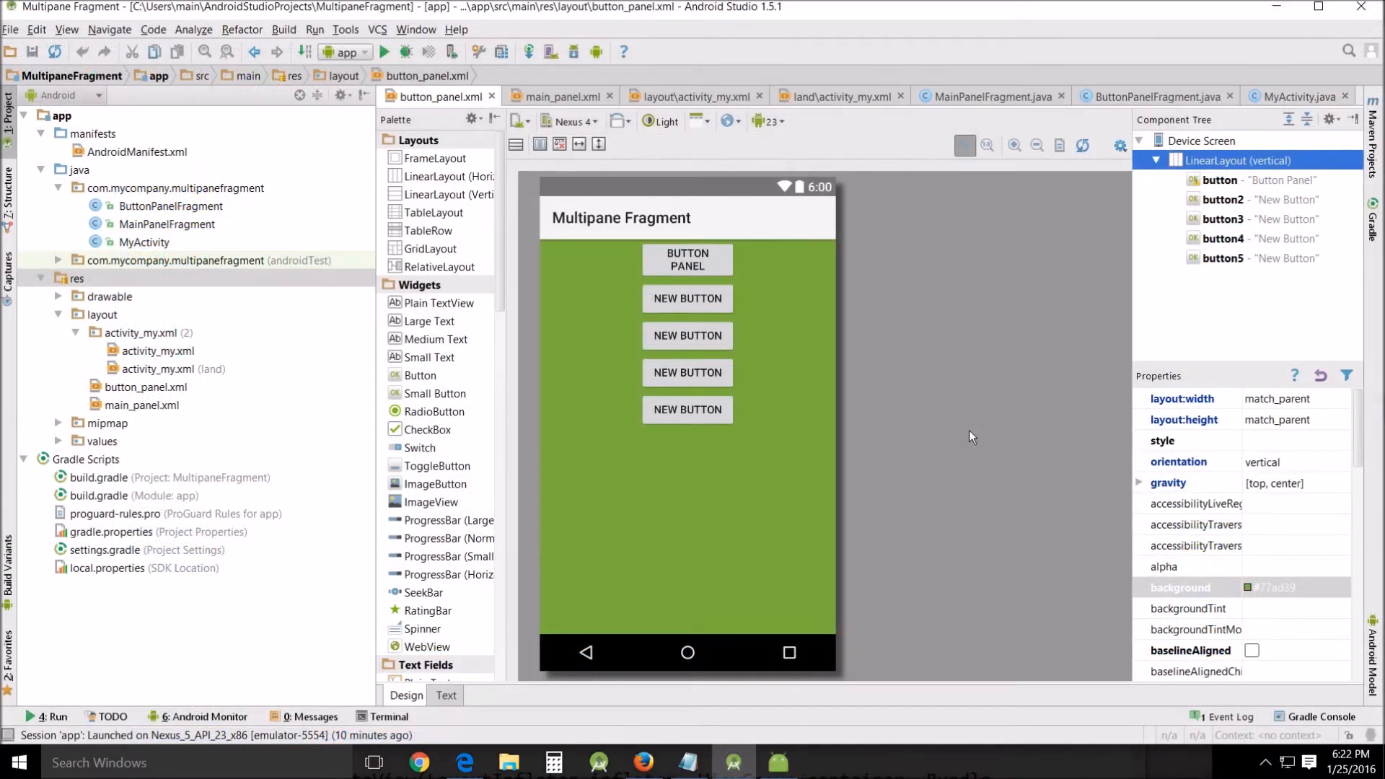
mouse_move(767, 562)
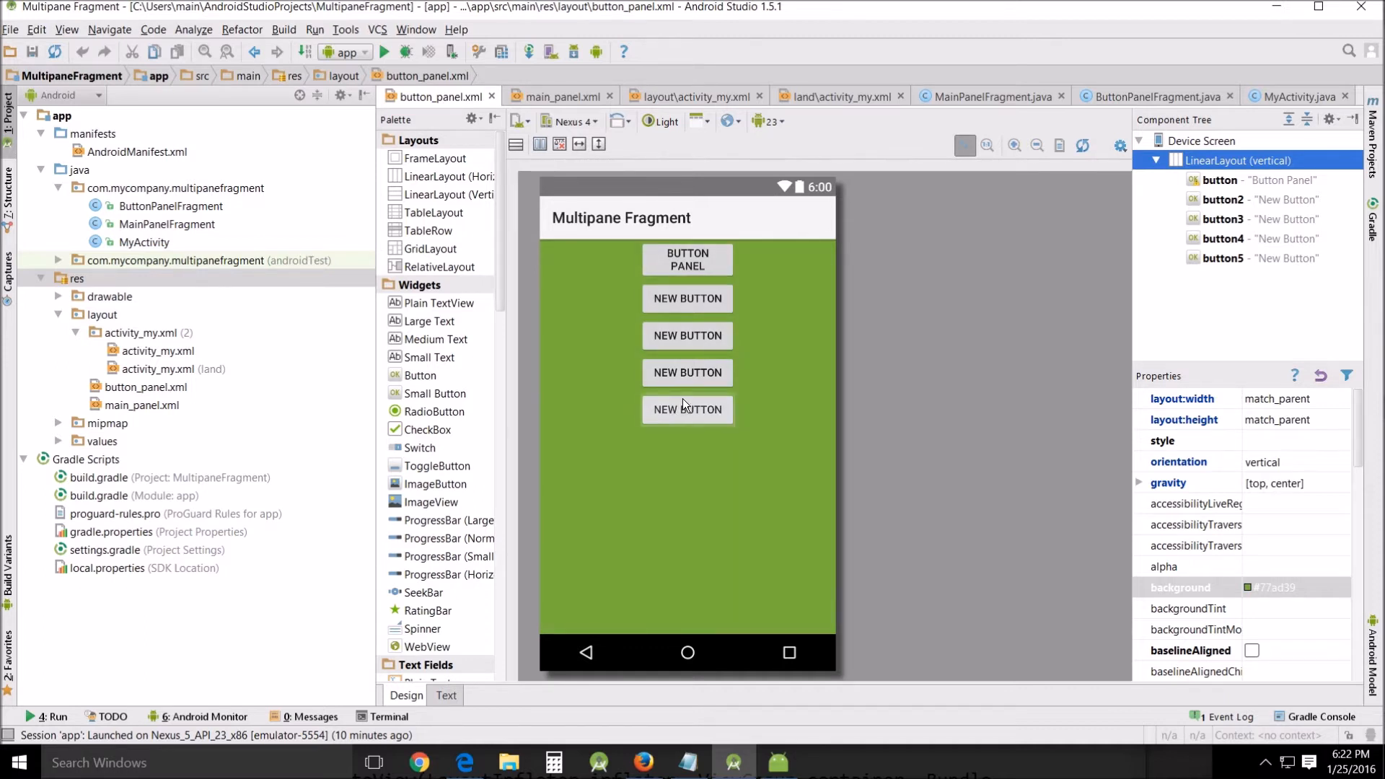
mouse_move(686, 396)
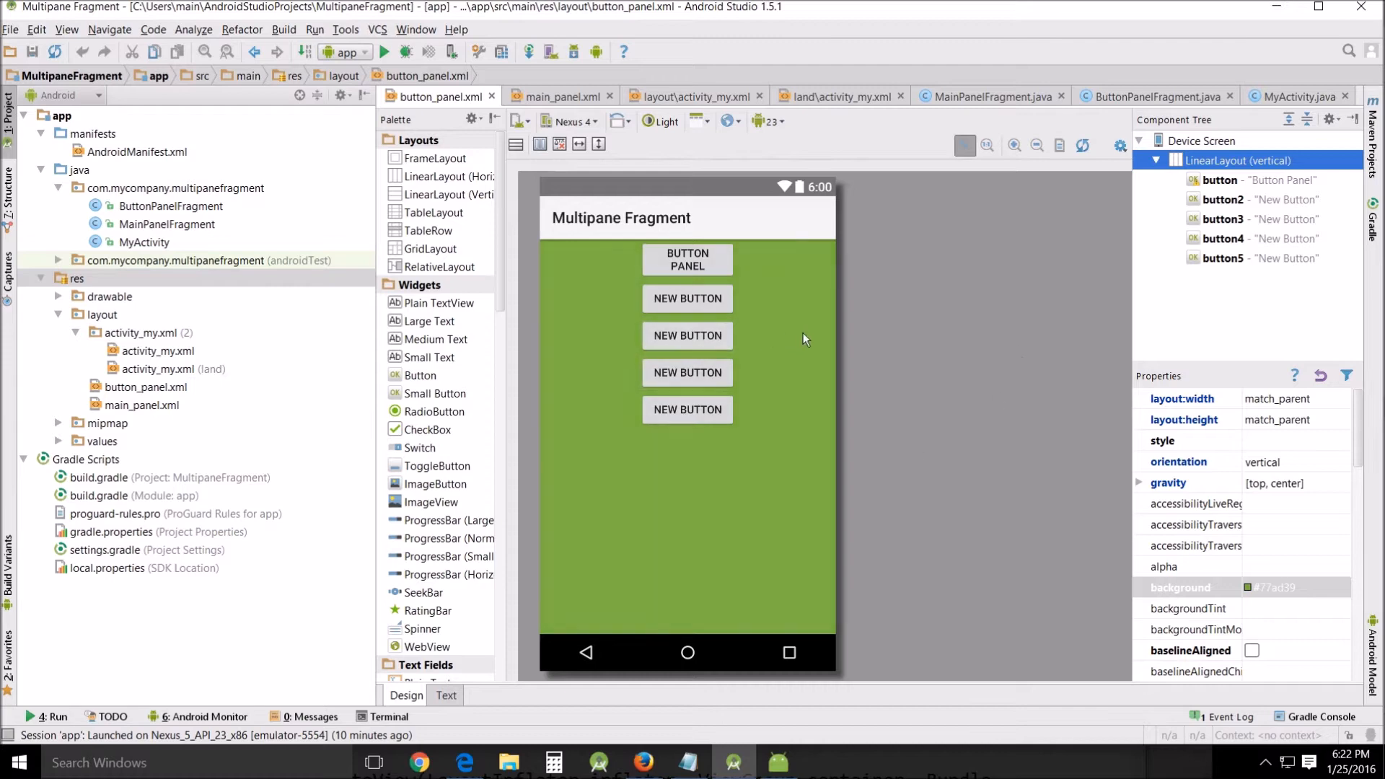
mouse_move(732, 592)
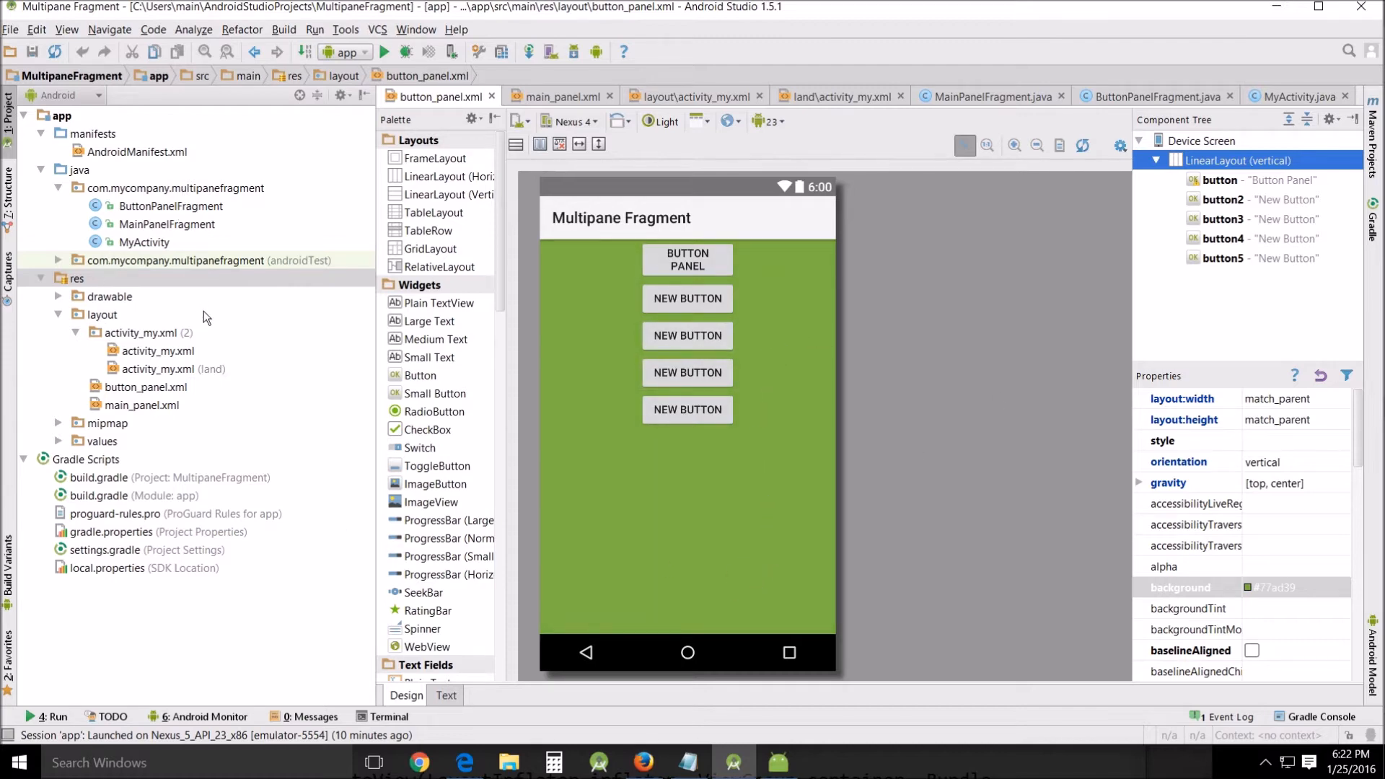
mouse_move(702, 480)
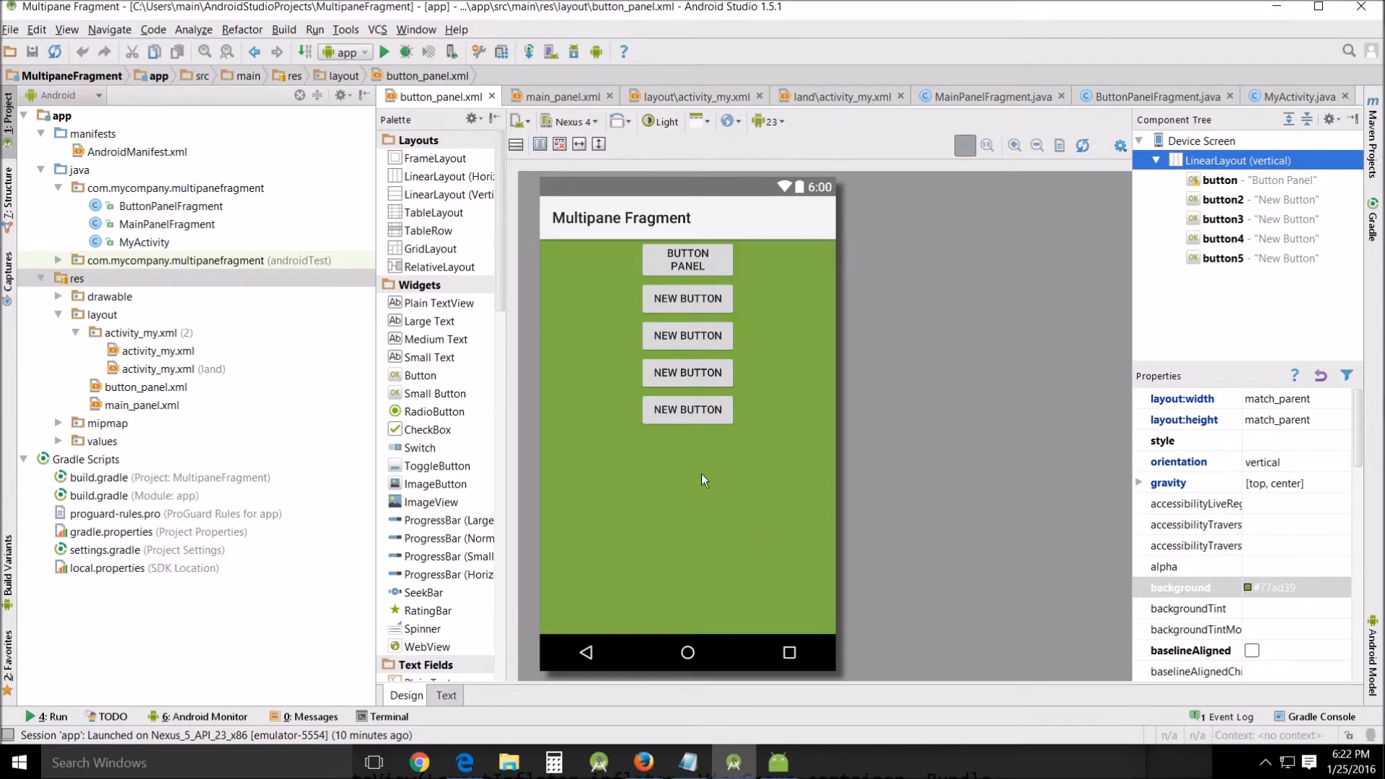
mouse_move(452, 97)
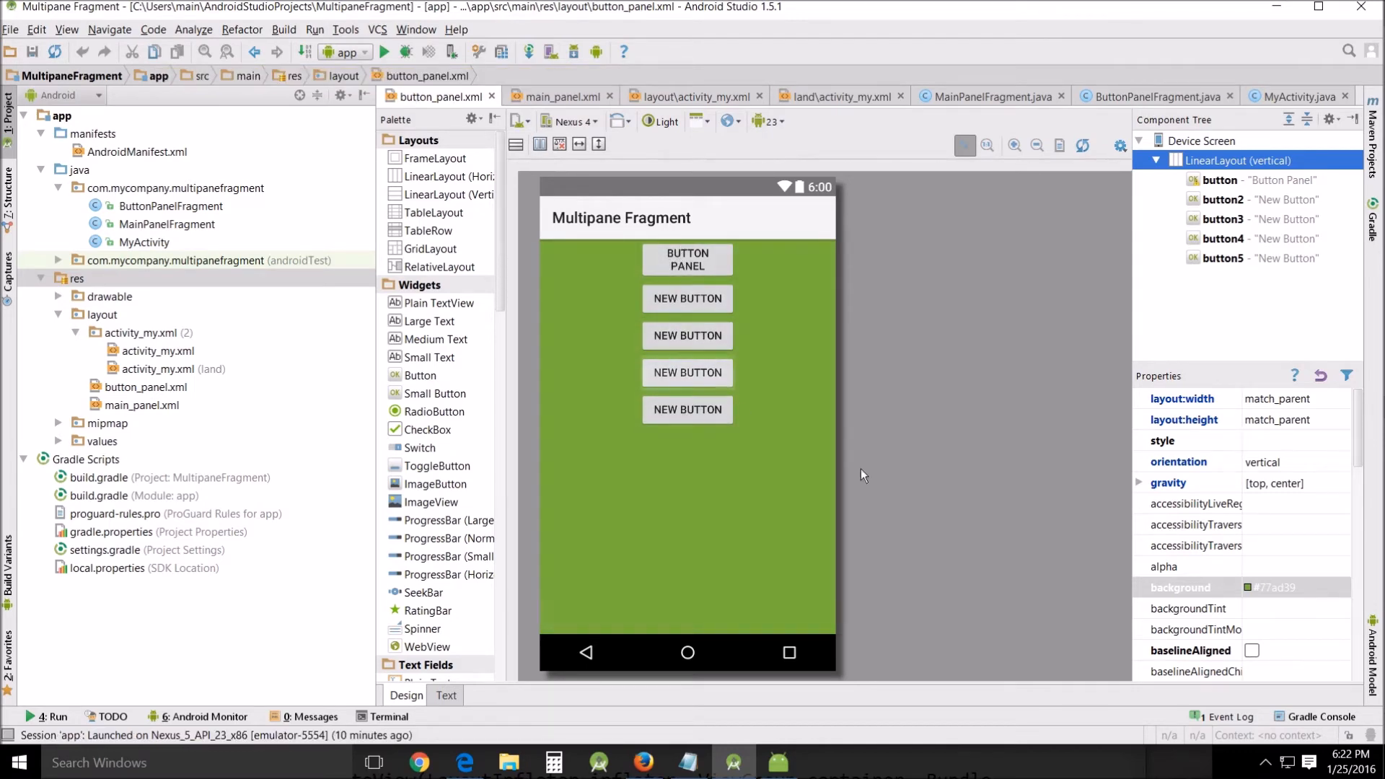
mouse_move(698, 457)
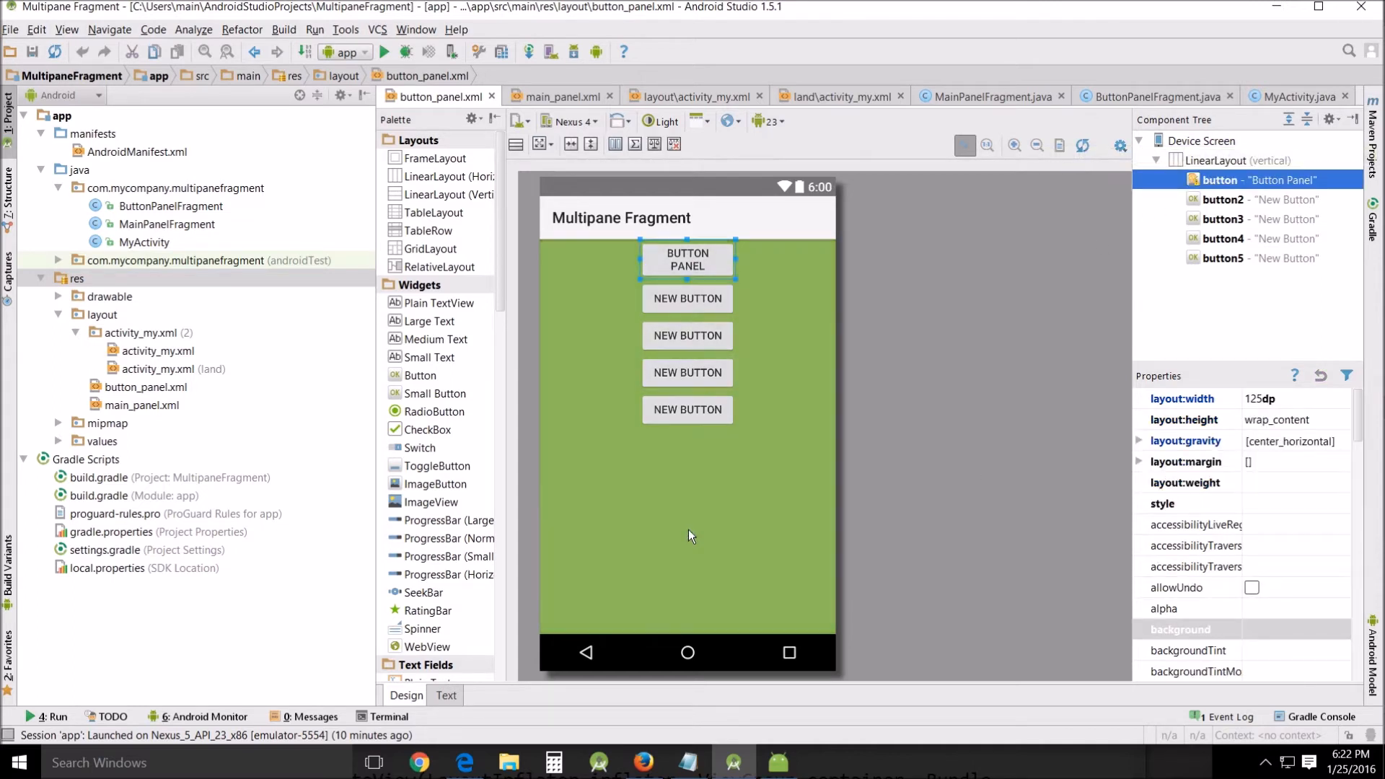
mouse_move(565, 232)
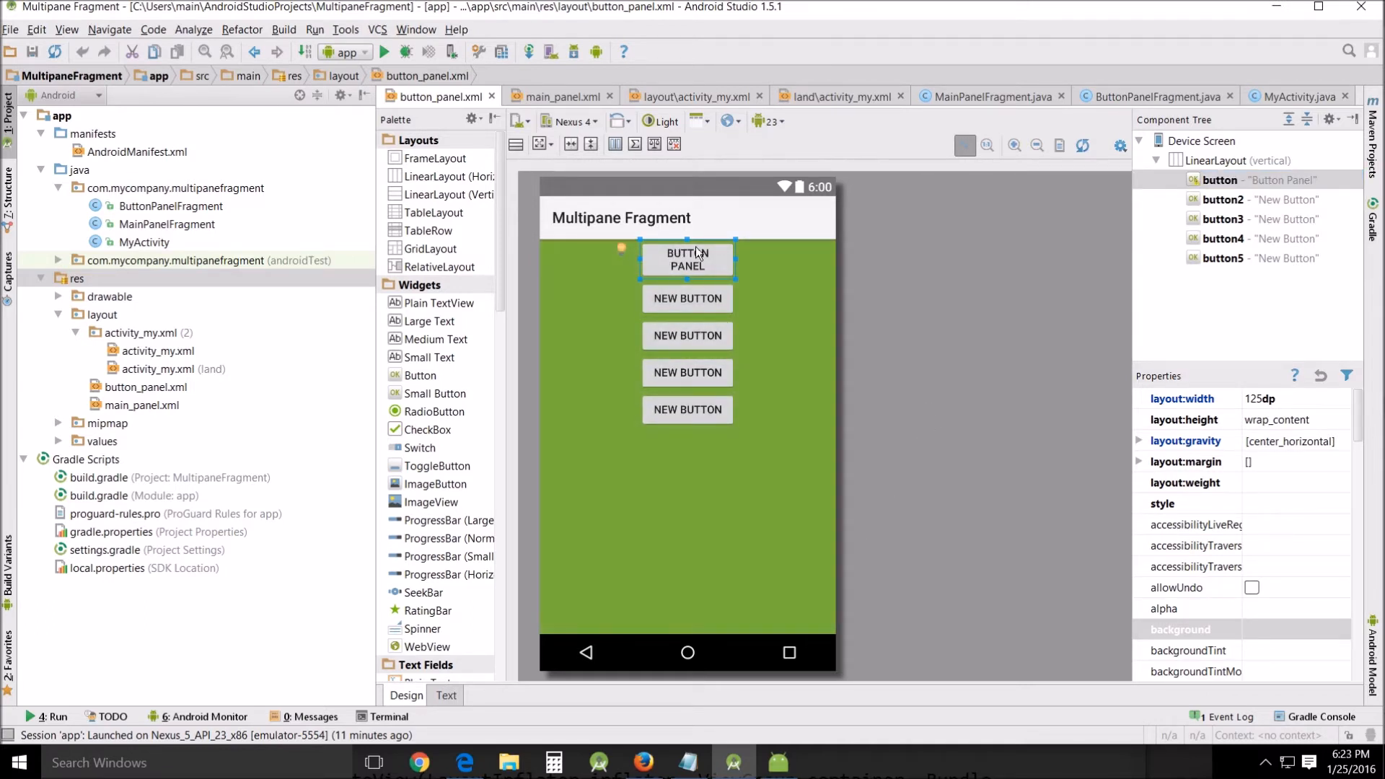
mouse_move(720, 467)
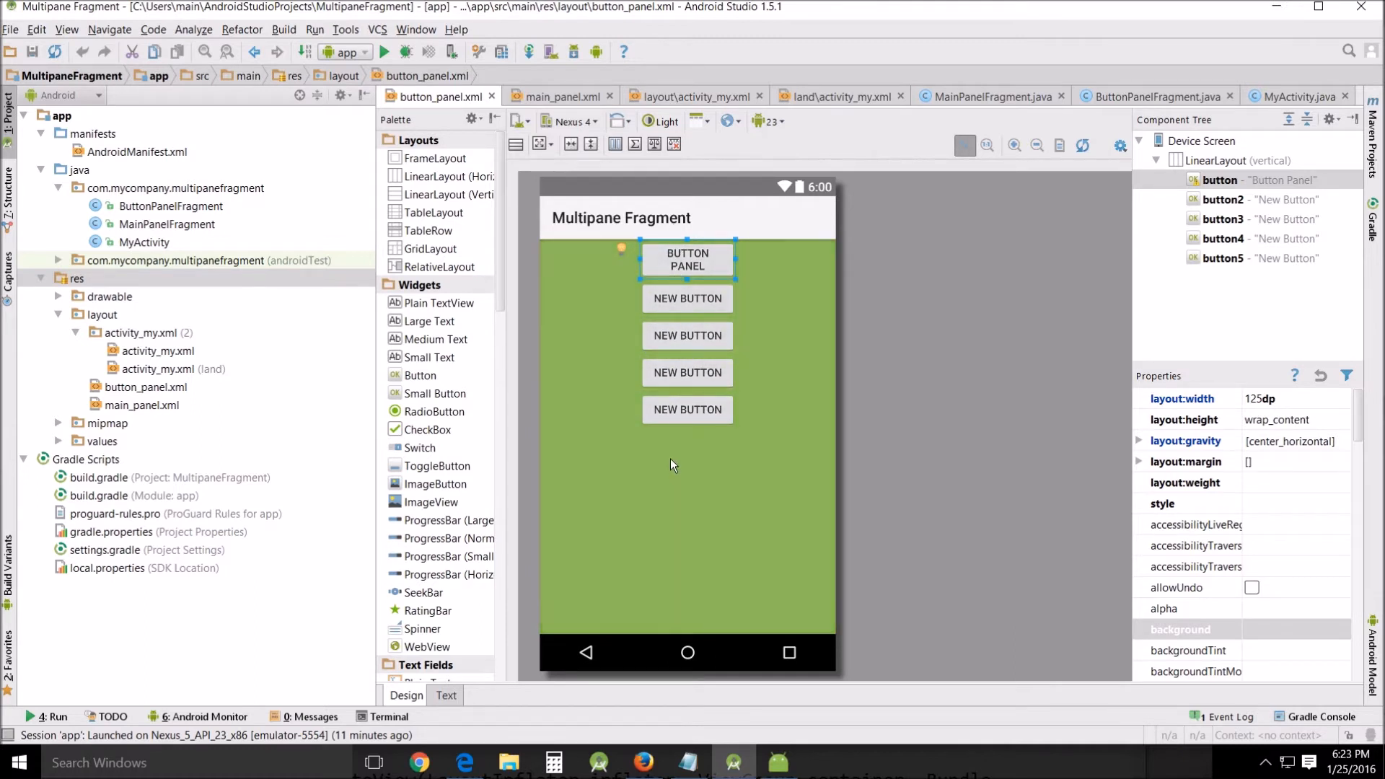
mouse_move(688, 409)
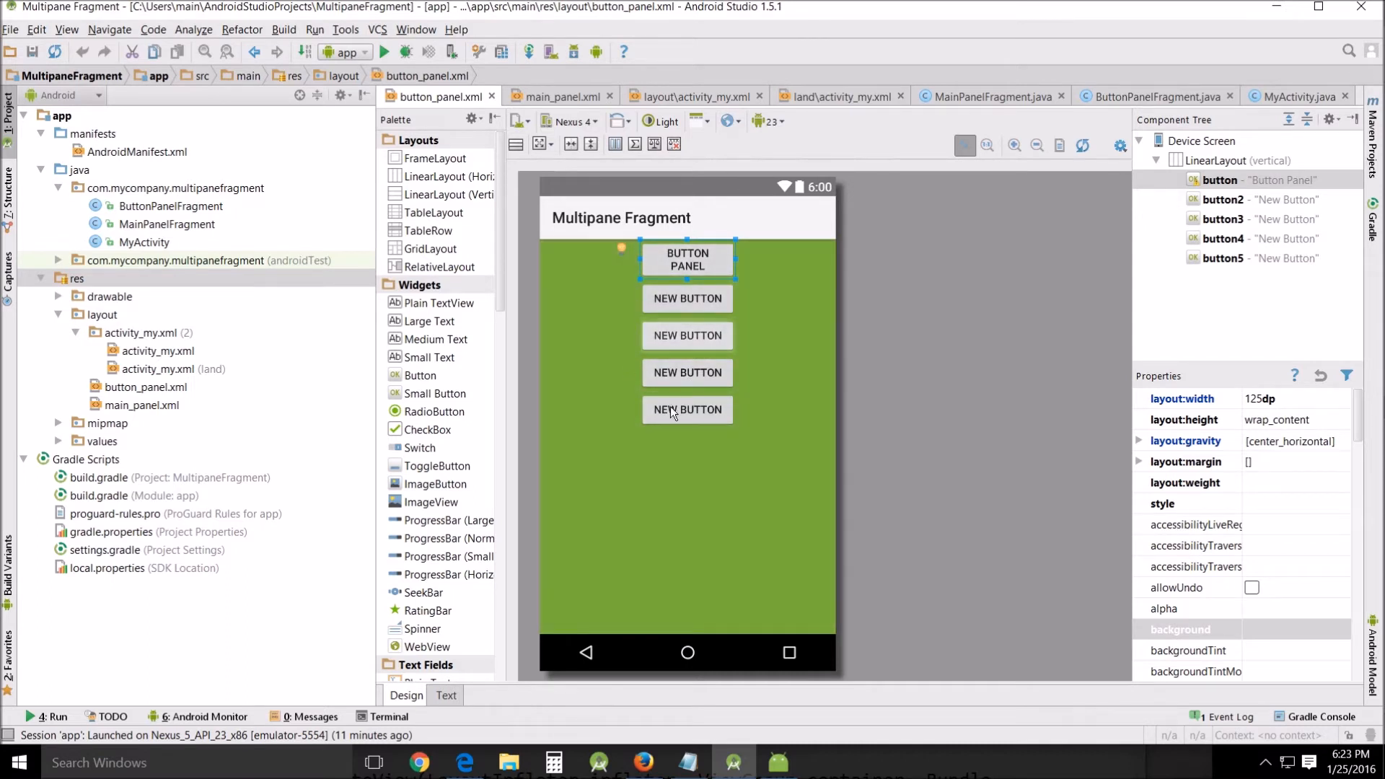
mouse_move(689, 444)
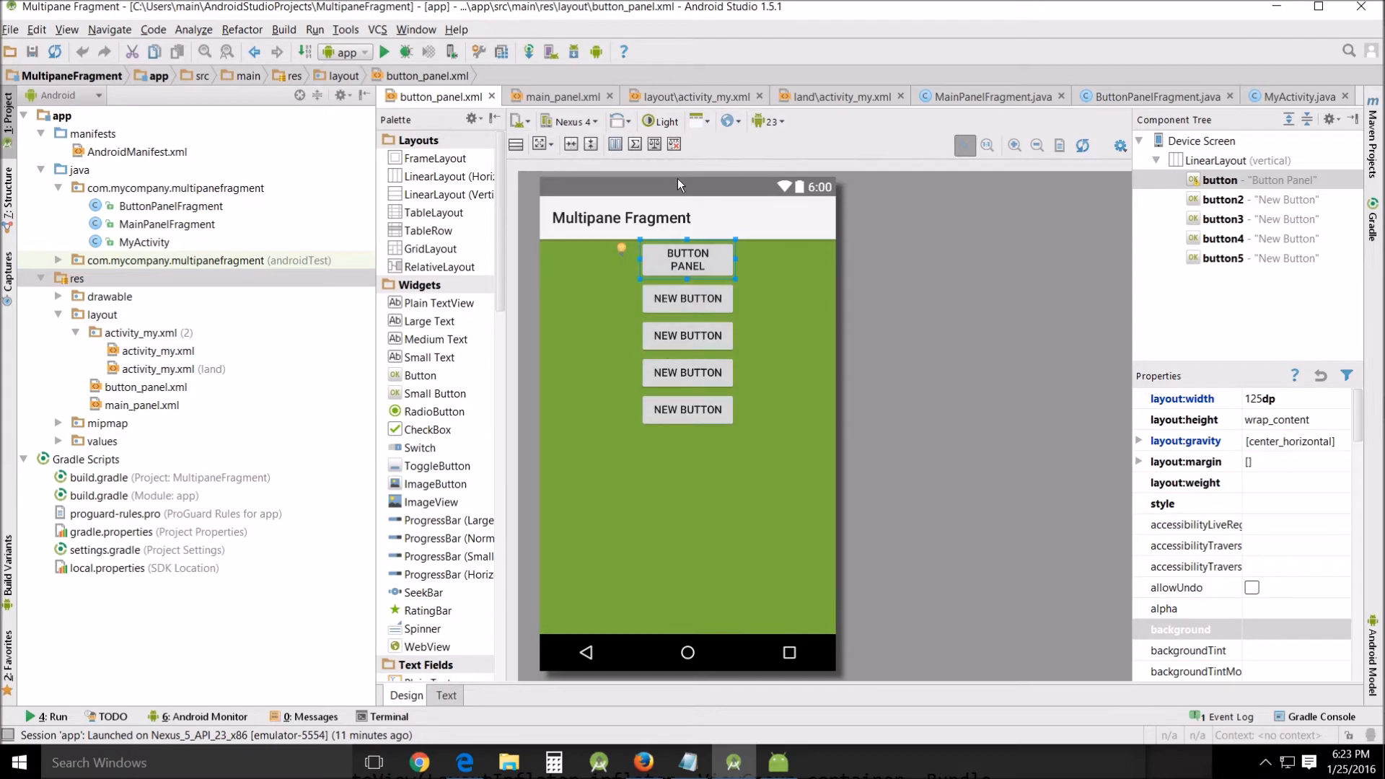
mouse_move(433, 717)
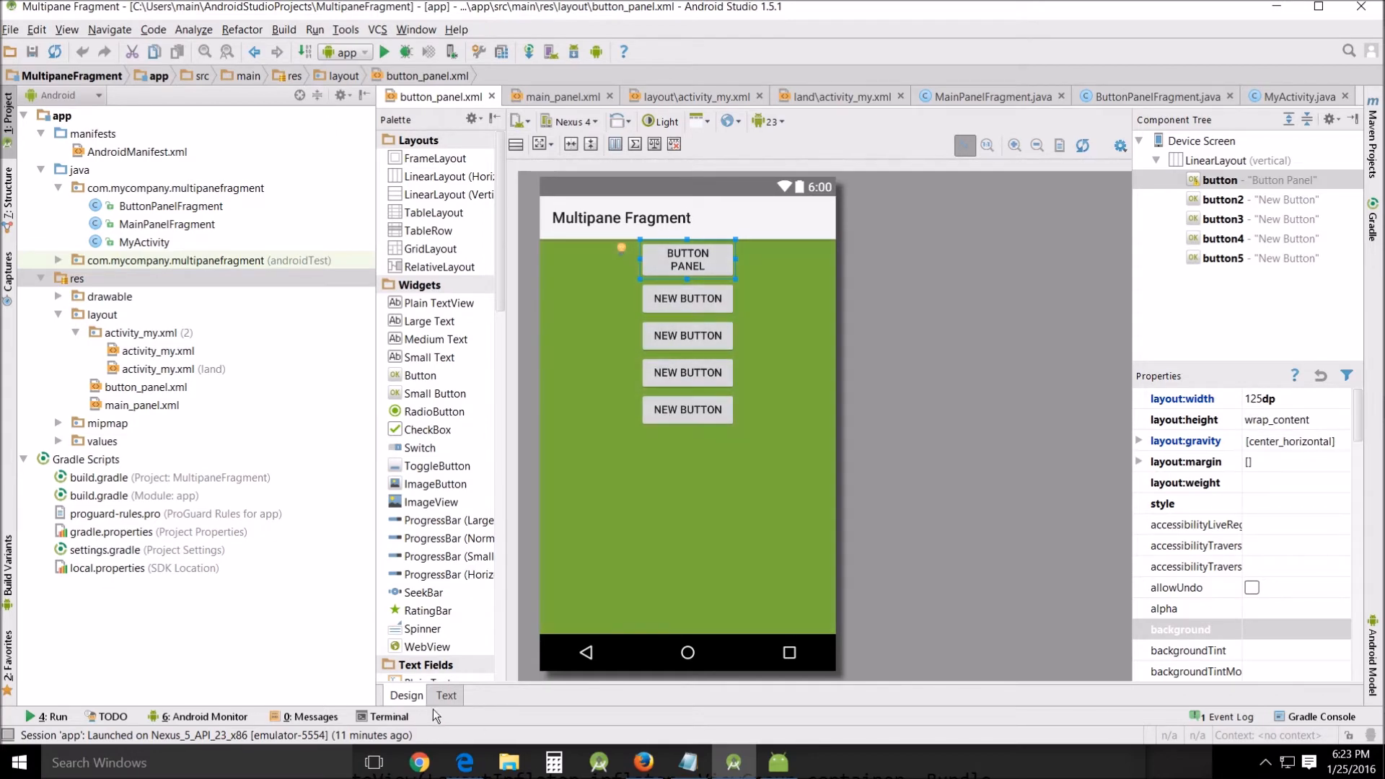
Step: View button_panel.xml as XML source and scroll through its five centred 125dp buttons
left_click(445, 695)
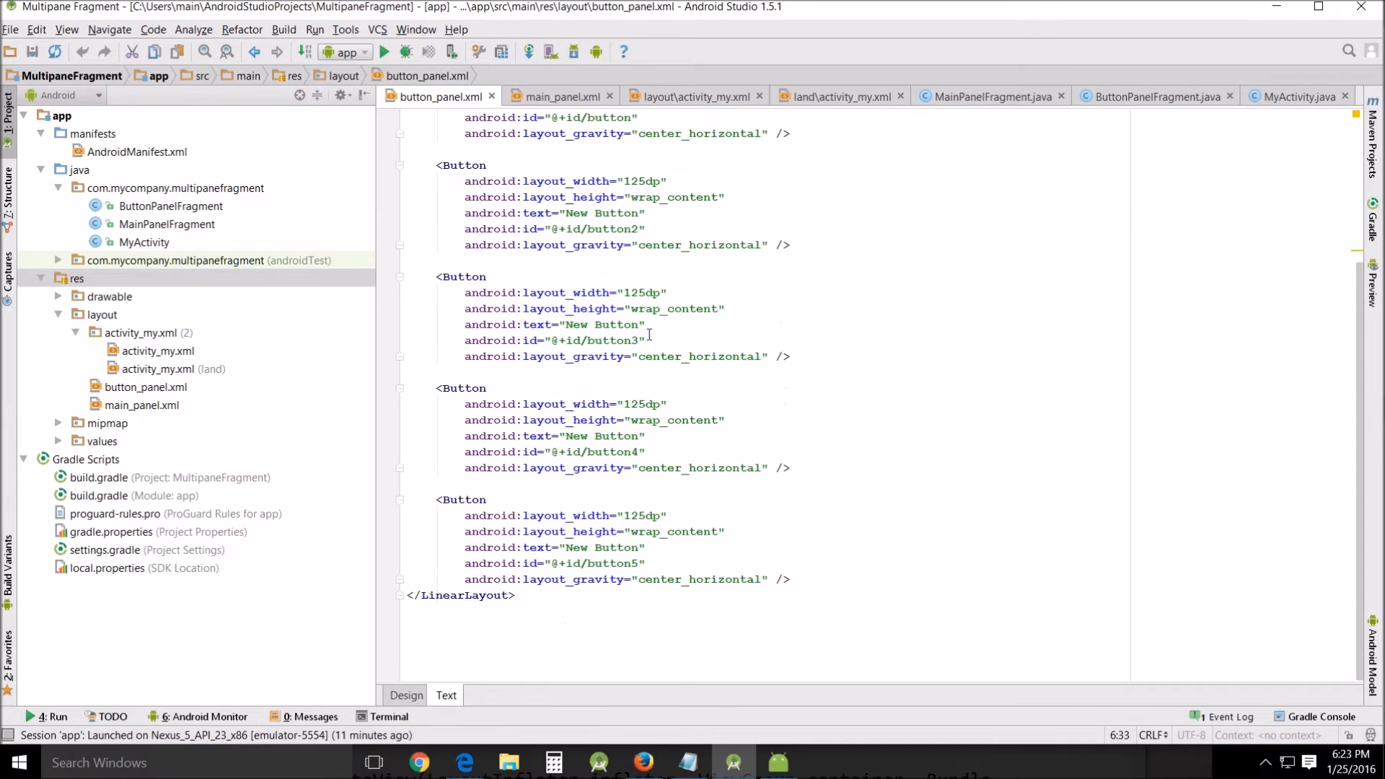
scroll("up", 3)
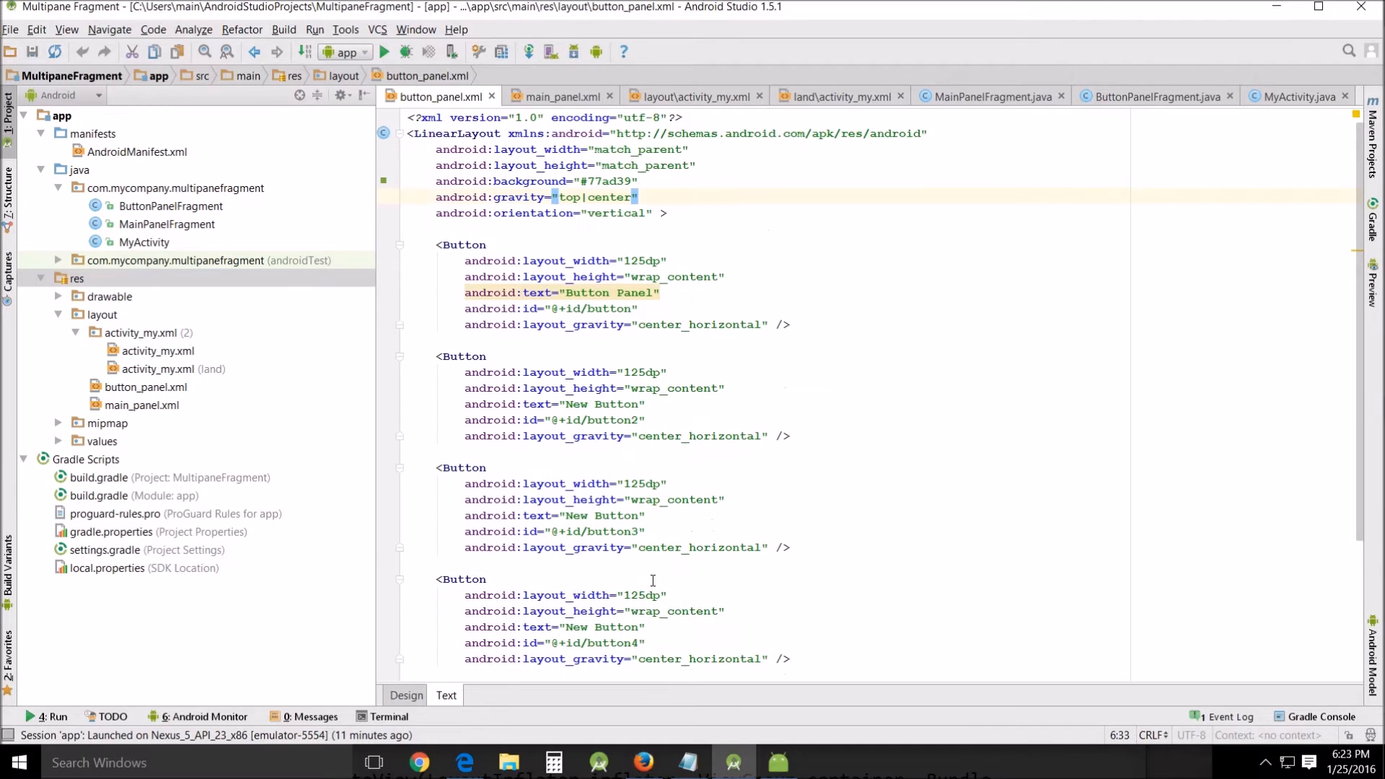
scroll("down", 3)
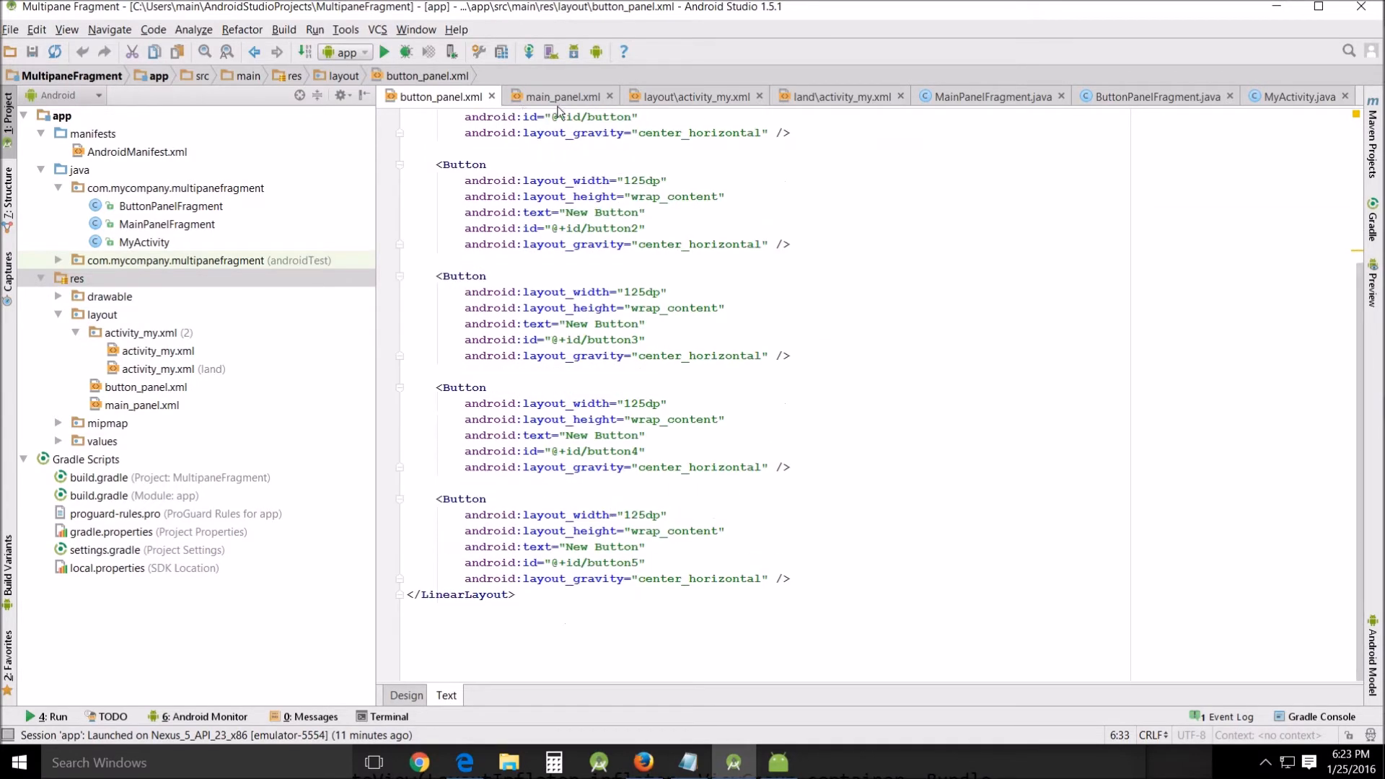
Step: Review main_panel.xml's XML, a blue LinearLayout with bold white Main Panel TextView, then its preview
left_click(562, 95)
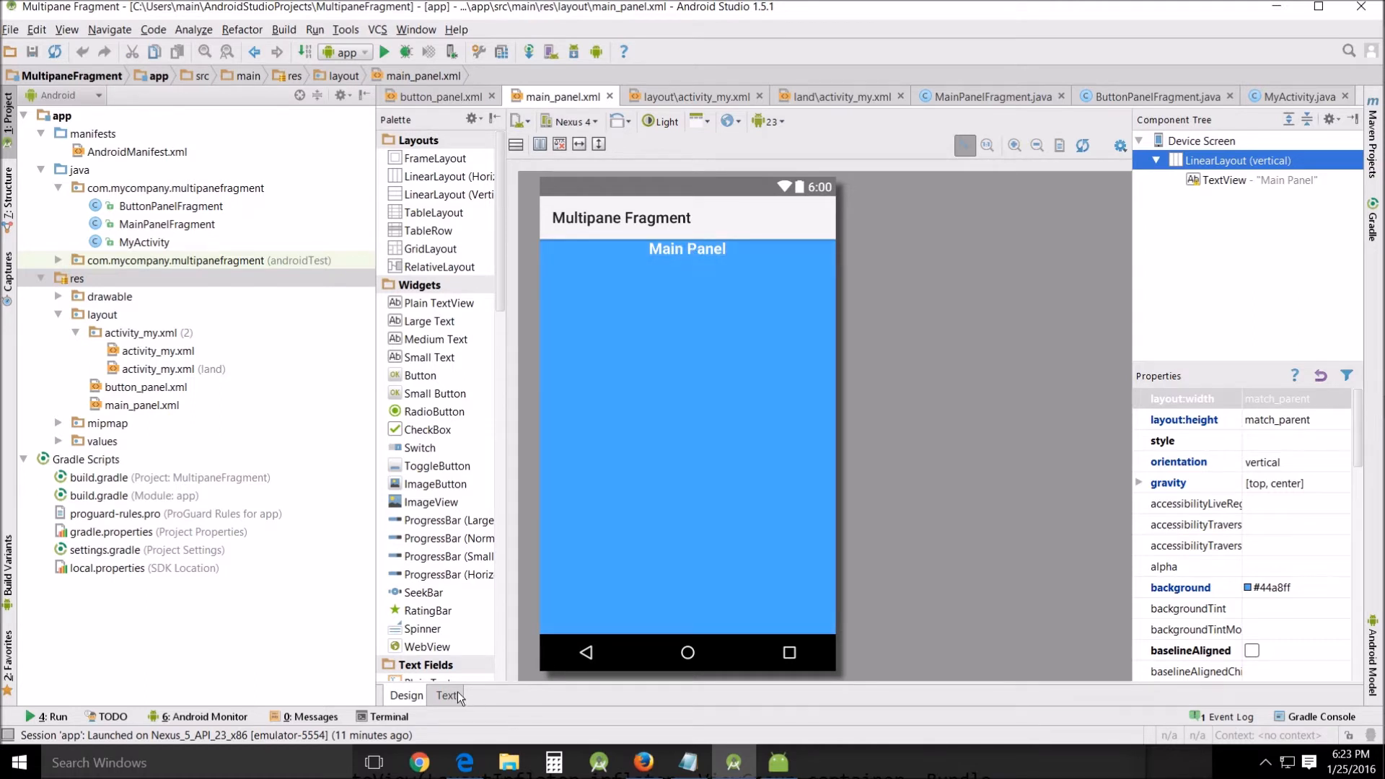
left_click(446, 695)
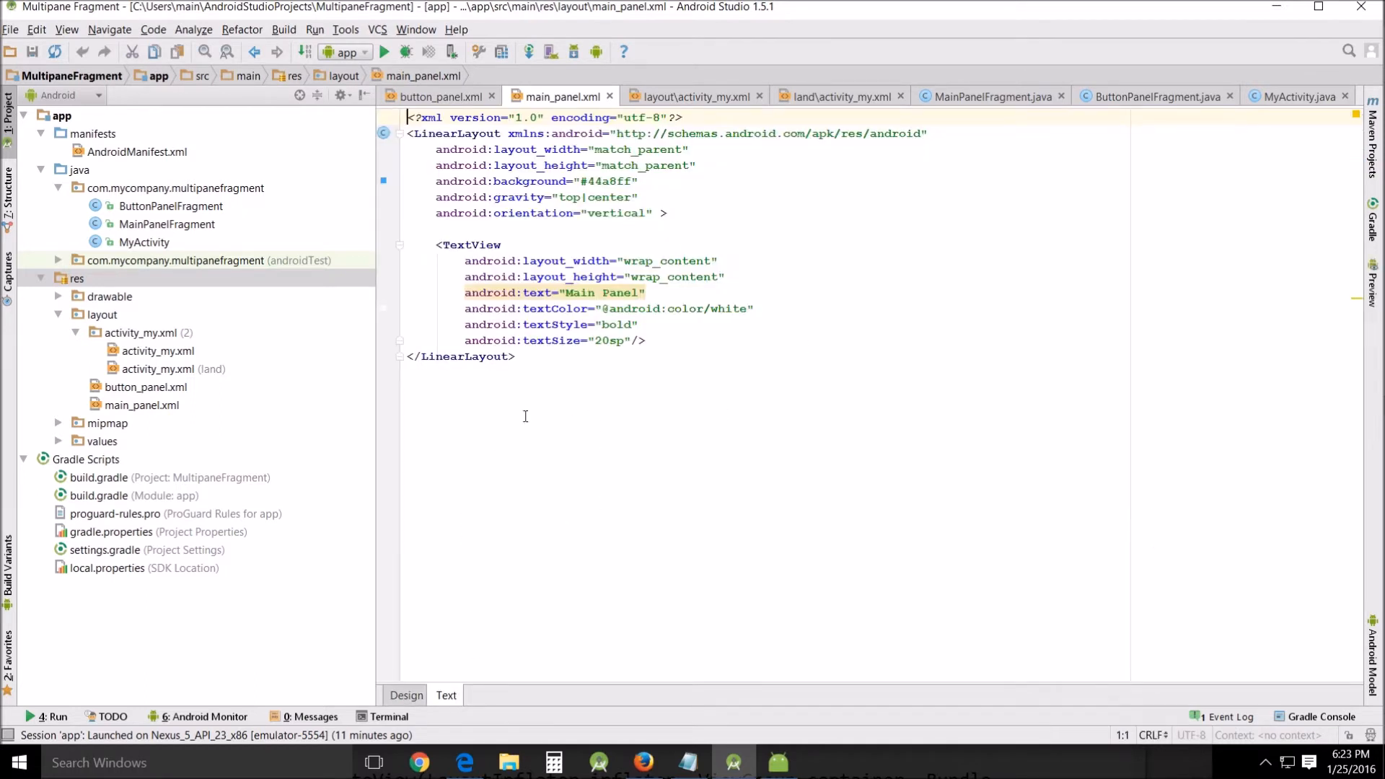
left_click(405, 695)
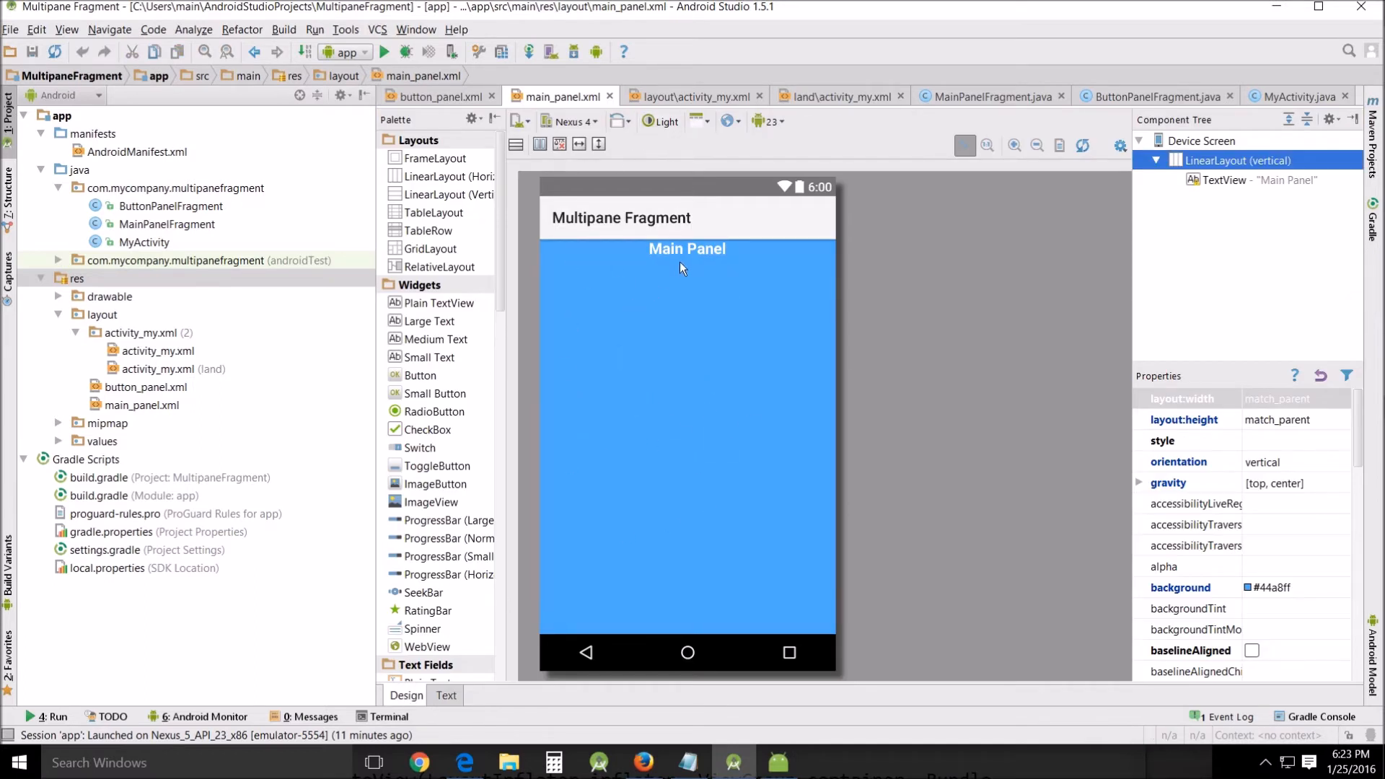
mouse_move(685, 101)
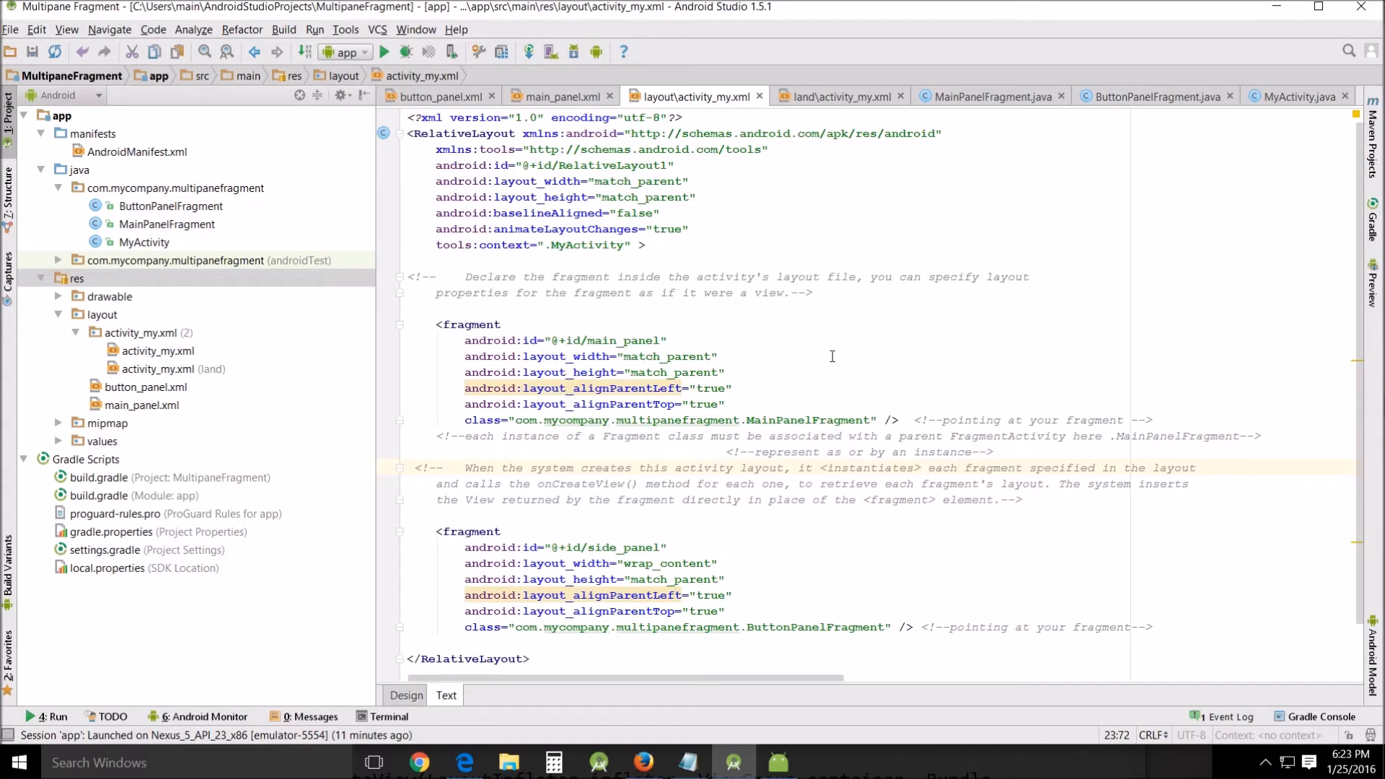
mouse_move(821, 381)
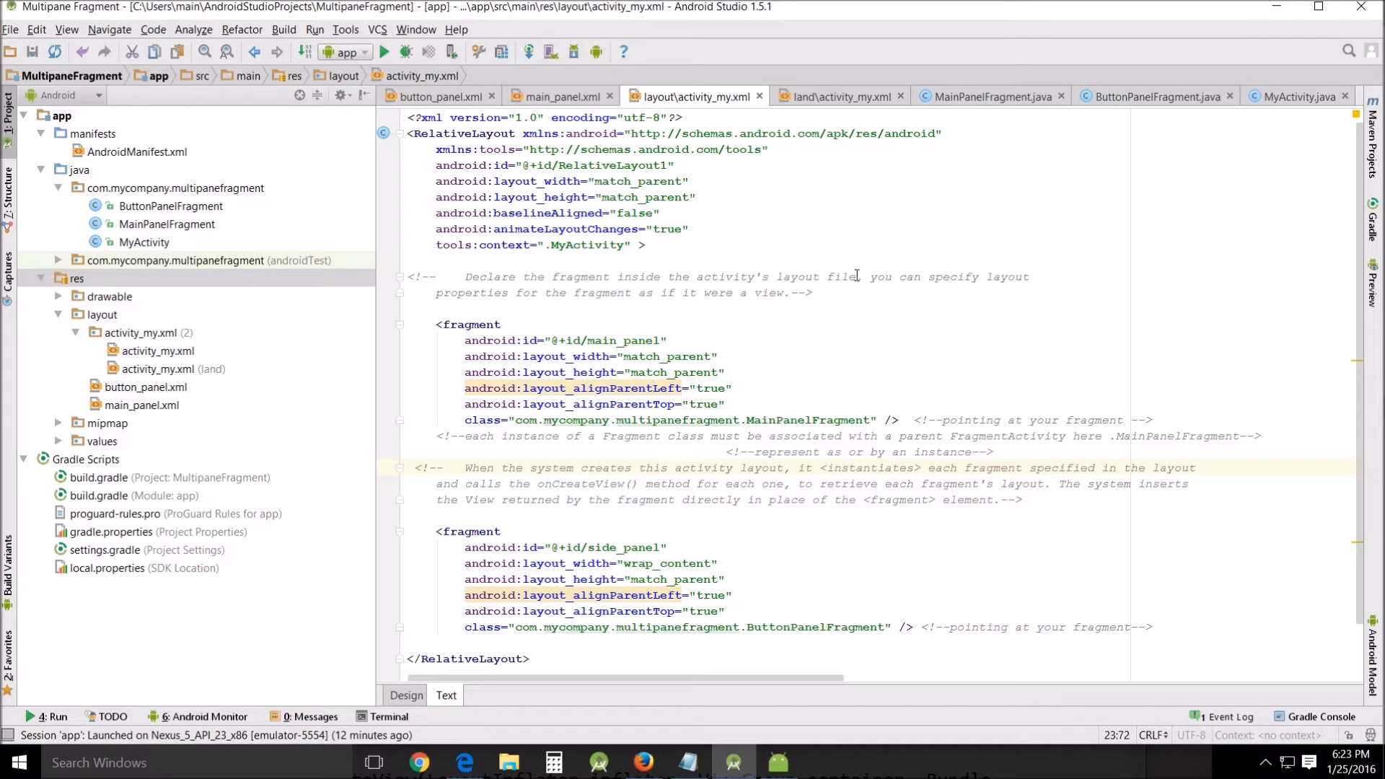
mouse_move(554, 353)
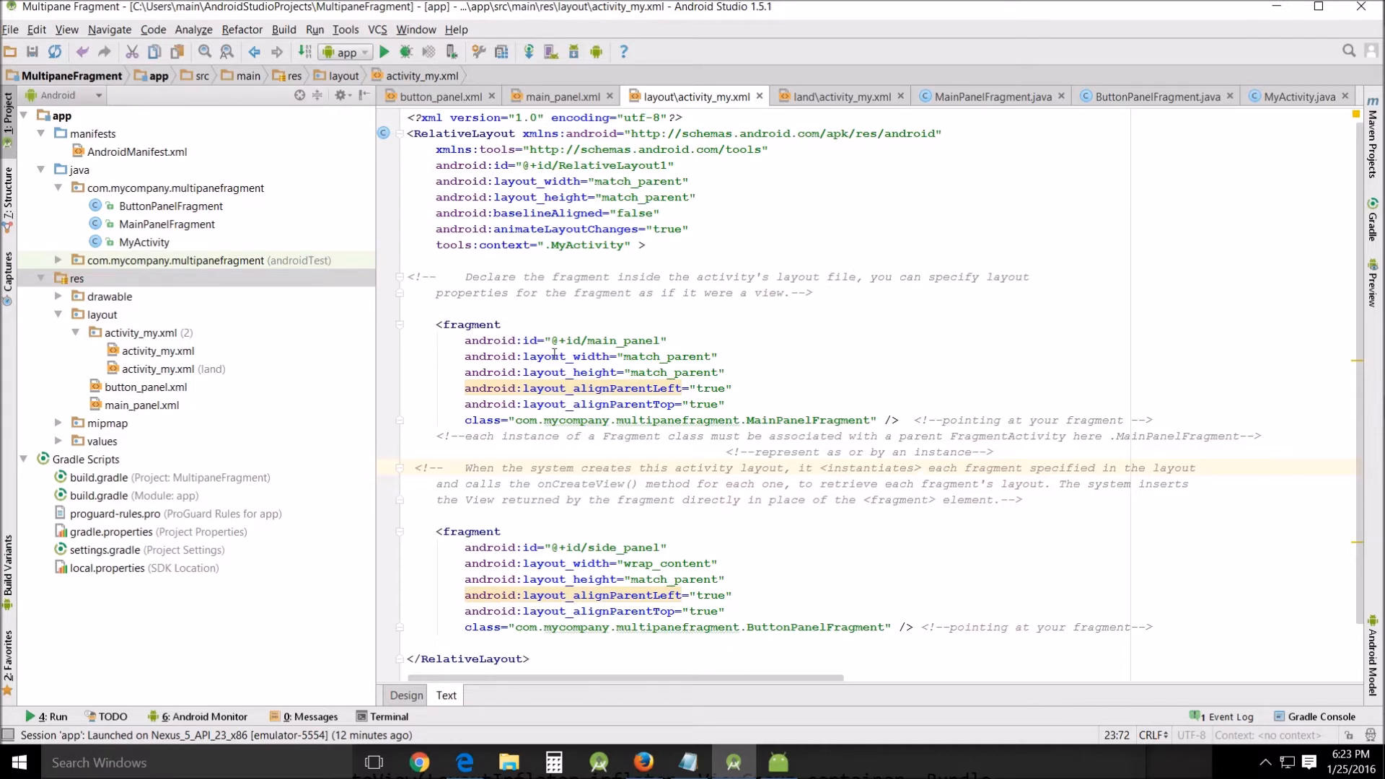
mouse_move(736, 285)
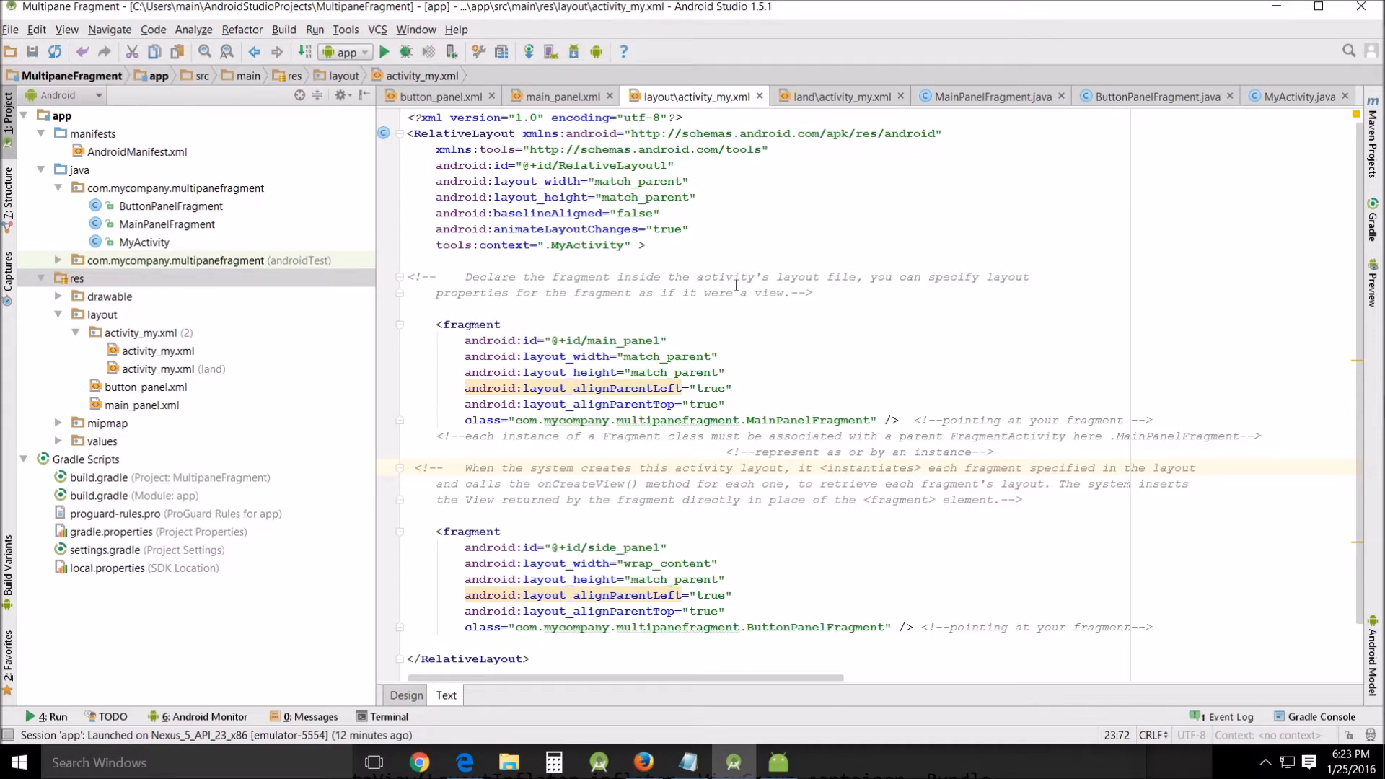
Step: Highlight the main_panel and side_panel fragment tags and the ButtonPanelFragment class name in activity_my.xml
double_click(466, 324)
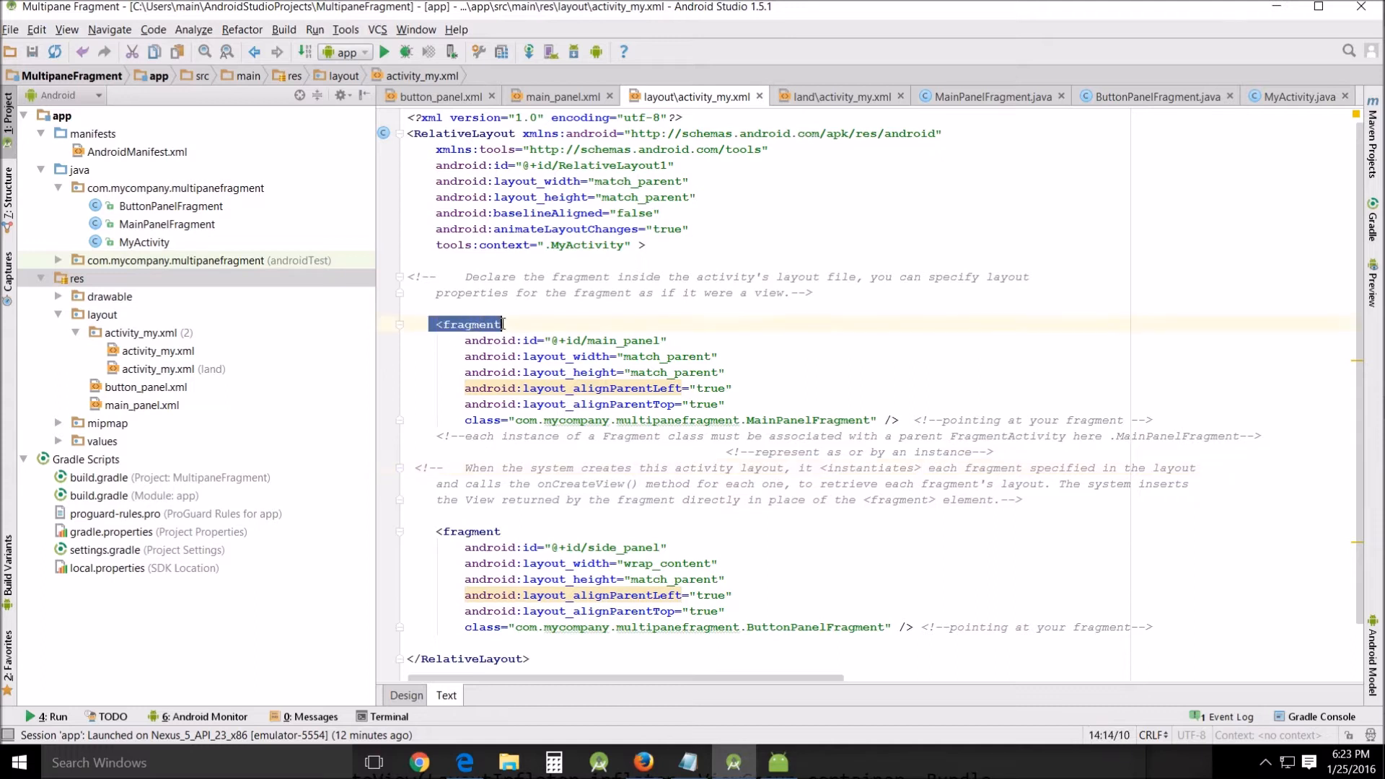
left_click(501, 531)
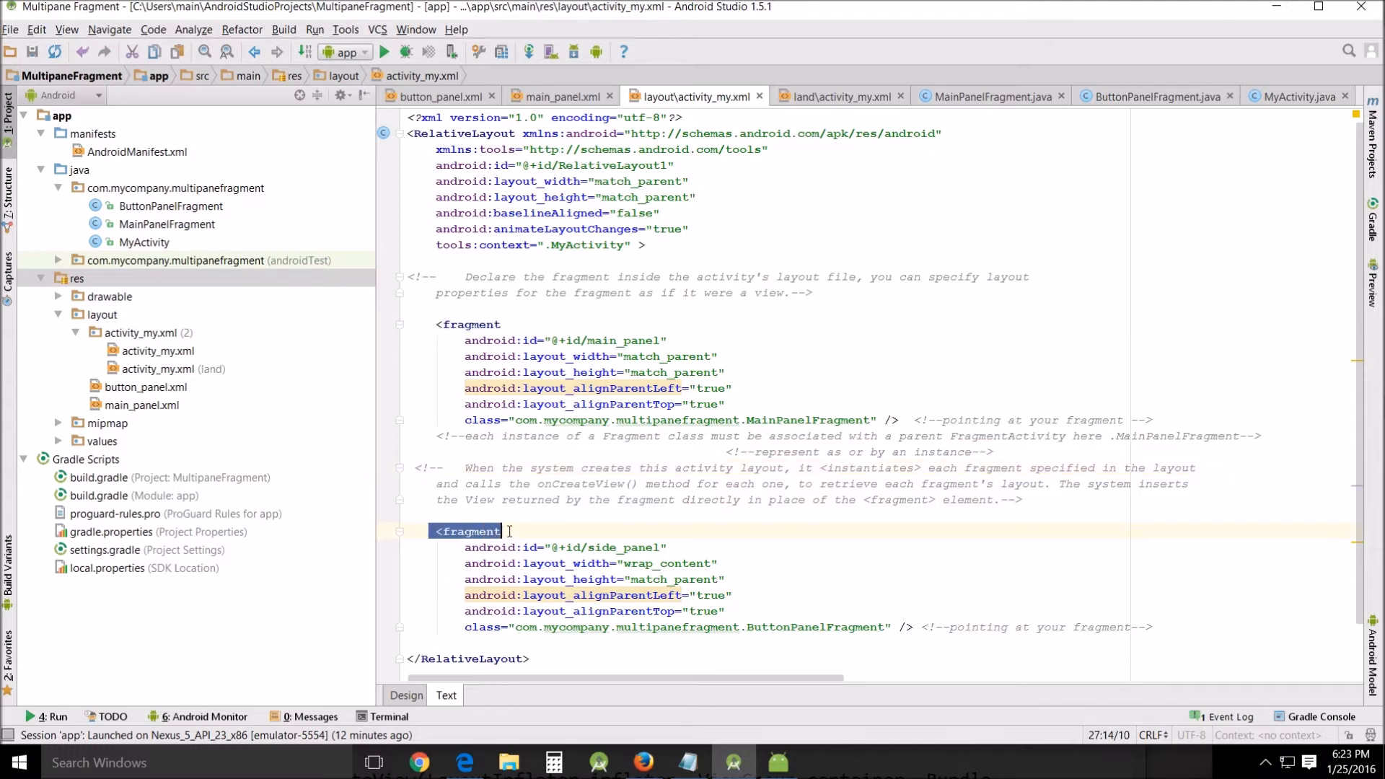
left_click(465, 531)
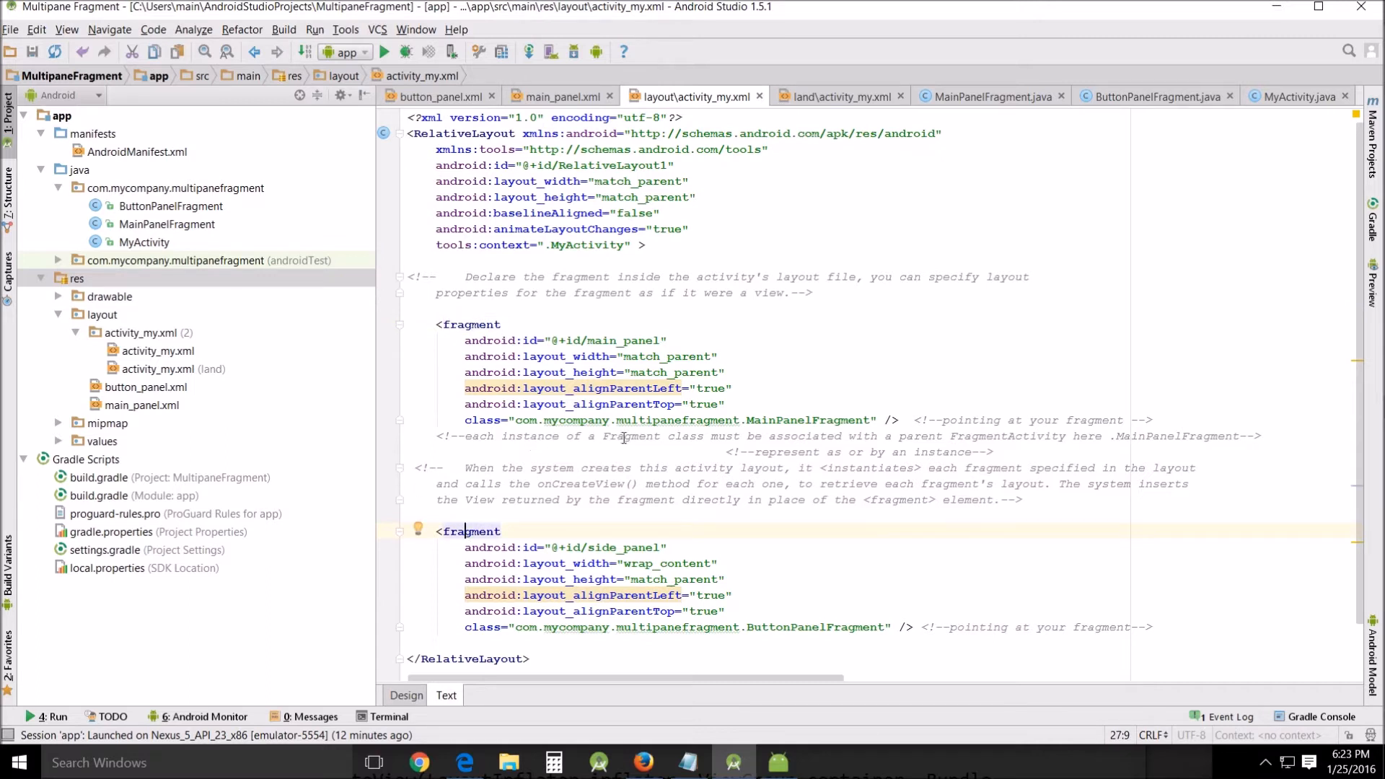
mouse_move(889, 439)
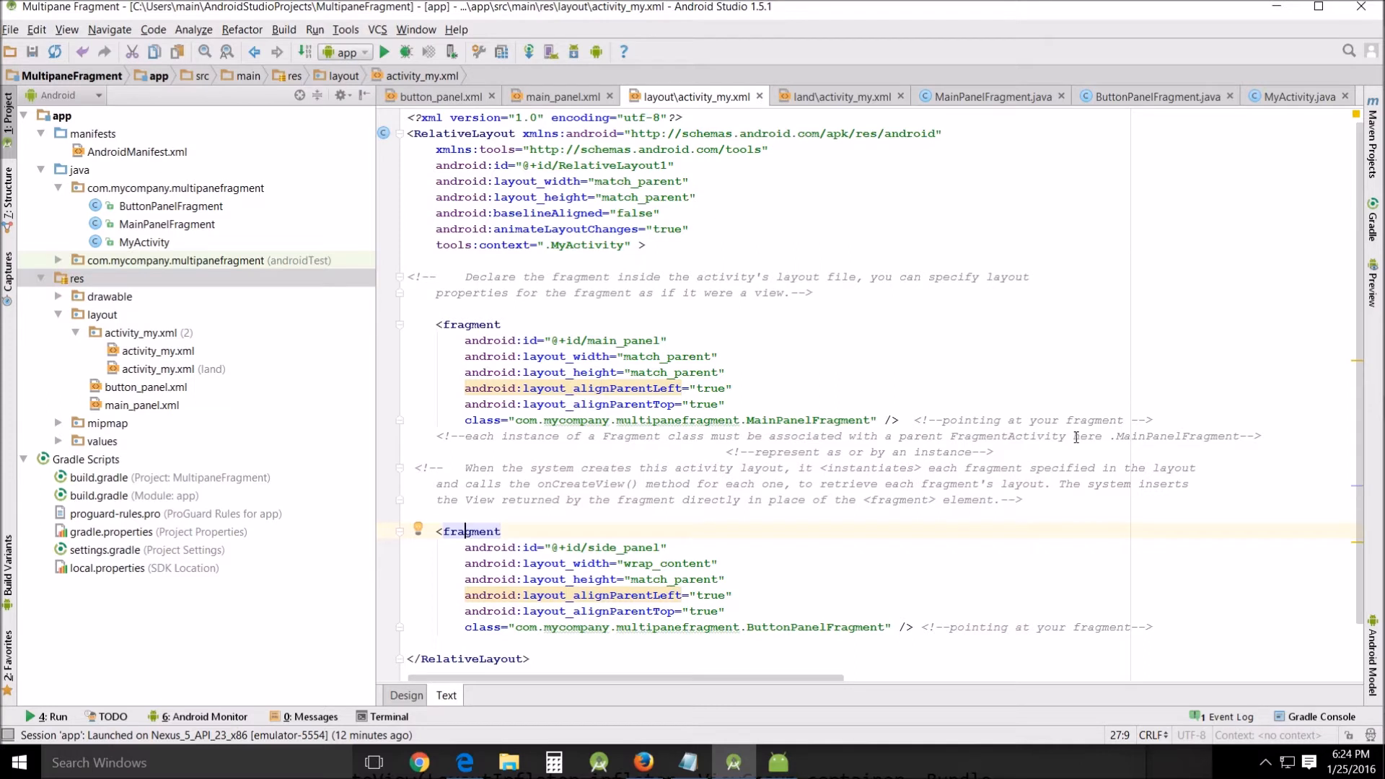
mouse_move(769, 457)
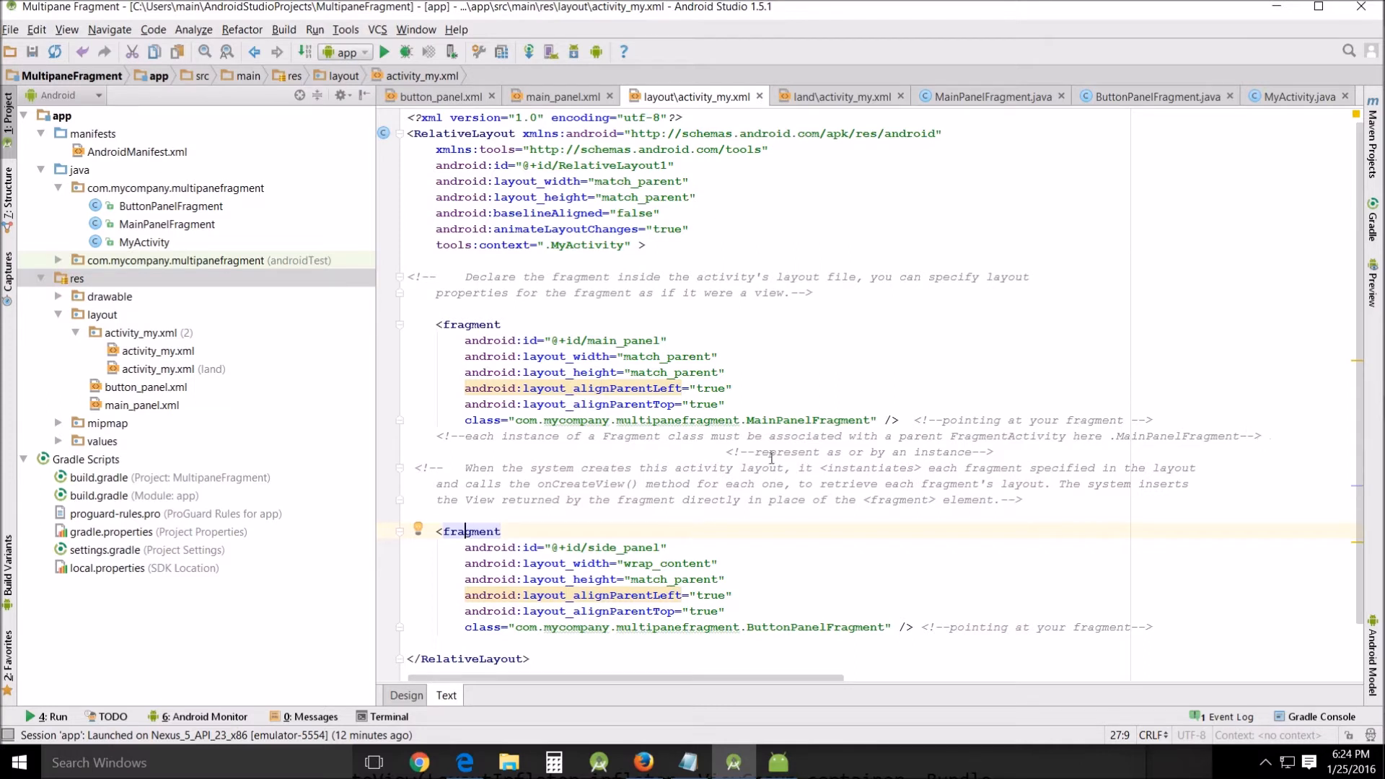
double_click(808, 419)
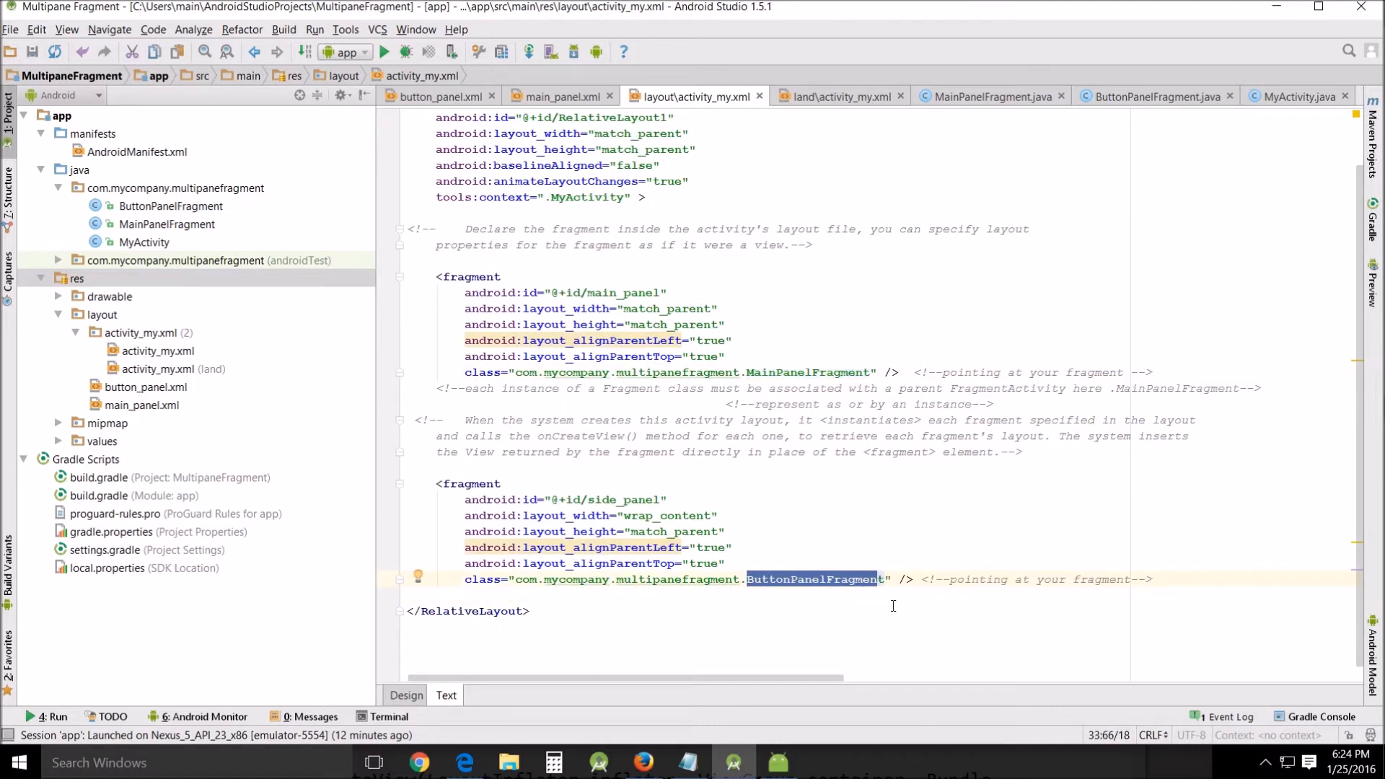
left_click(767, 579)
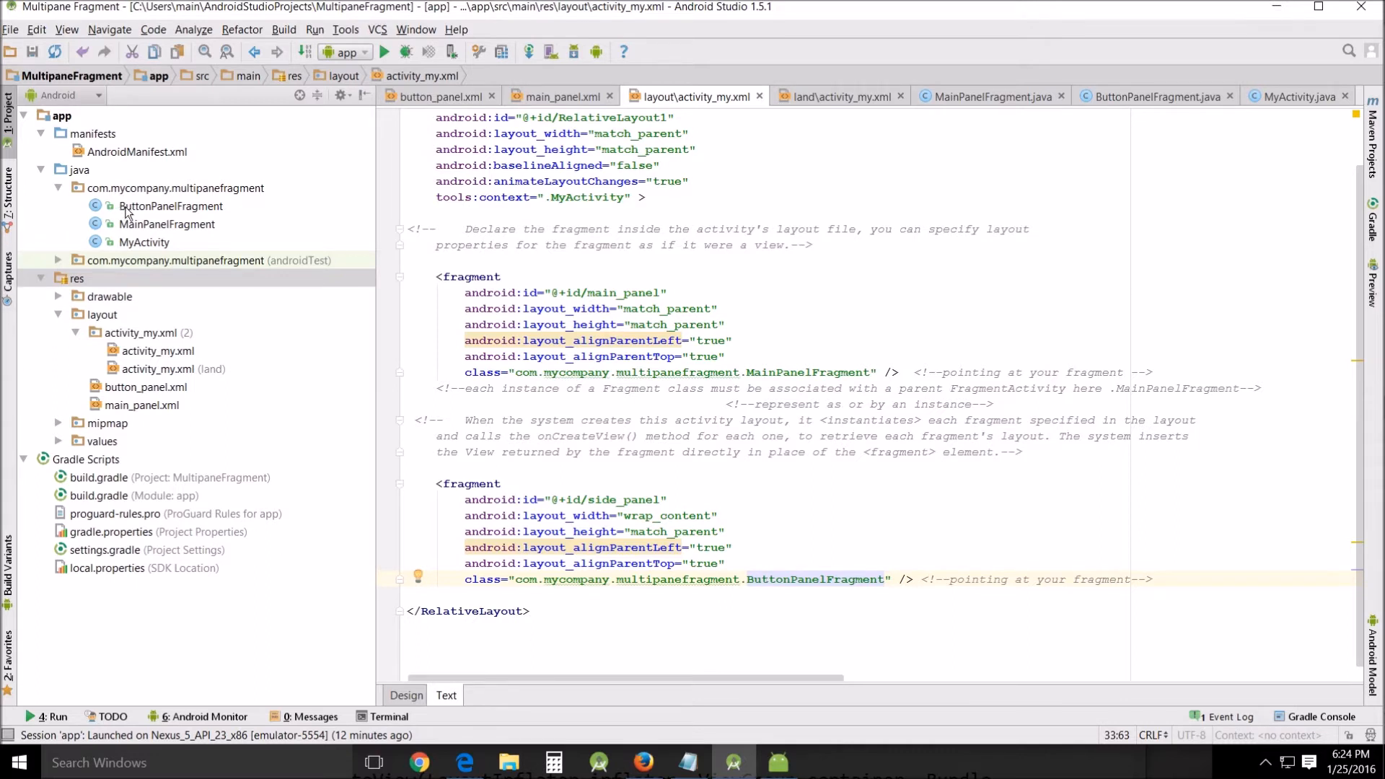
left_click(166, 223)
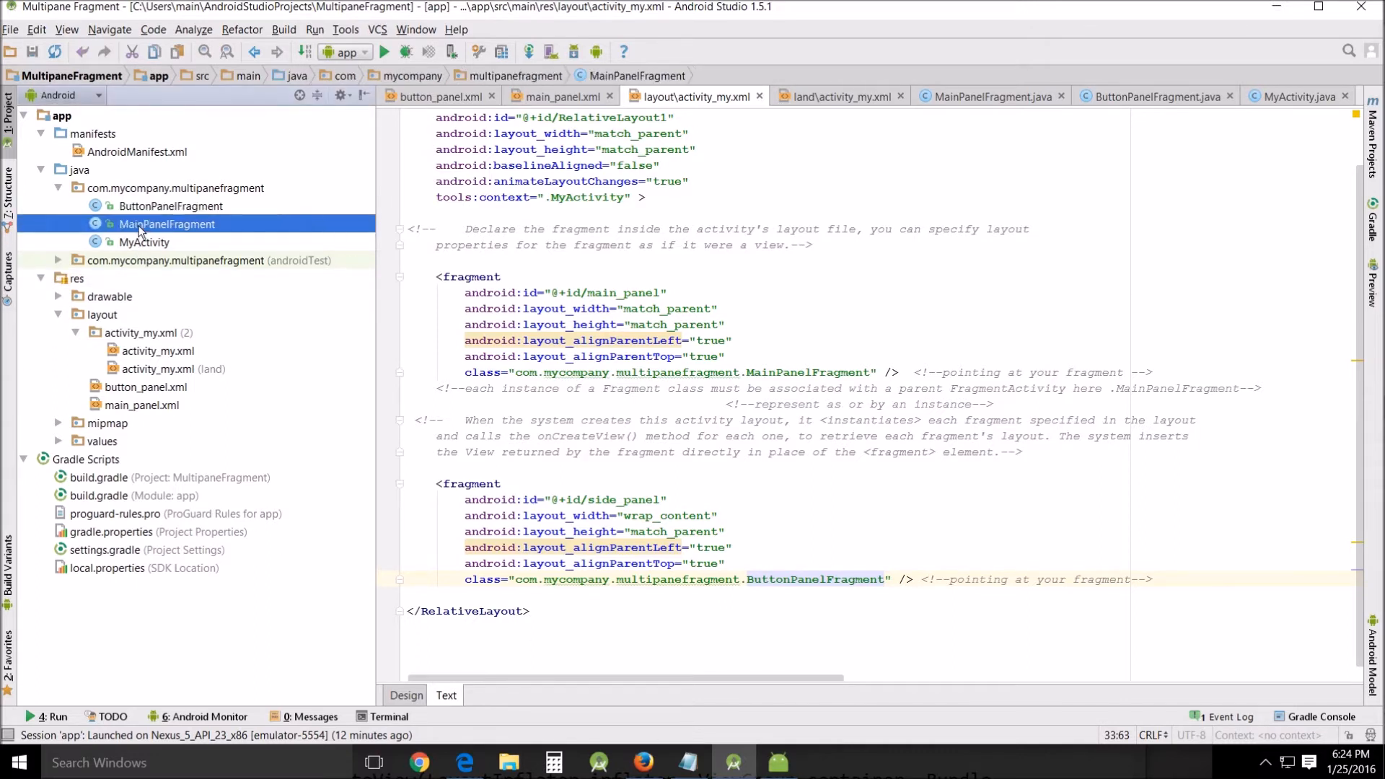
left_click(172, 205)
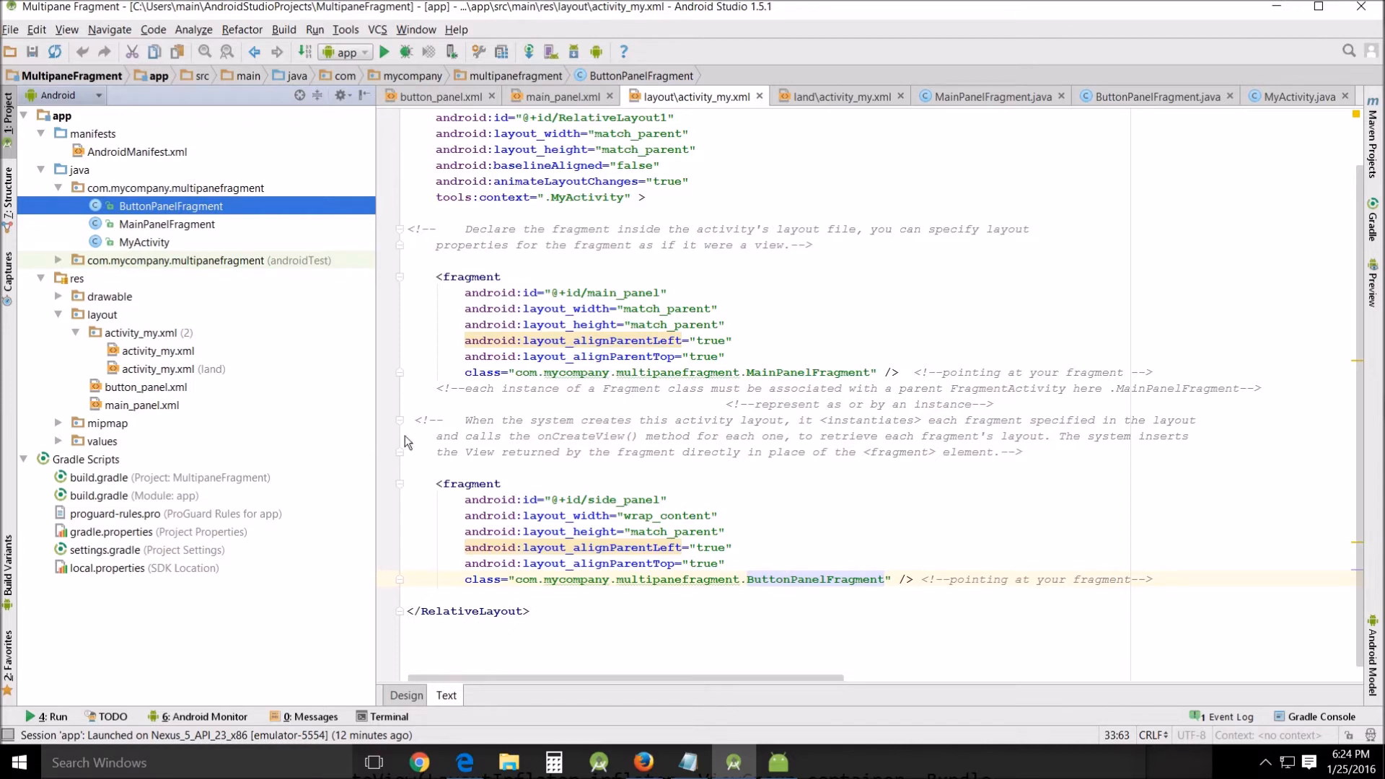
mouse_move(448, 405)
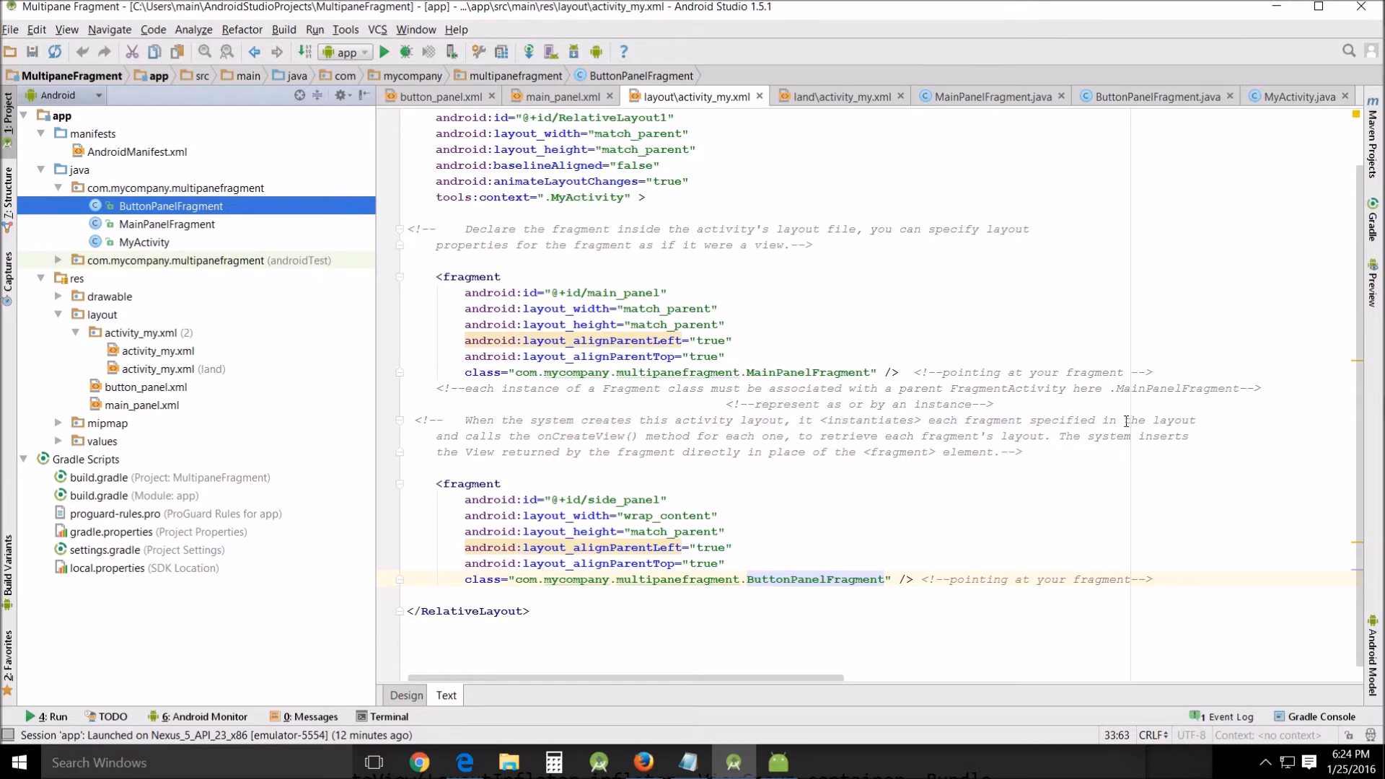
mouse_move(544, 440)
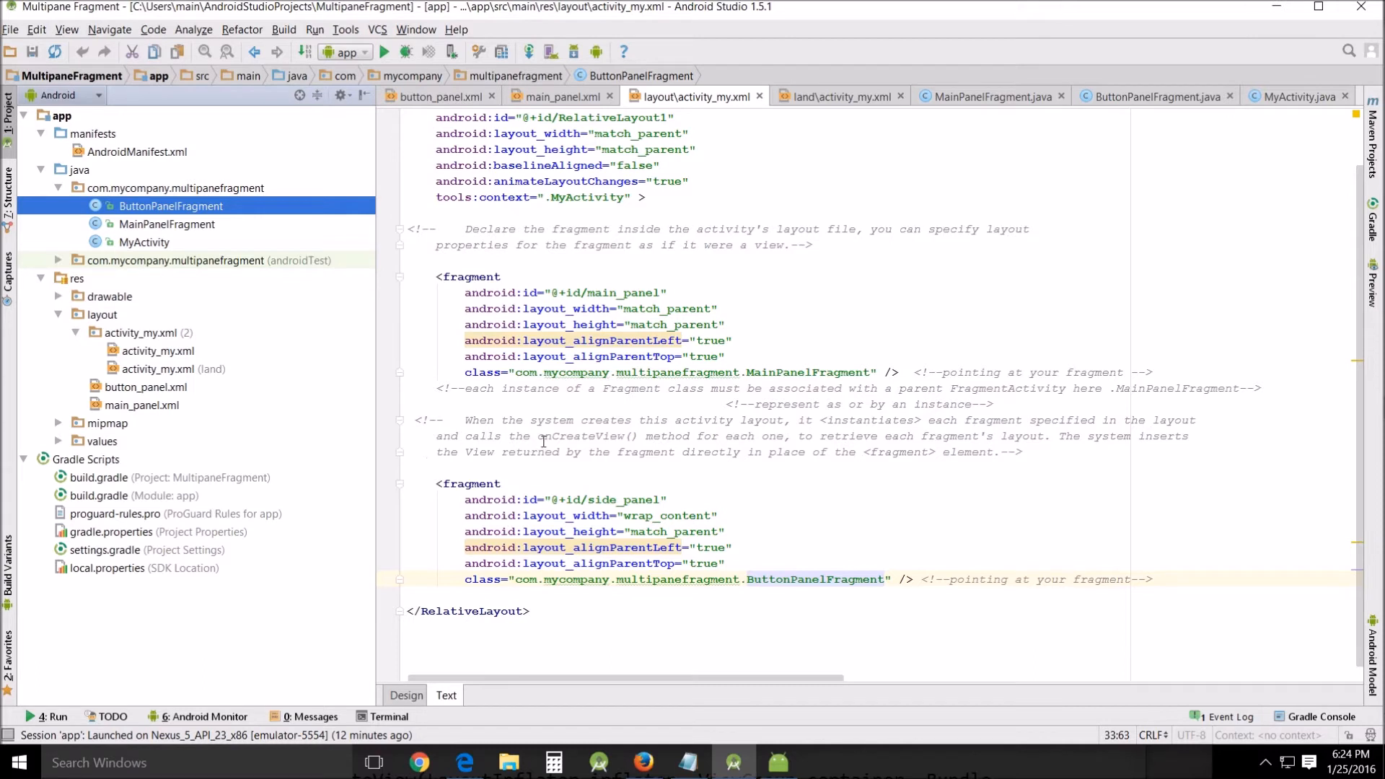
mouse_move(793, 426)
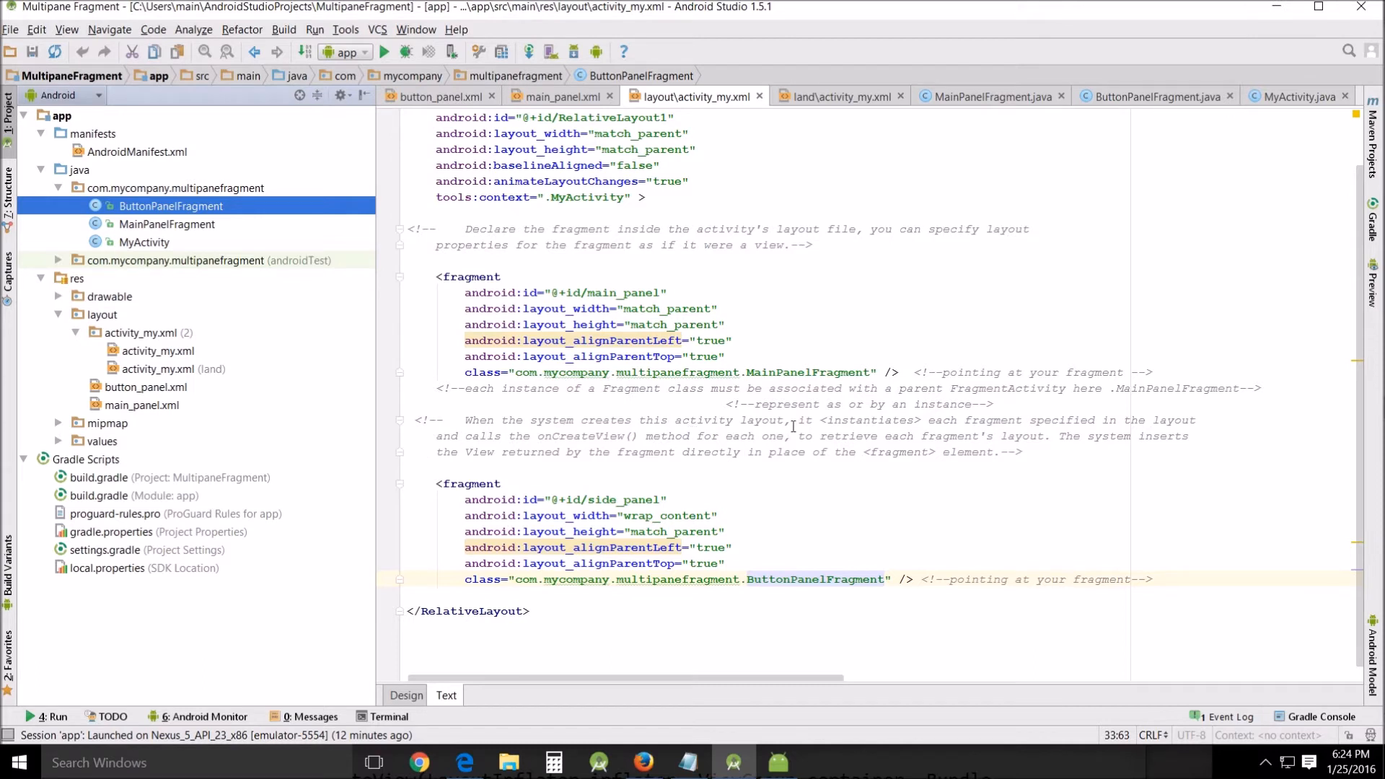
mouse_move(1018, 437)
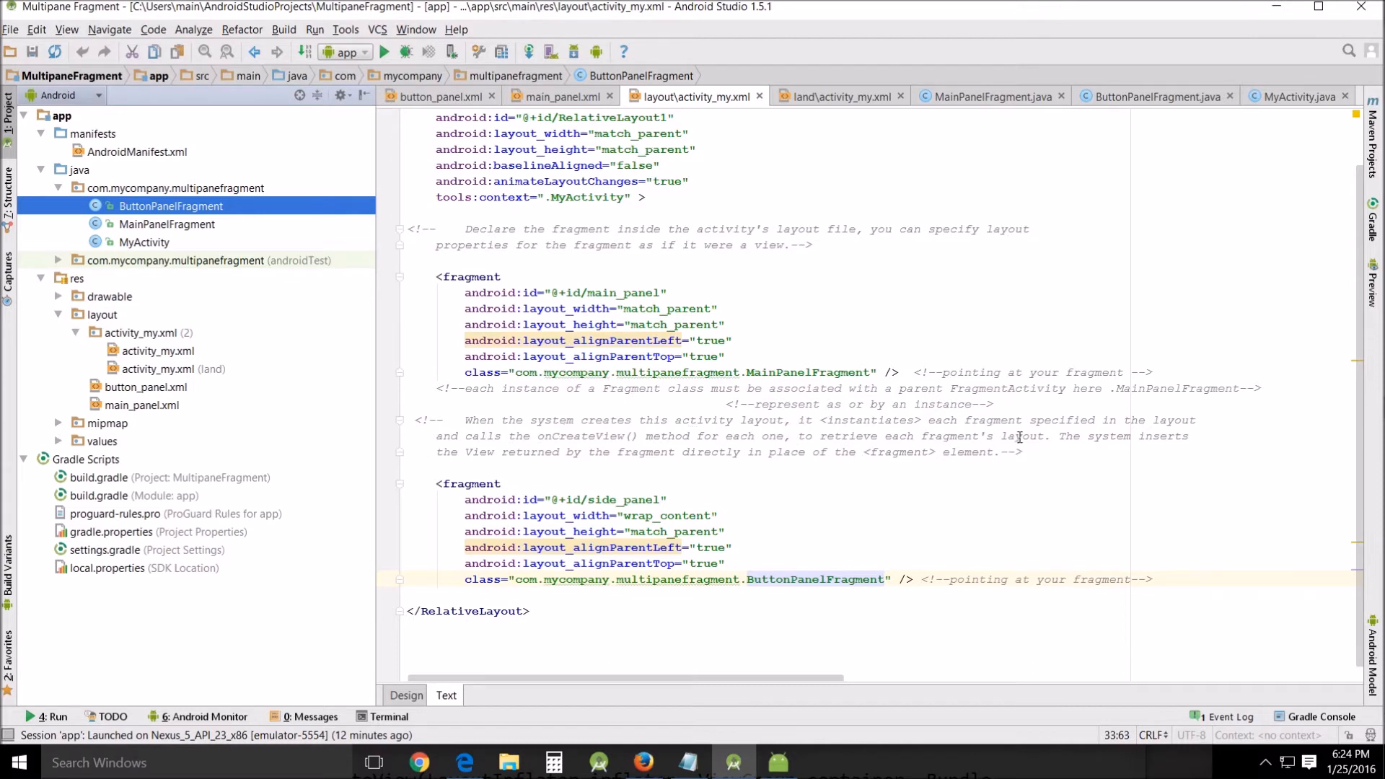
mouse_move(1197, 433)
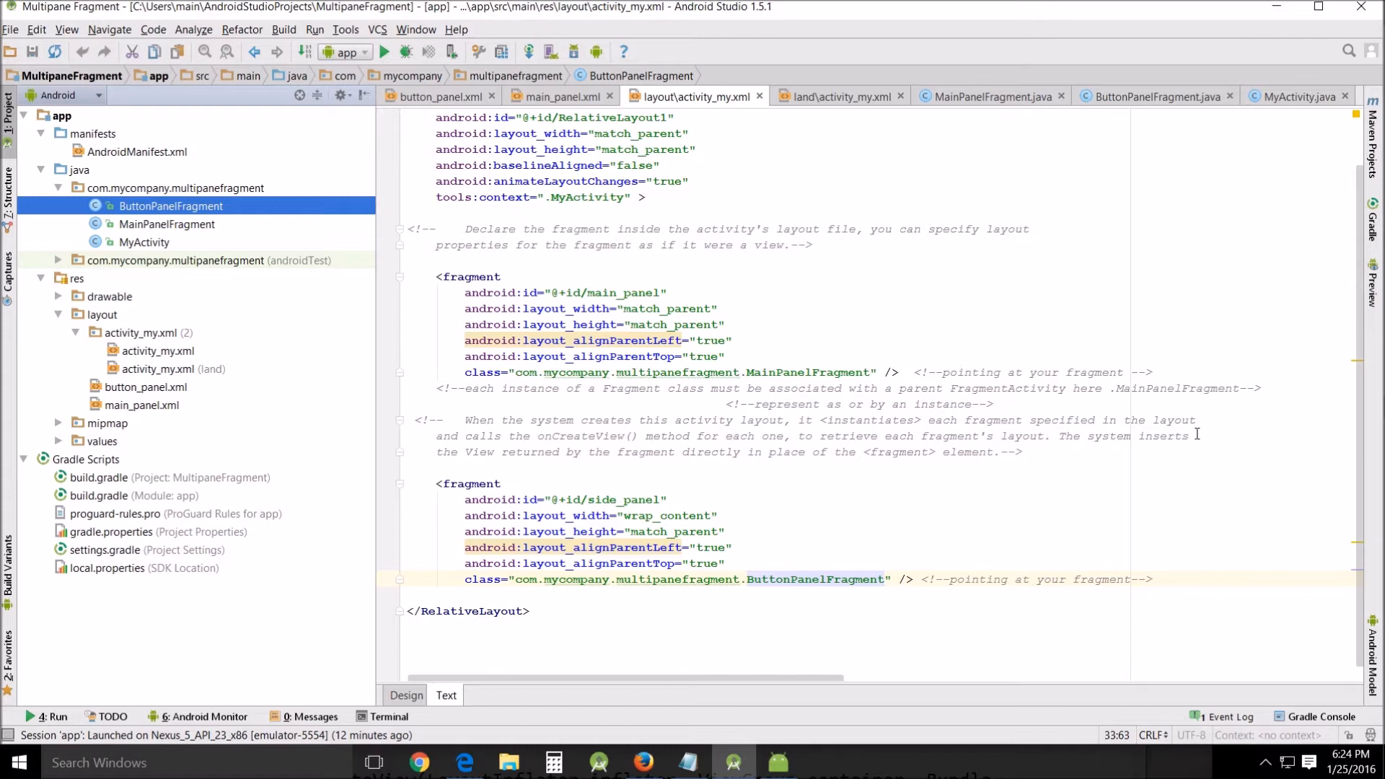
mouse_move(630, 448)
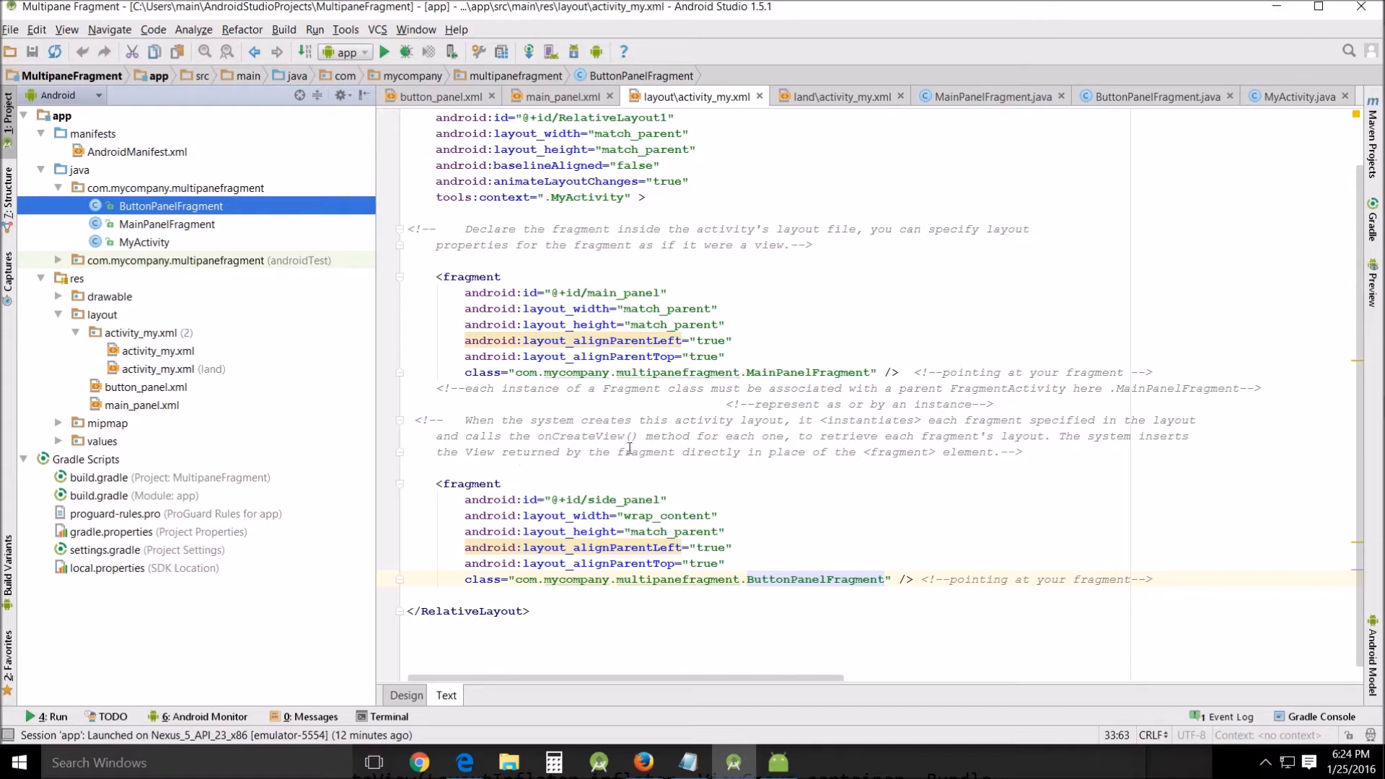
mouse_move(833, 452)
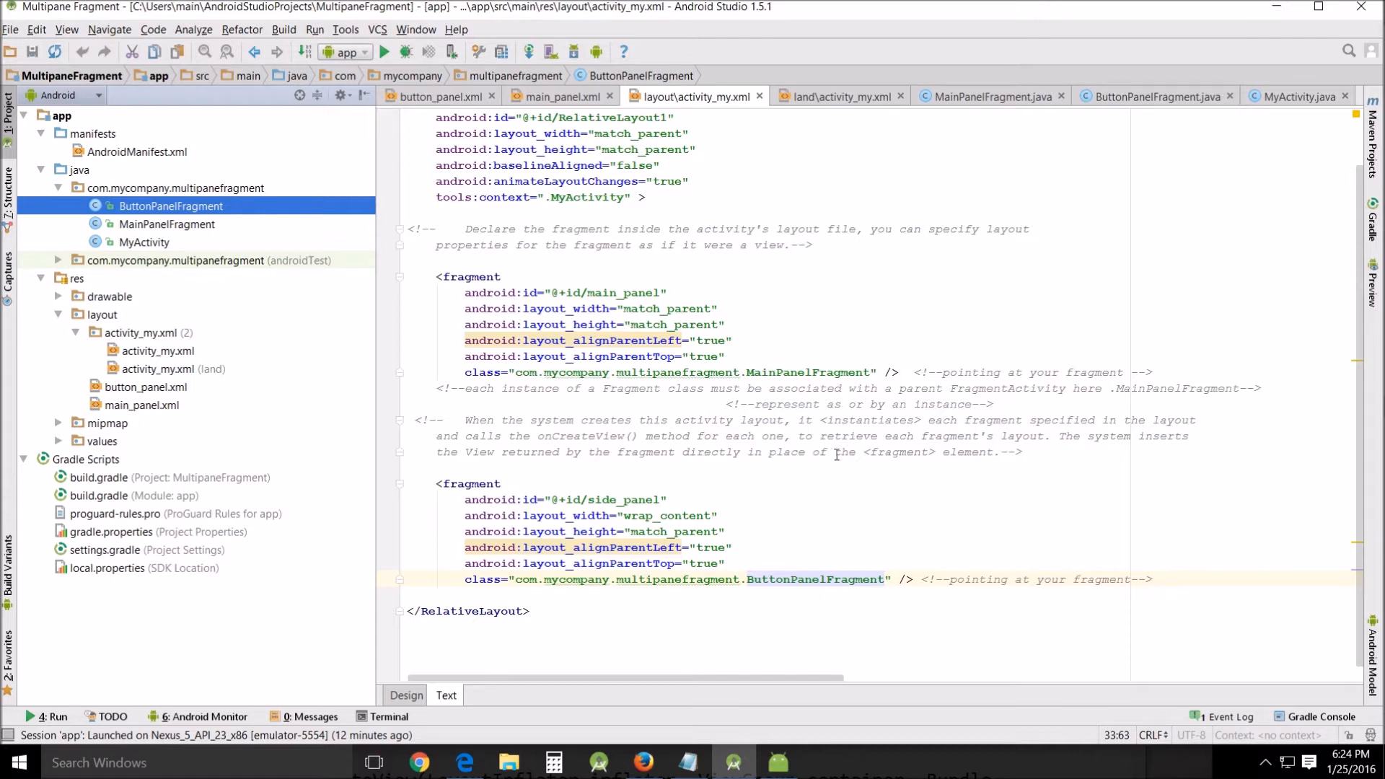
mouse_move(477, 316)
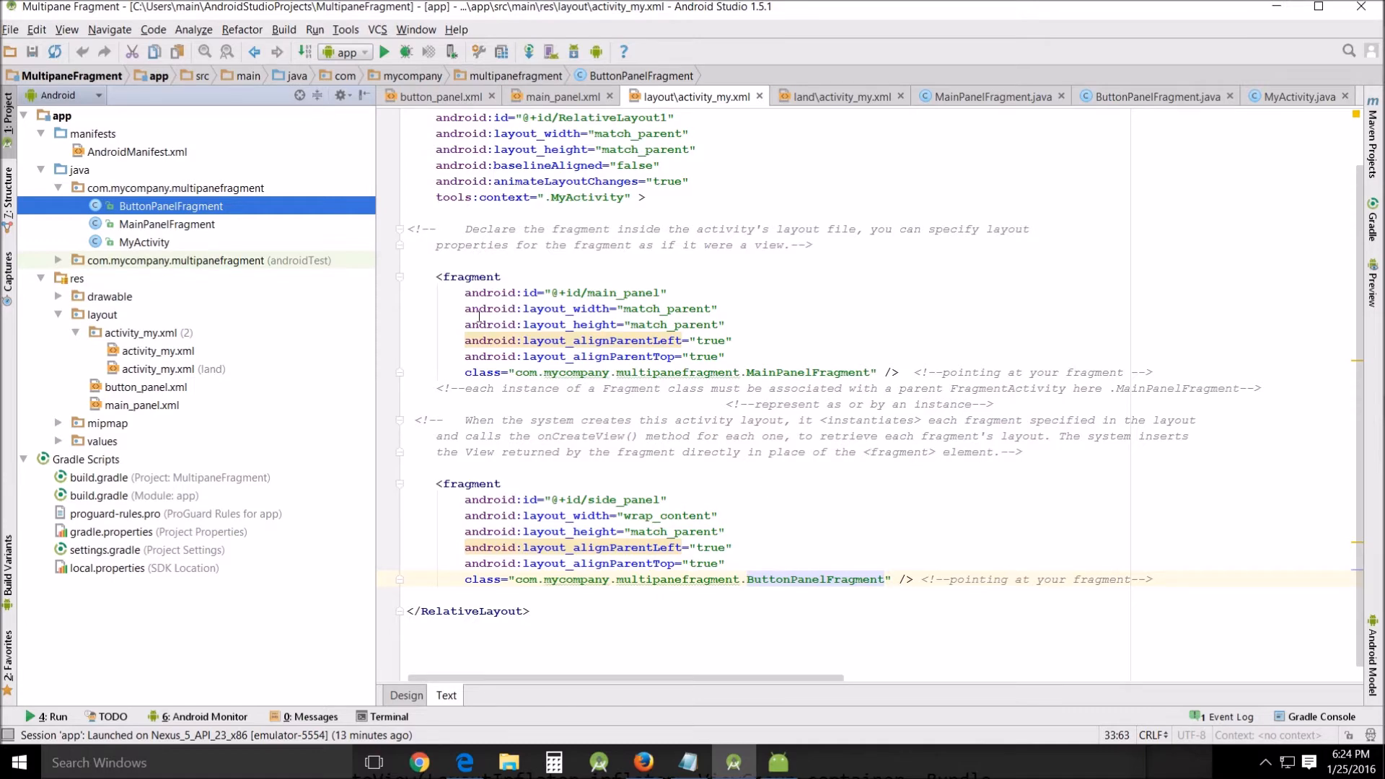
left_click(415, 467)
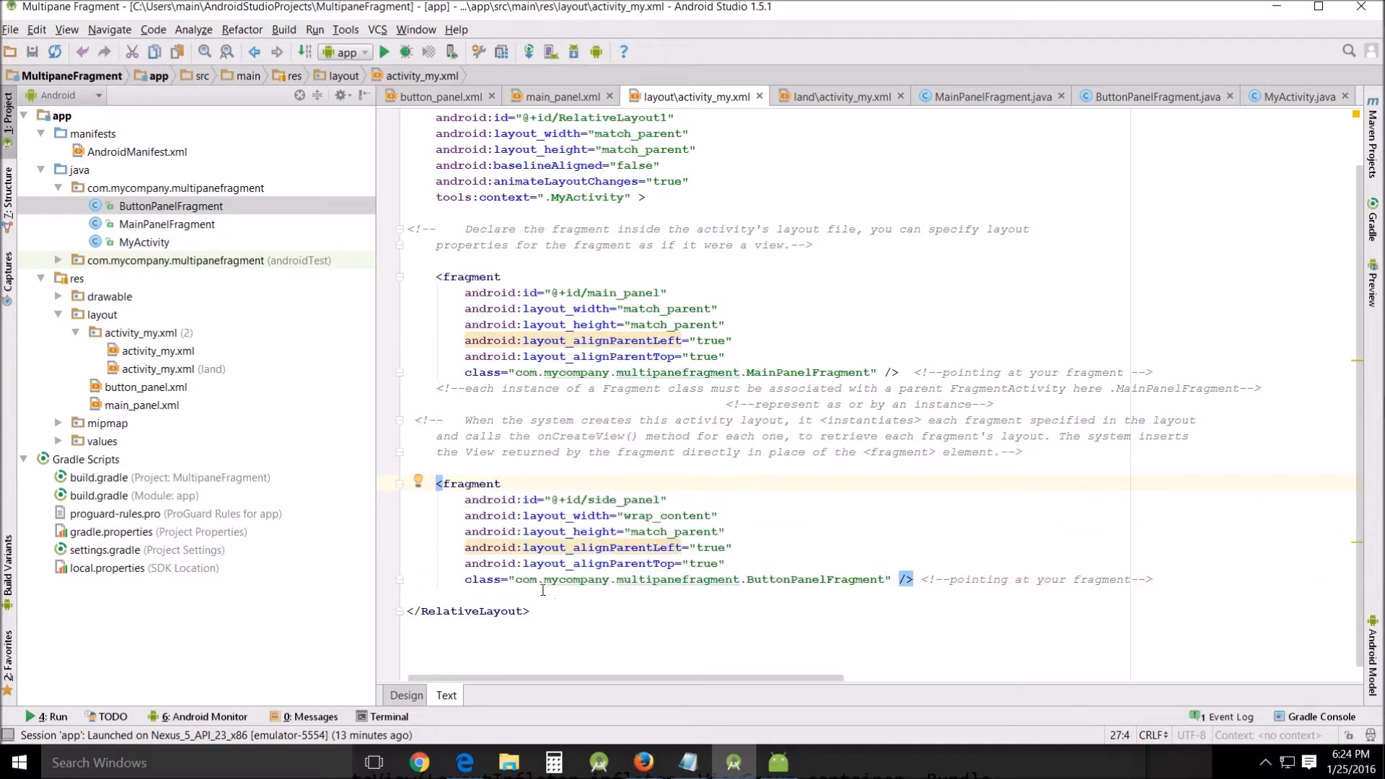
mouse_move(839, 420)
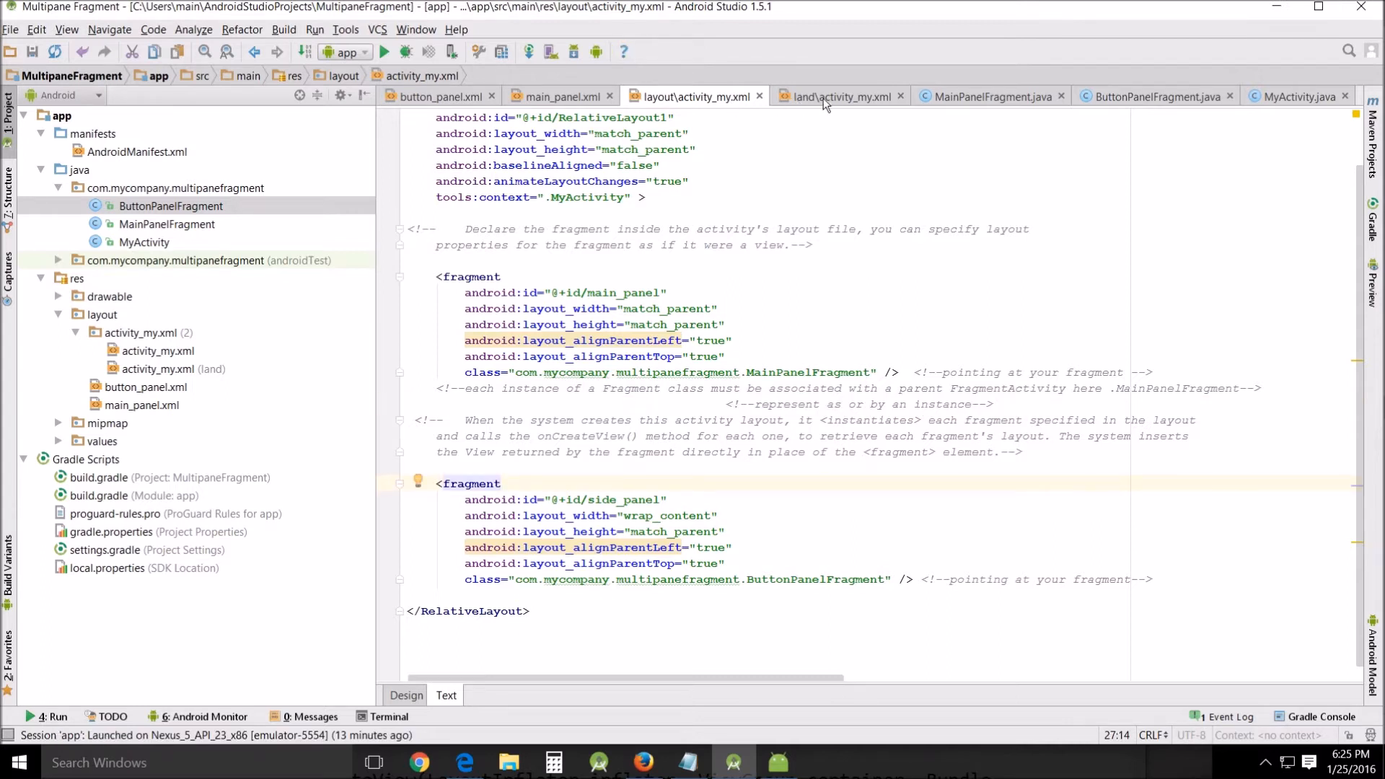
mouse_move(425, 113)
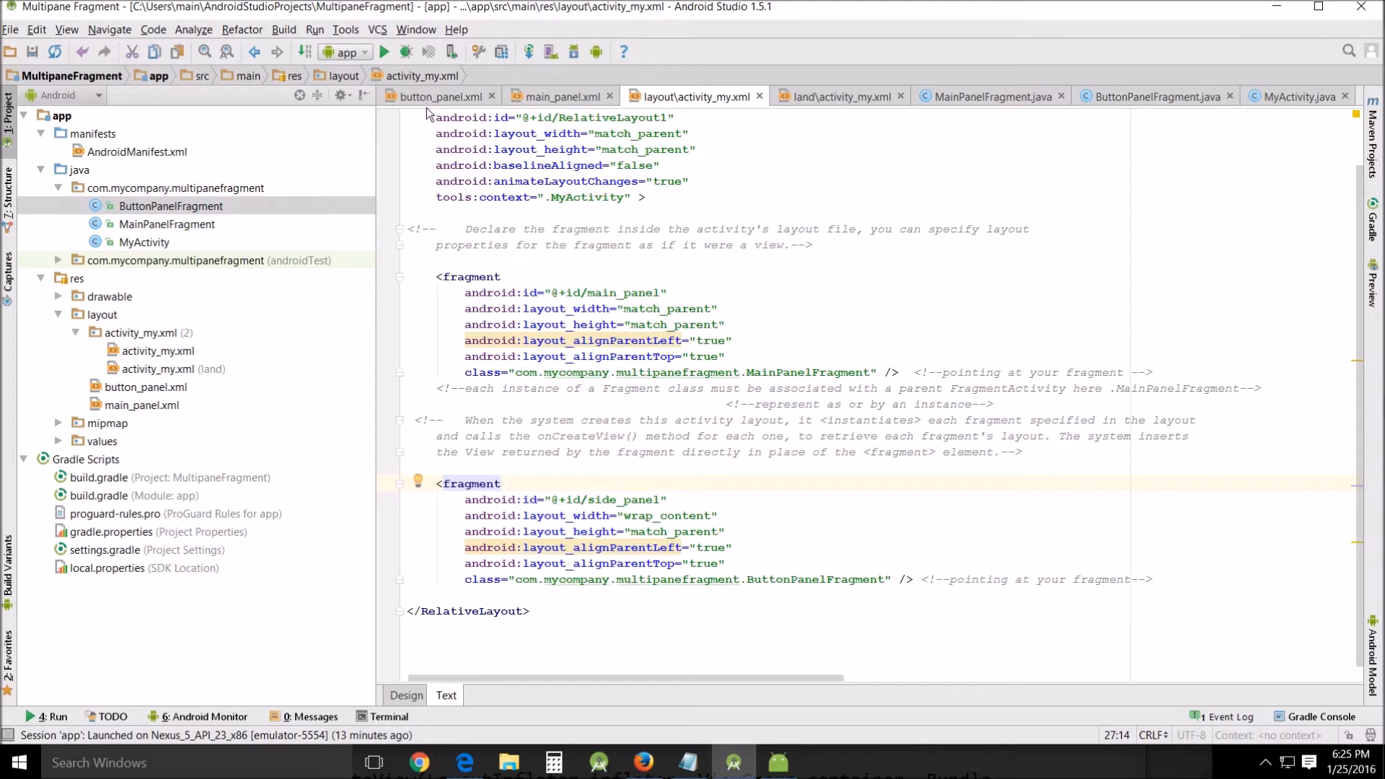
left_click(438, 96)
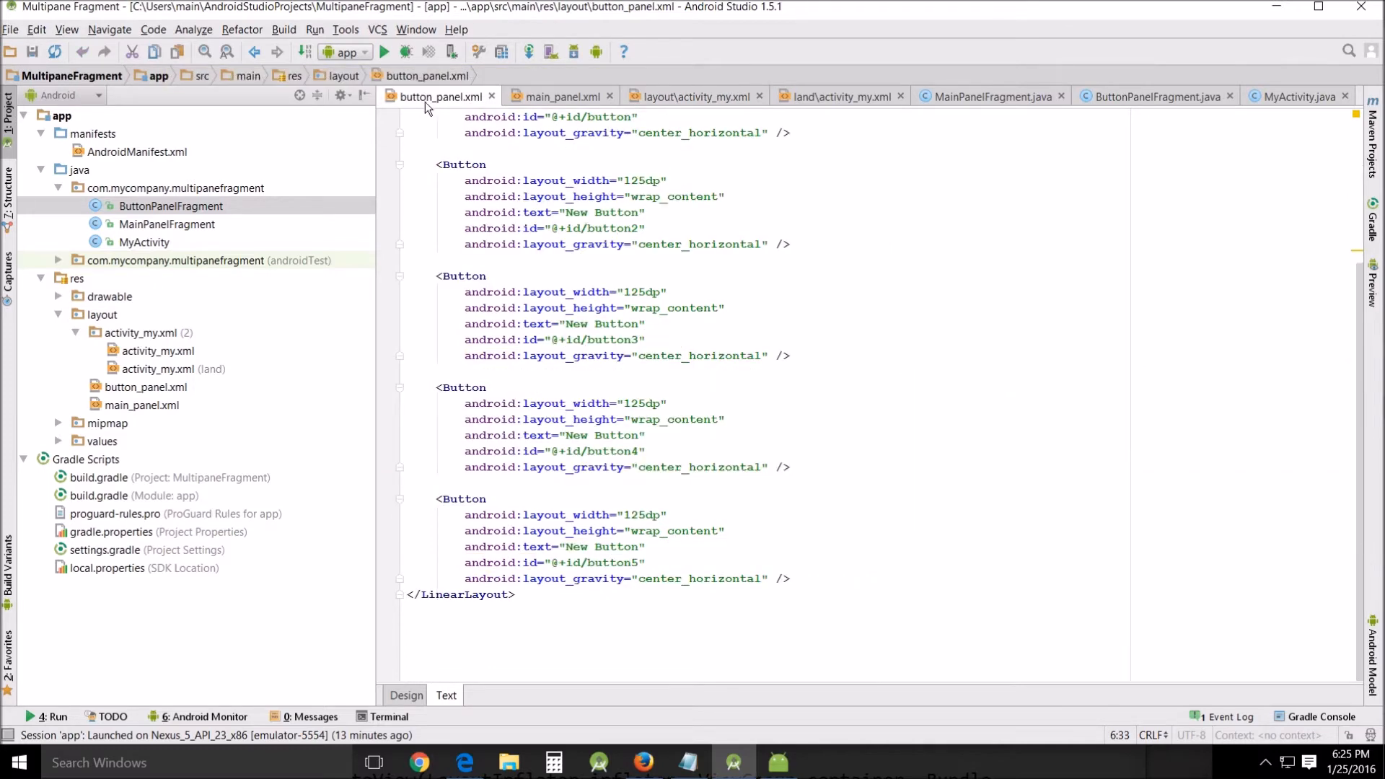
left_click(562, 96)
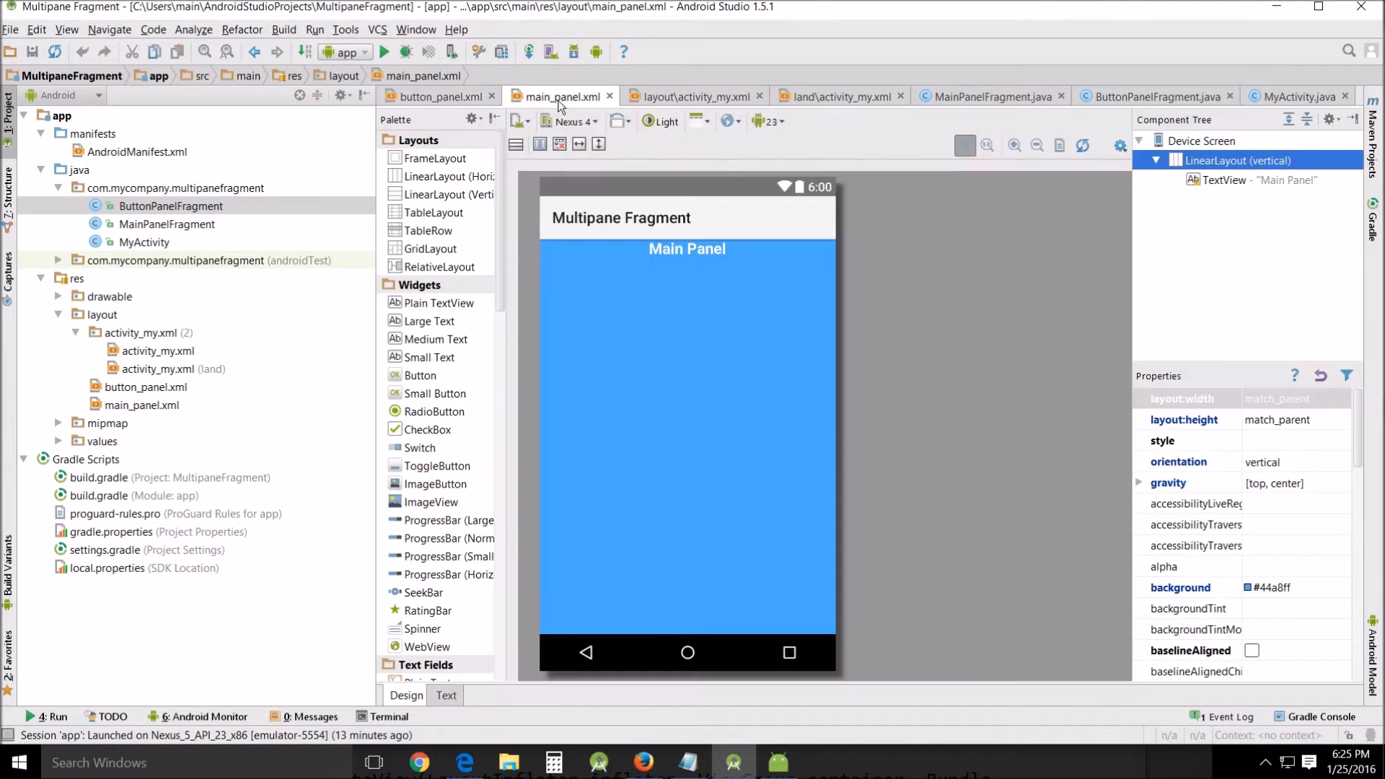
left_click(695, 96)
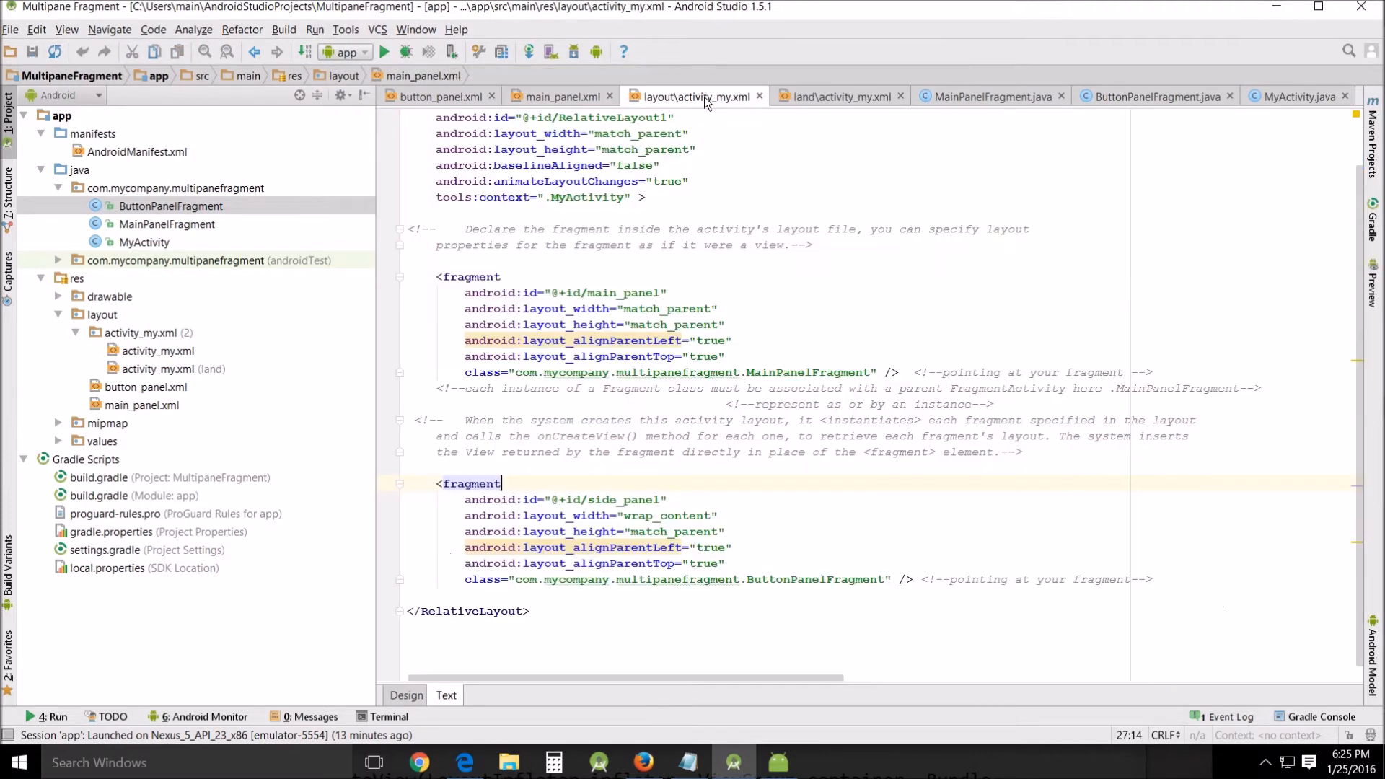
mouse_move(698, 96)
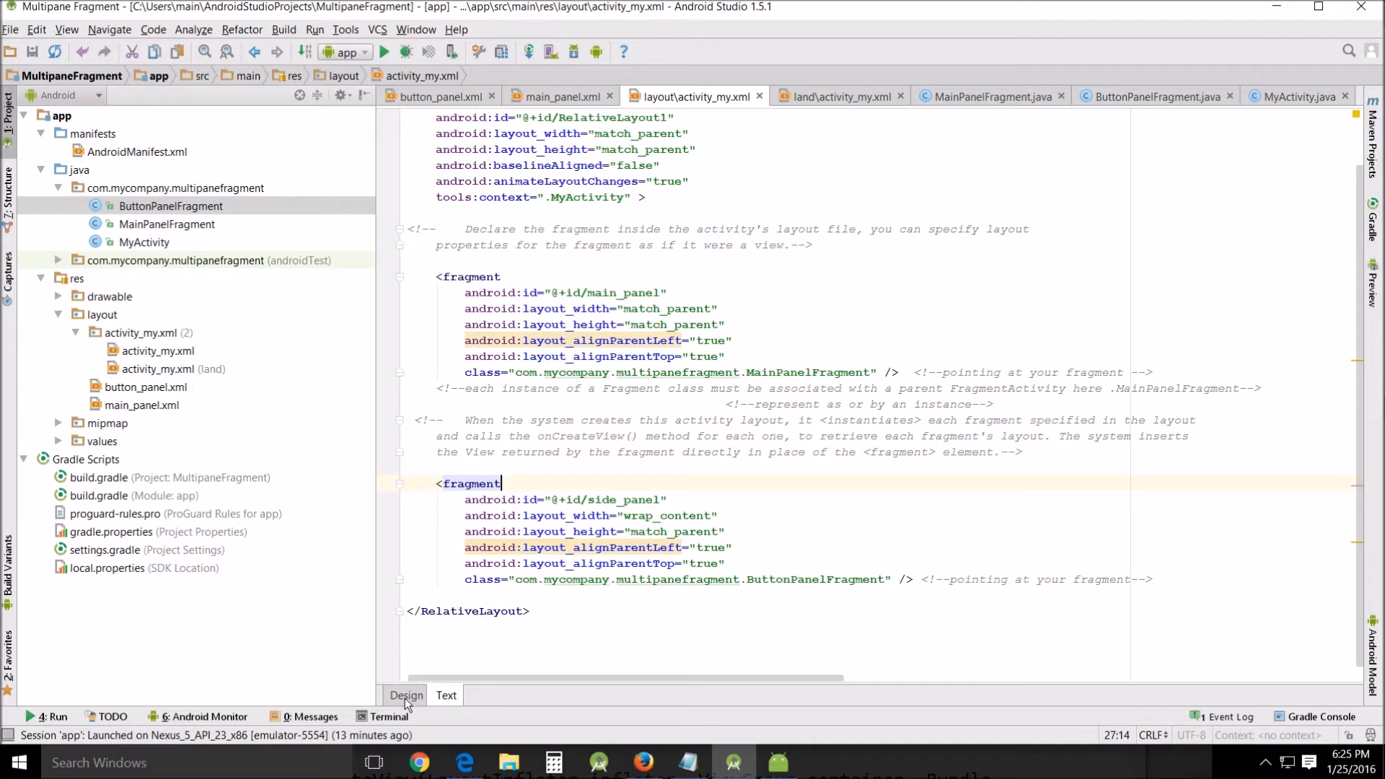
Step: Show the portrait activity_my layout as a visual preview with its main_panel and side_panel fragments
left_click(406, 696)
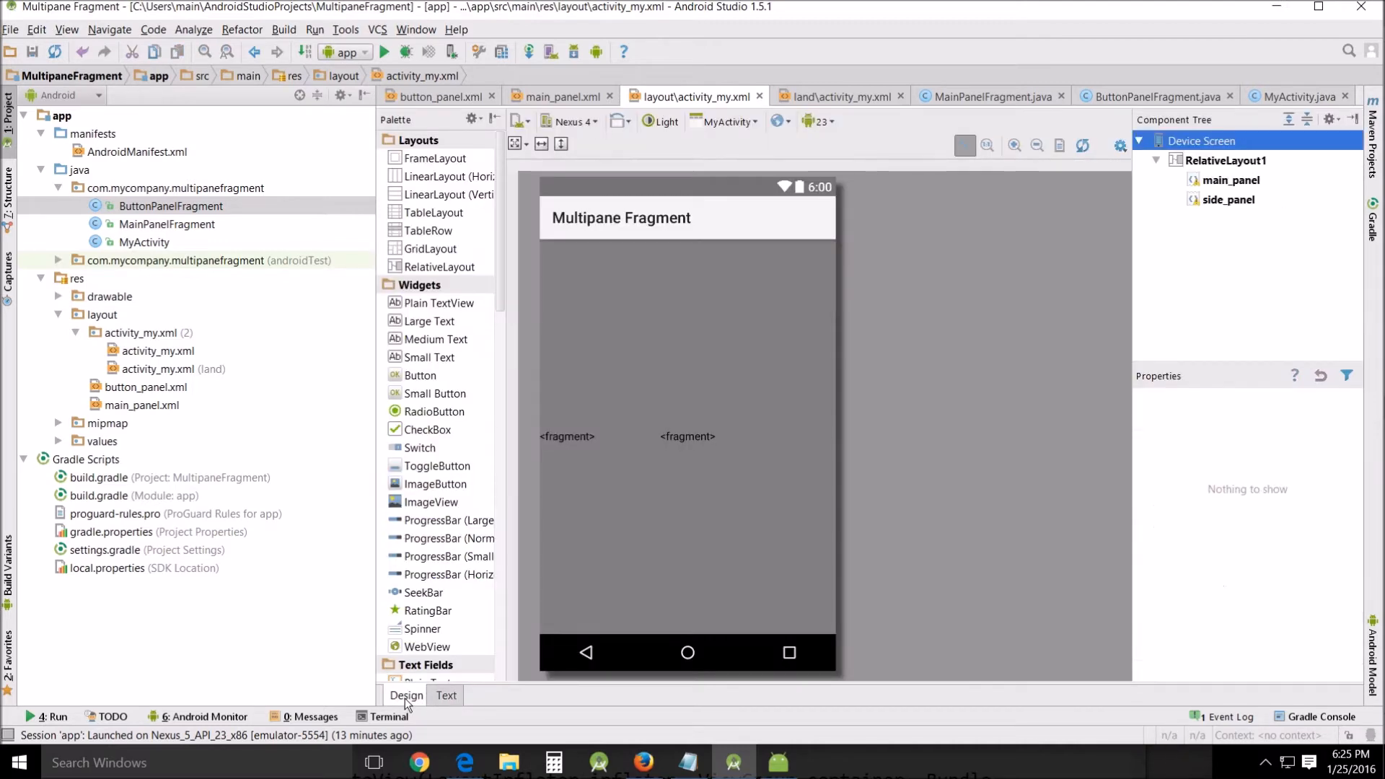
mouse_move(840, 96)
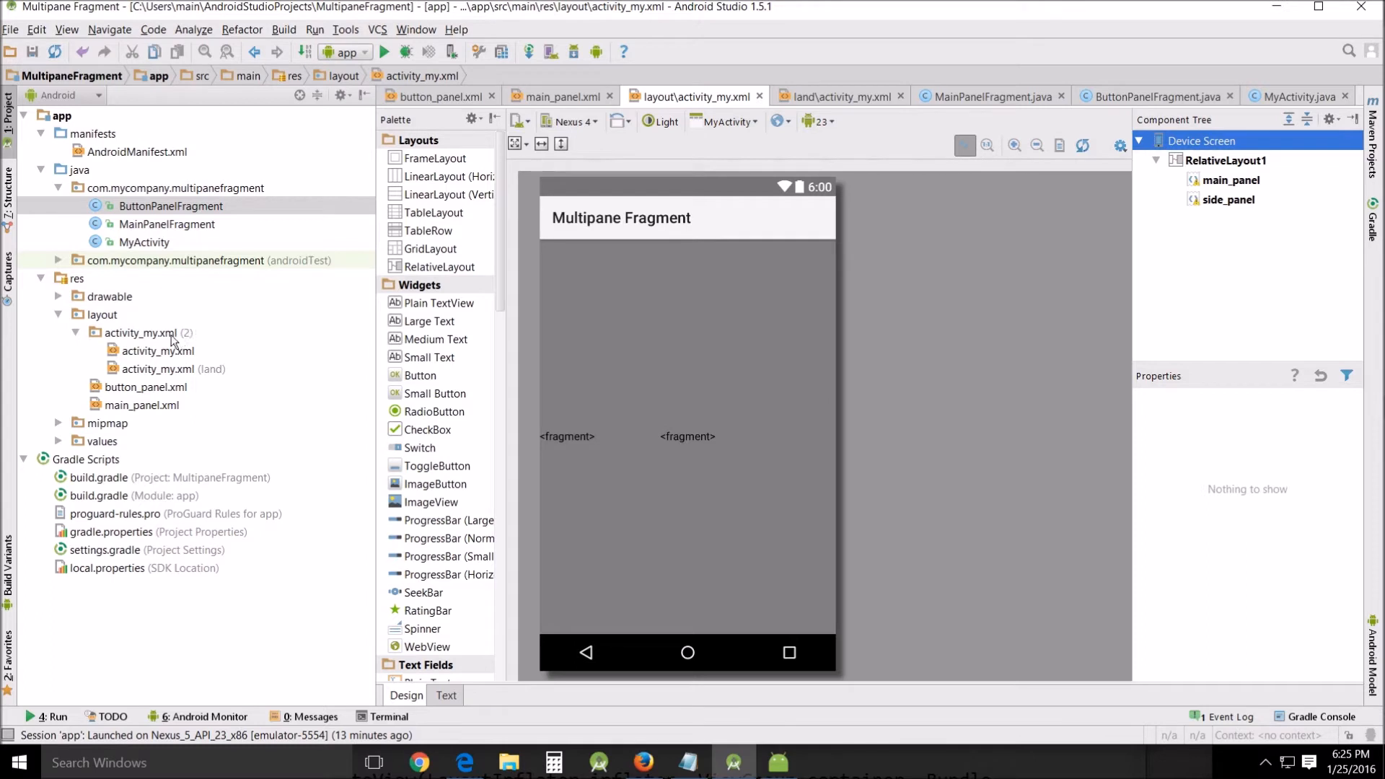
mouse_move(338, 84)
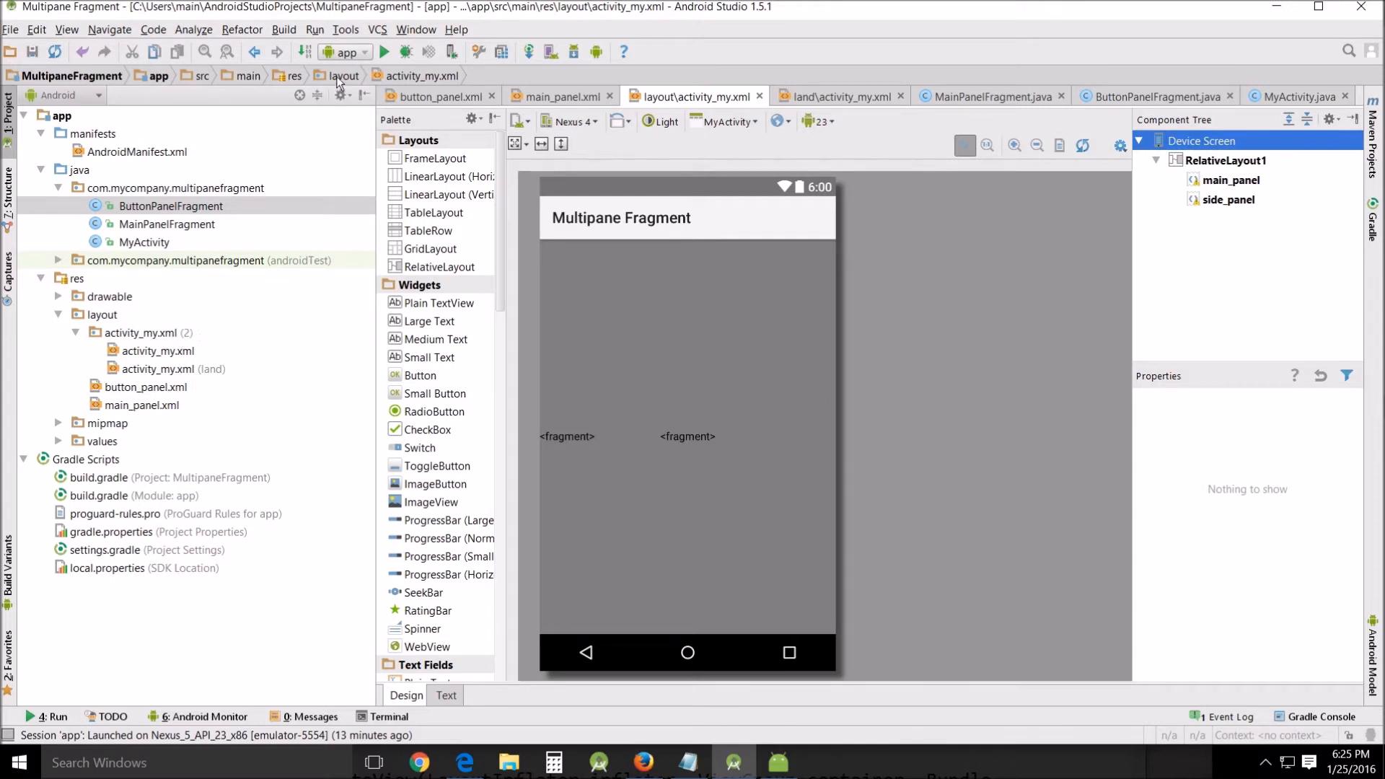
left_click(344, 75)
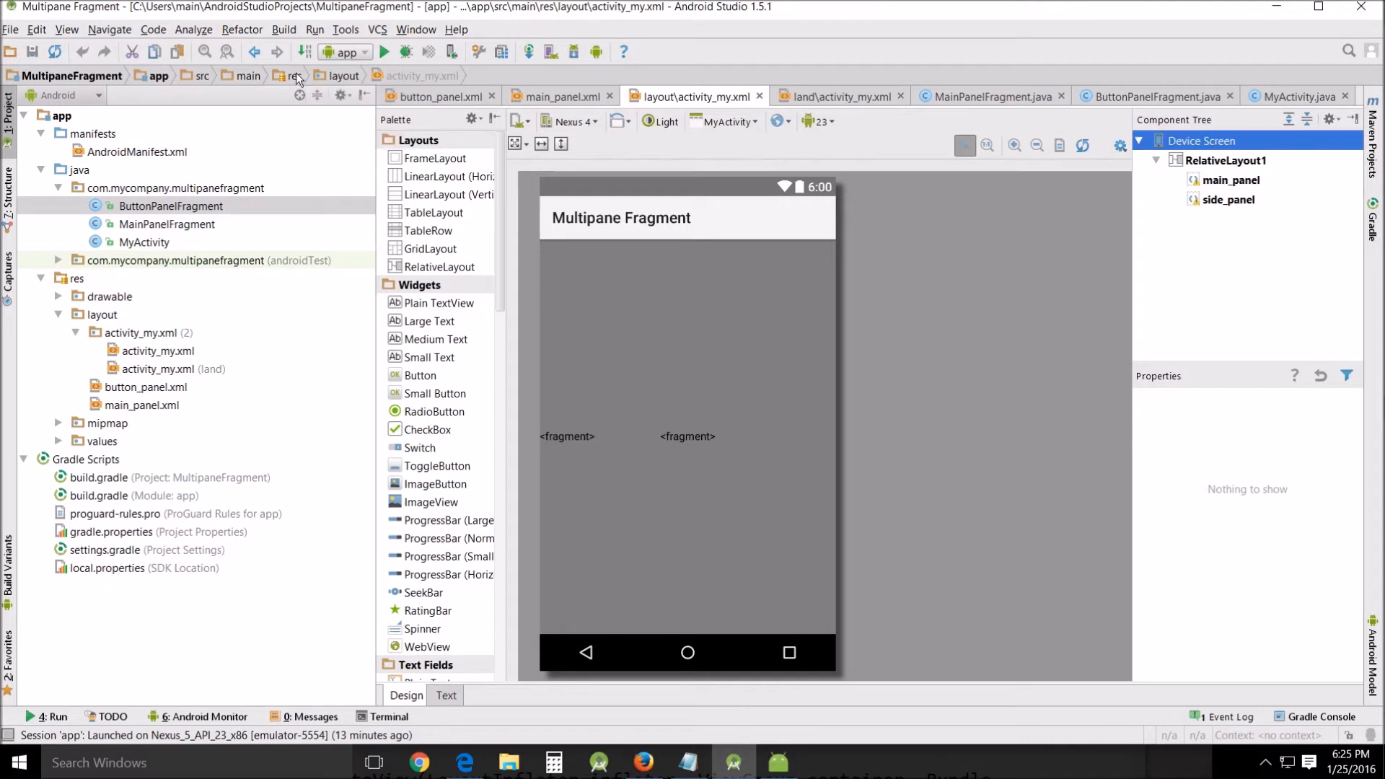
left_click(292, 75)
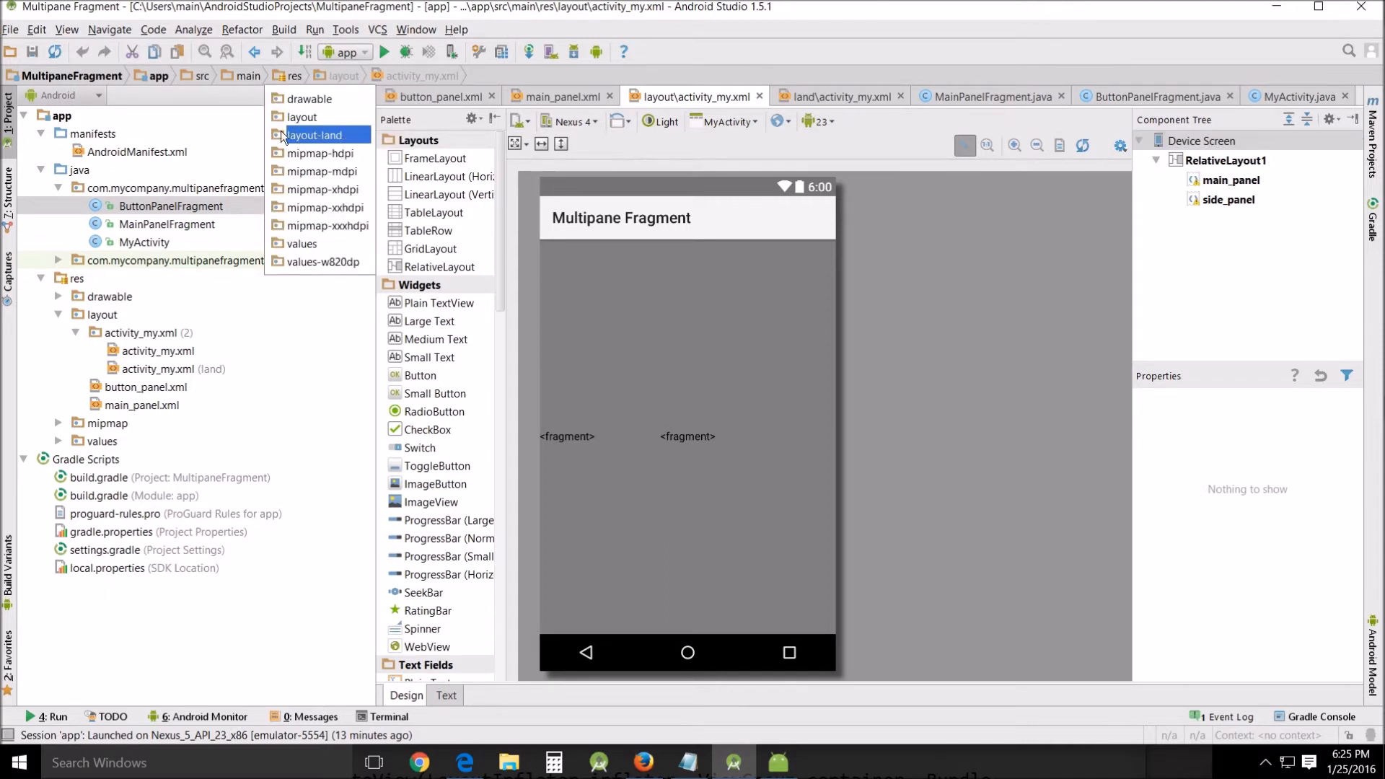
left_click(323, 261)
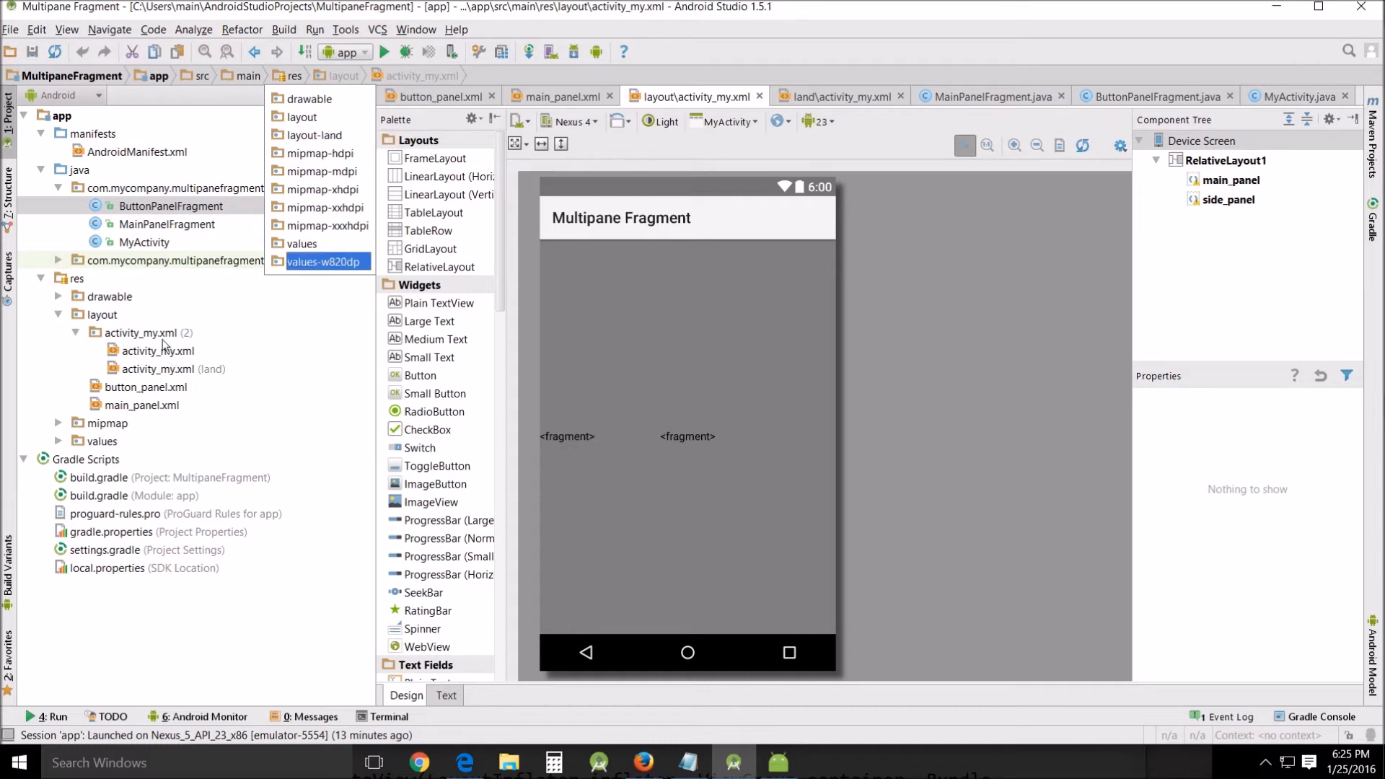
left_click(146, 333)
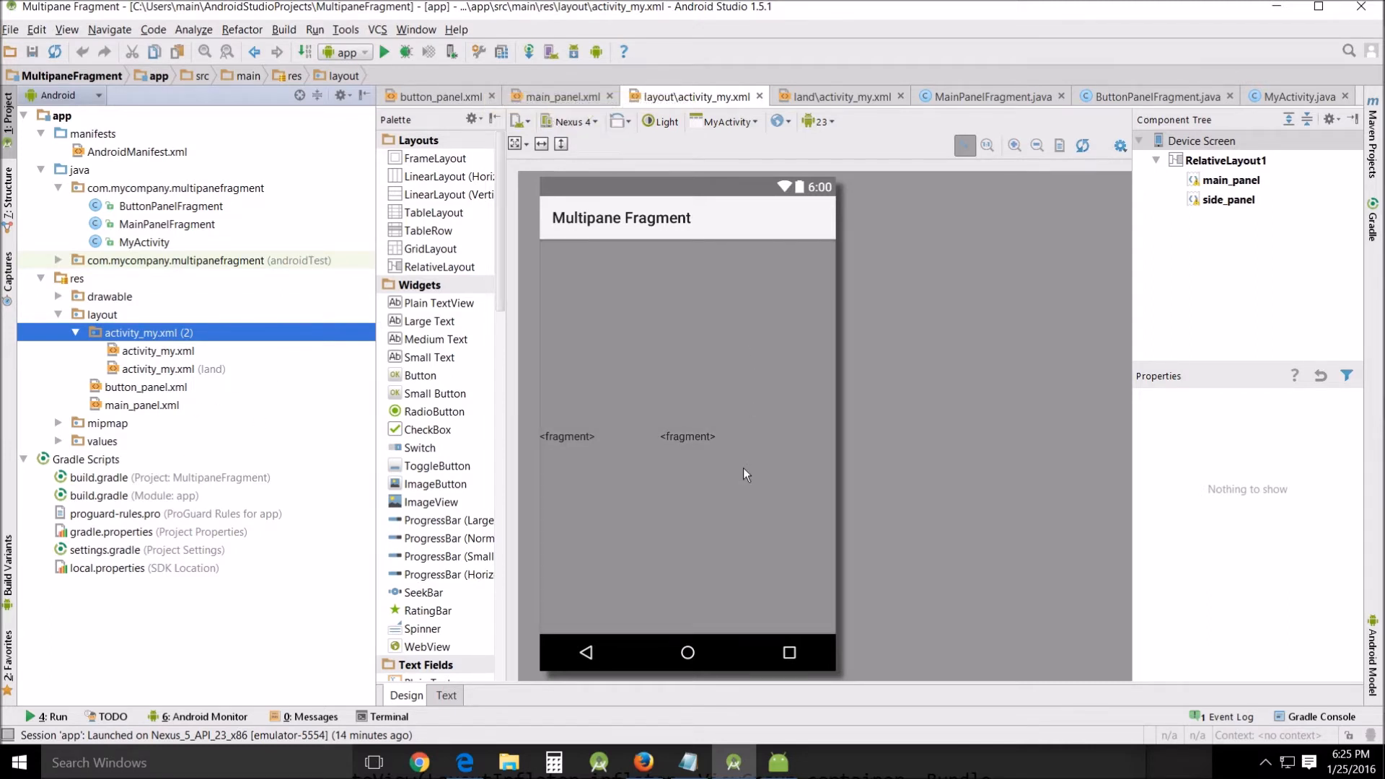
left_click(572, 121)
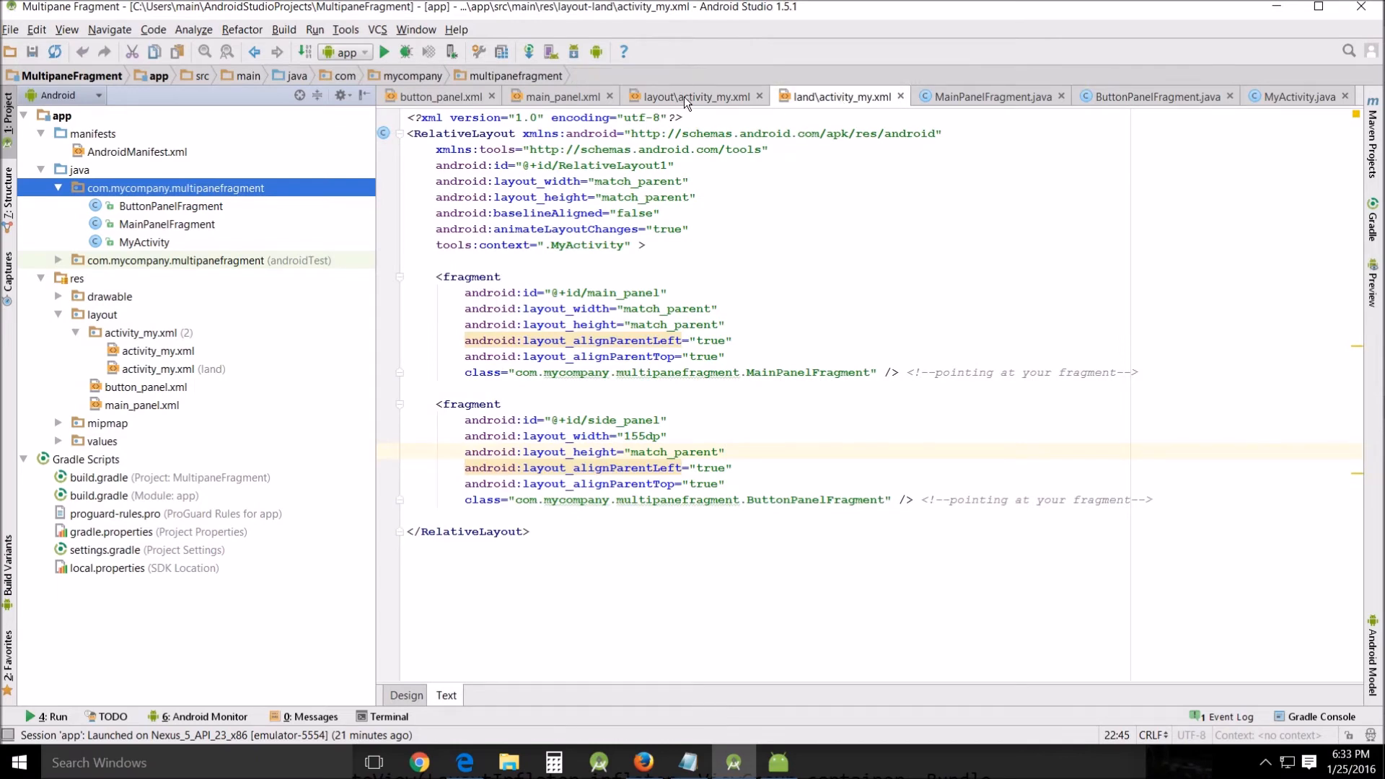
mouse_move(689, 96)
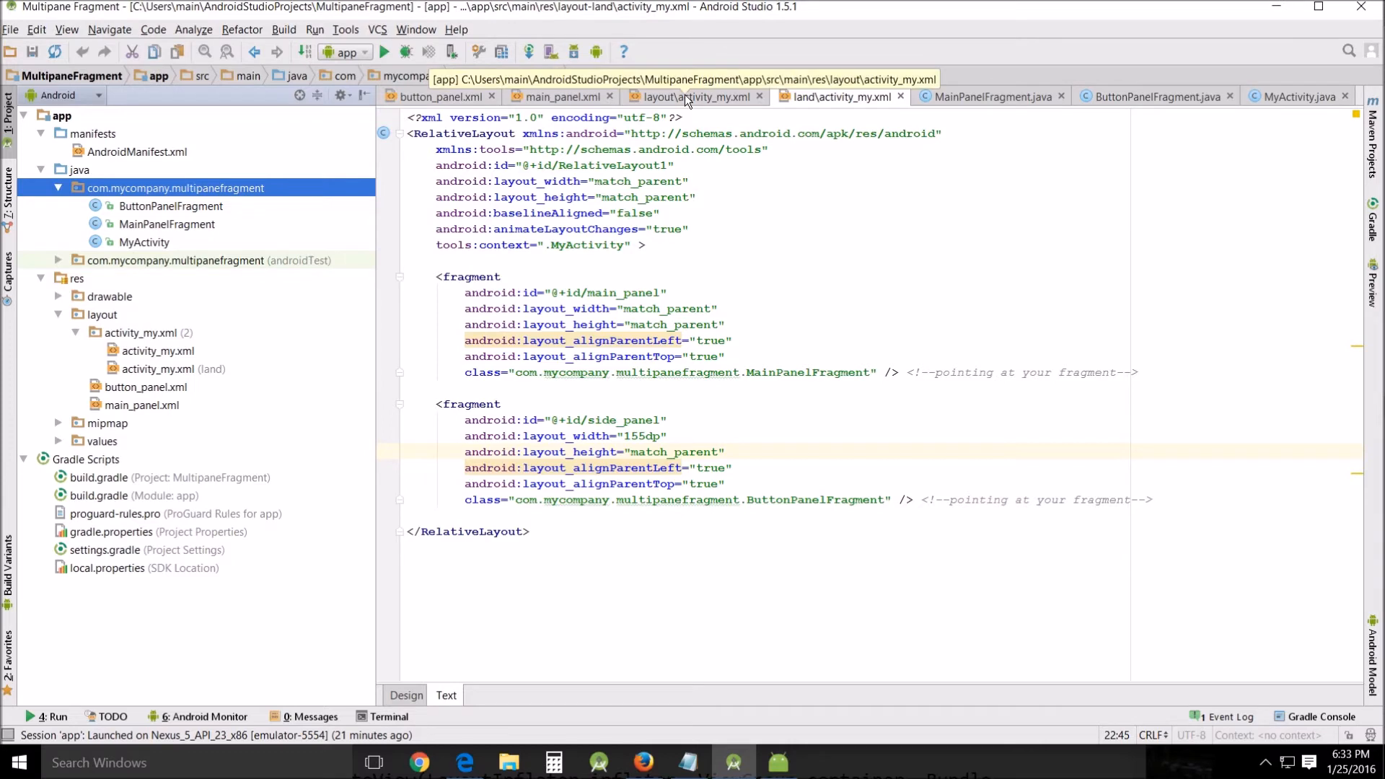
left_click(406, 695)
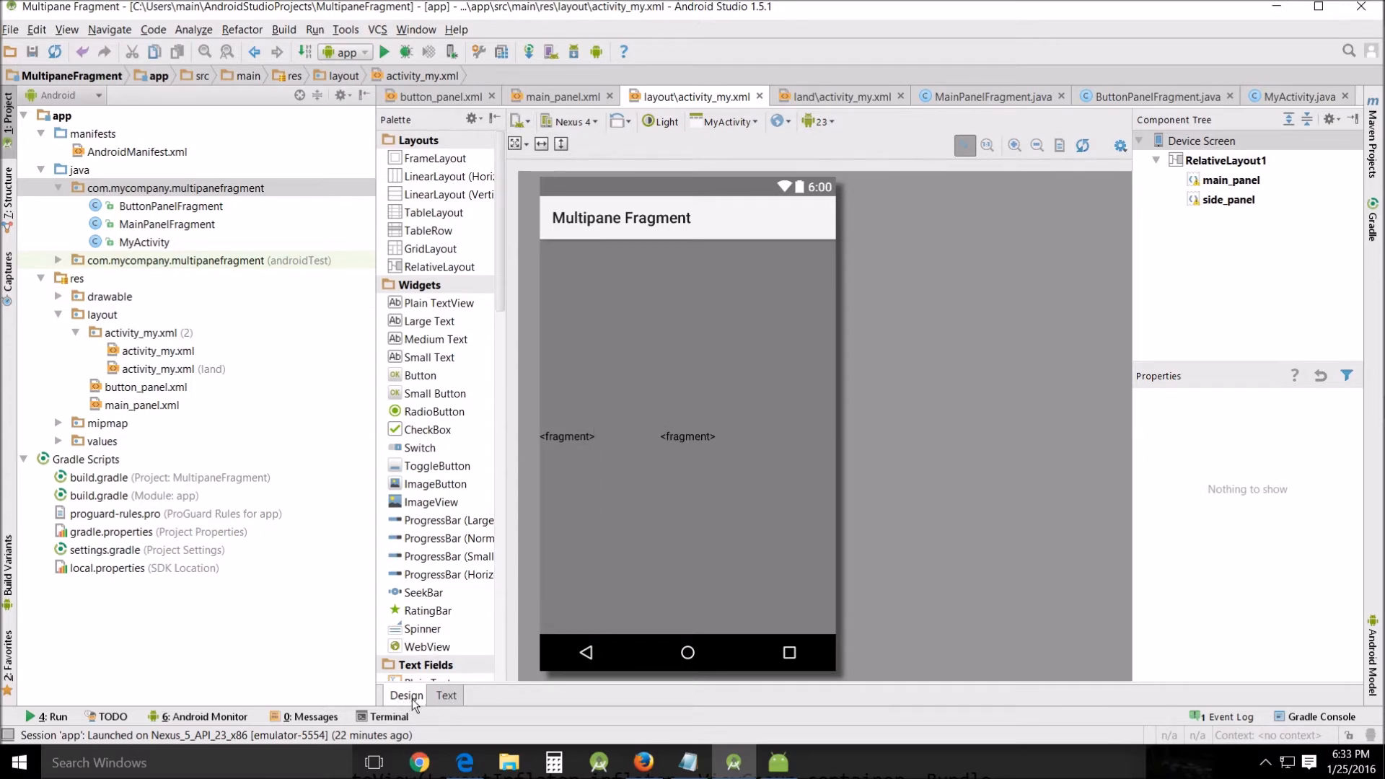
Step: Start a layout-port Portrait variation from the layout variations list, then cancel the dialog
left_click(521, 121)
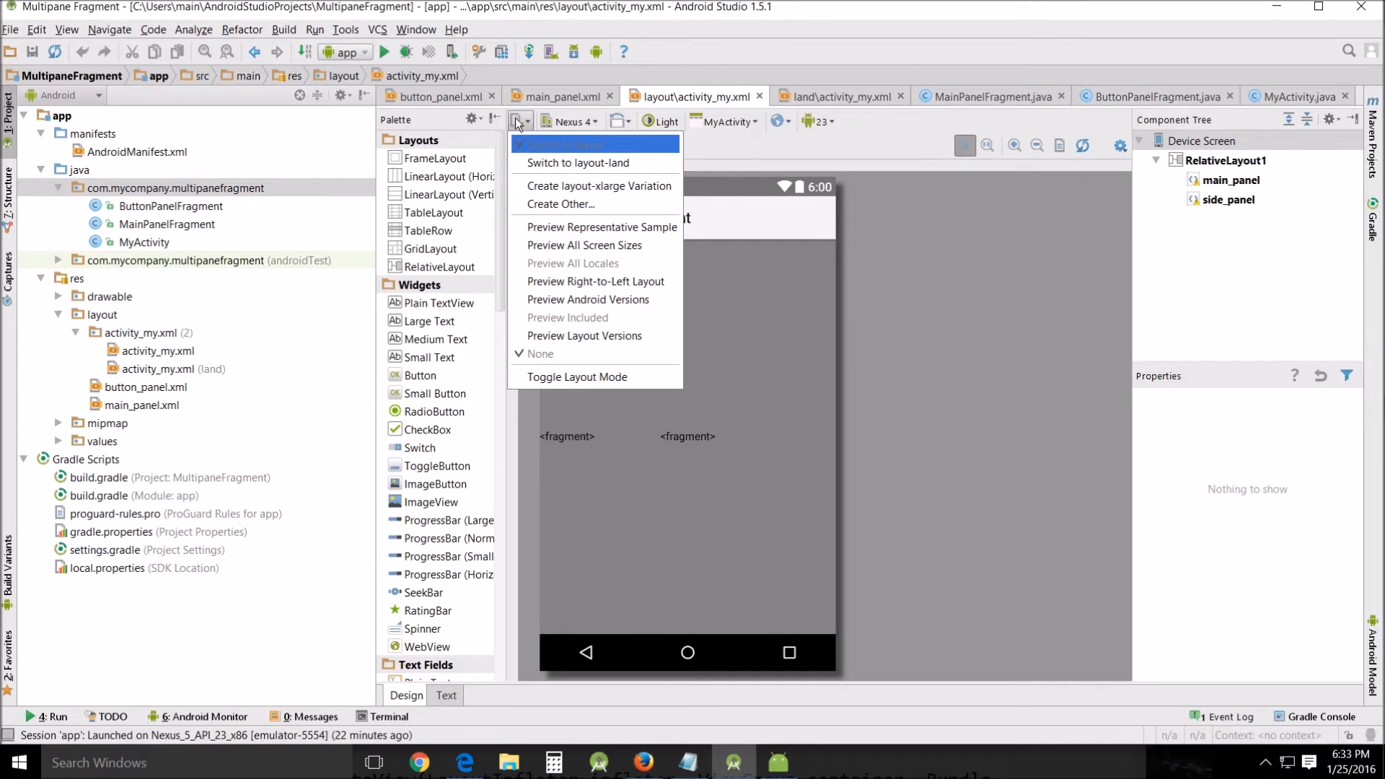
mouse_move(562, 205)
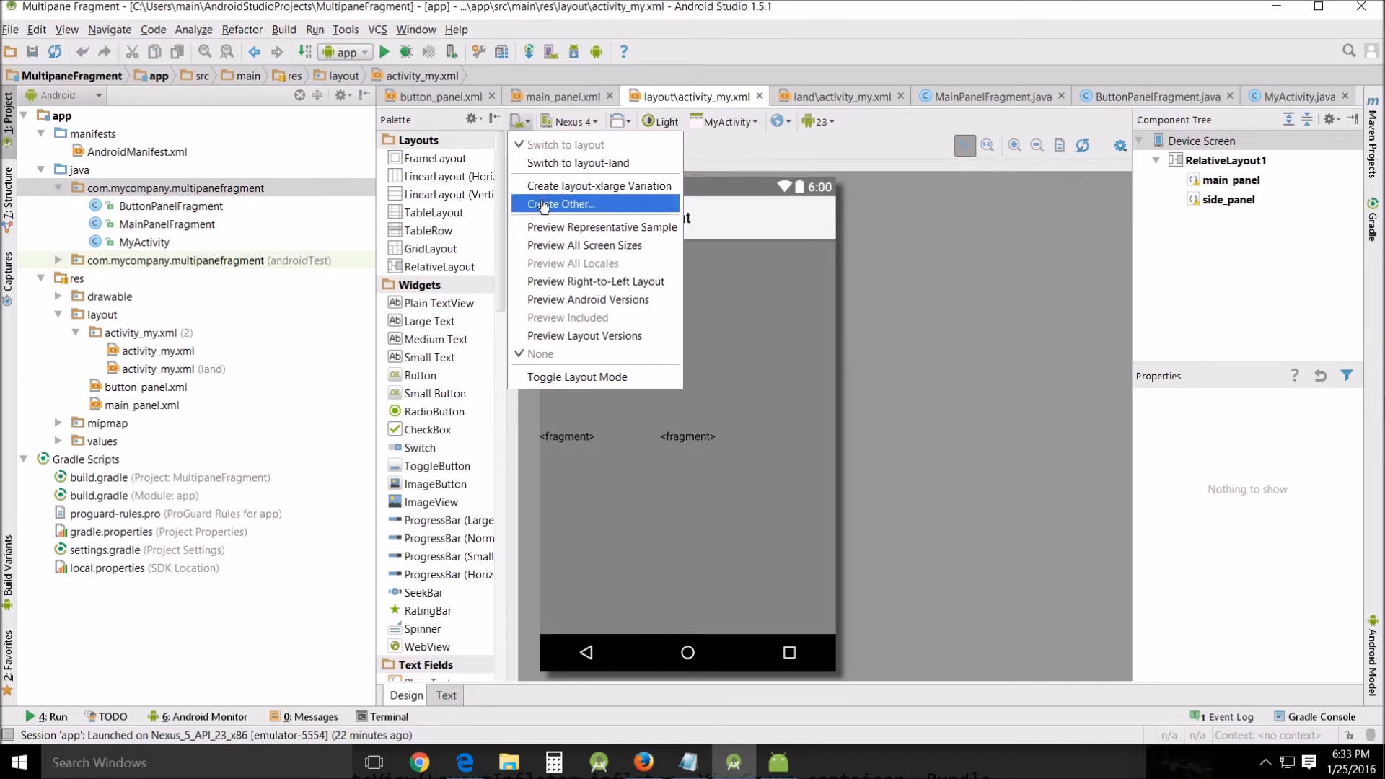
left_click(559, 204)
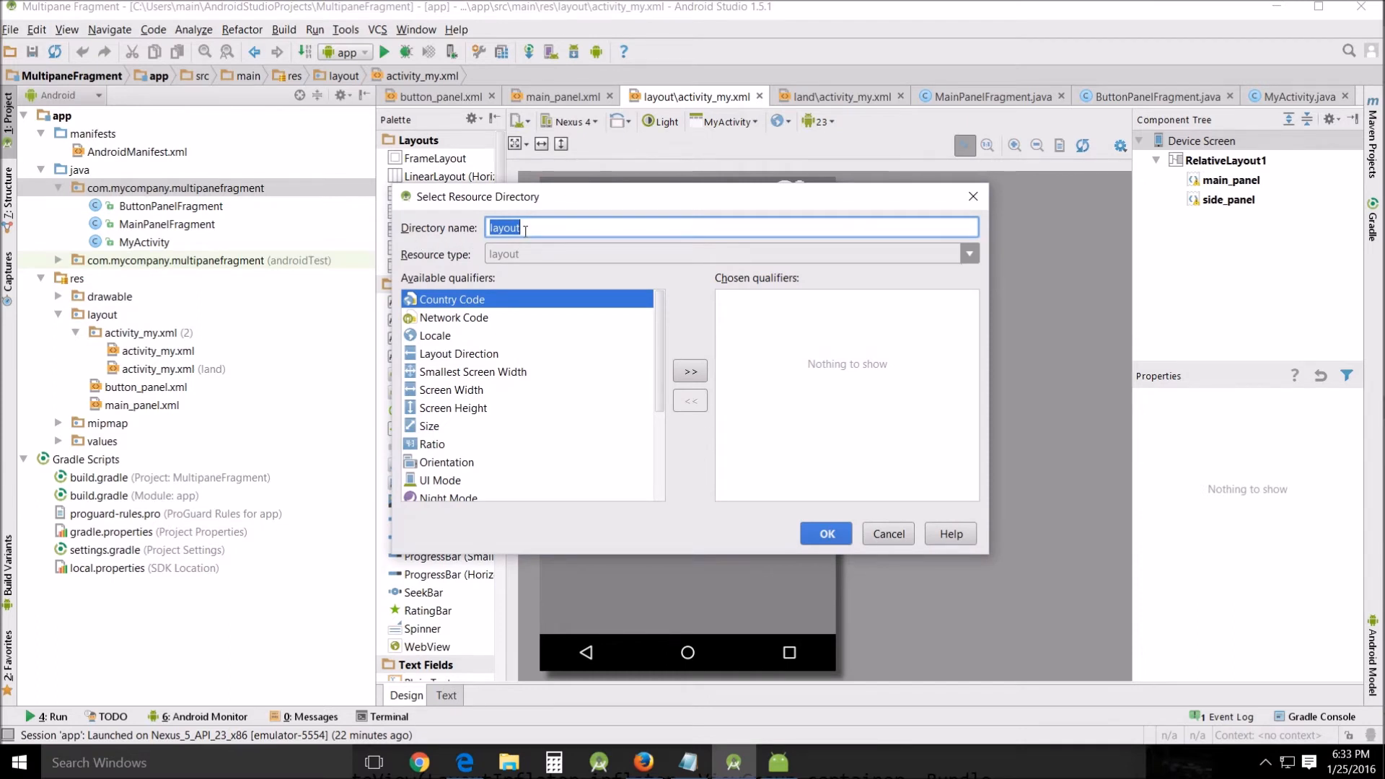
mouse_move(468, 402)
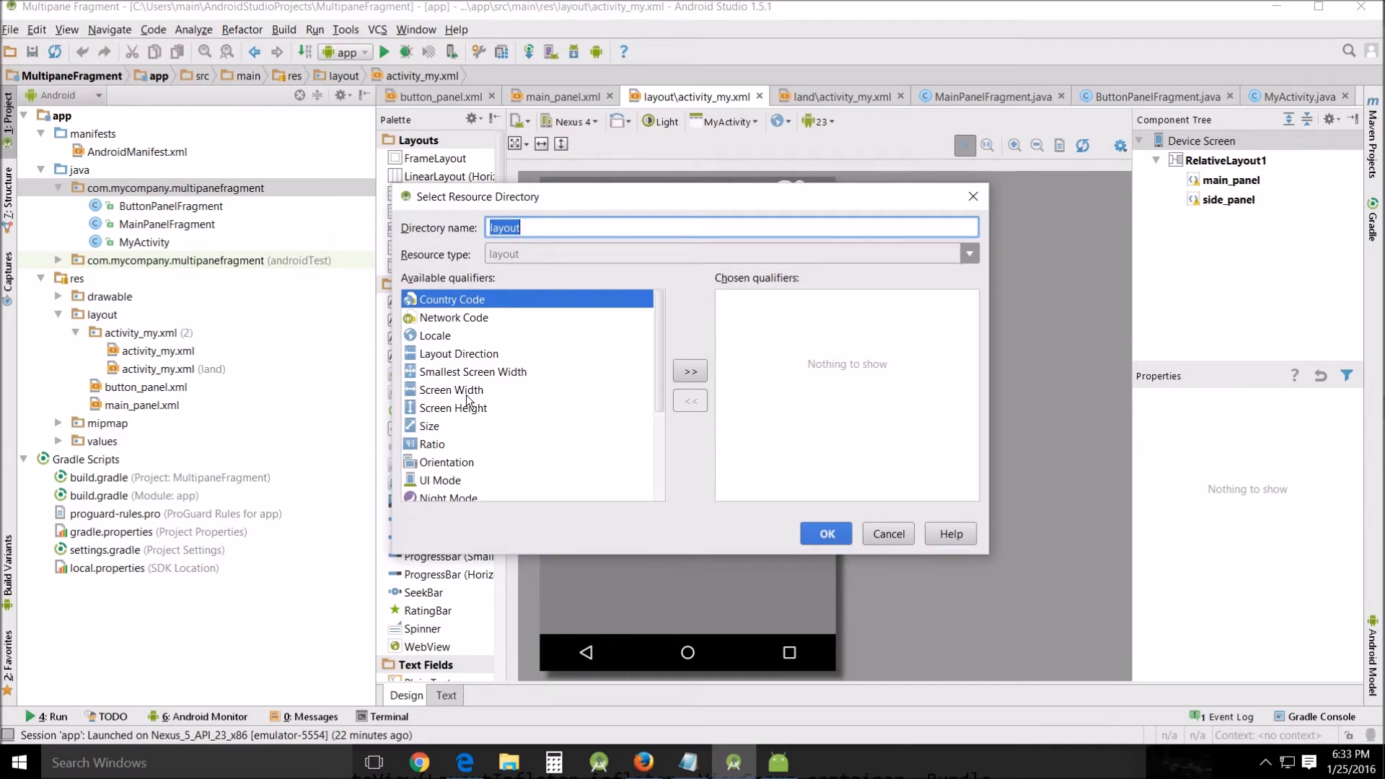
scroll("down", 3)
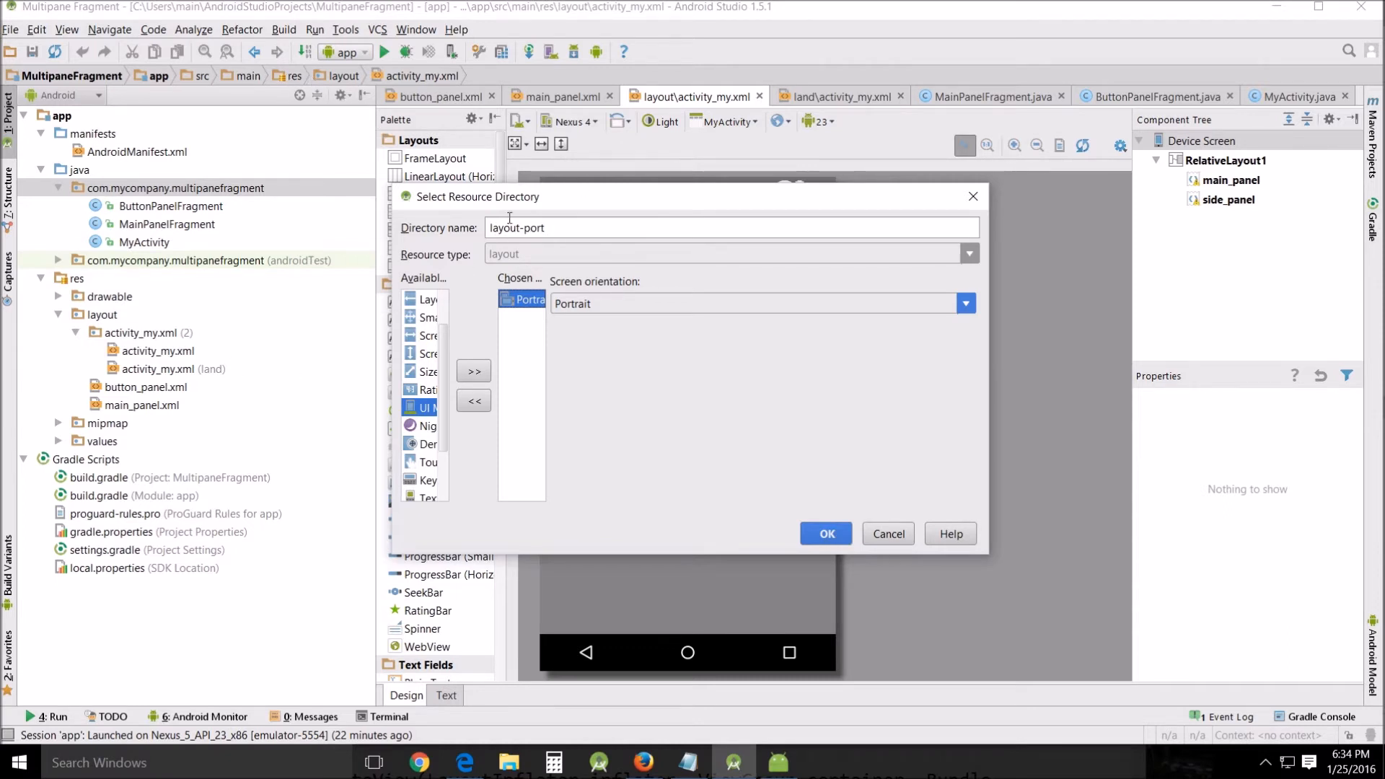
mouse_move(1002, 202)
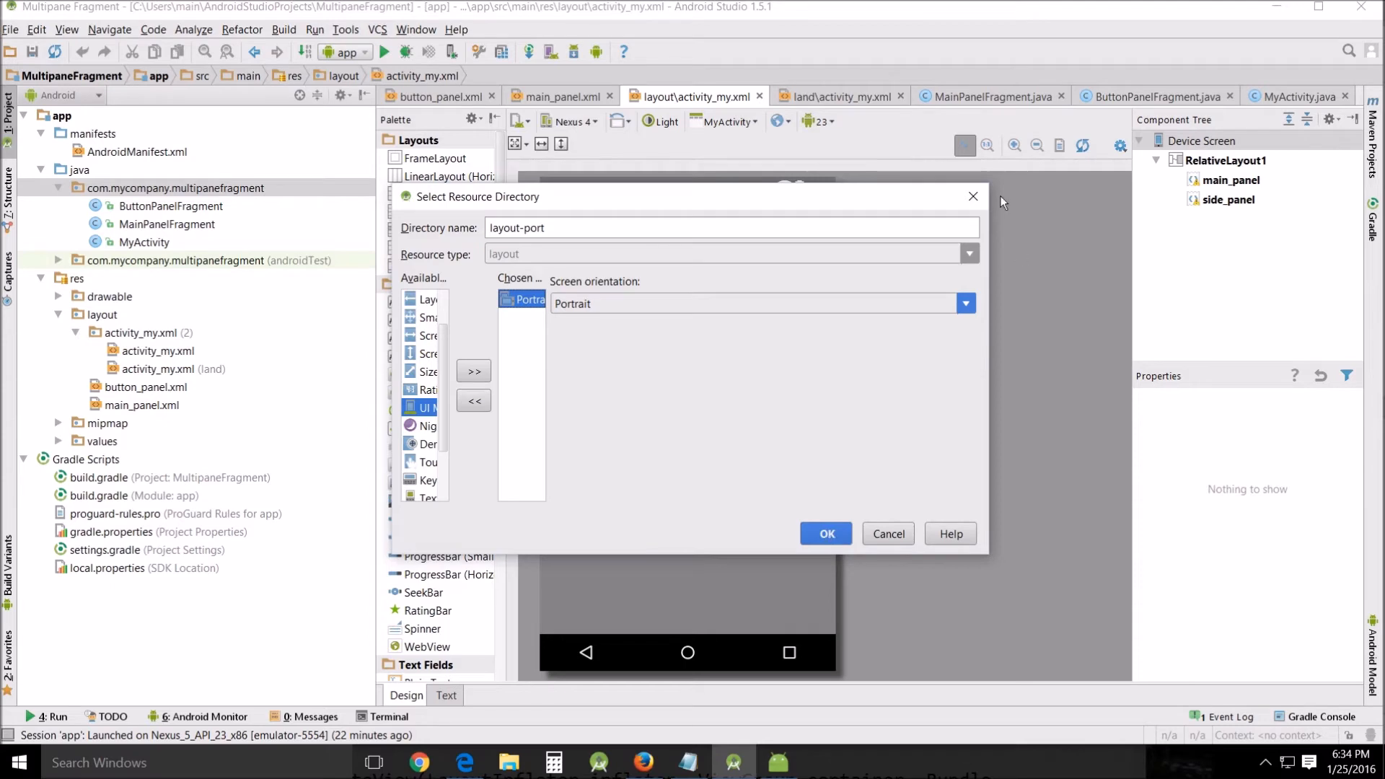
left_click(824, 534)
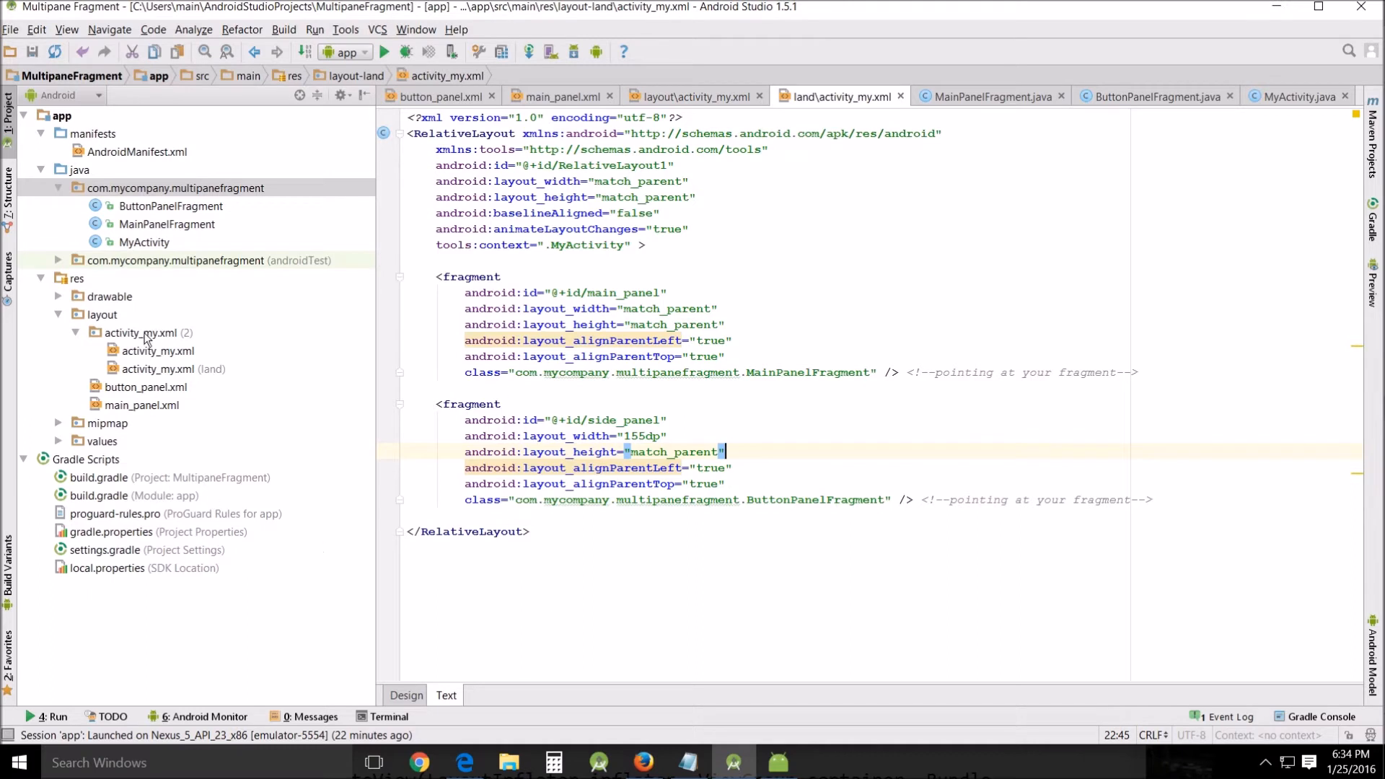
mouse_move(365, 298)
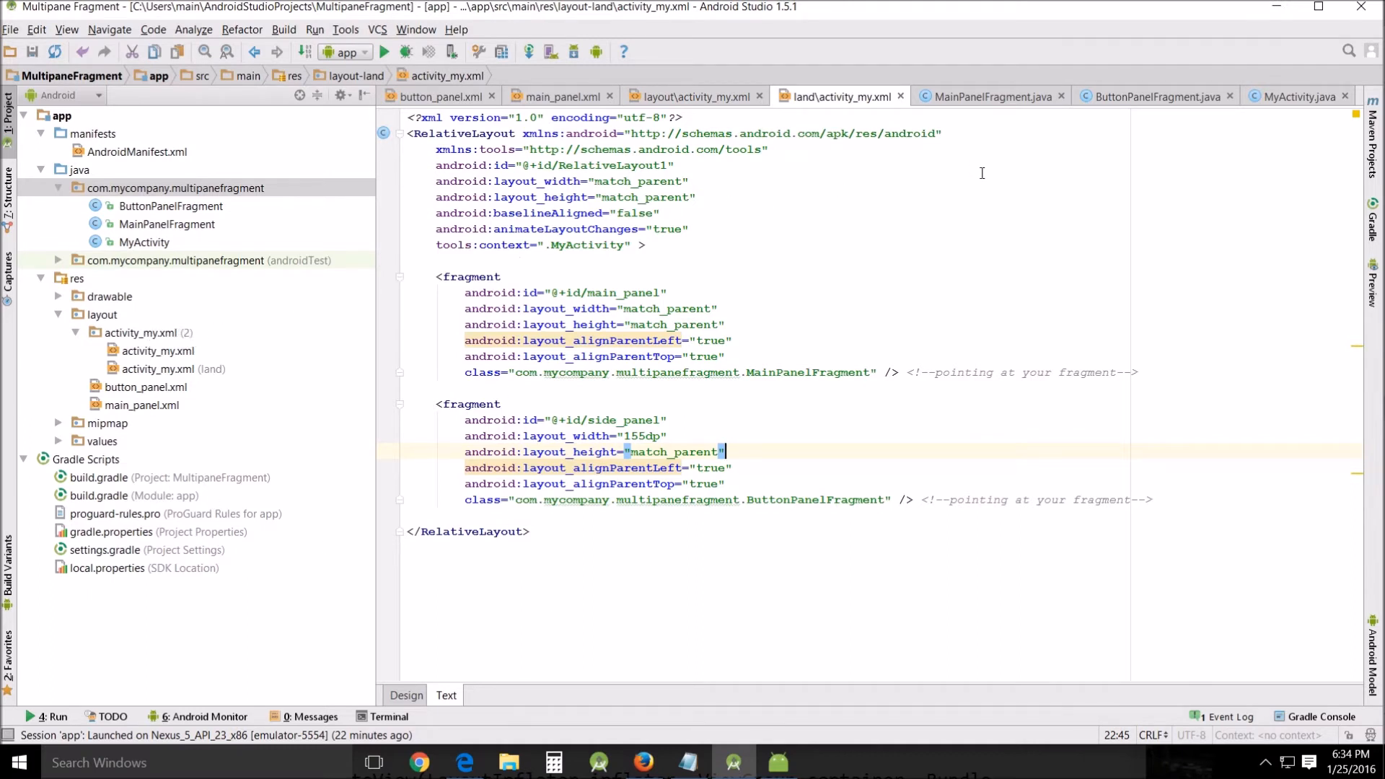
Step: In the landscape activity_my.xml code, set the side_panel fragment's layout_width to 155dp
left_click(405, 696)
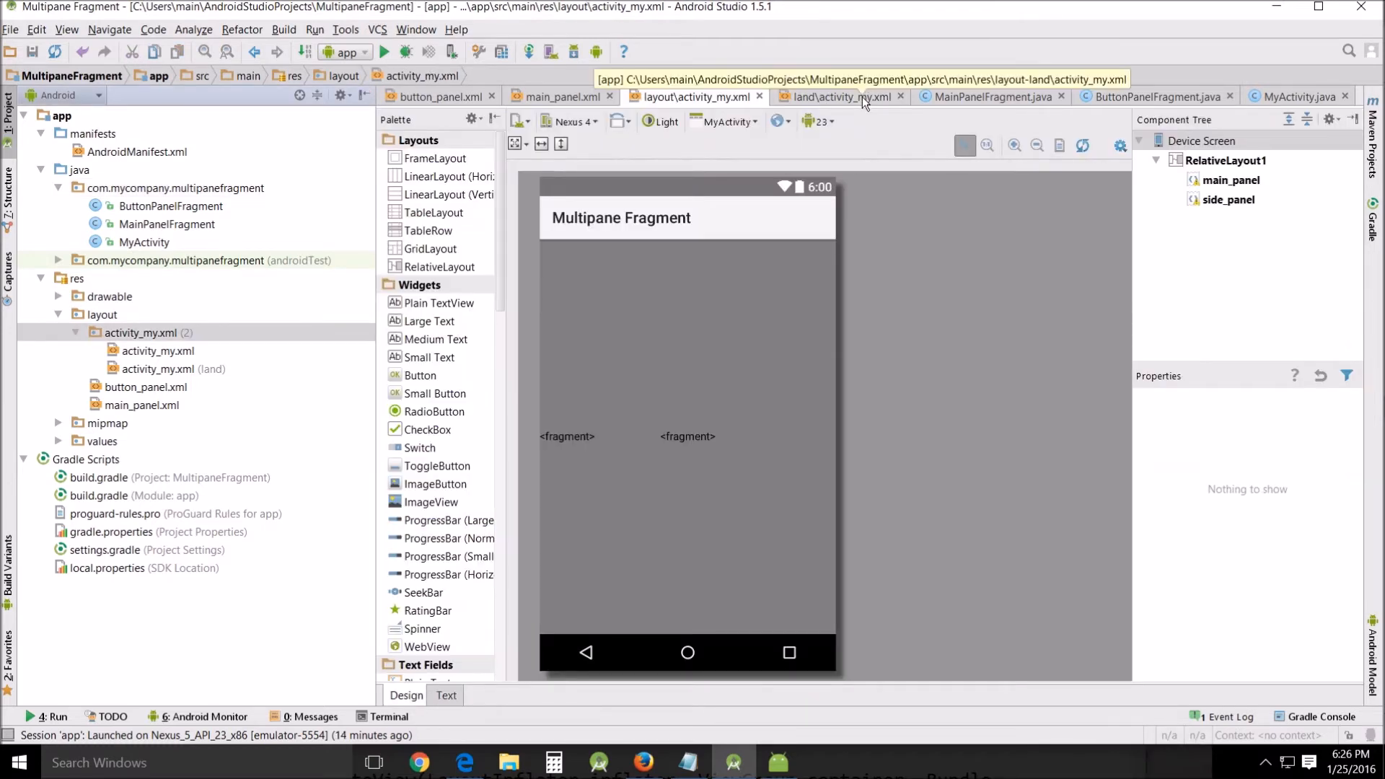
left_click(445, 696)
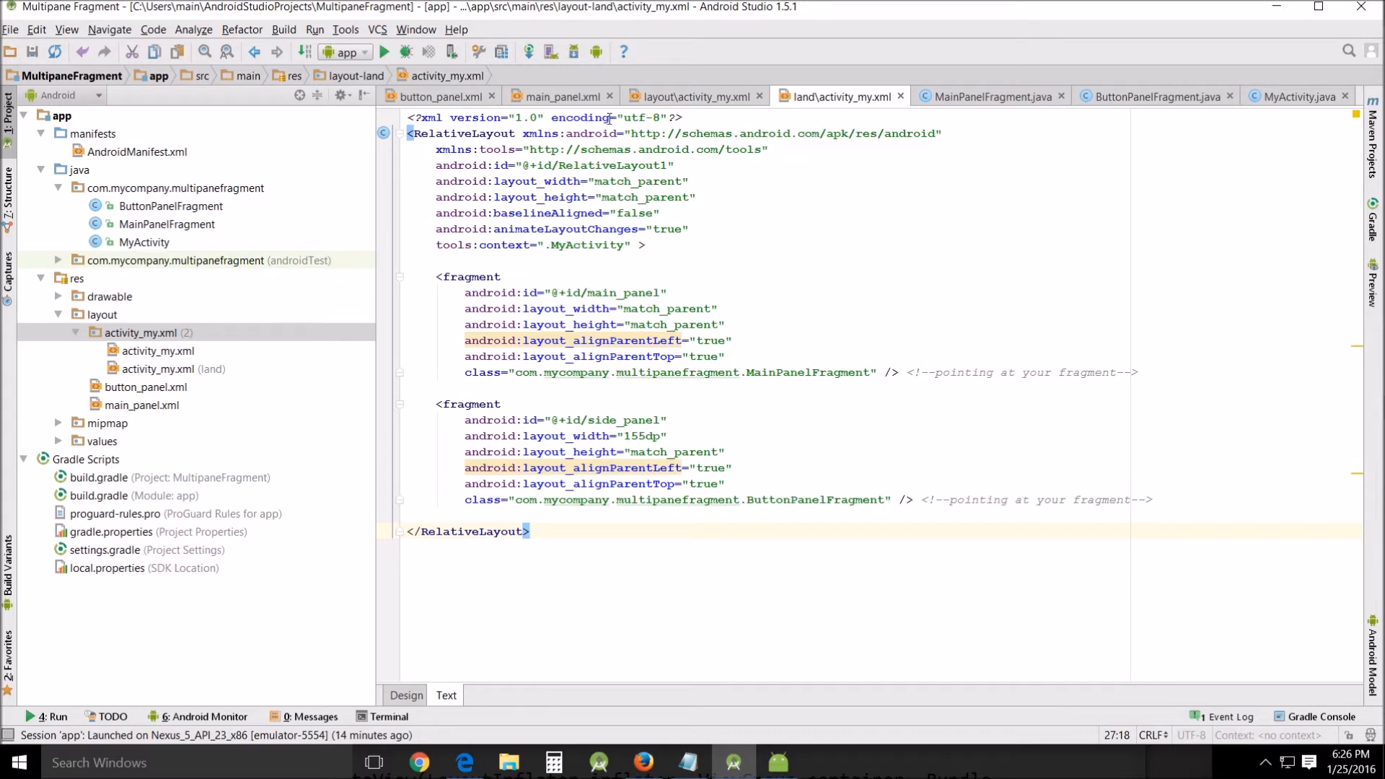
mouse_move(457, 435)
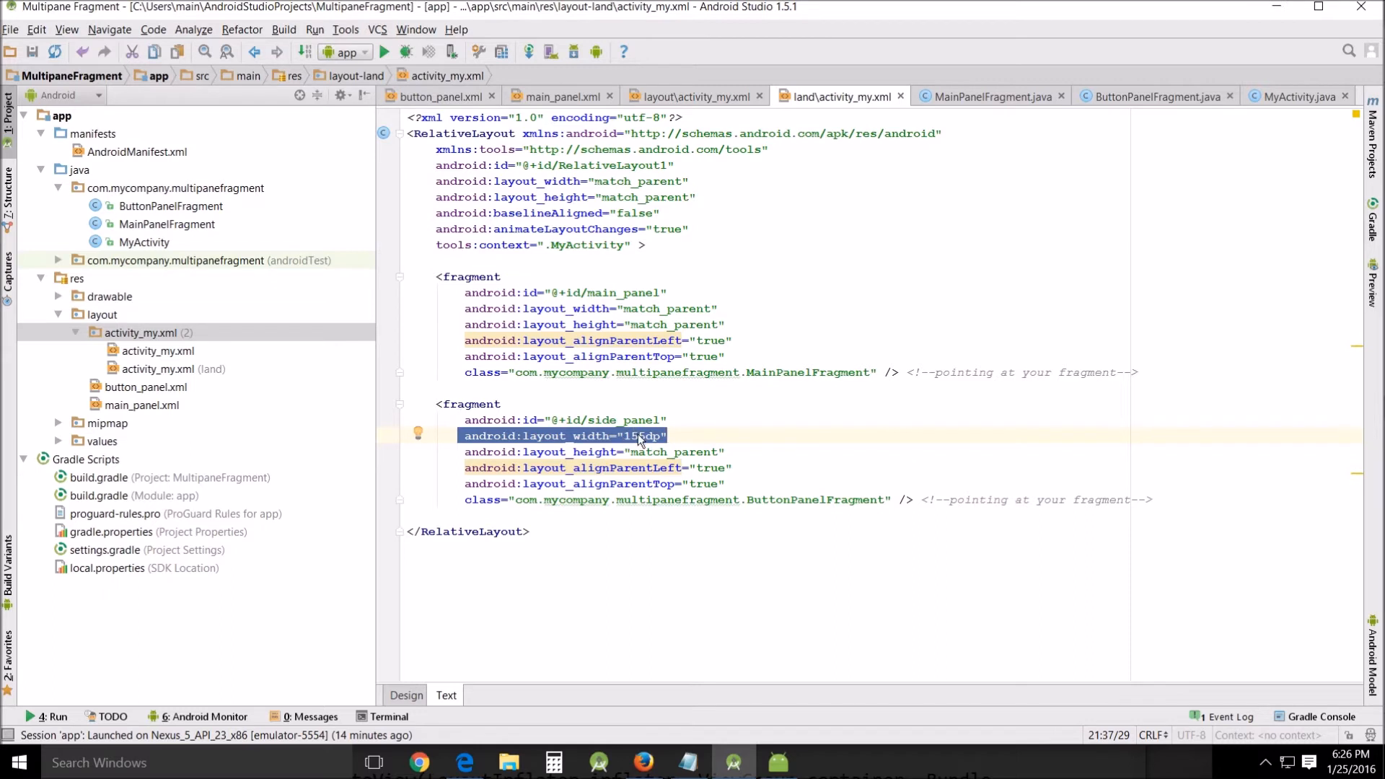
type("155dp")
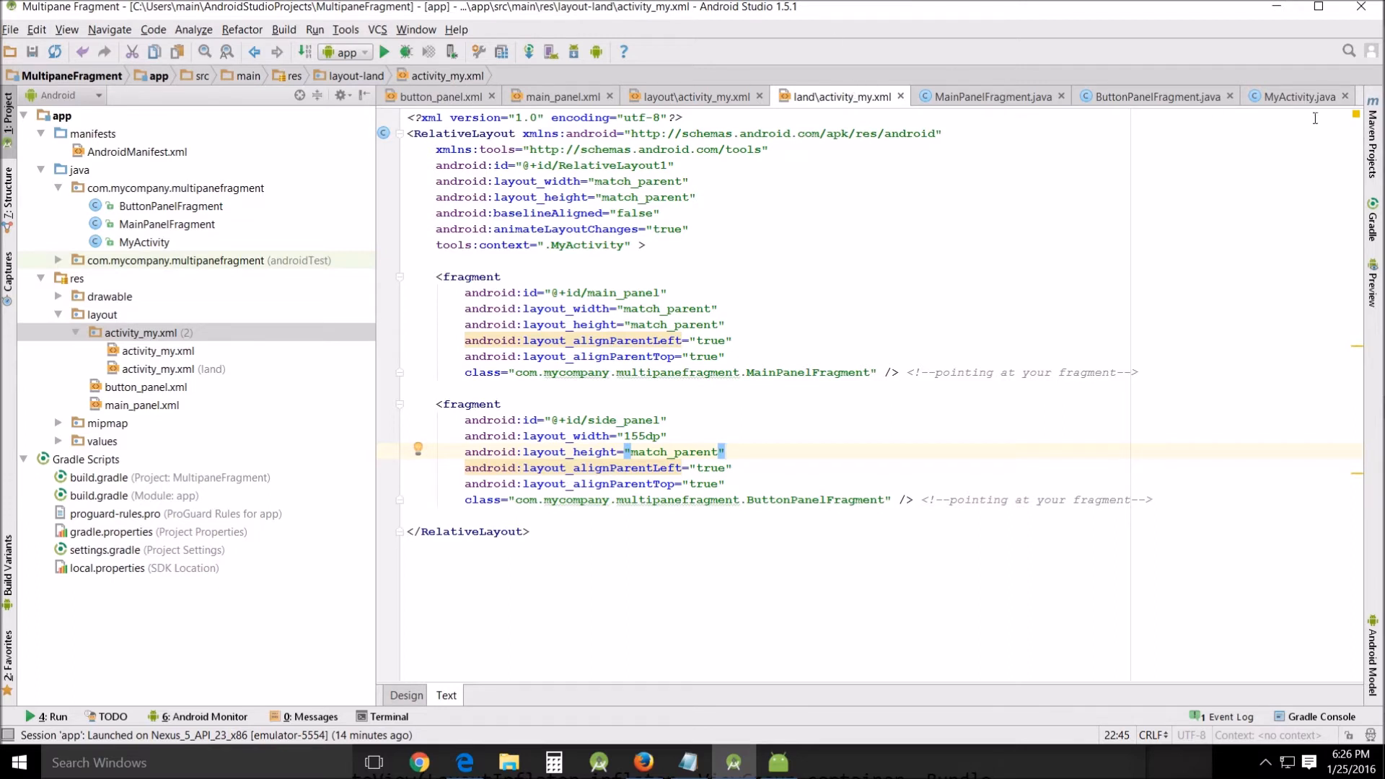
Step: Bring up MainPanelFragment.java and briefly show the app package's context menu in the Project pane
left_click(991, 96)
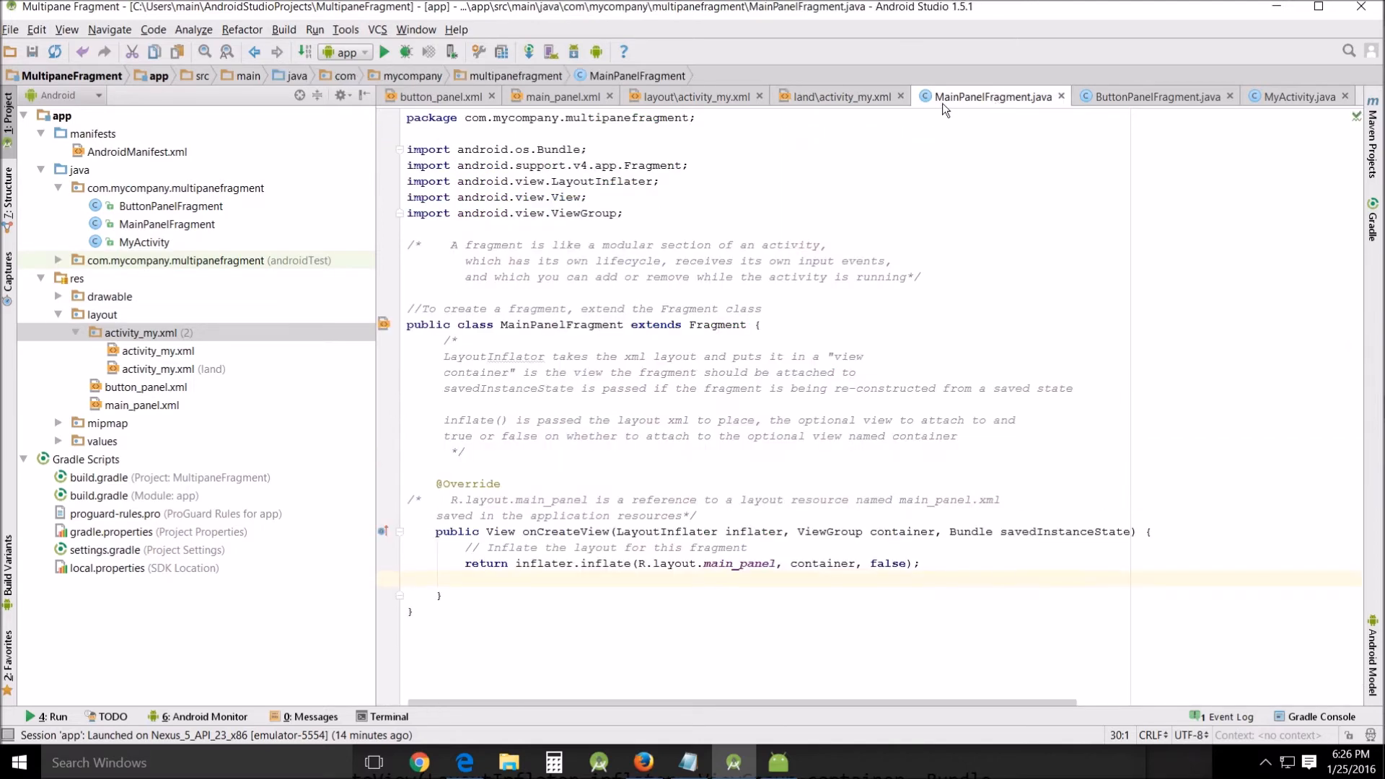
mouse_move(110, 375)
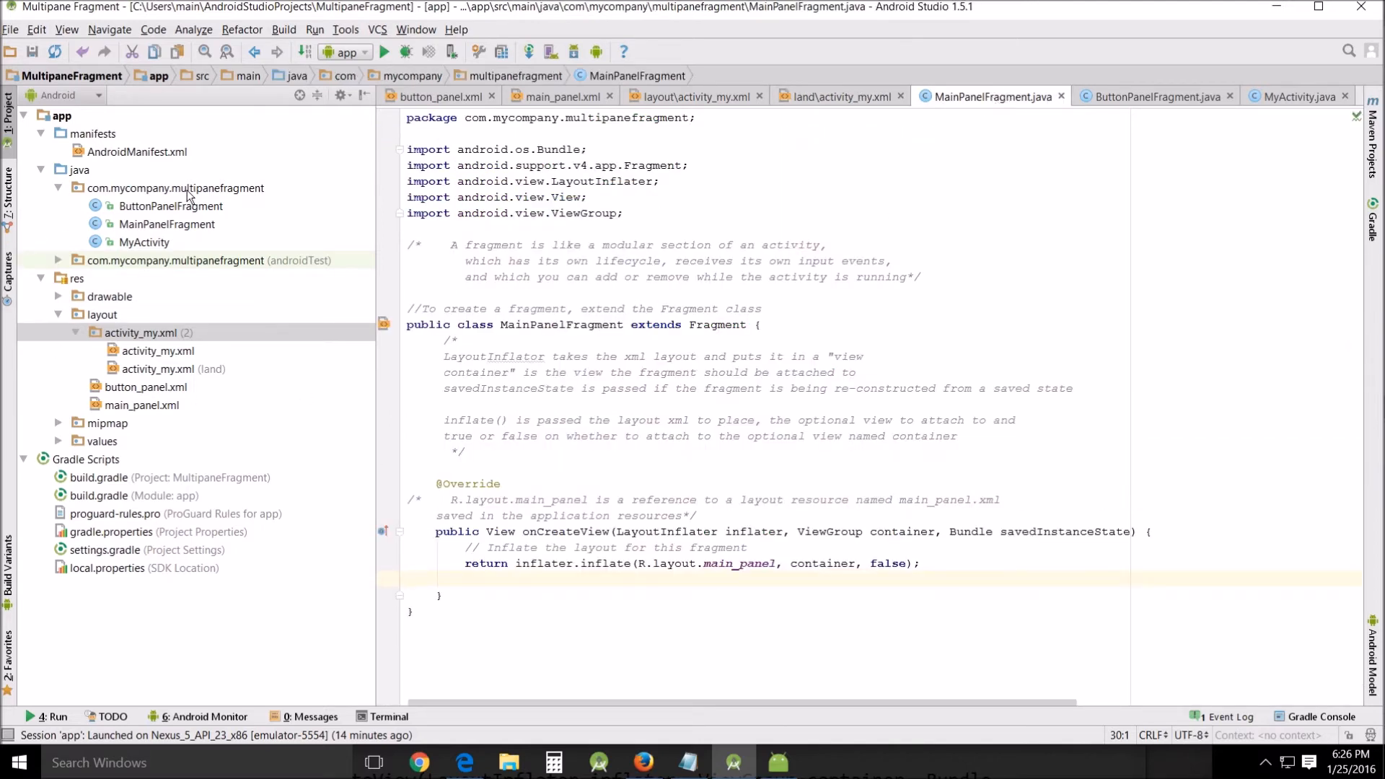
right_click(175, 188)
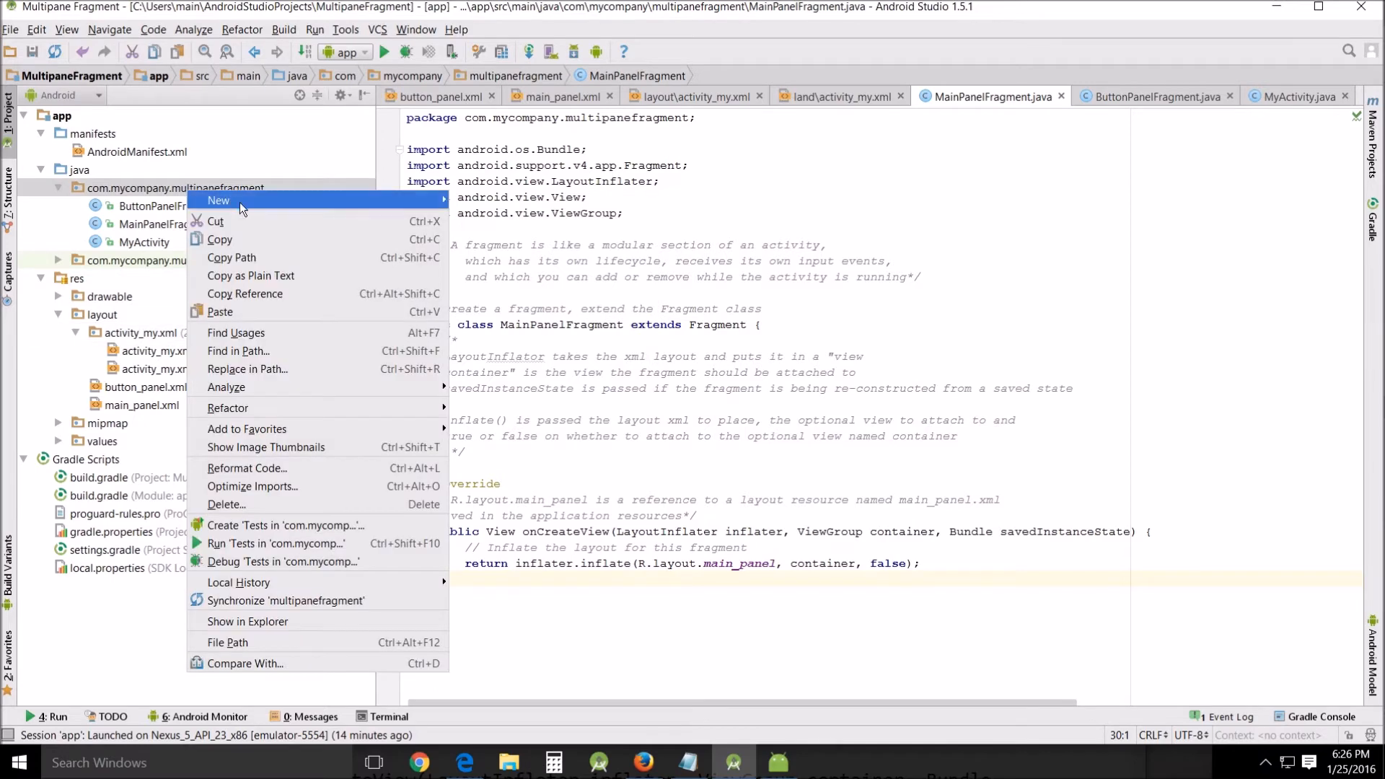
left_click(220, 199)
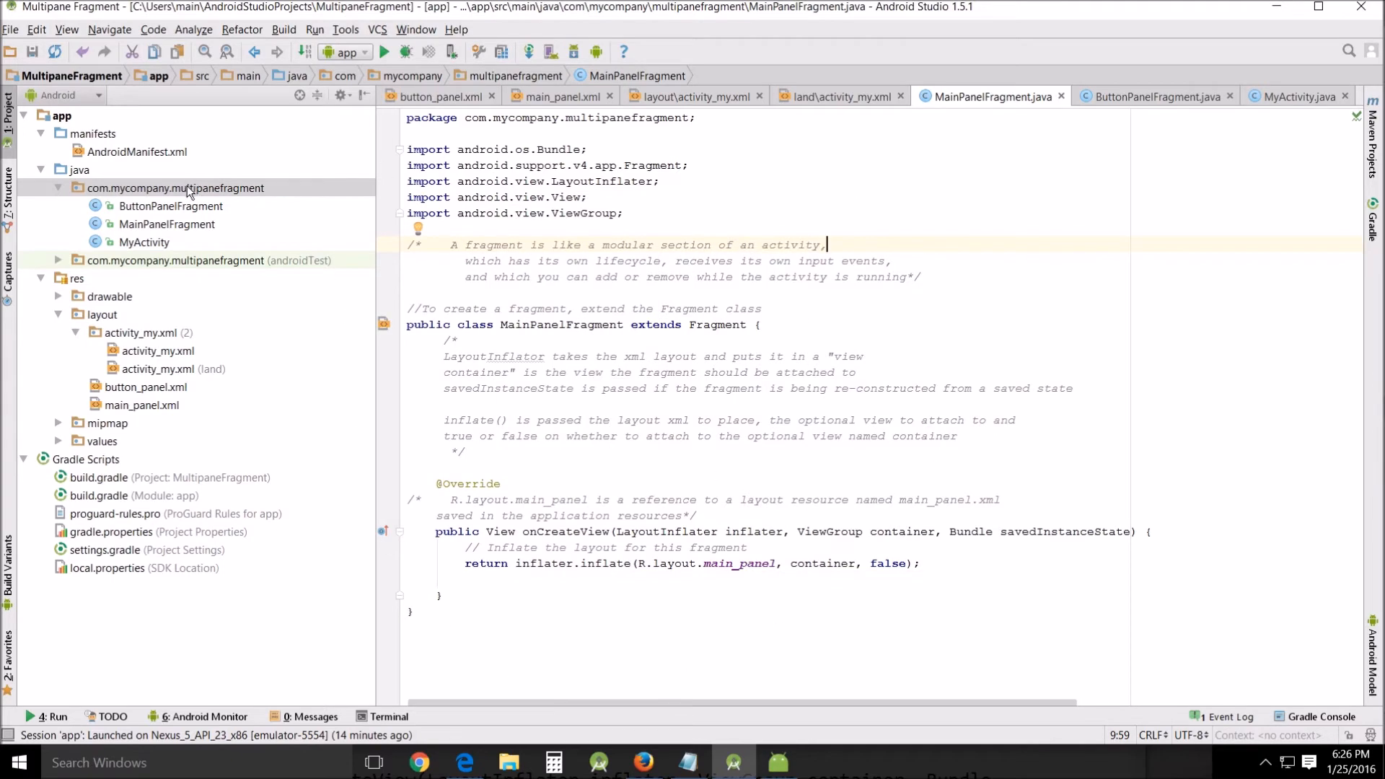
right_click(174, 188)
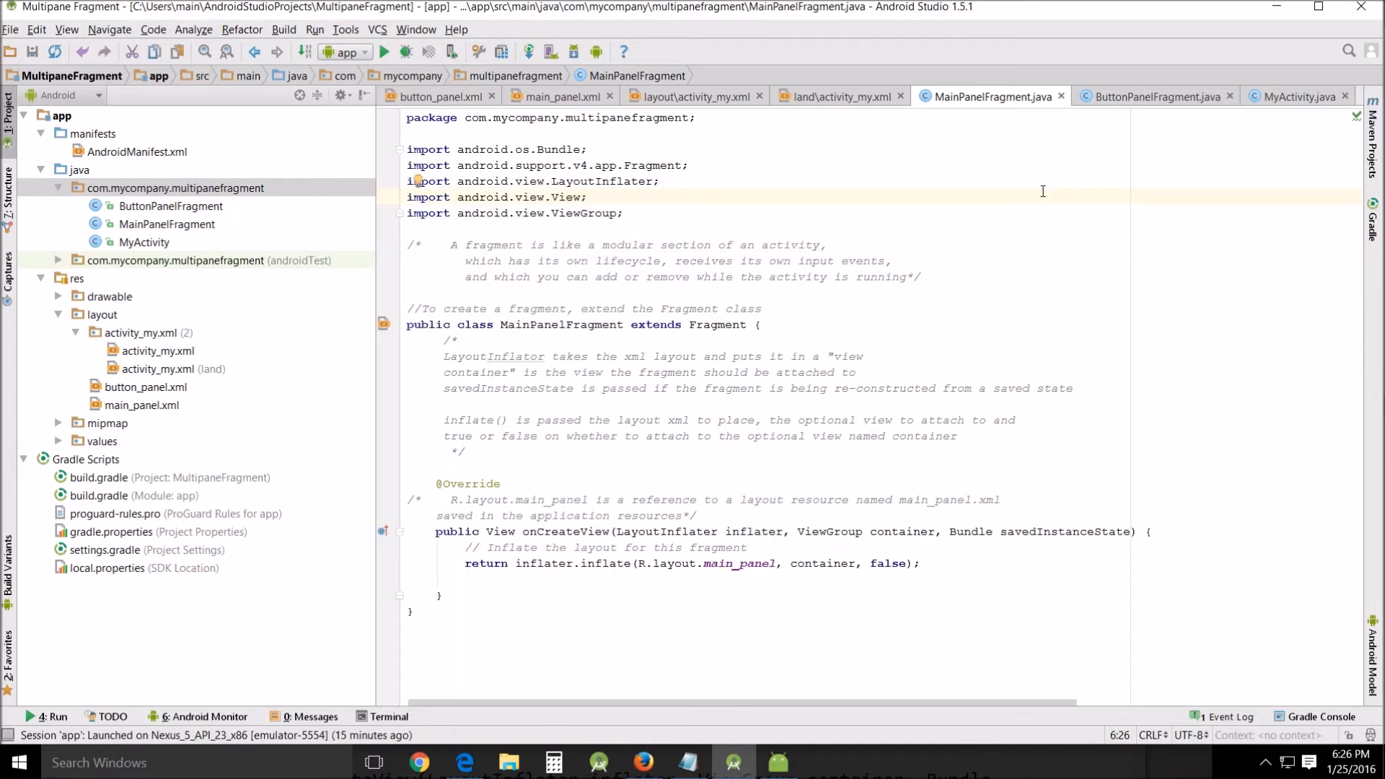
mouse_move(534, 517)
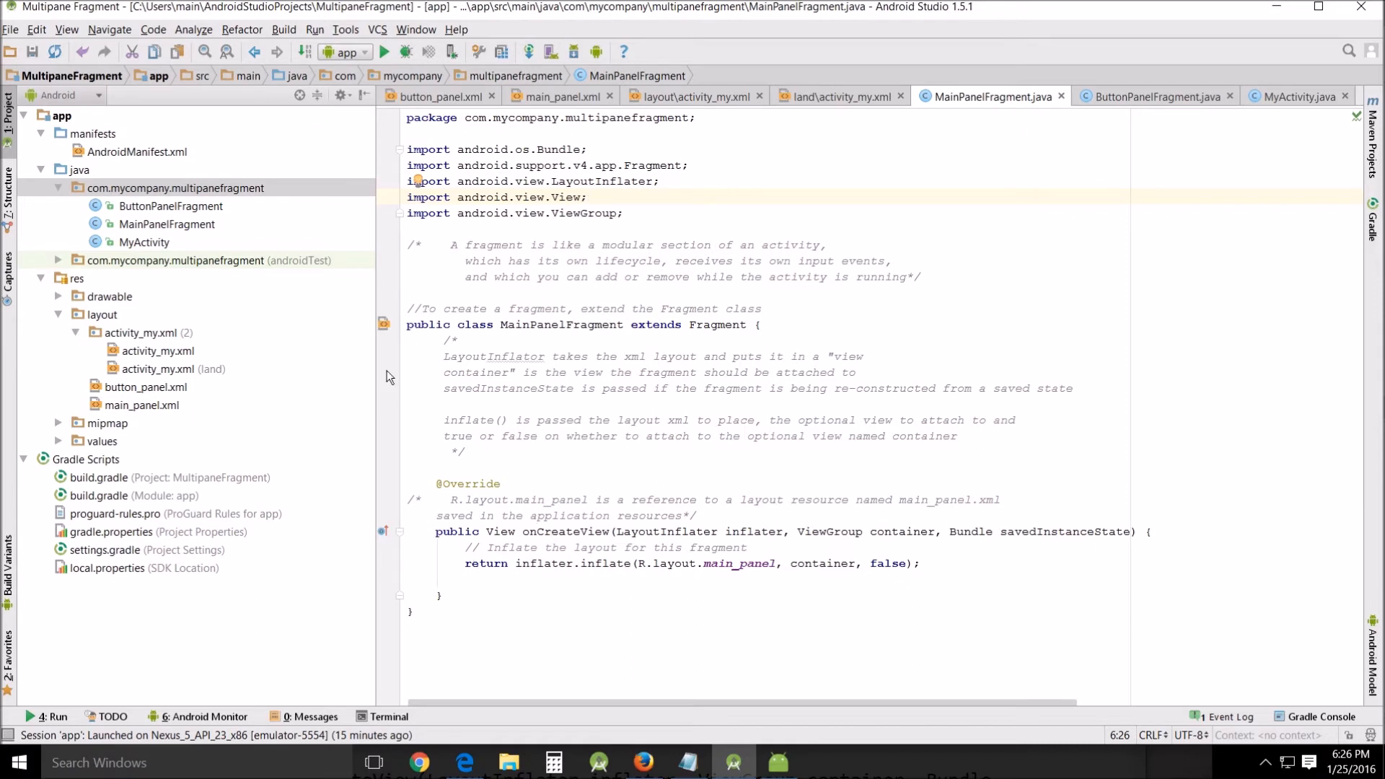
mouse_move(452, 251)
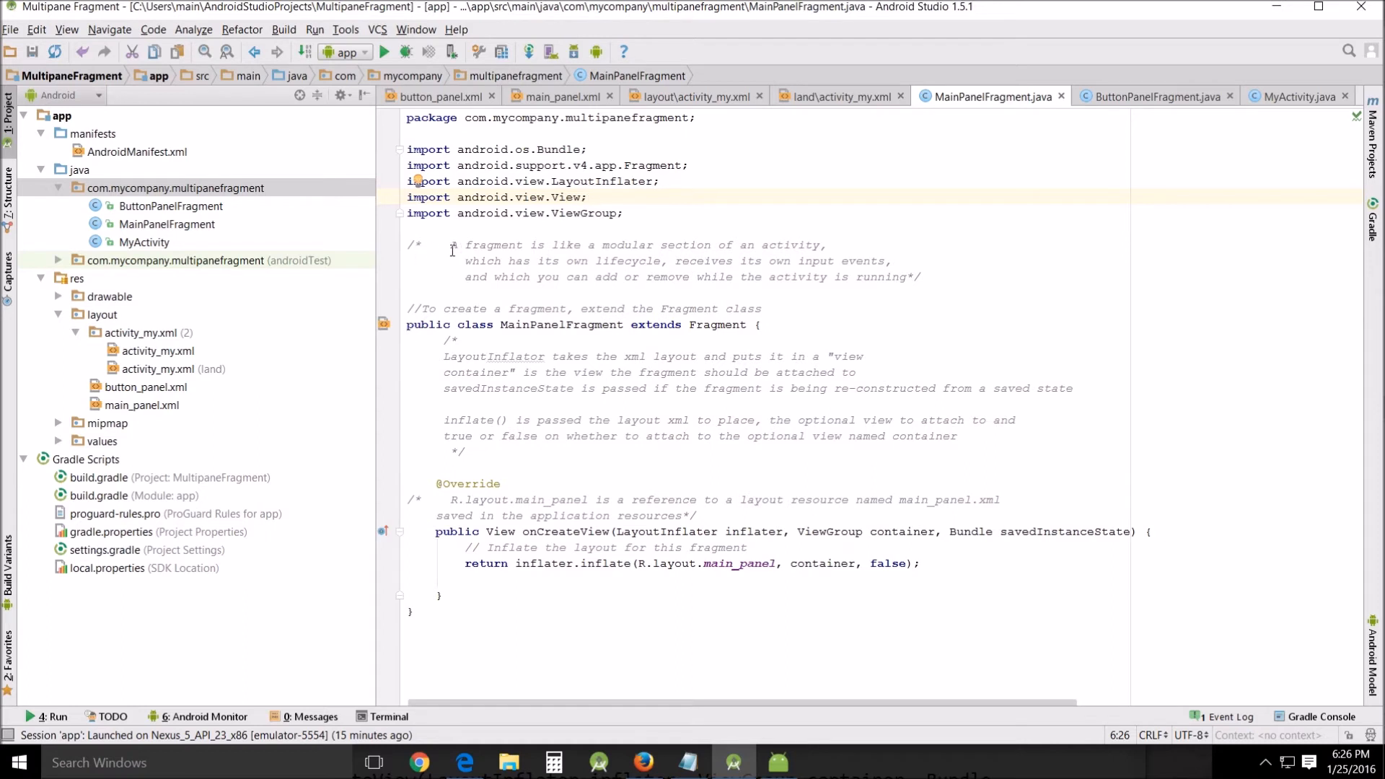
mouse_move(844, 240)
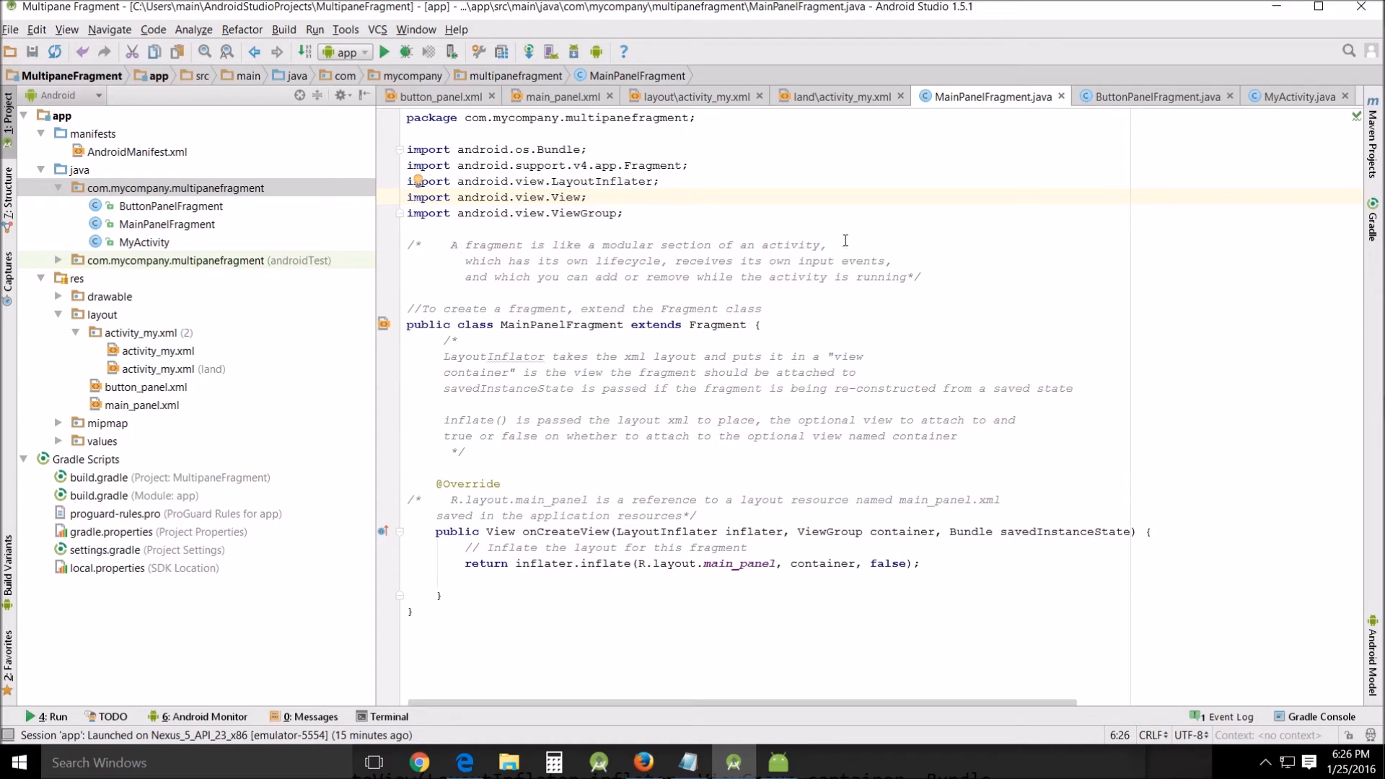
mouse_move(677, 259)
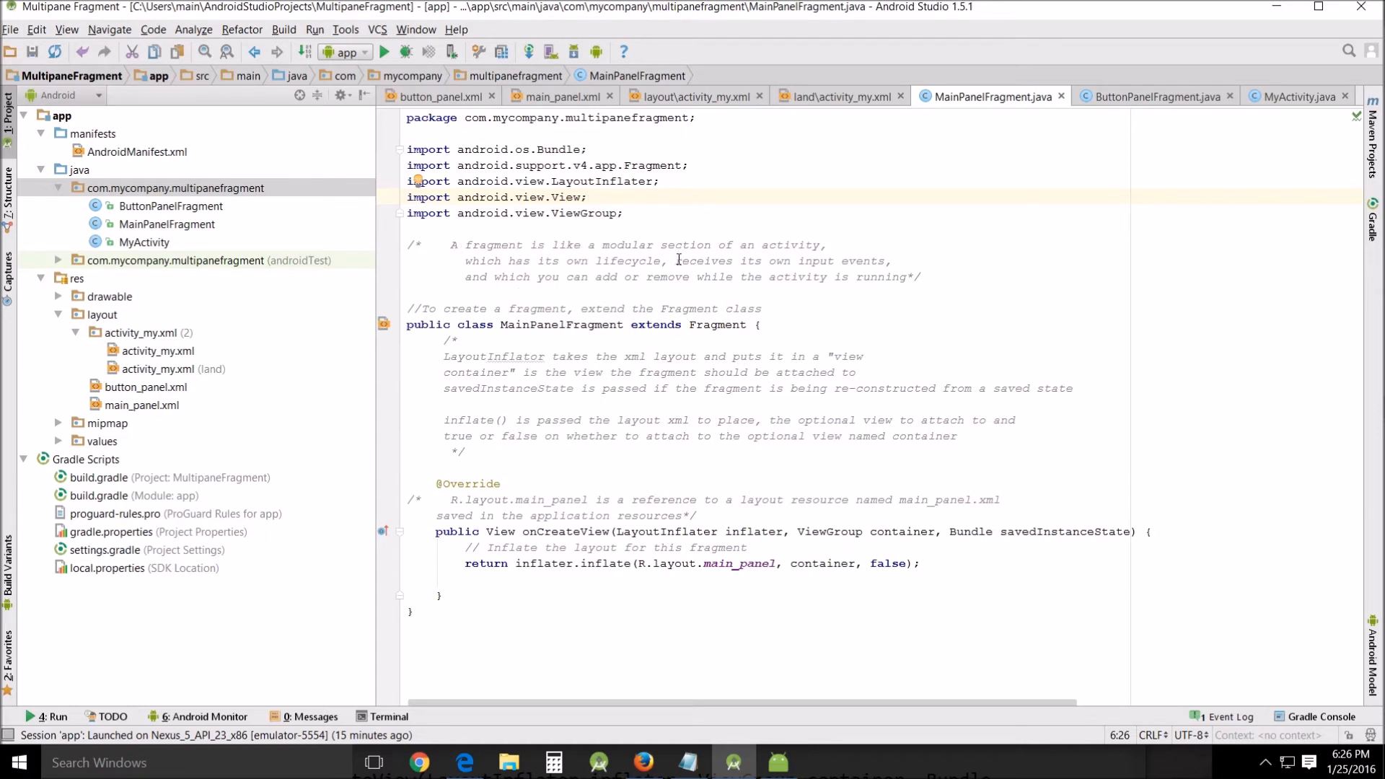
mouse_move(881, 269)
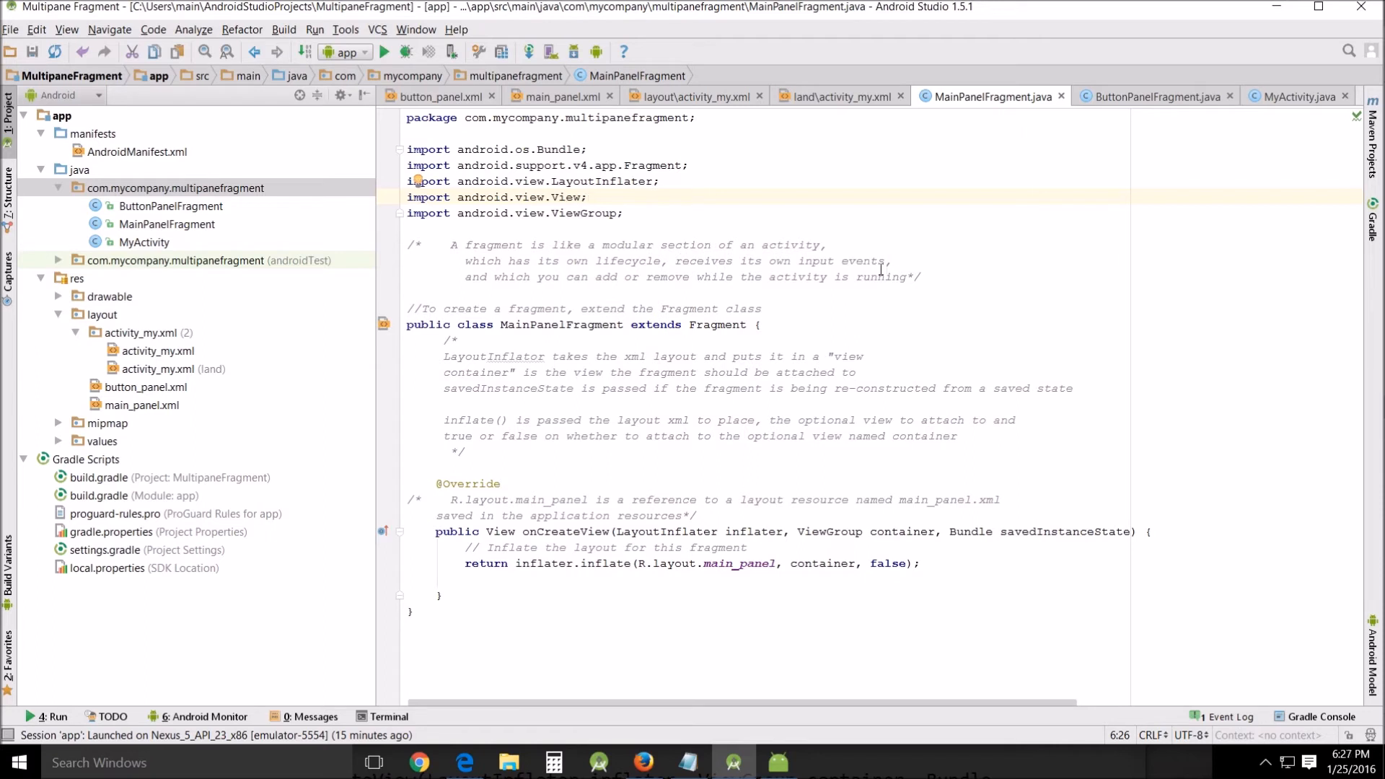
mouse_move(641, 271)
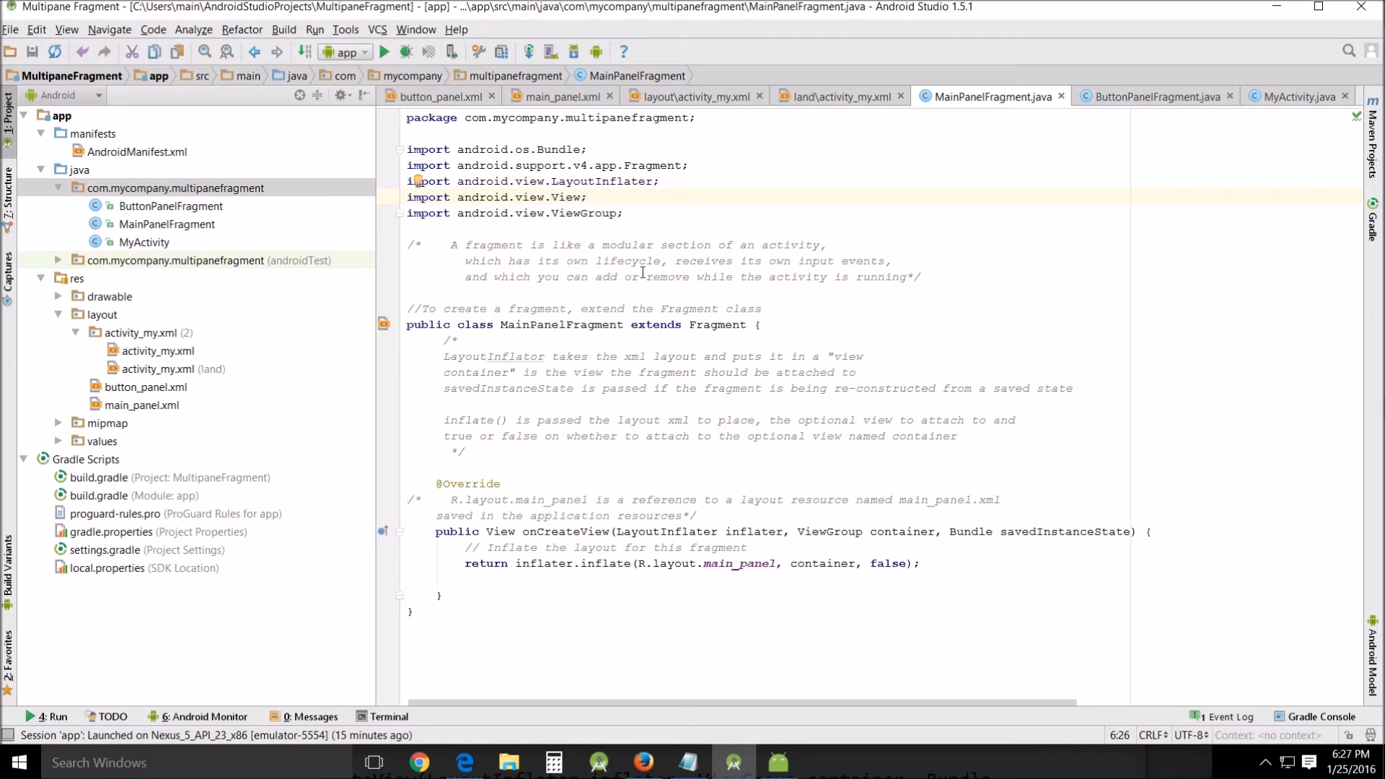
mouse_move(879, 281)
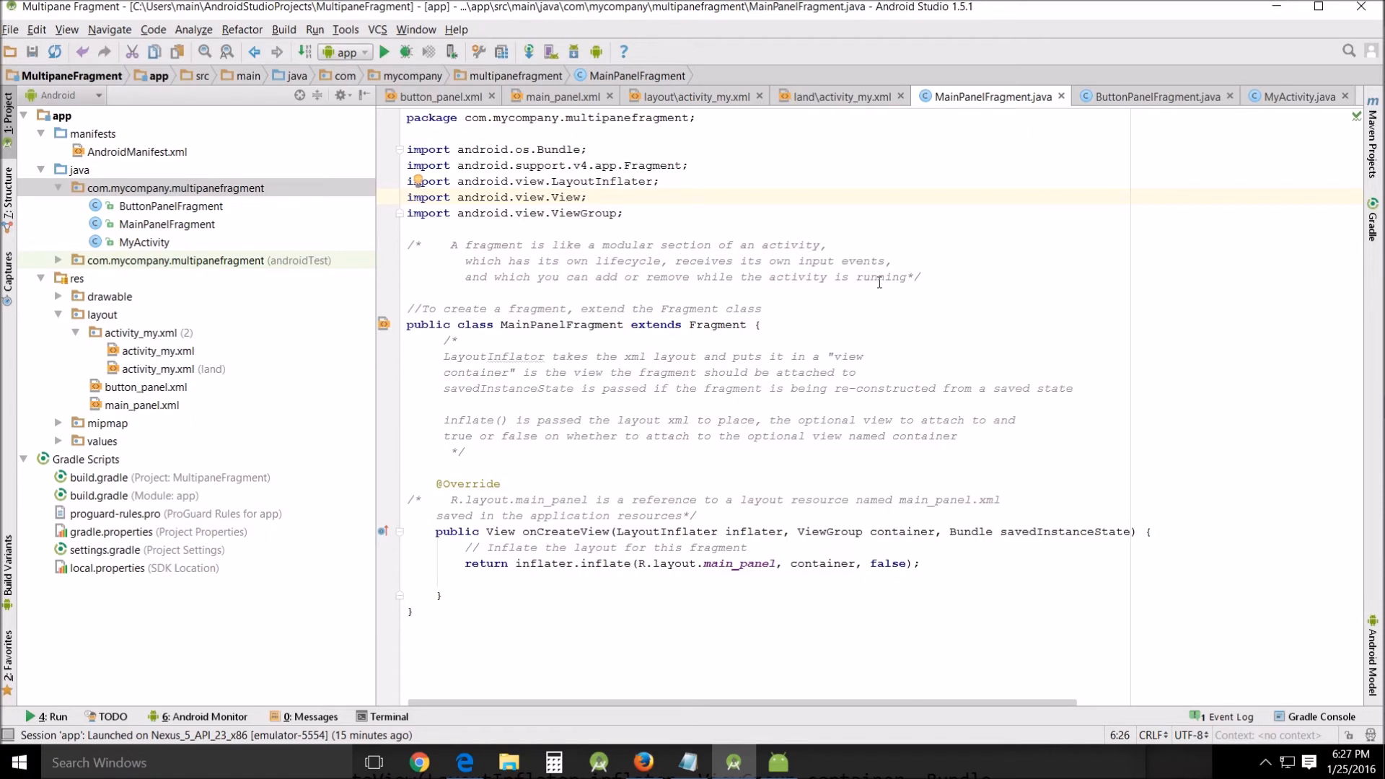
mouse_move(403, 358)
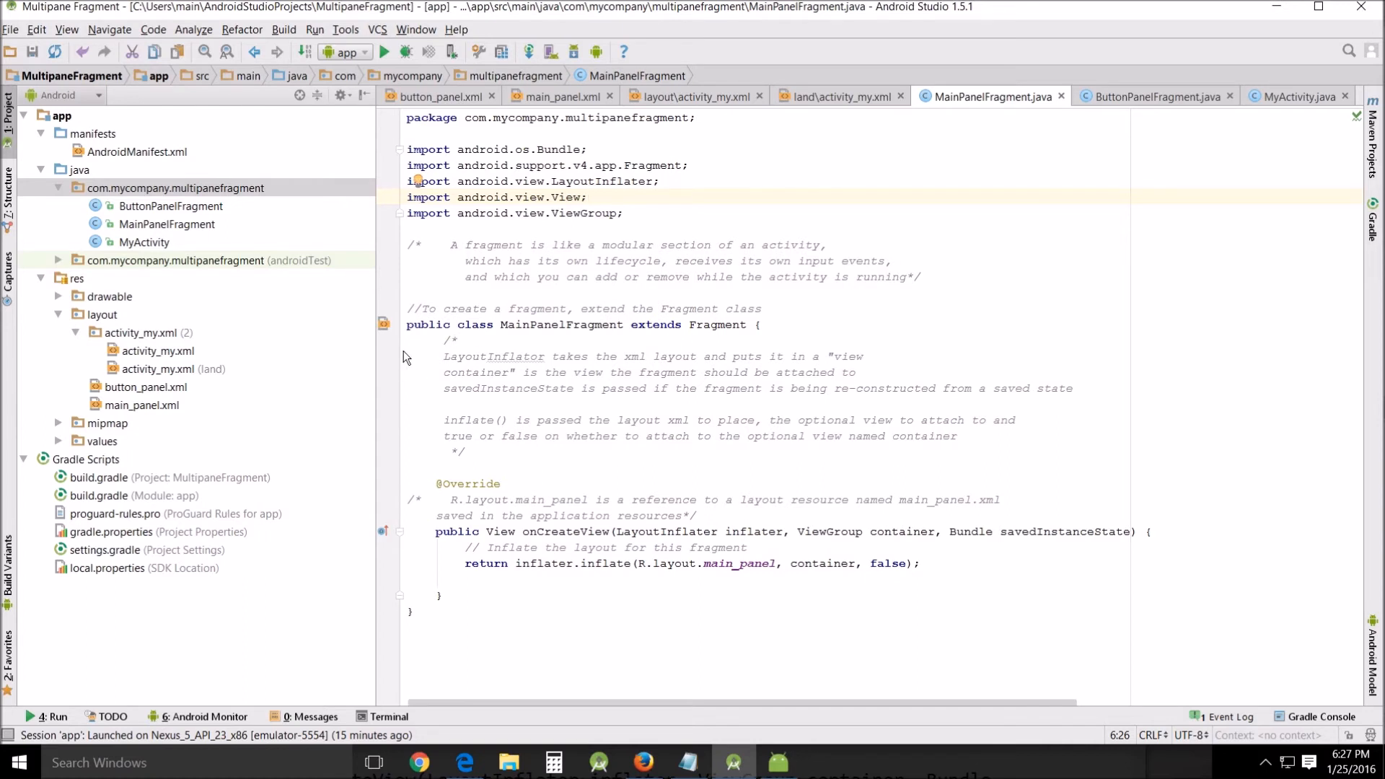
mouse_move(427, 314)
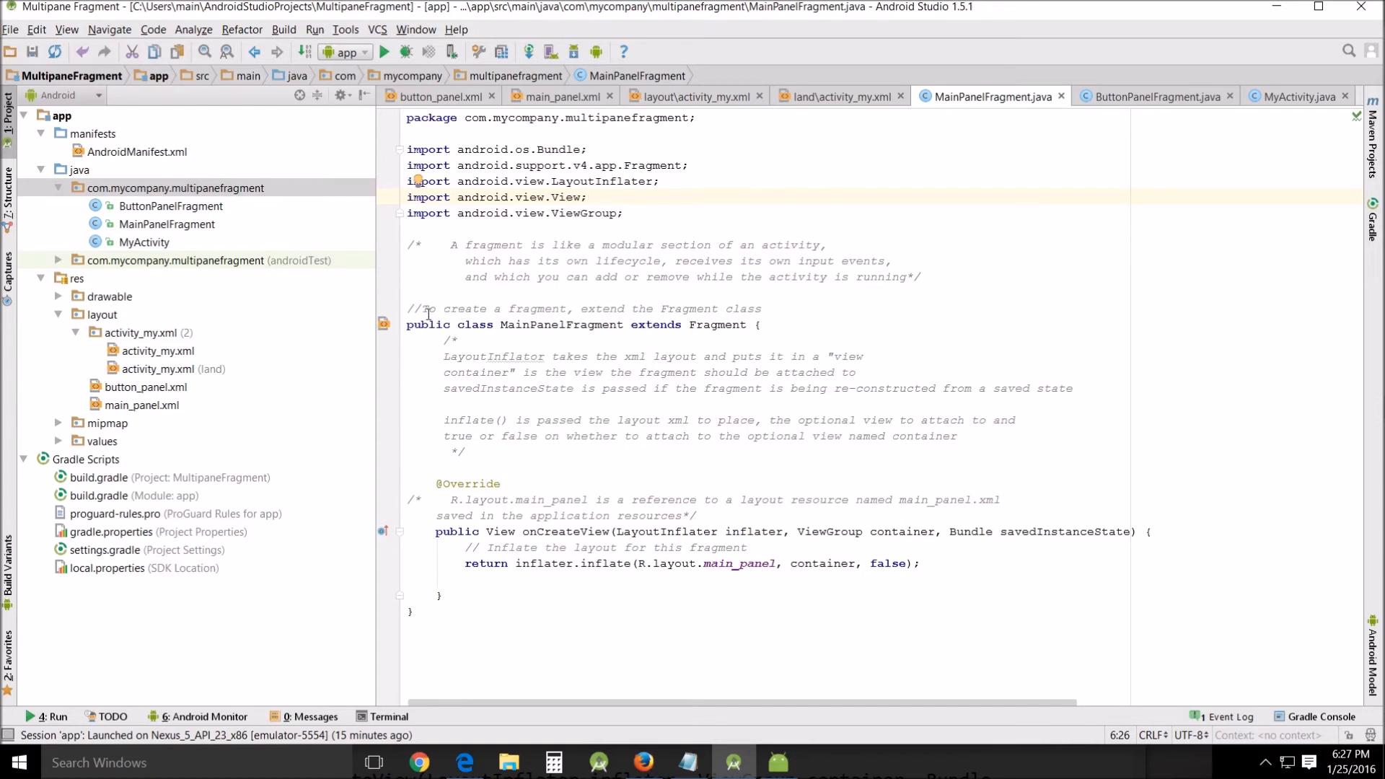
mouse_move(532, 303)
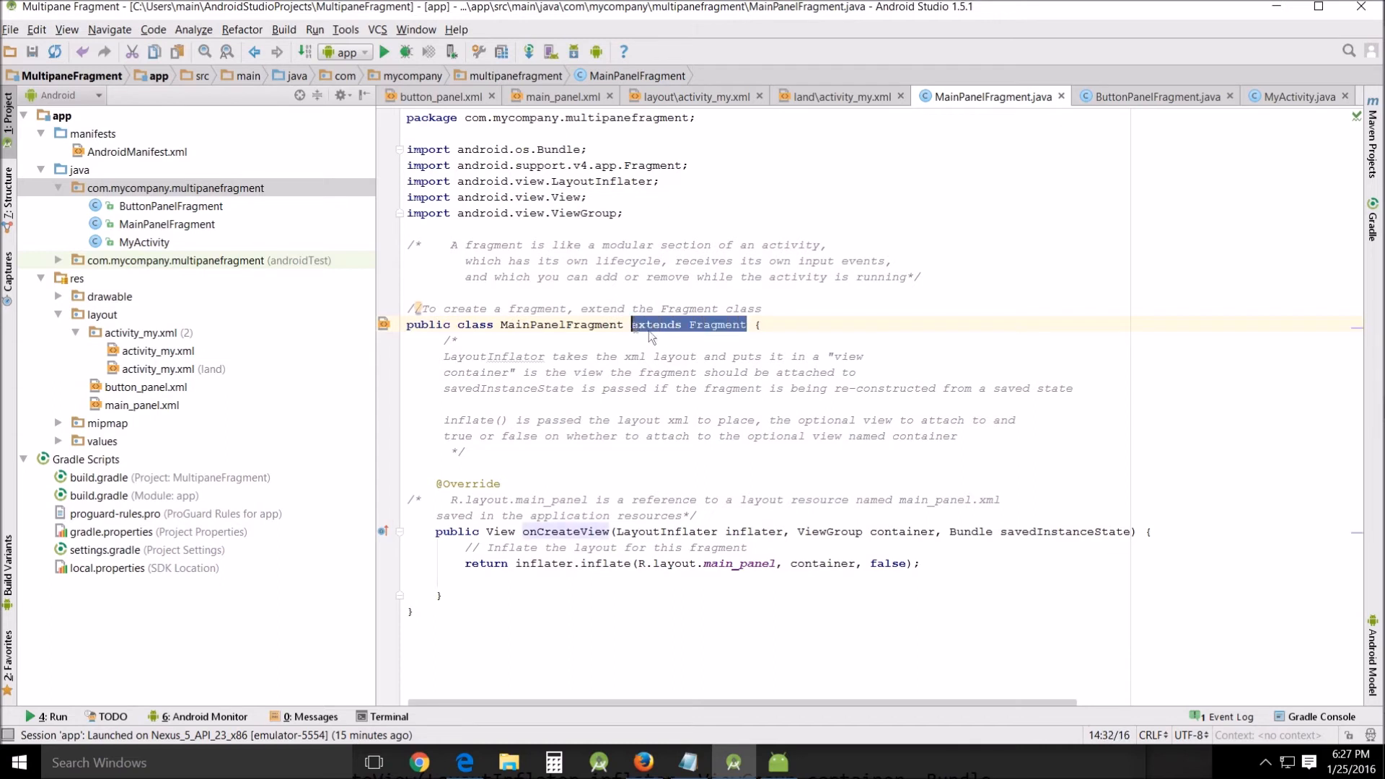
left_click(630, 531)
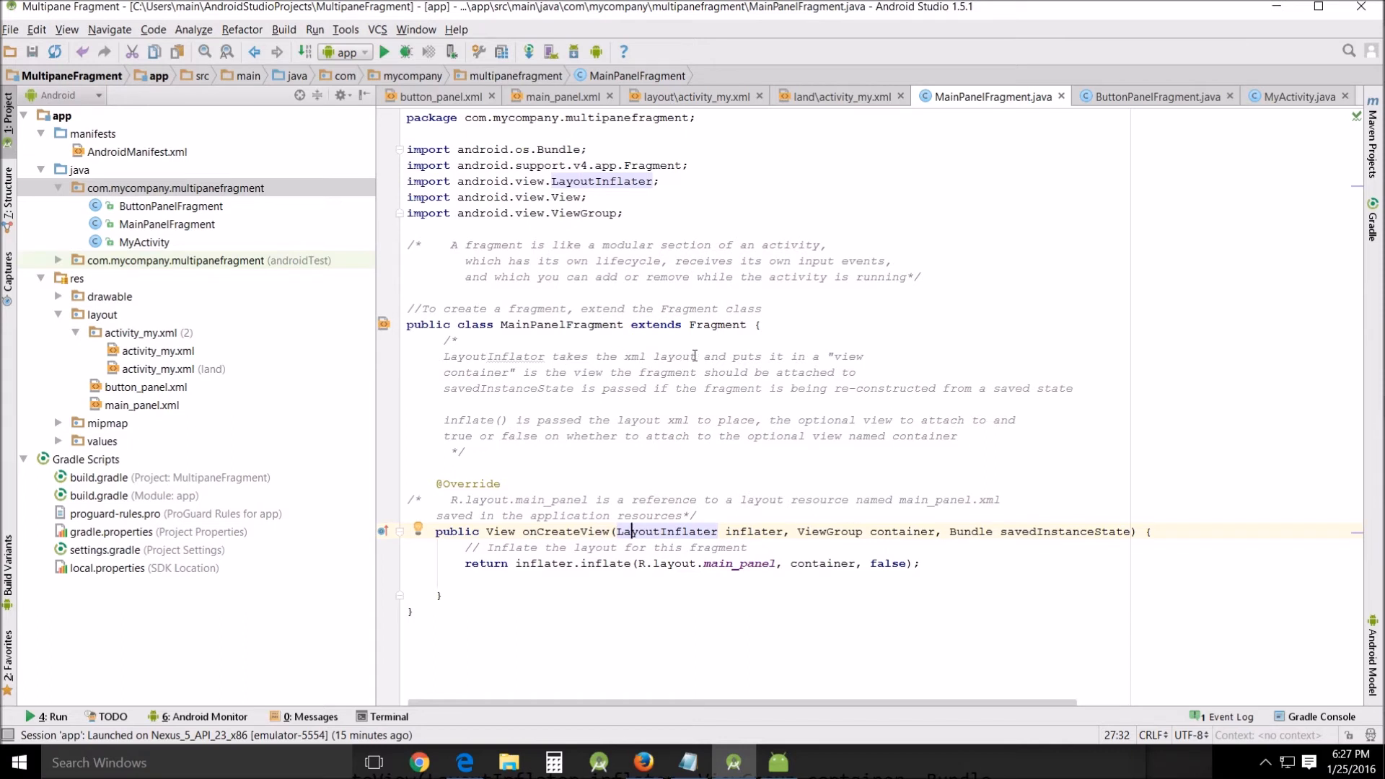
mouse_move(677, 245)
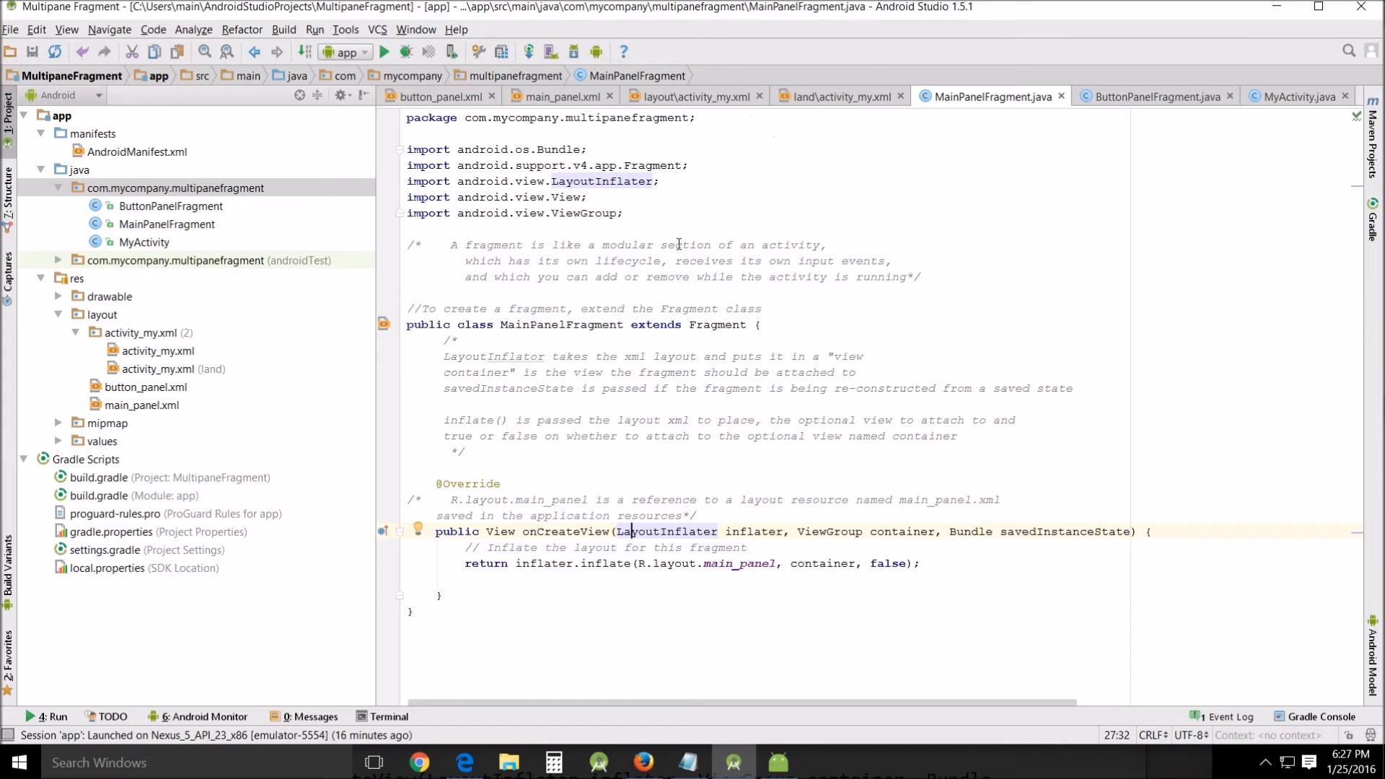
mouse_move(829, 99)
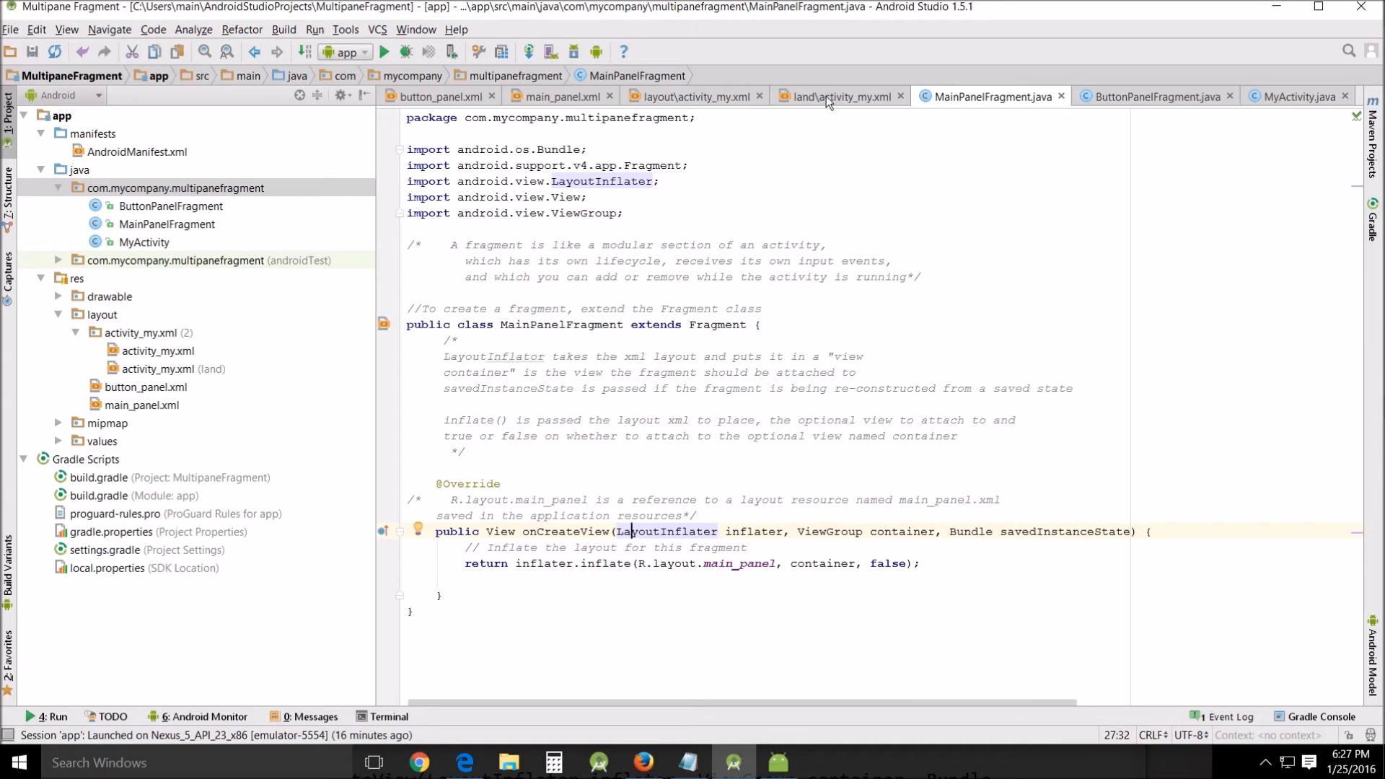
mouse_move(455, 393)
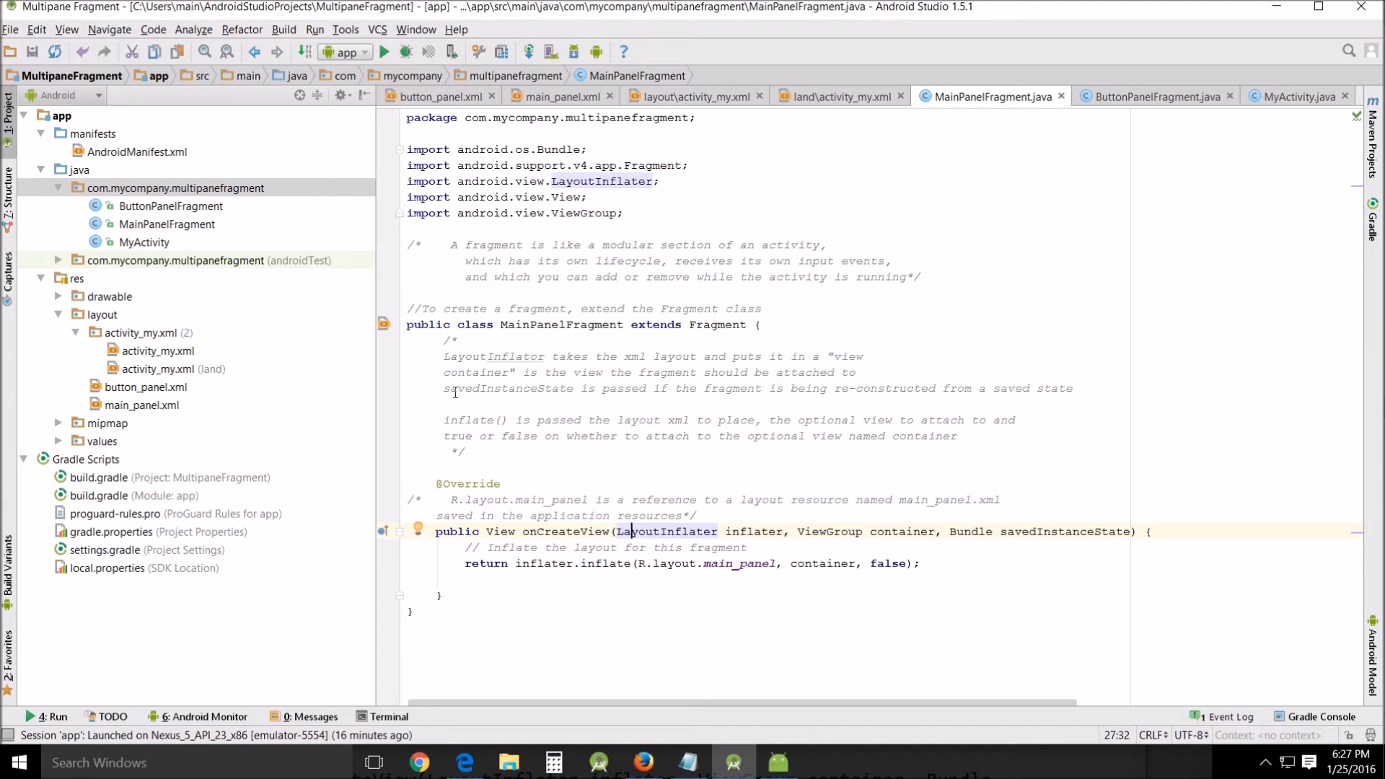
mouse_move(548, 372)
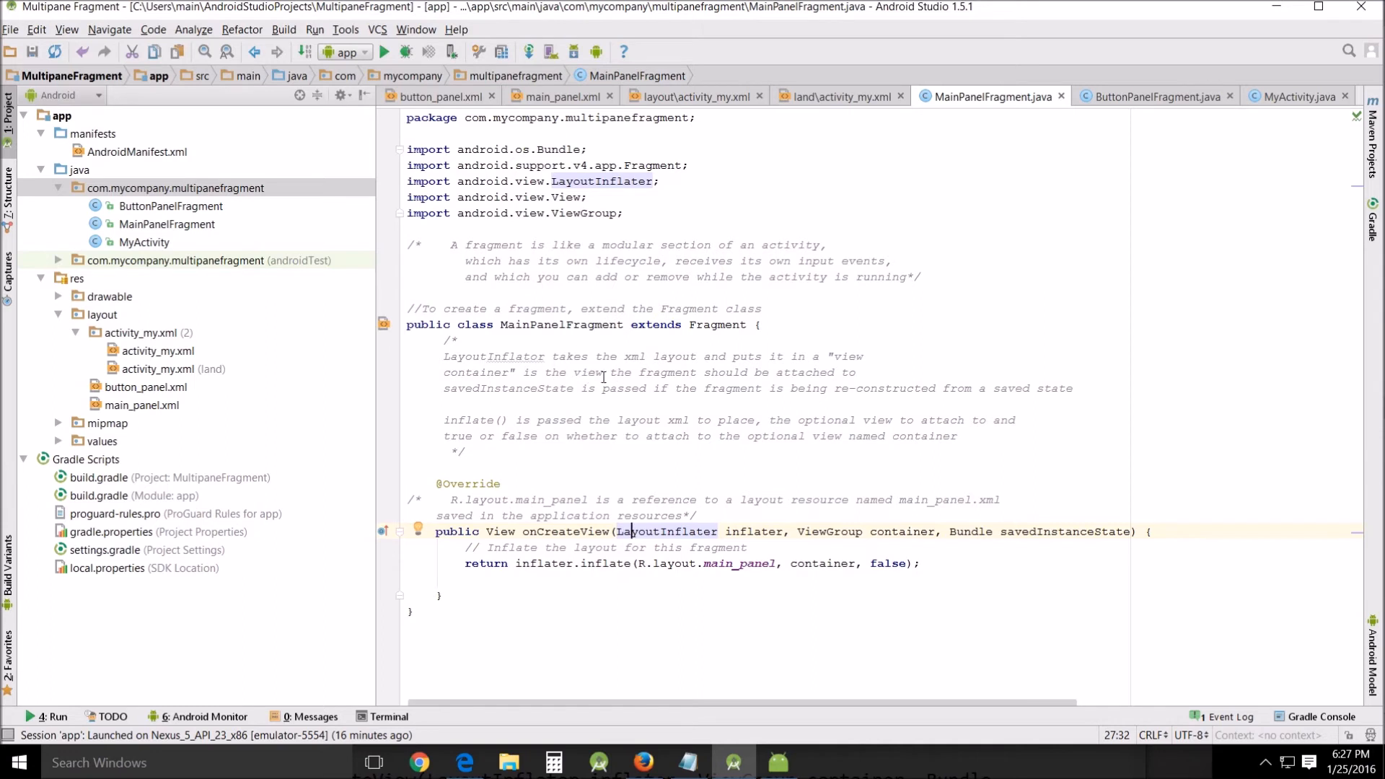
mouse_move(861, 373)
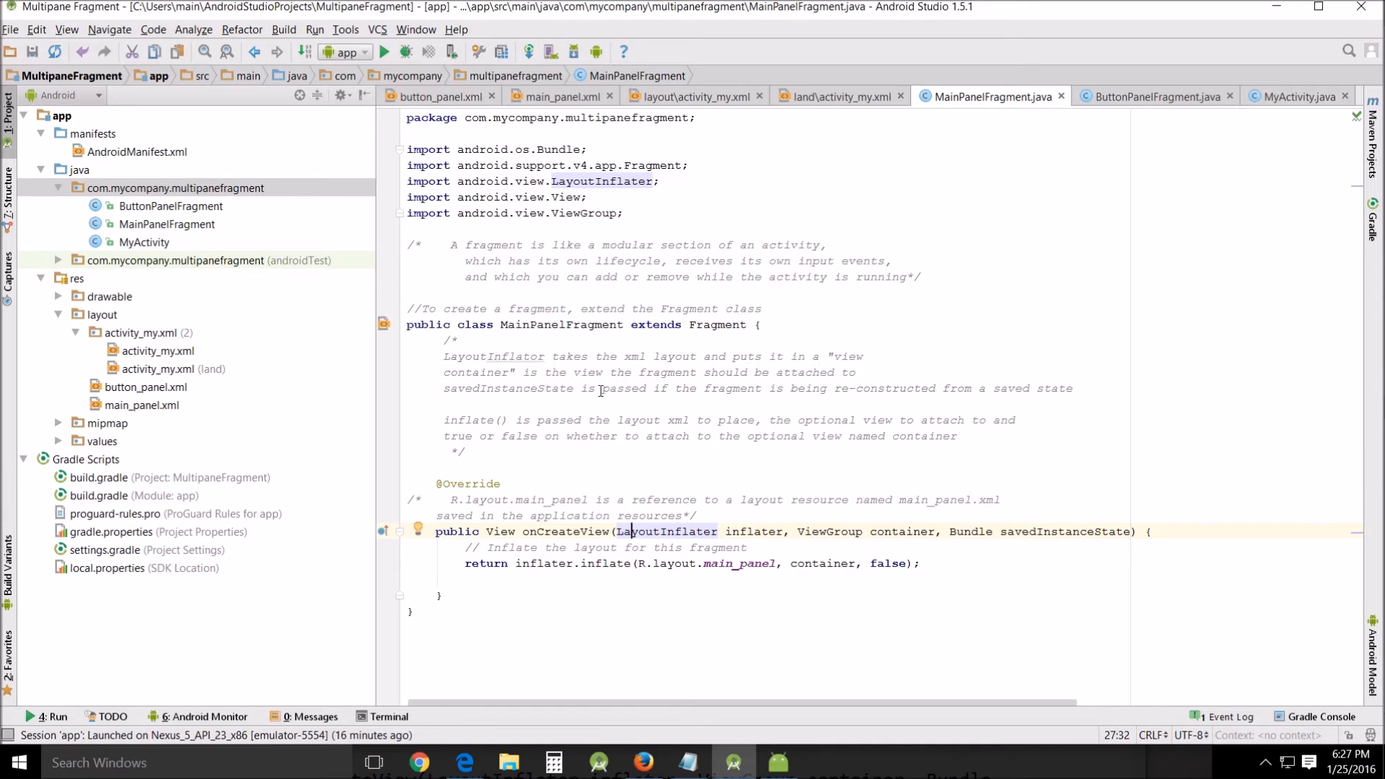
mouse_move(983, 386)
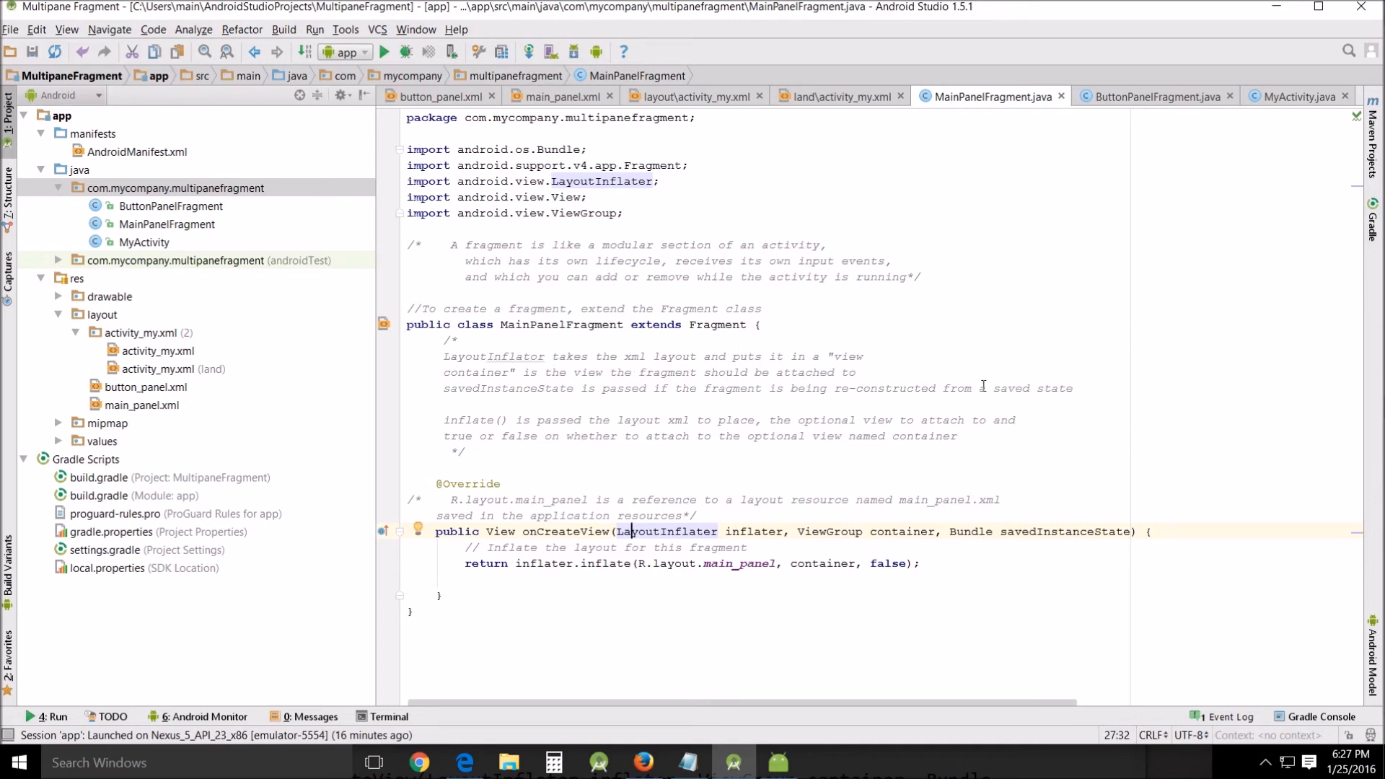
mouse_move(1081, 390)
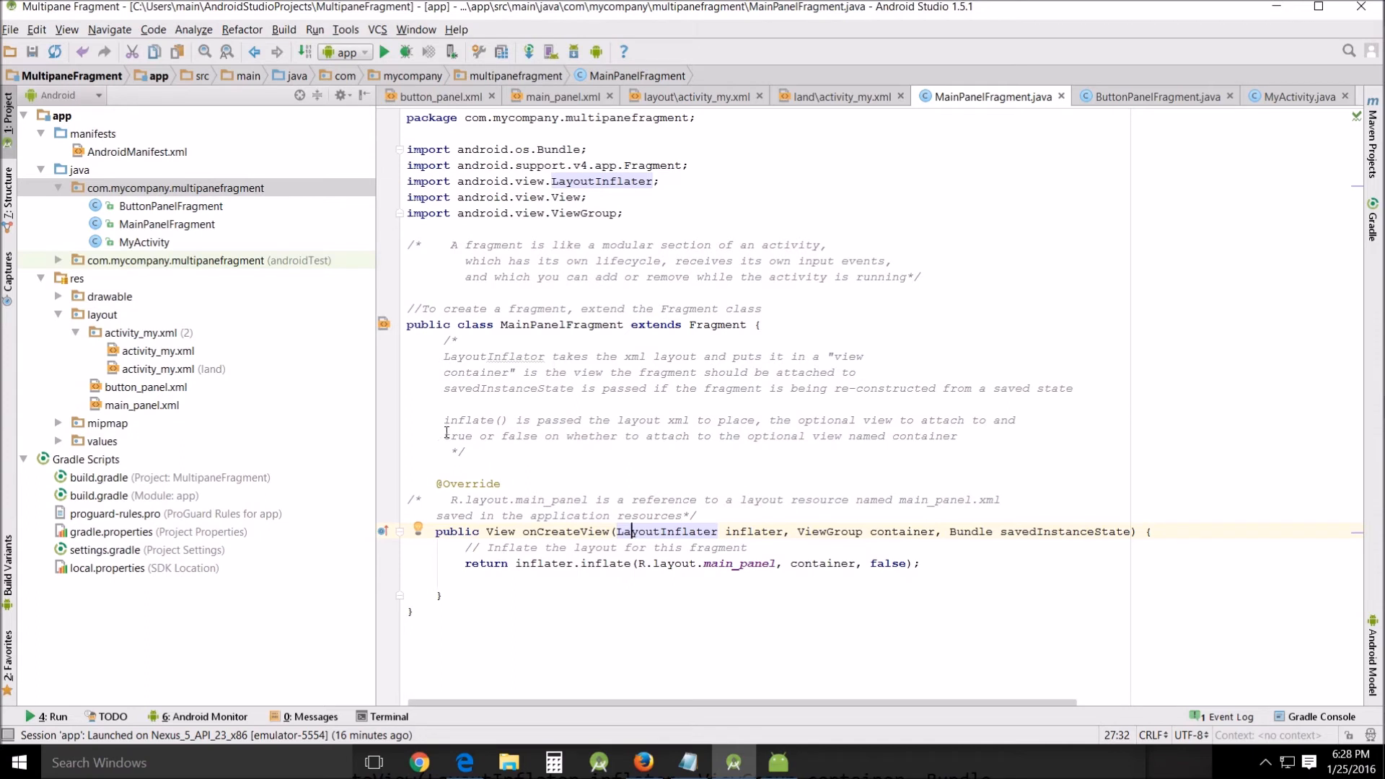
mouse_move(557, 415)
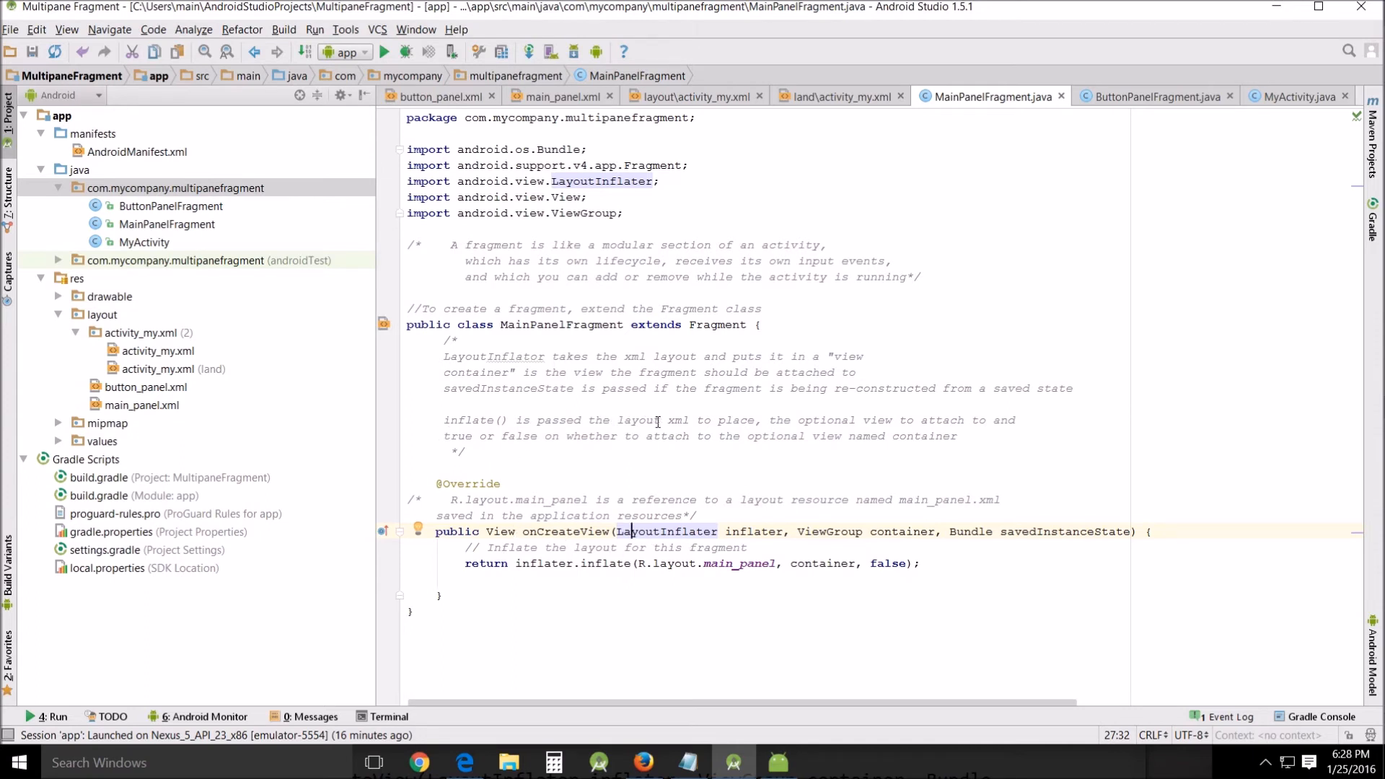
mouse_move(921, 413)
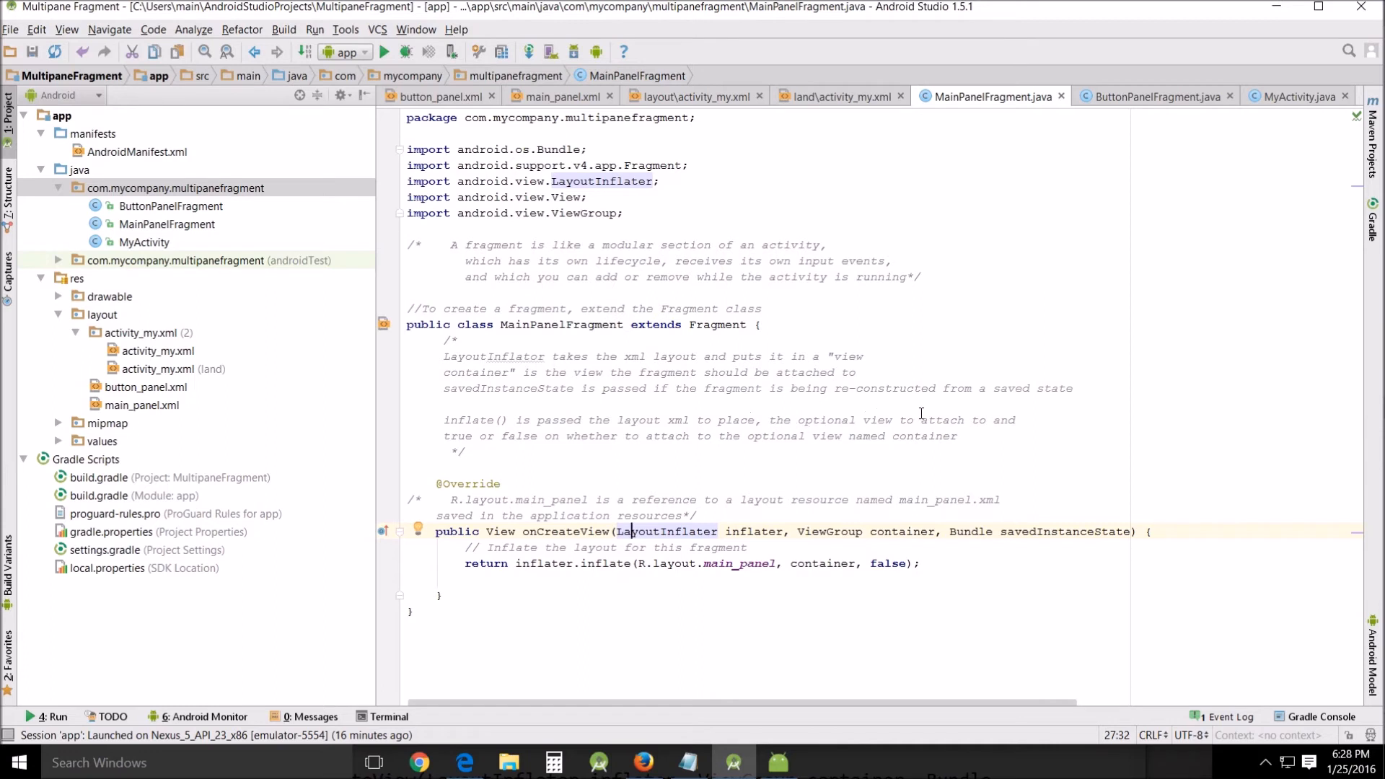
mouse_move(1019, 421)
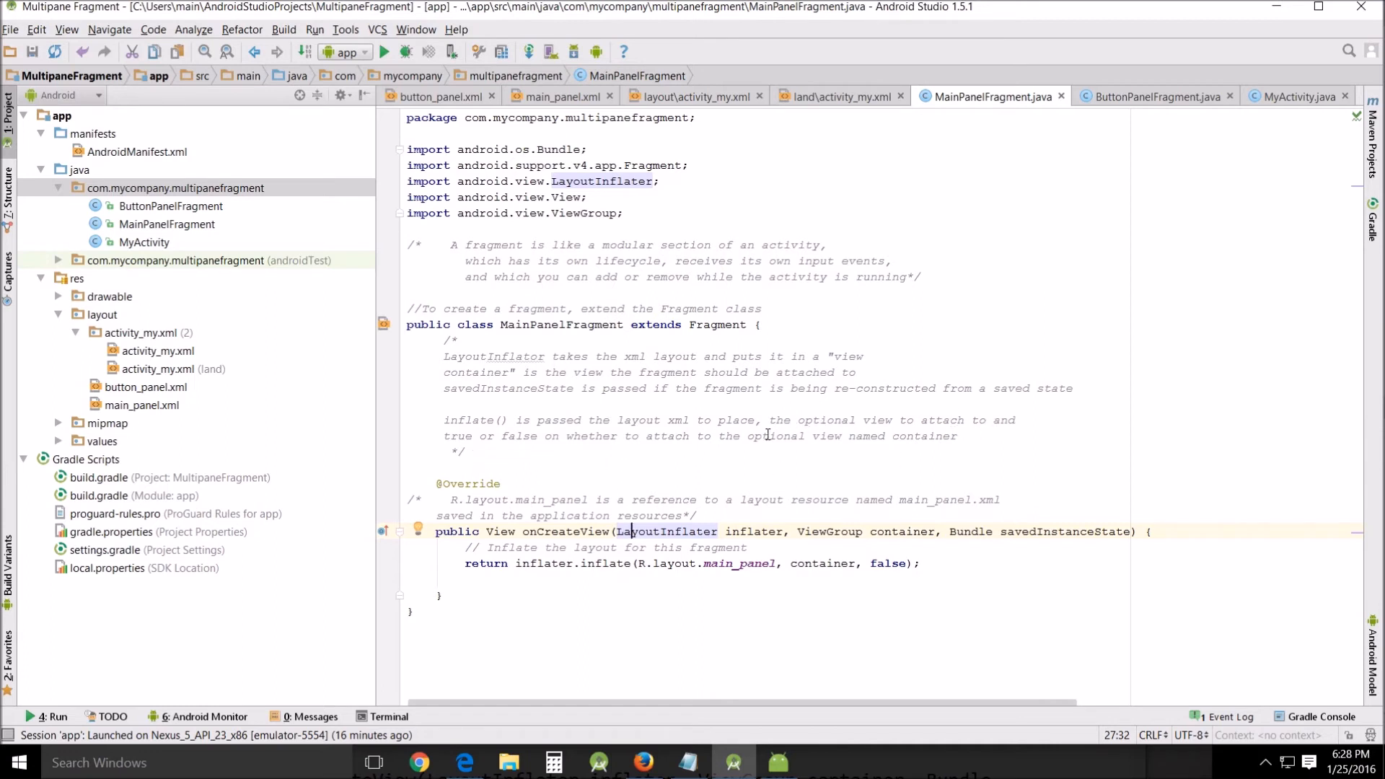
mouse_move(719, 436)
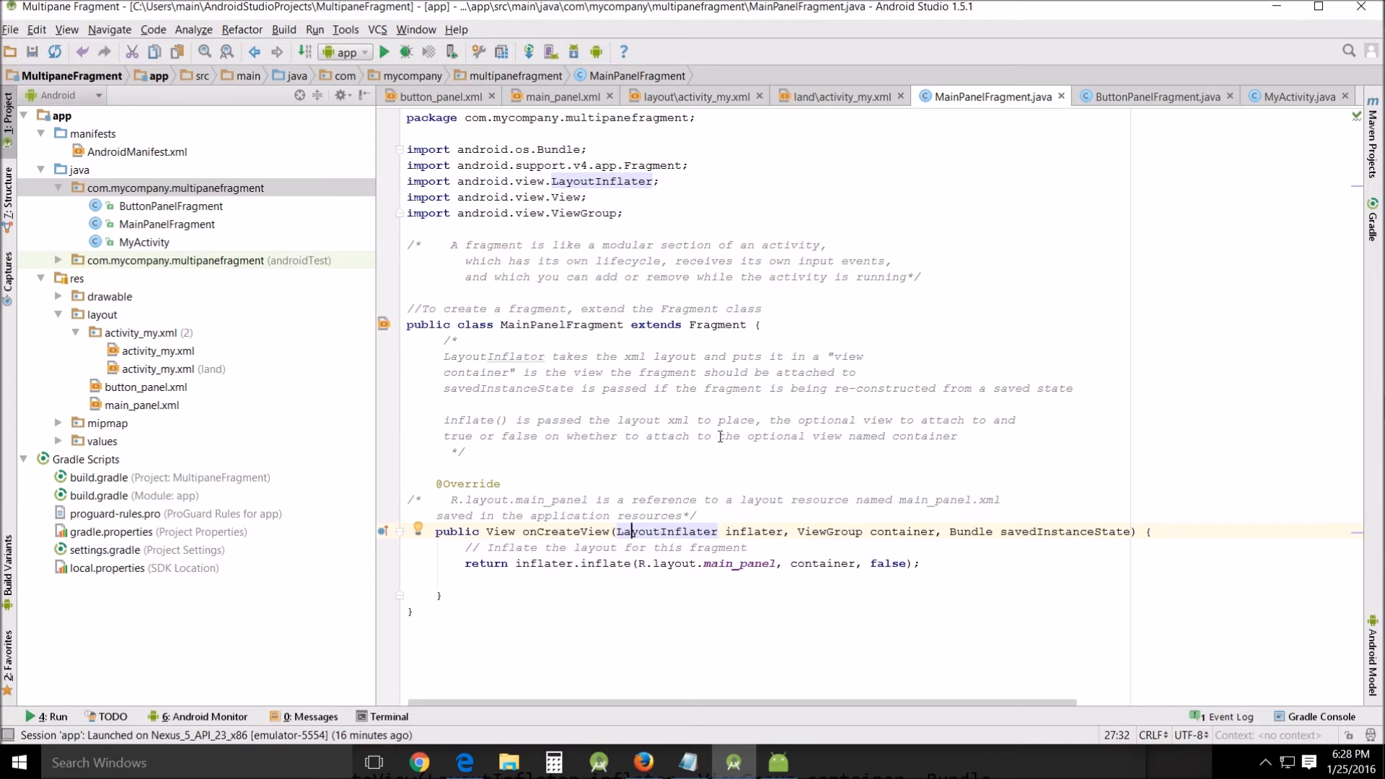
mouse_move(1016, 508)
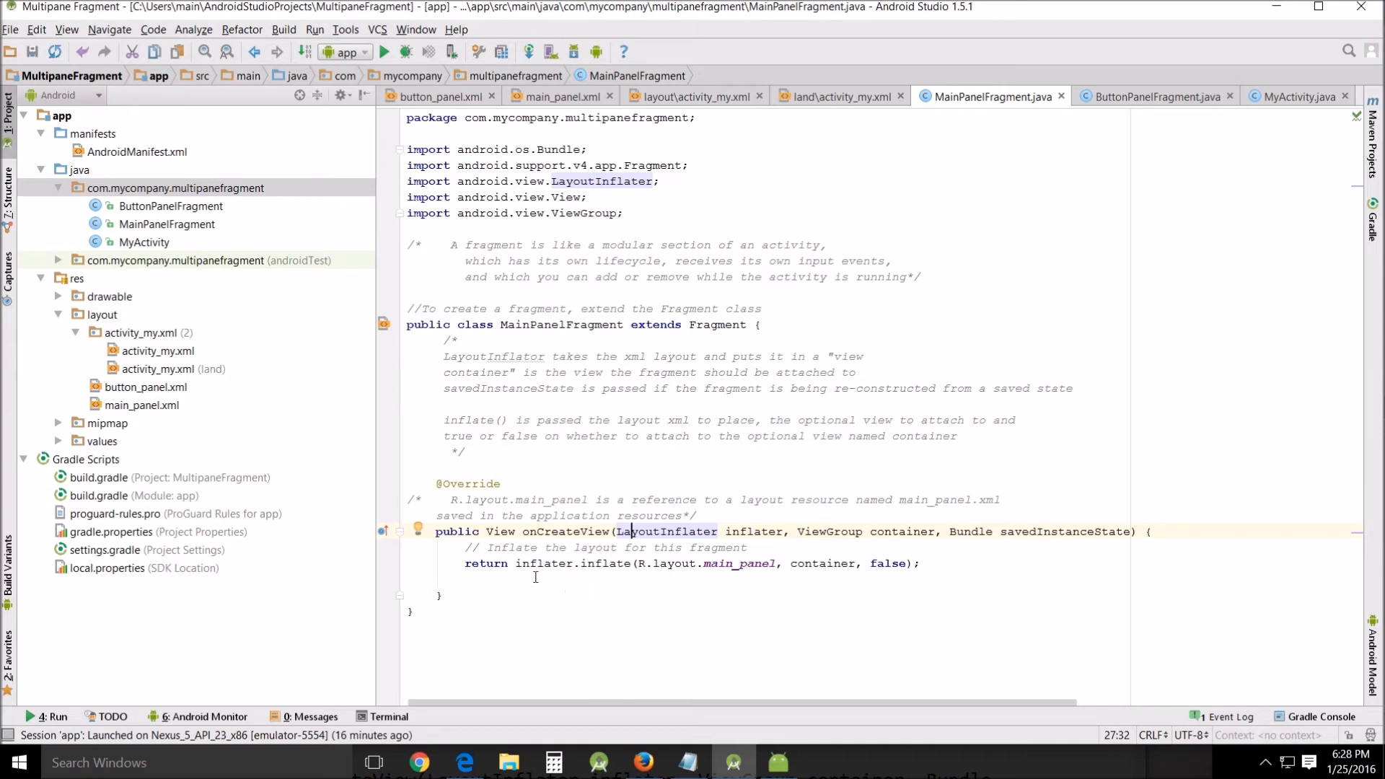
double_click(606, 563)
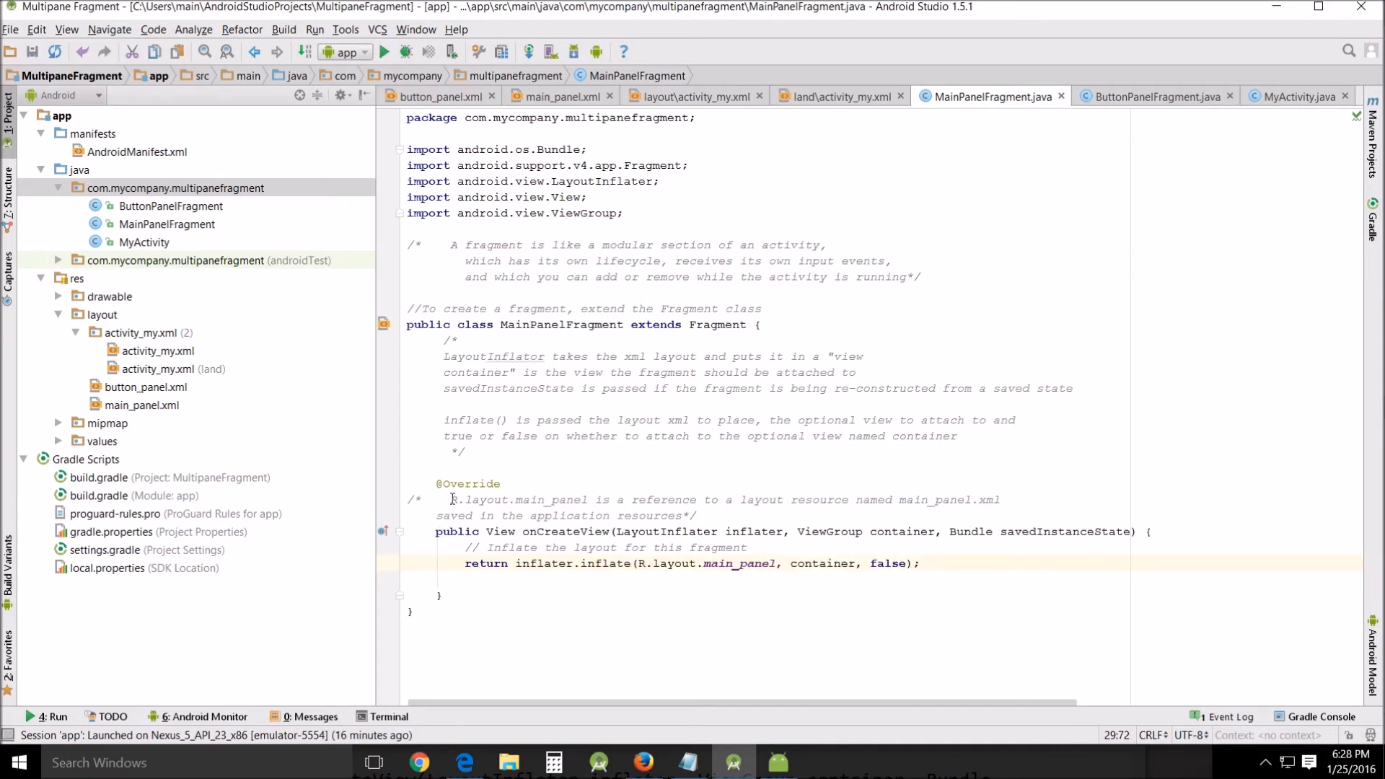
mouse_move(561, 499)
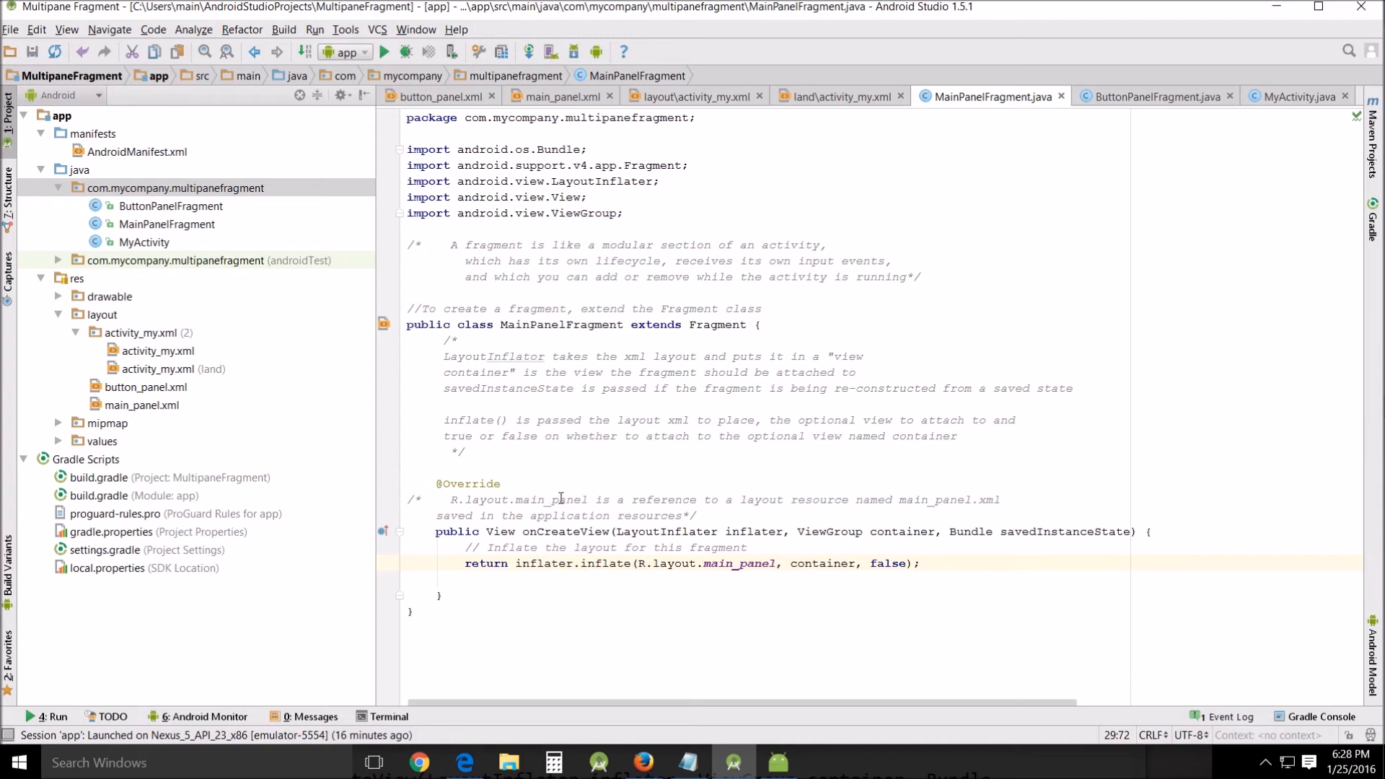
mouse_move(776, 499)
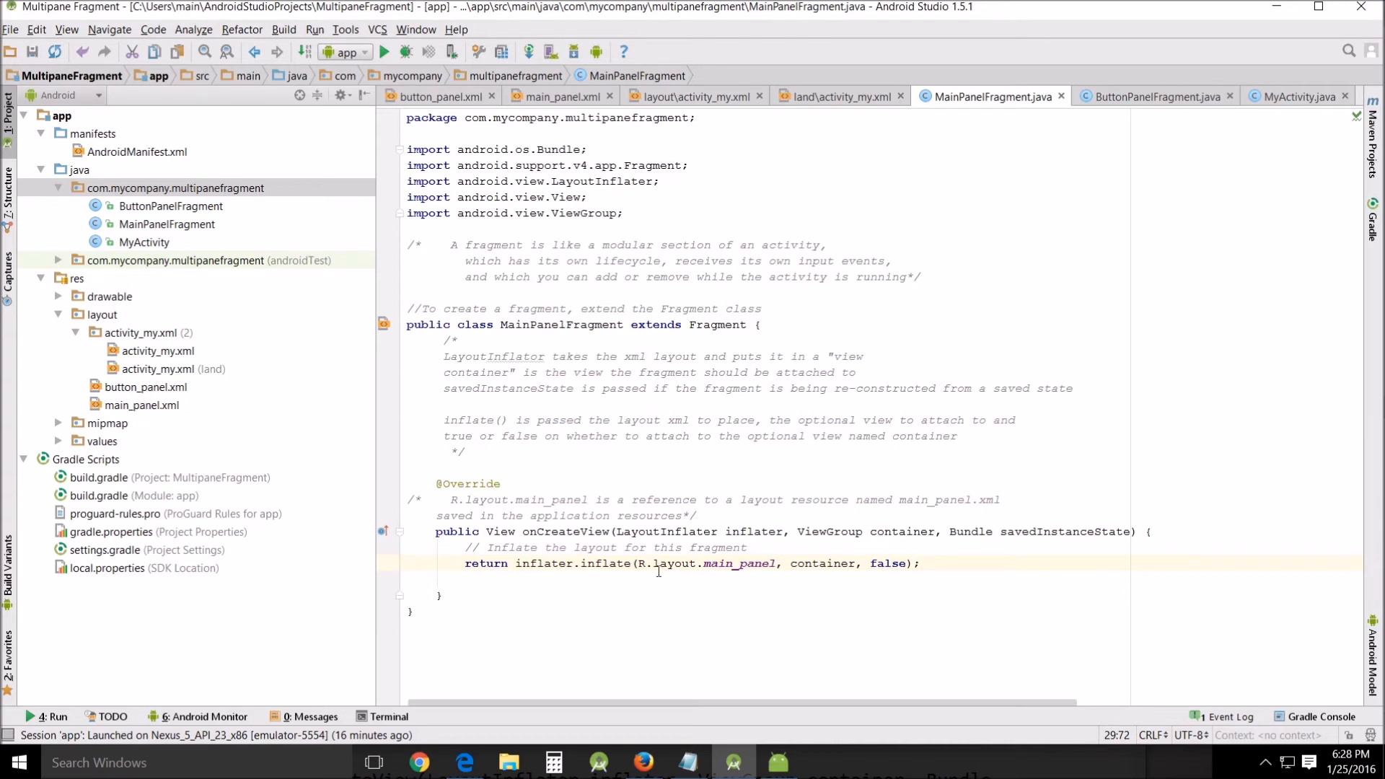
mouse_move(193, 389)
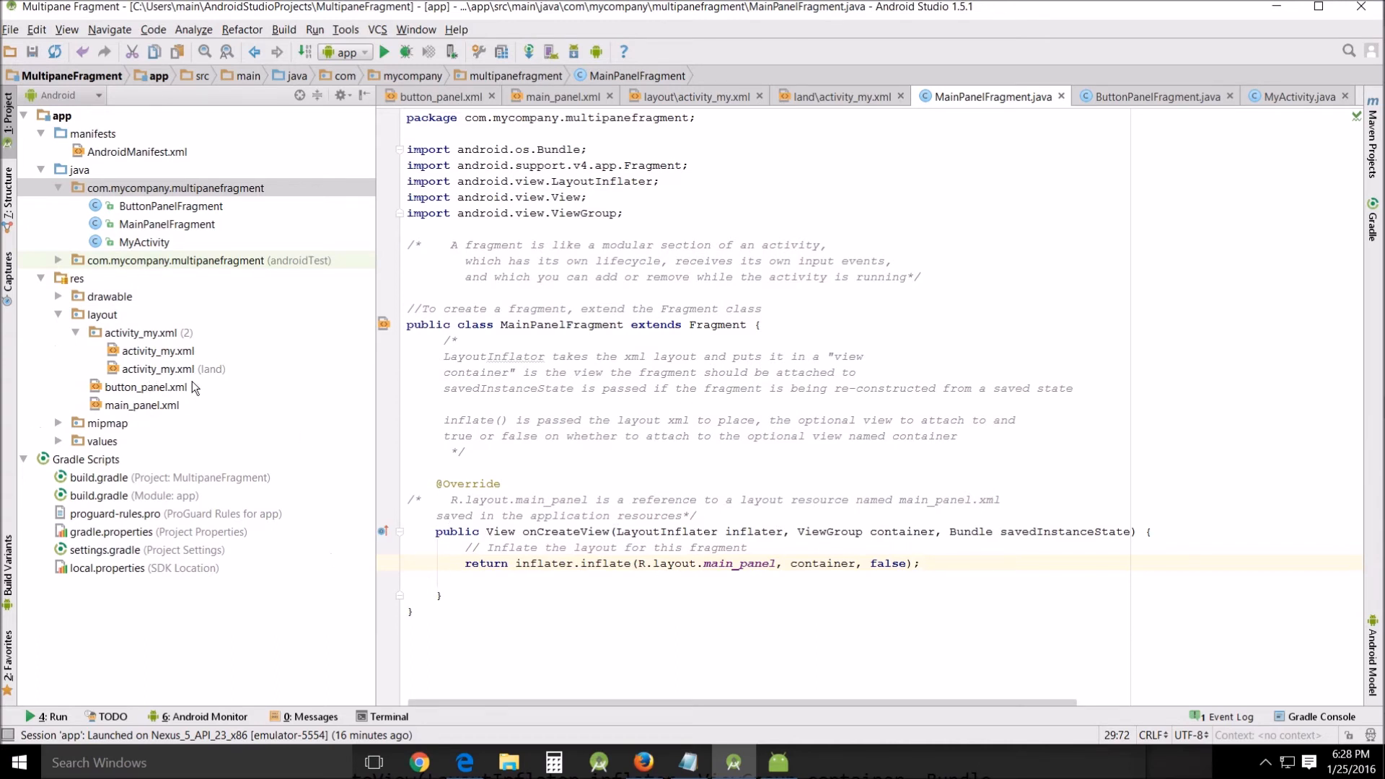
mouse_move(779, 566)
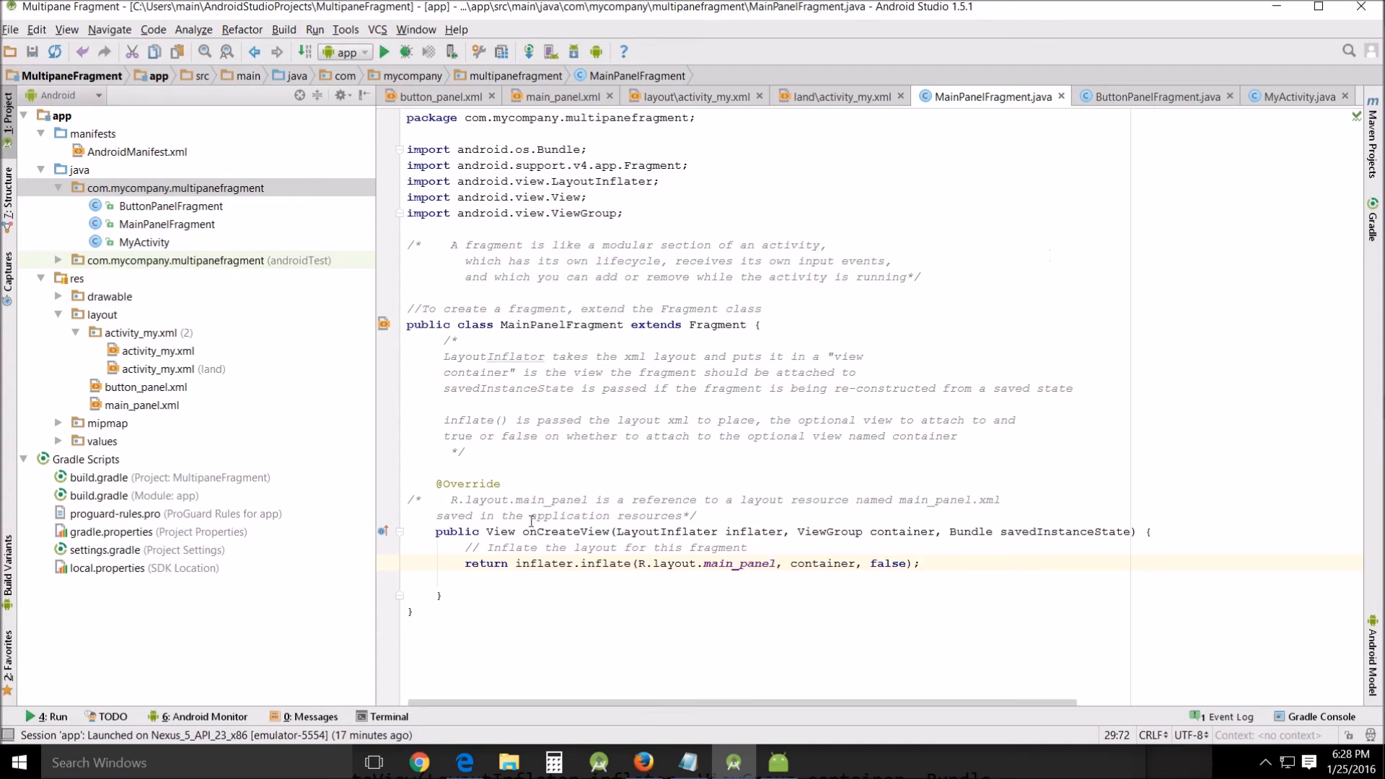
mouse_move(1148, 103)
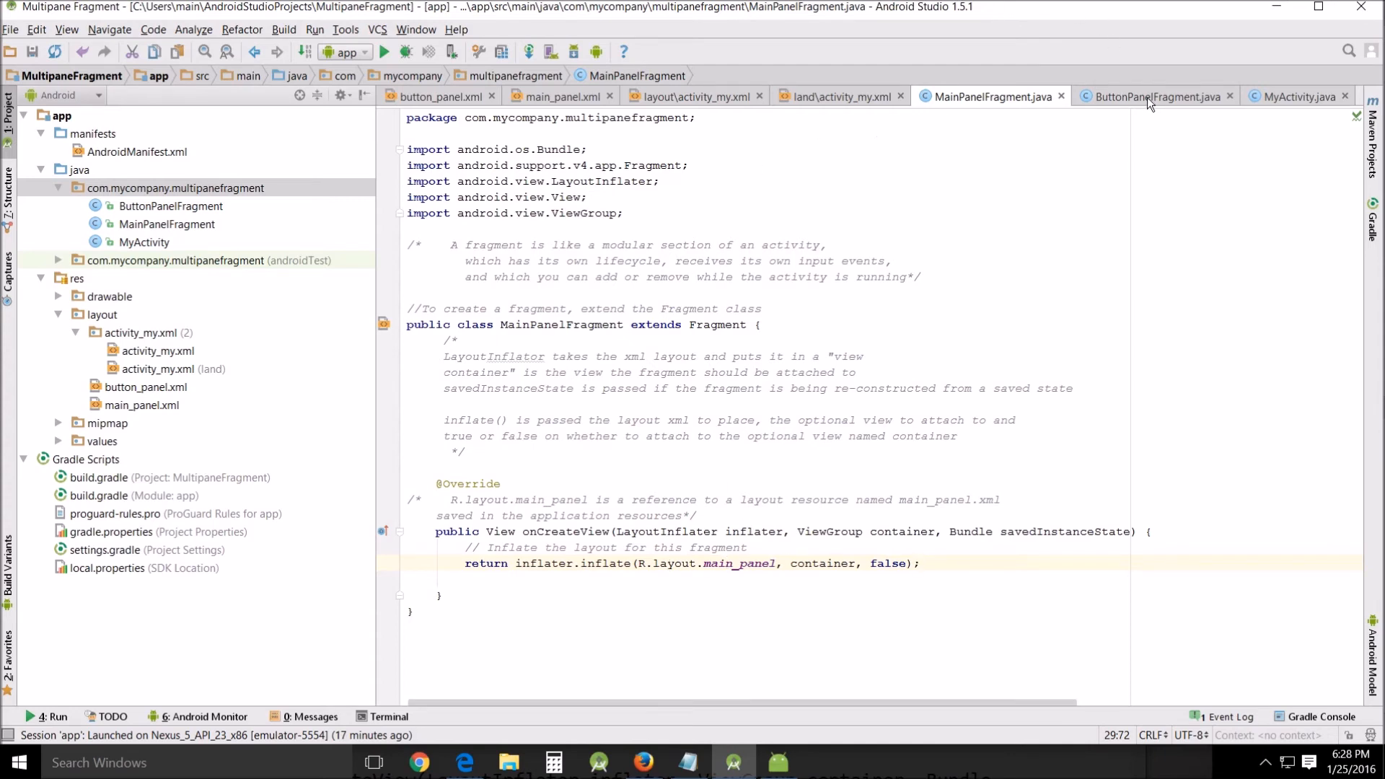
Step: Compare the inflated layouts: button_panel in ButtonPanelFragment.java versus main_panel in MainPanelFragment.java
left_click(1153, 96)
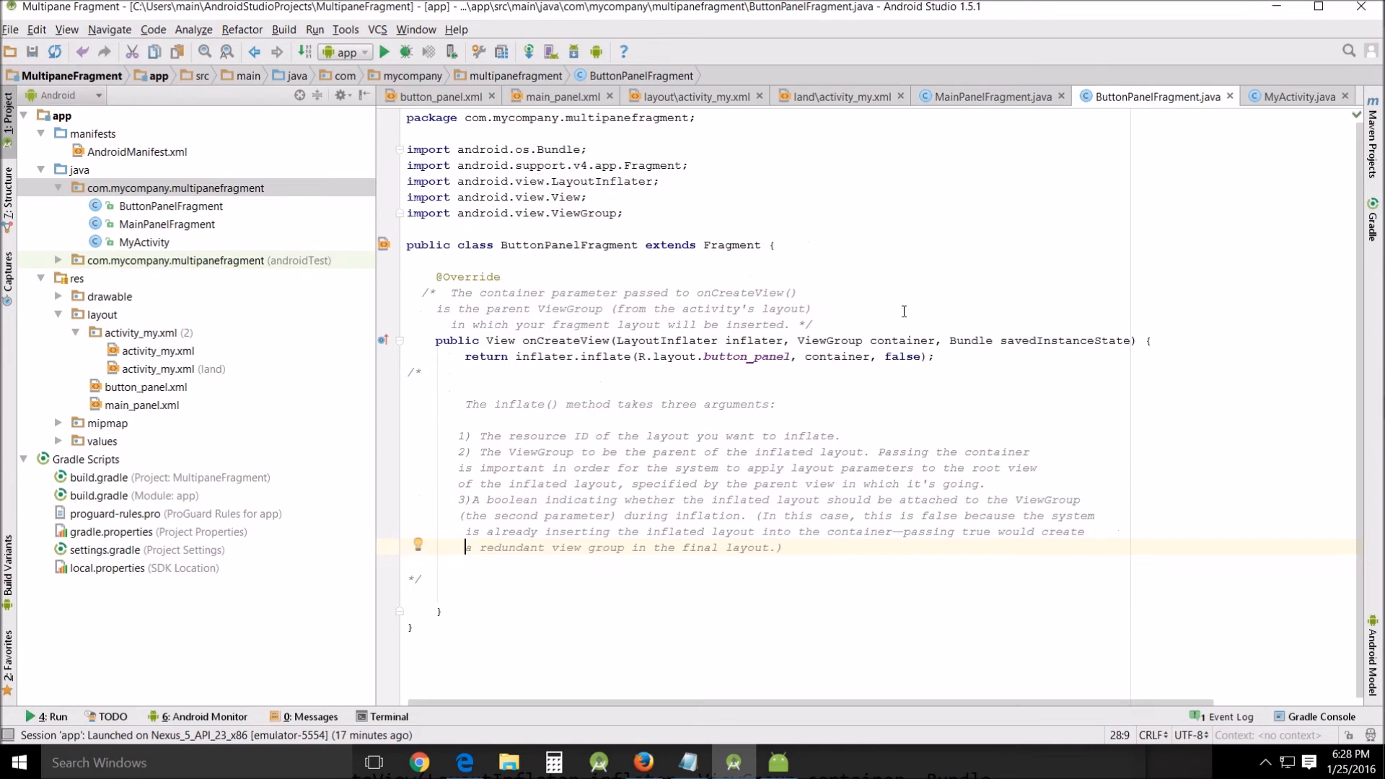
mouse_move(633, 603)
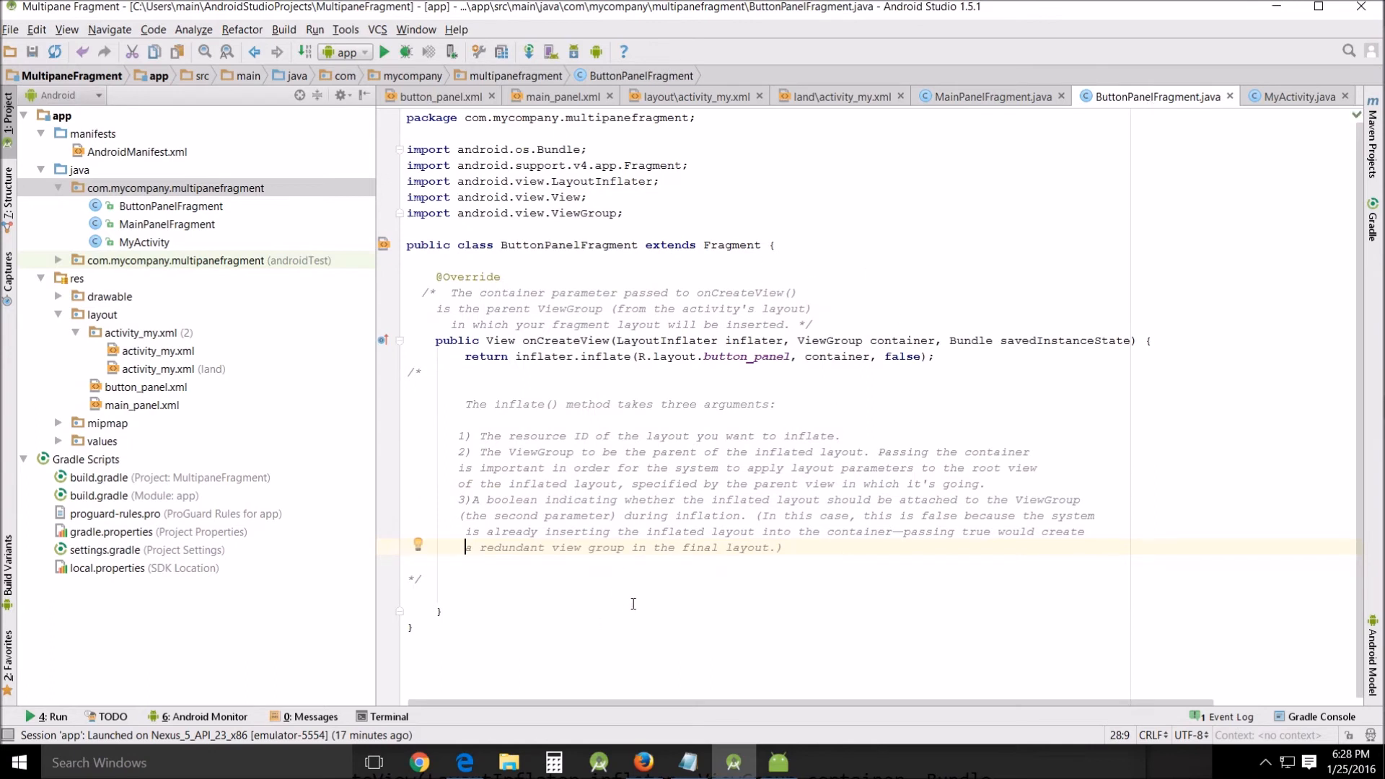
mouse_move(400, 299)
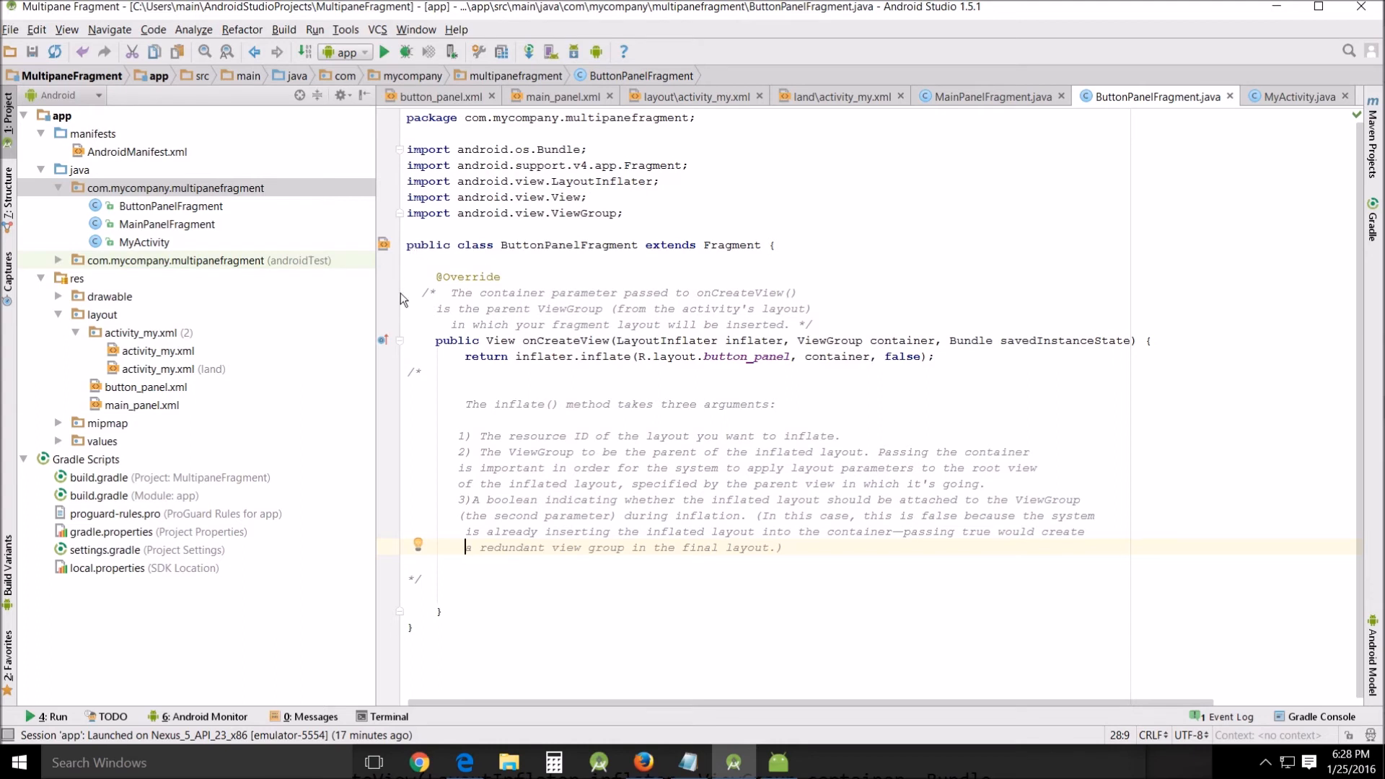
mouse_move(651, 347)
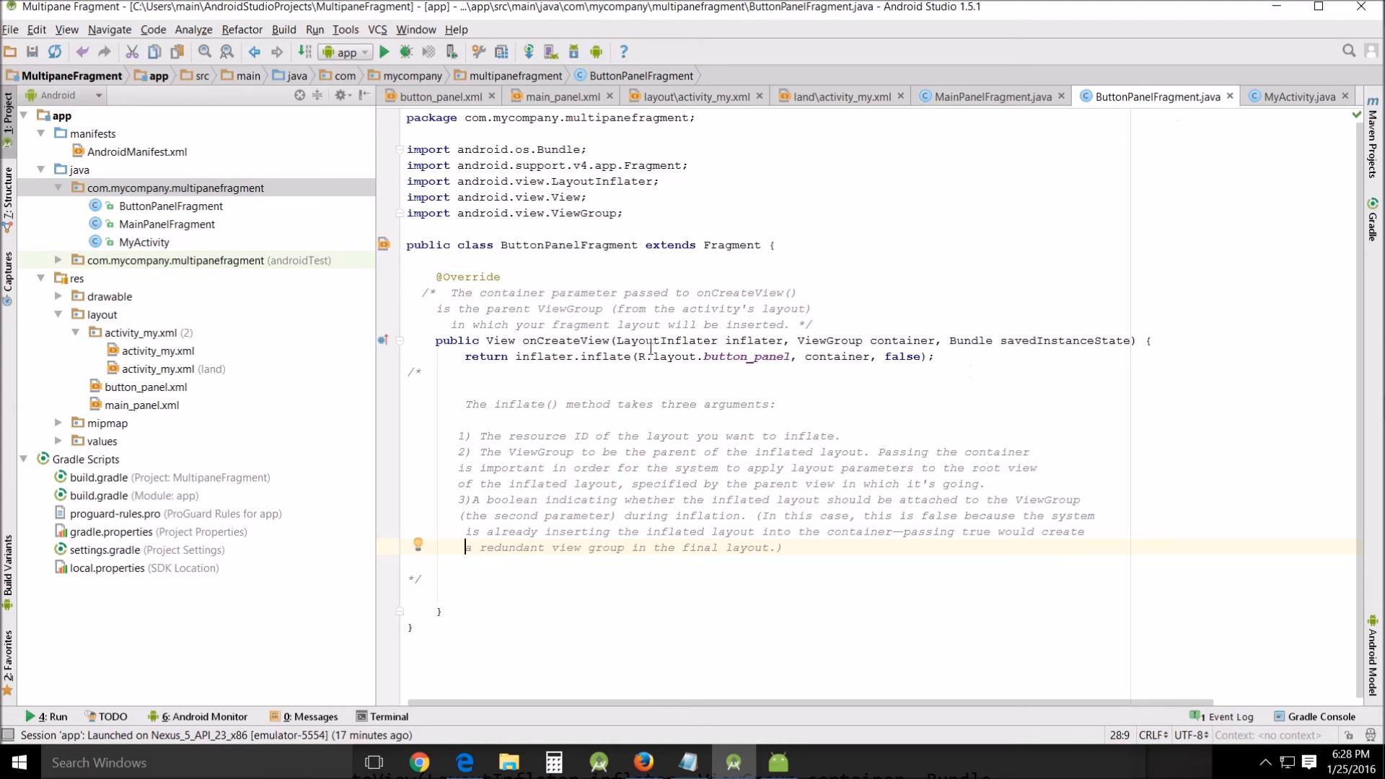
double_click(745, 356)
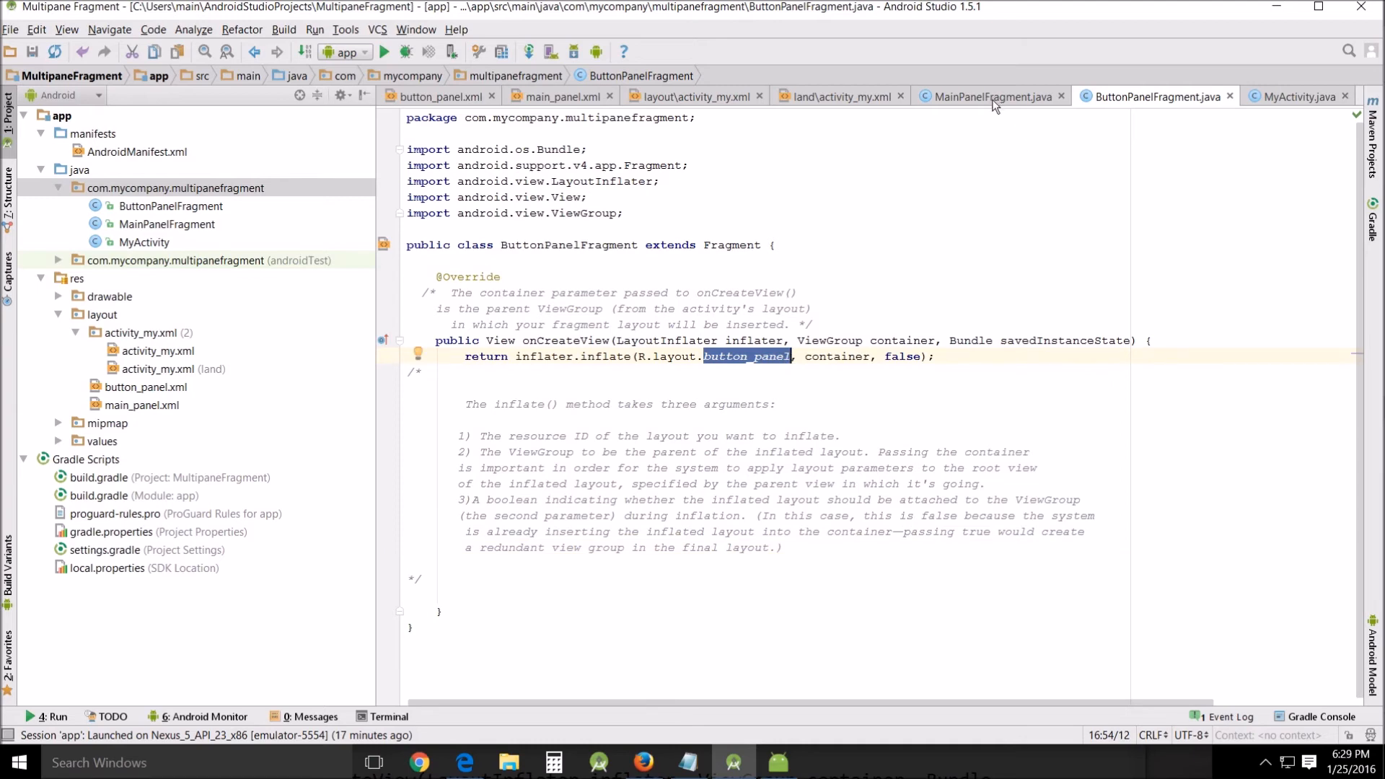
left_click(991, 96)
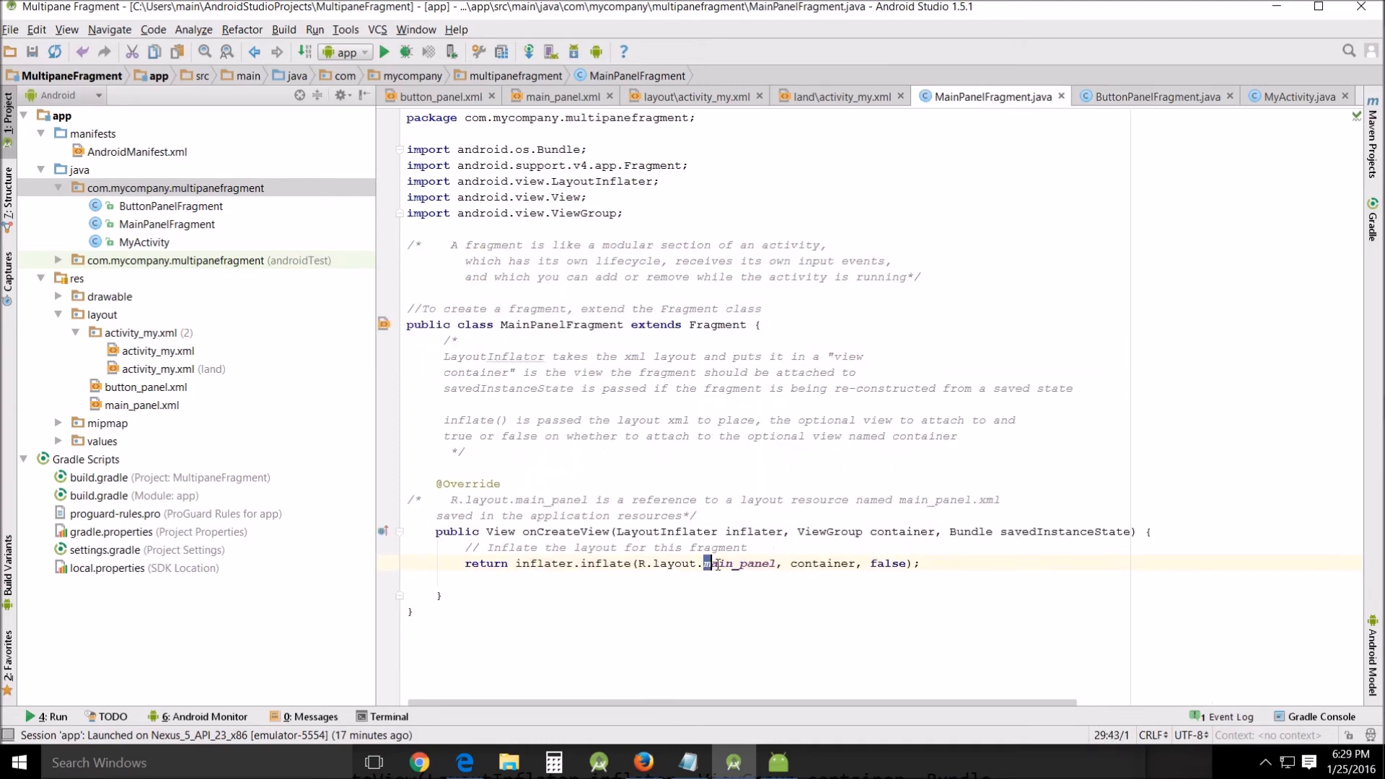
double_click(740, 564)
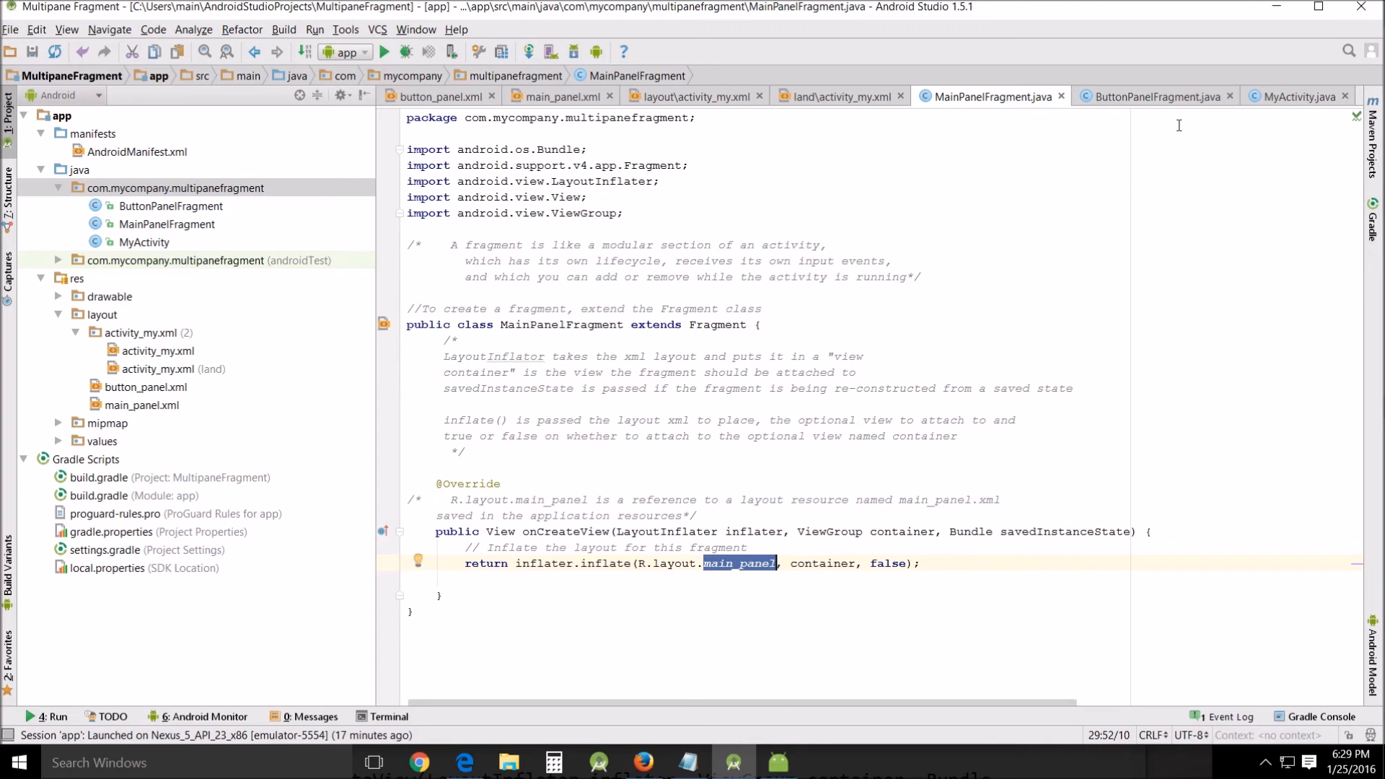
left_click(1152, 96)
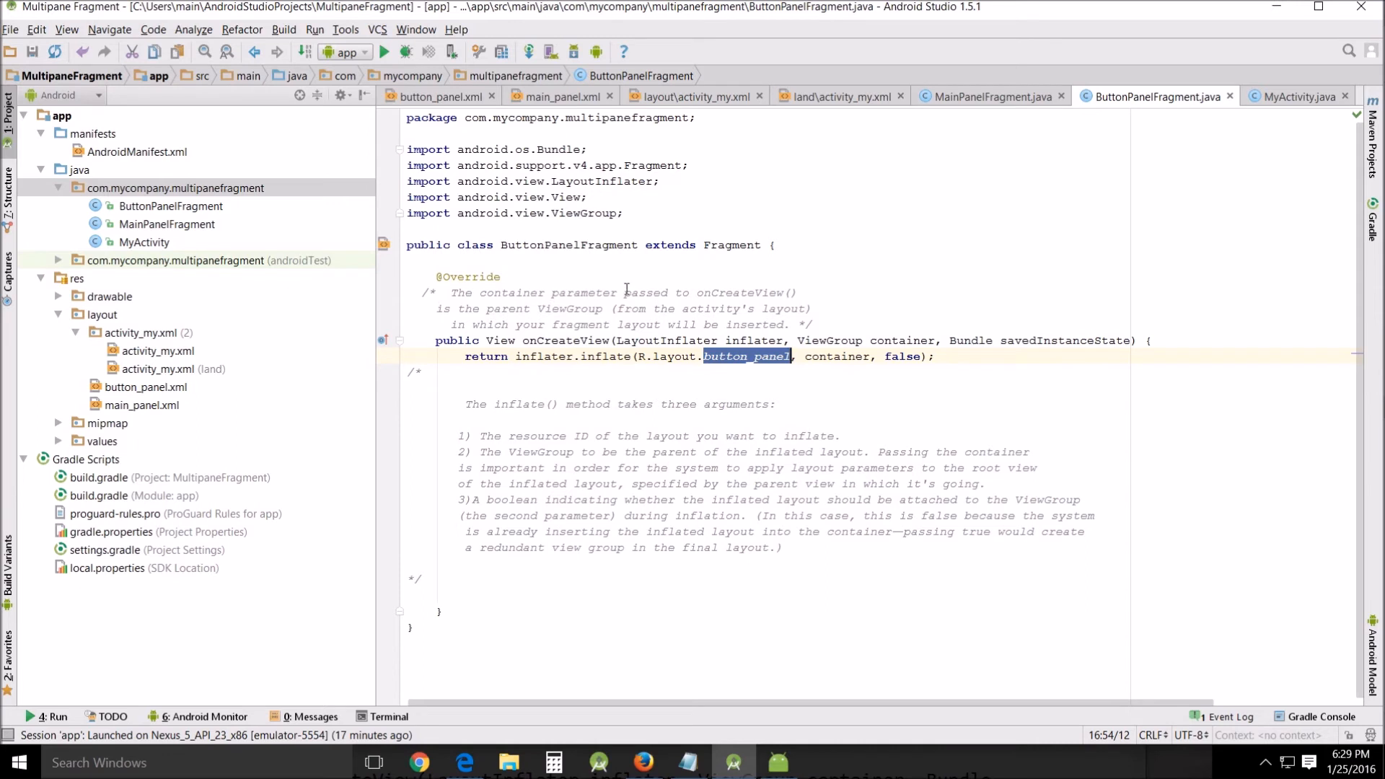
mouse_move(723, 292)
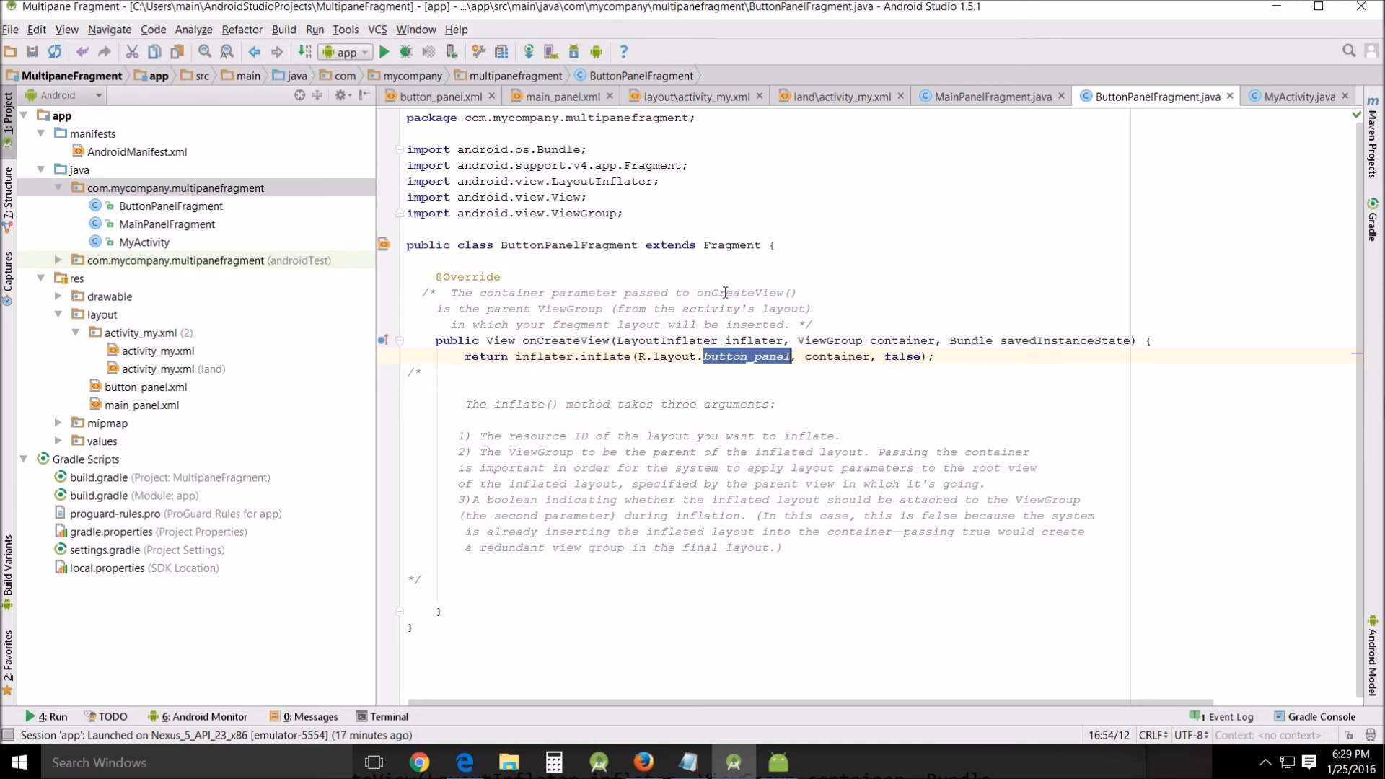
double_click(536, 341)
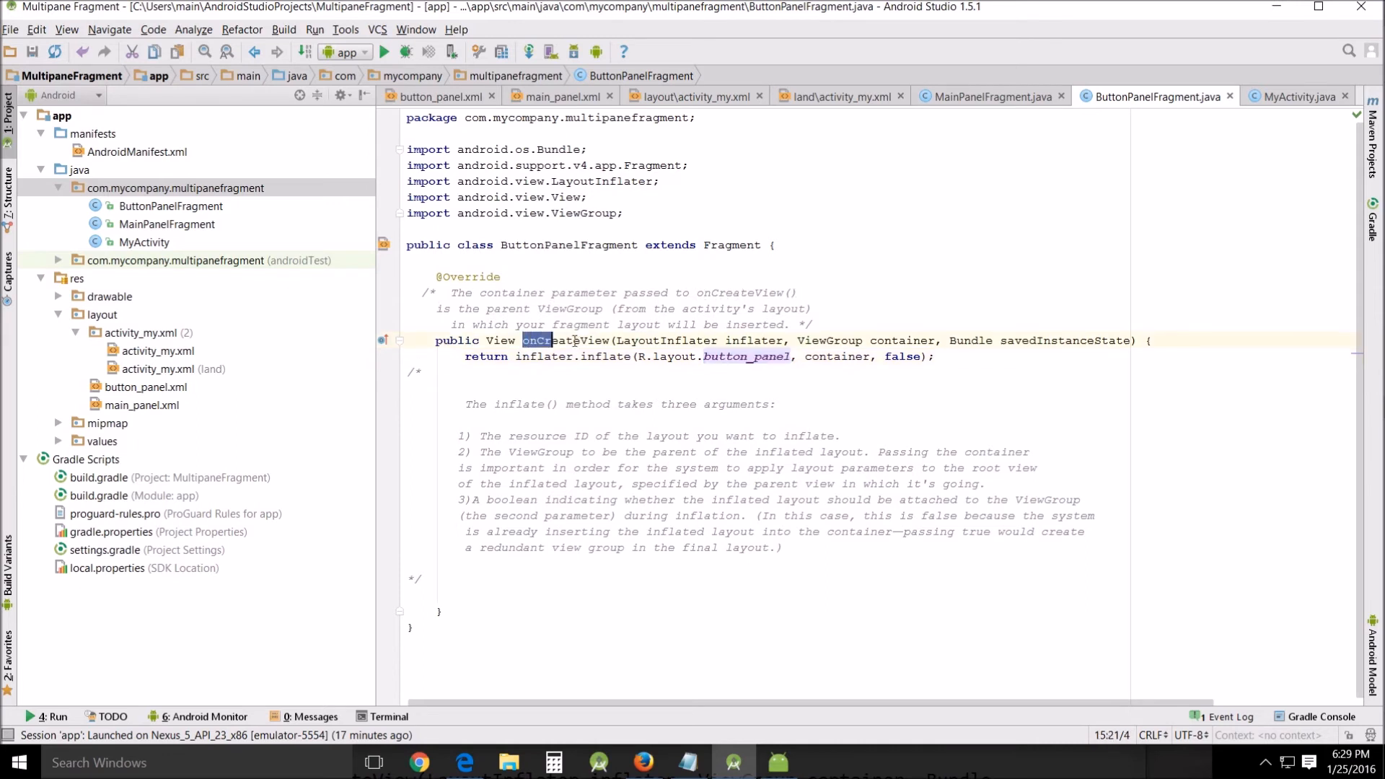
double_click(566, 340)
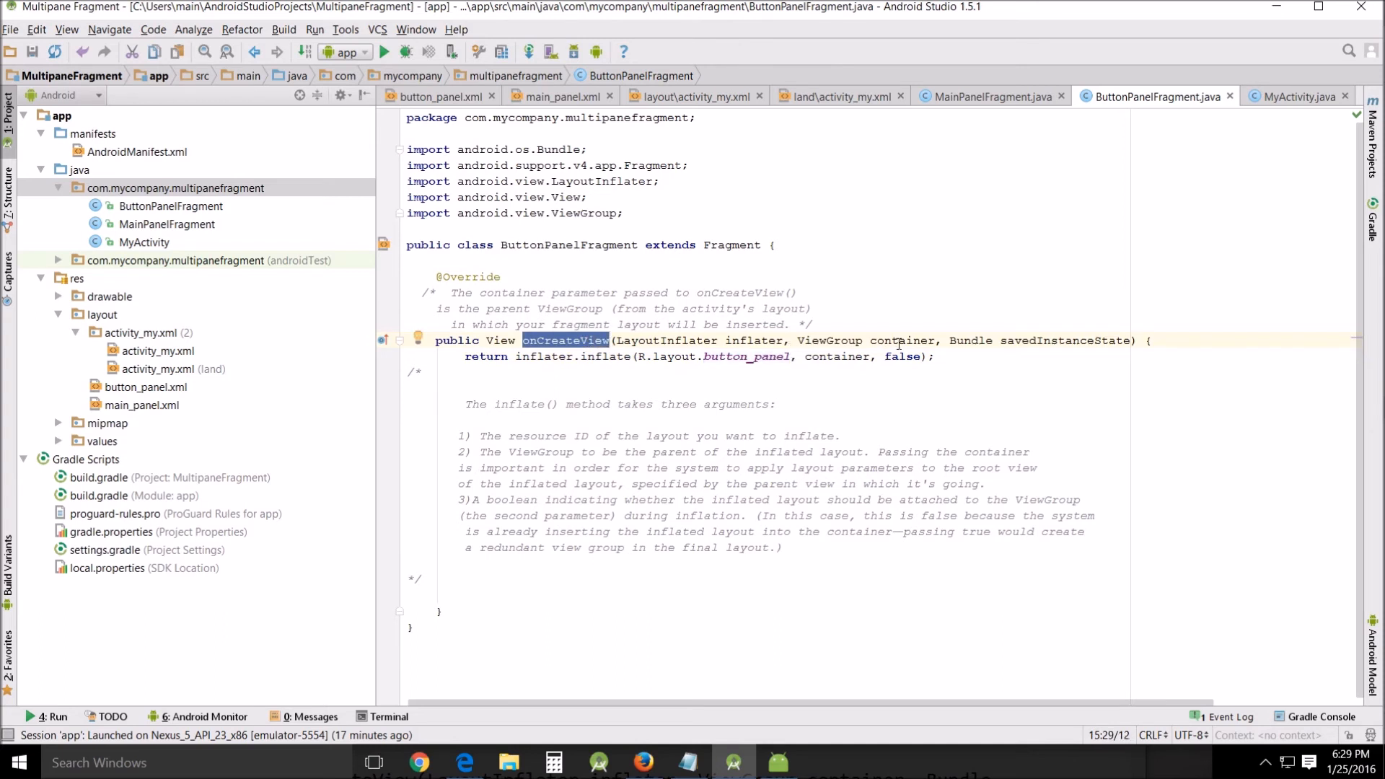
mouse_move(565, 308)
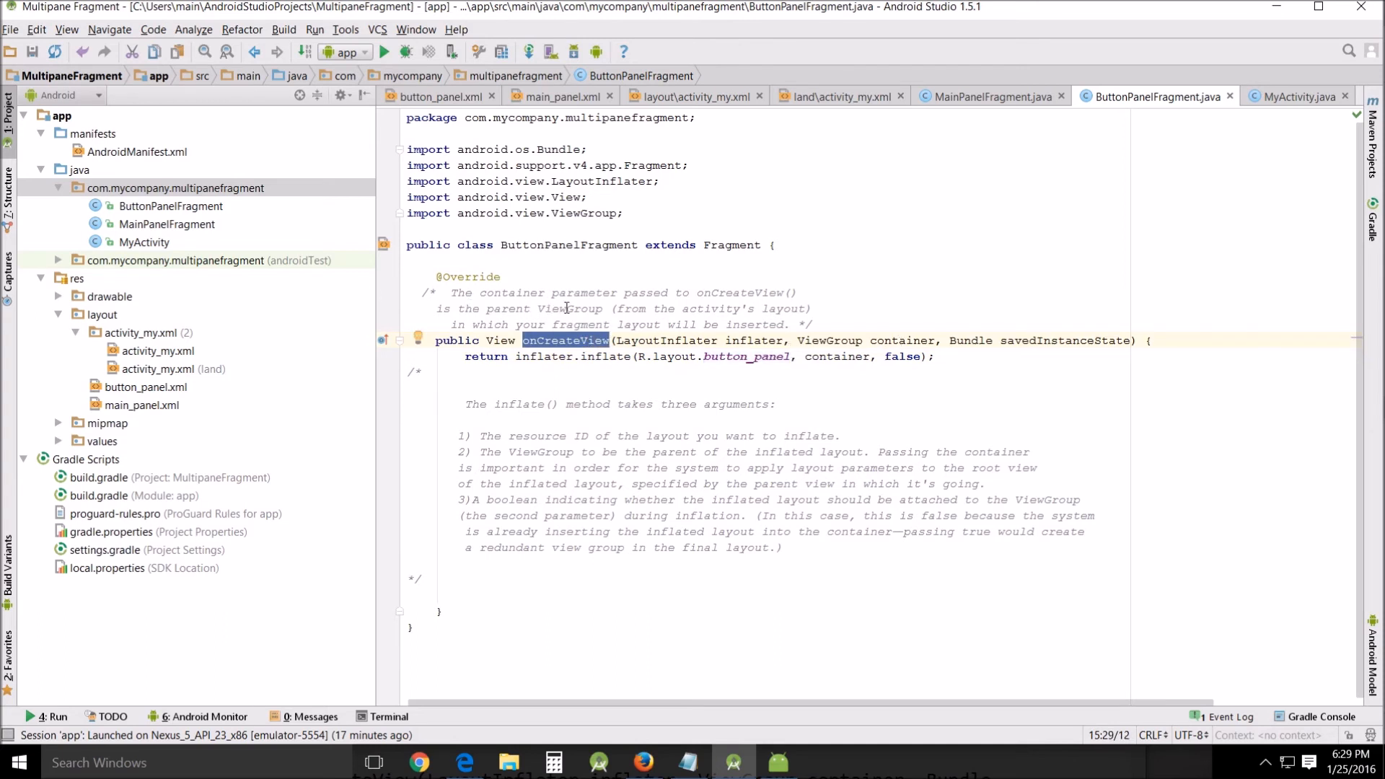
mouse_move(477, 340)
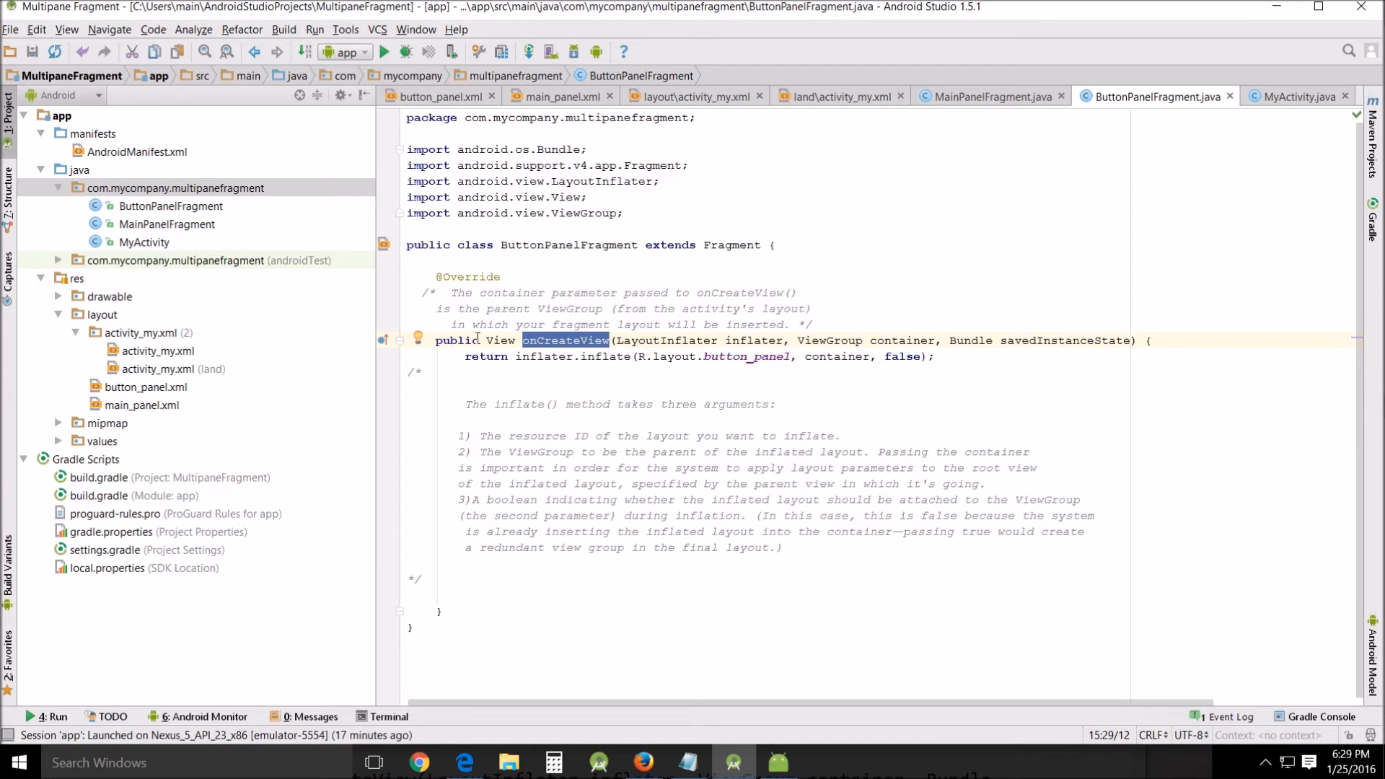
mouse_move(824, 334)
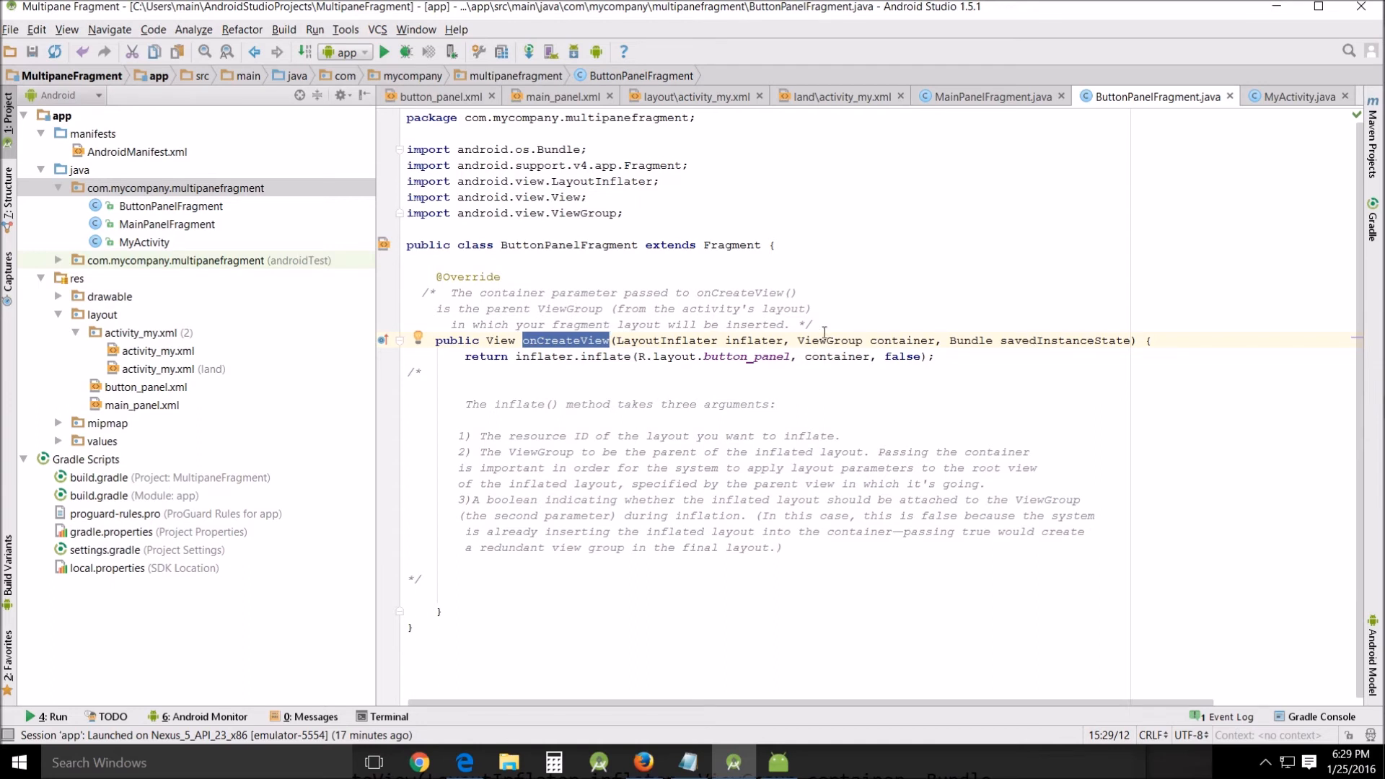
double_click(837, 340)
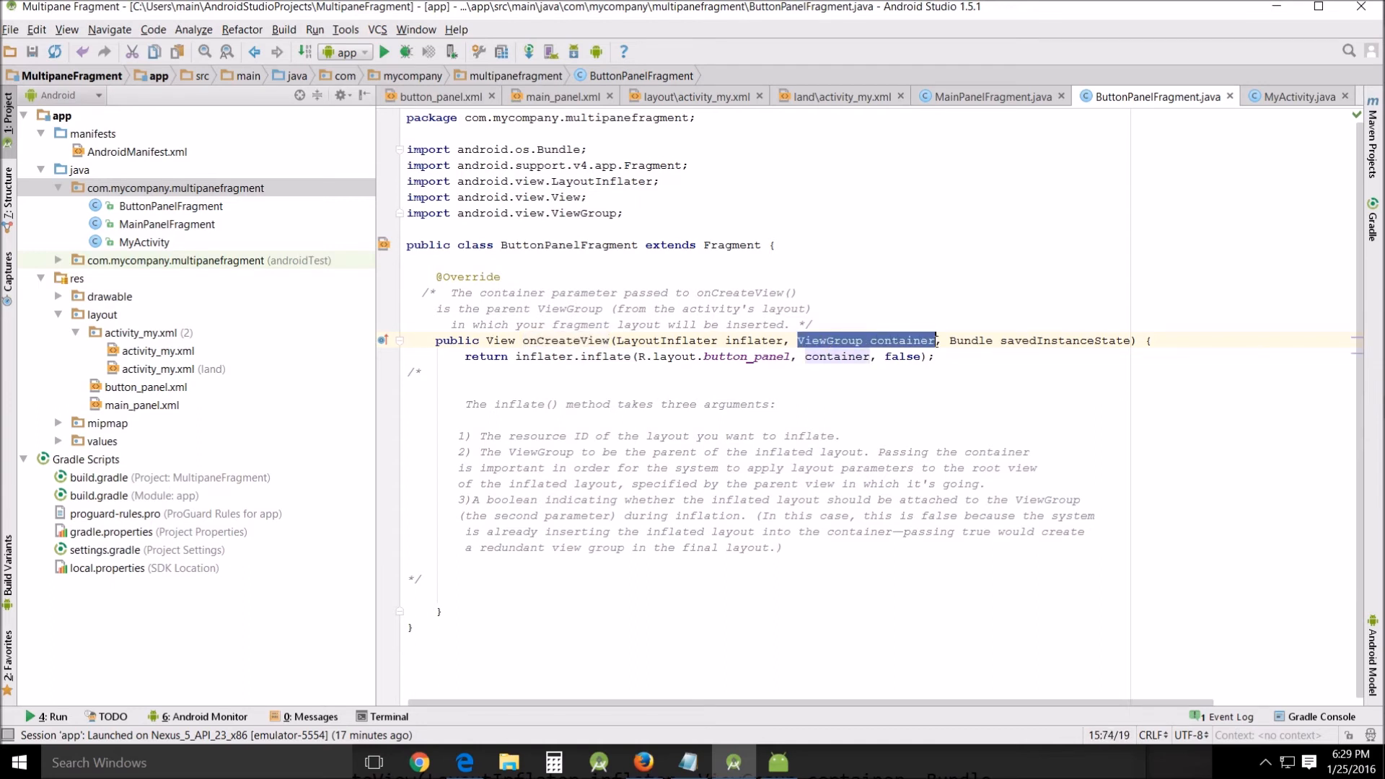
left_click(912, 357)
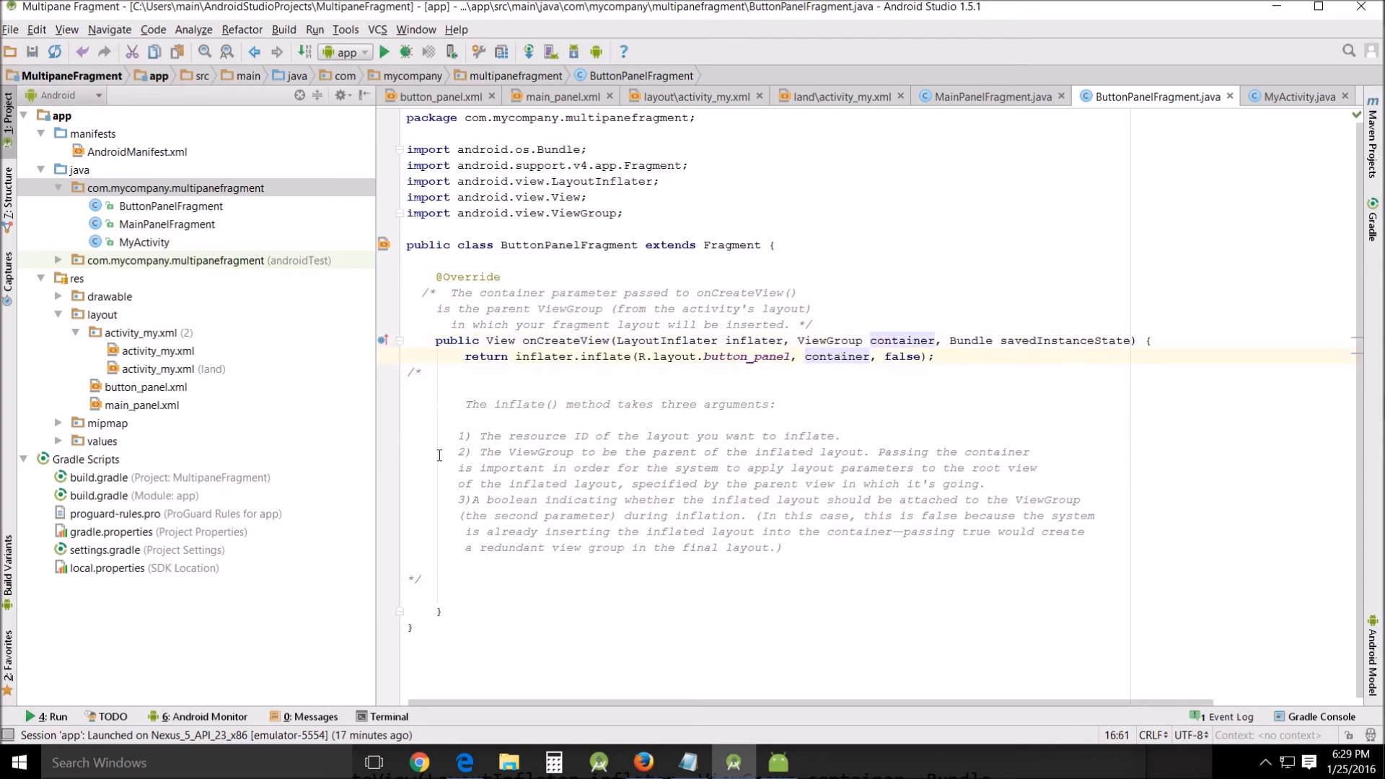
mouse_move(571, 452)
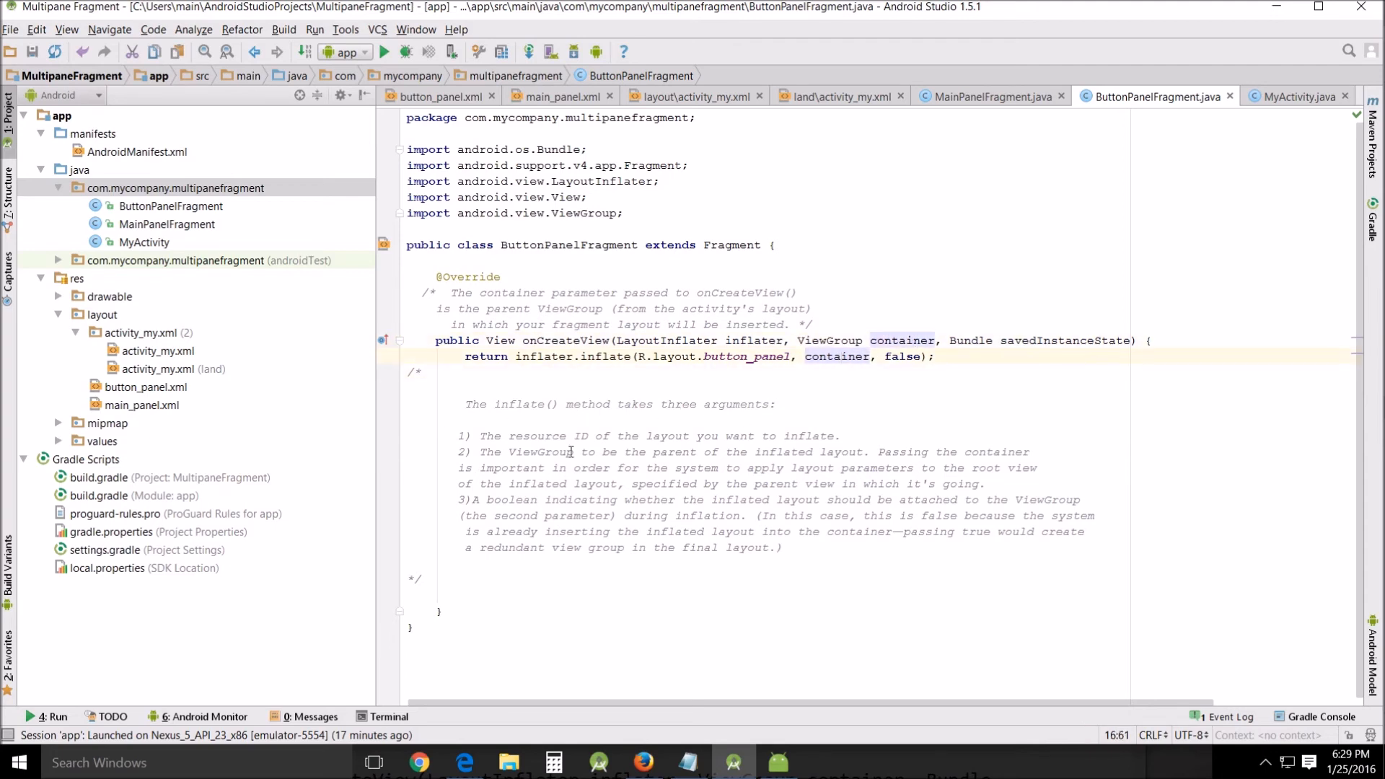
double_click(715, 356)
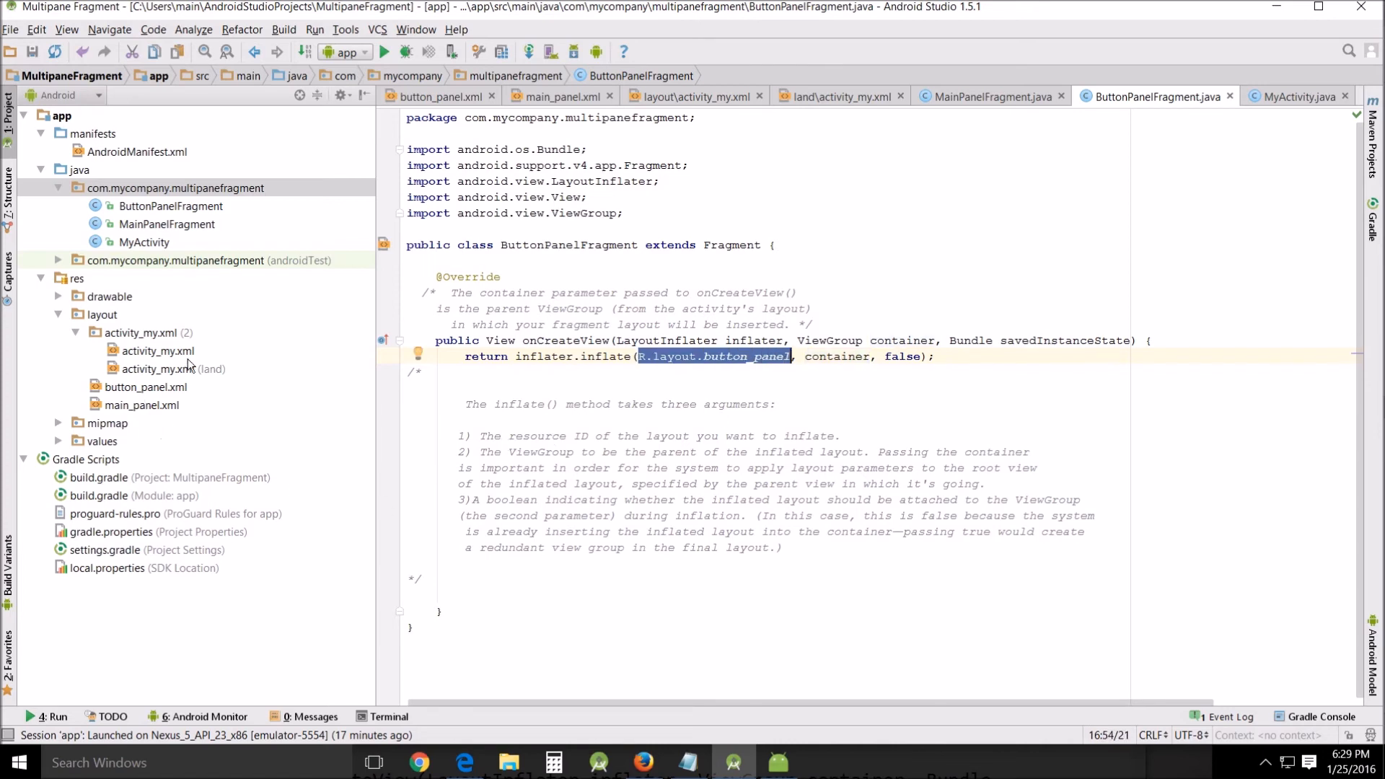
mouse_move(607, 455)
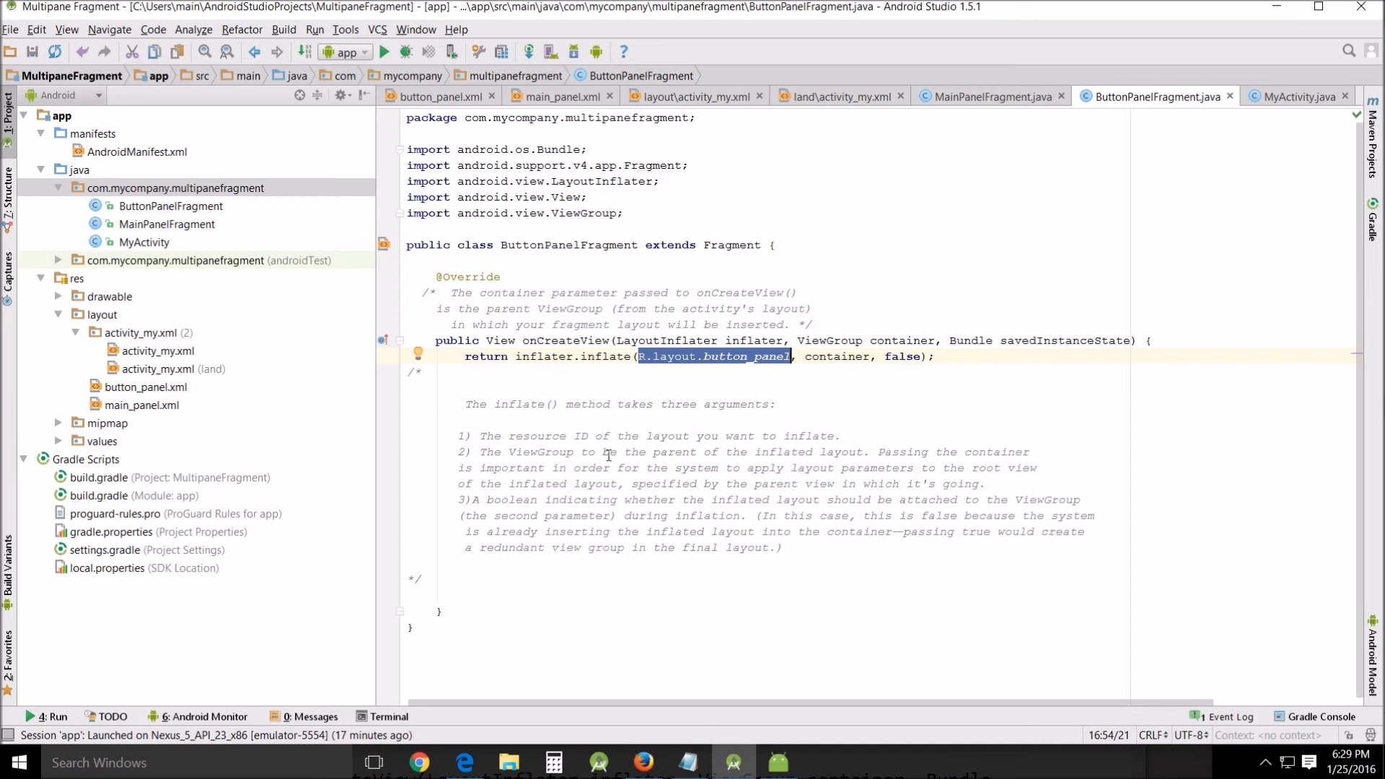
mouse_move(823, 446)
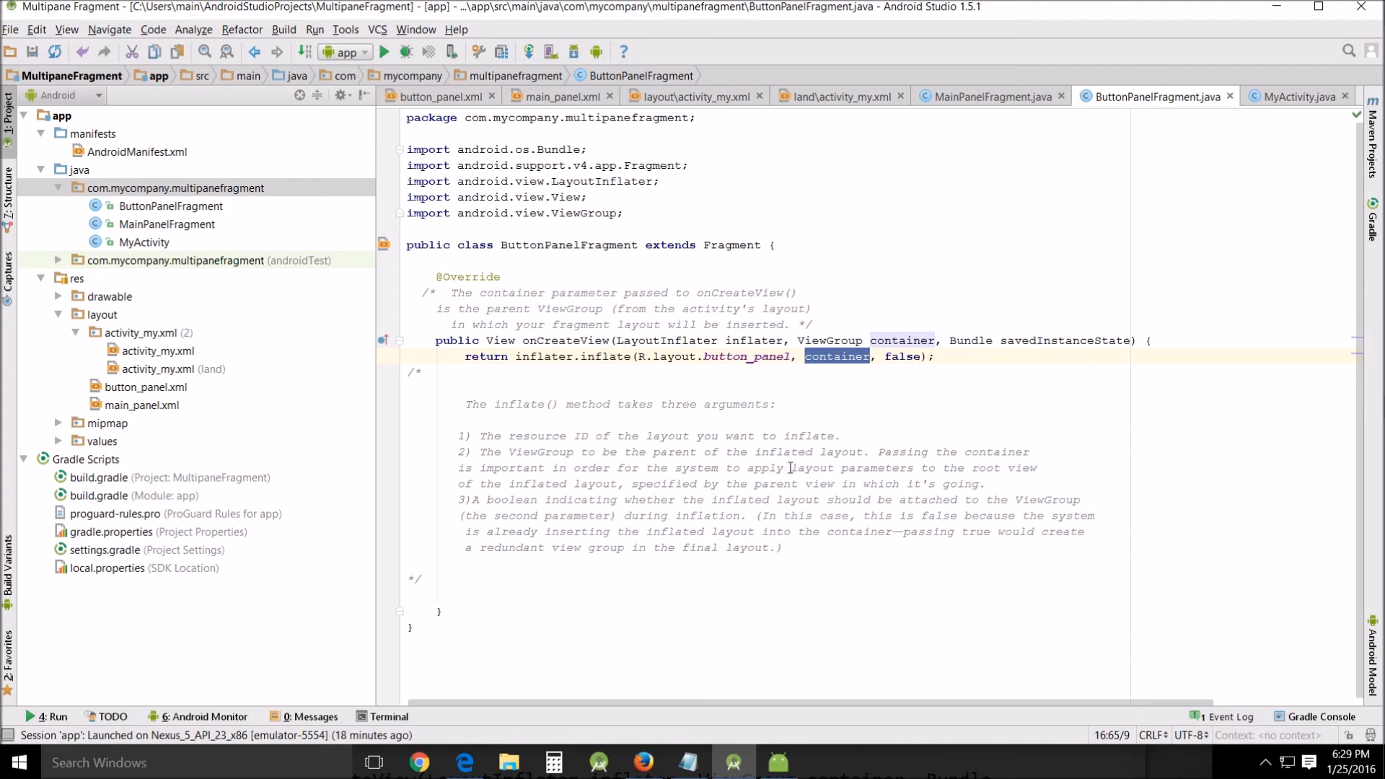
mouse_move(1027, 468)
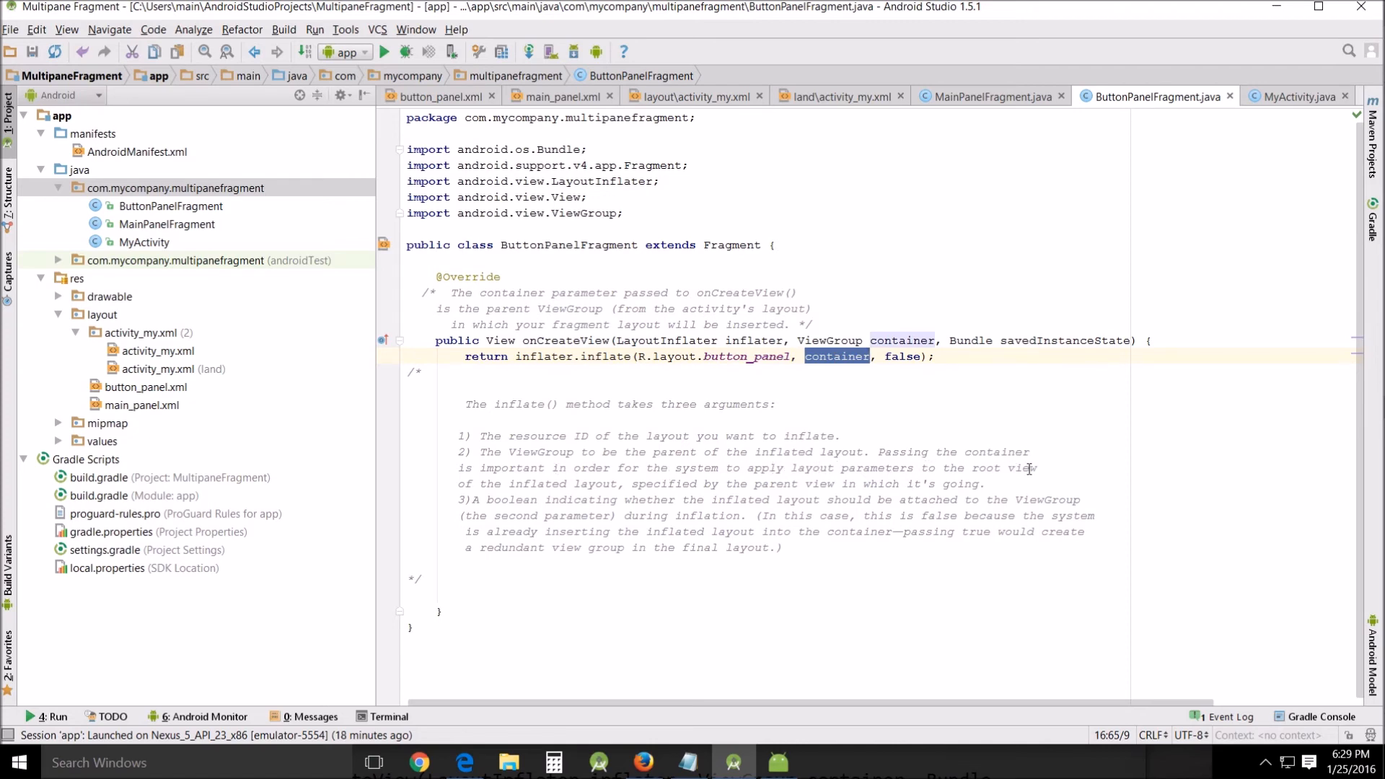
mouse_move(665, 493)
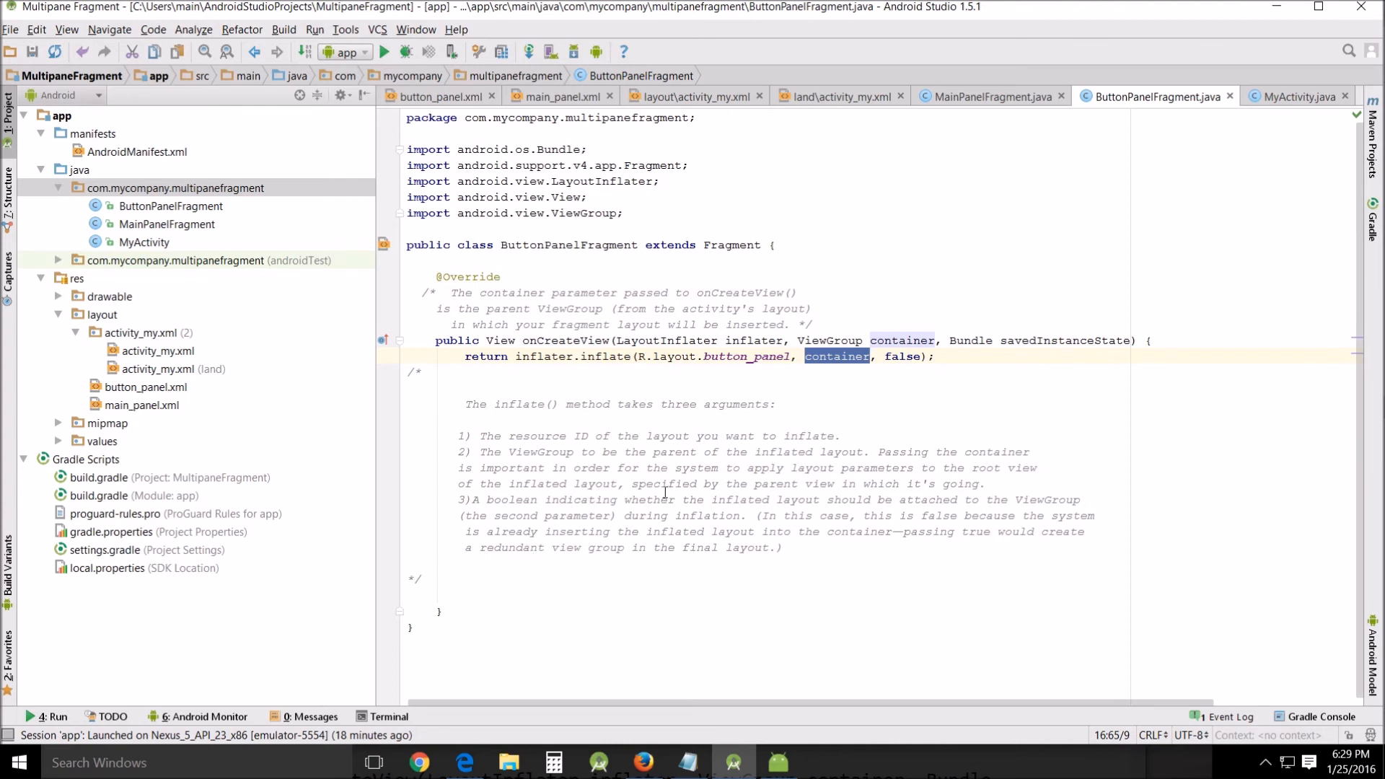
mouse_move(952, 483)
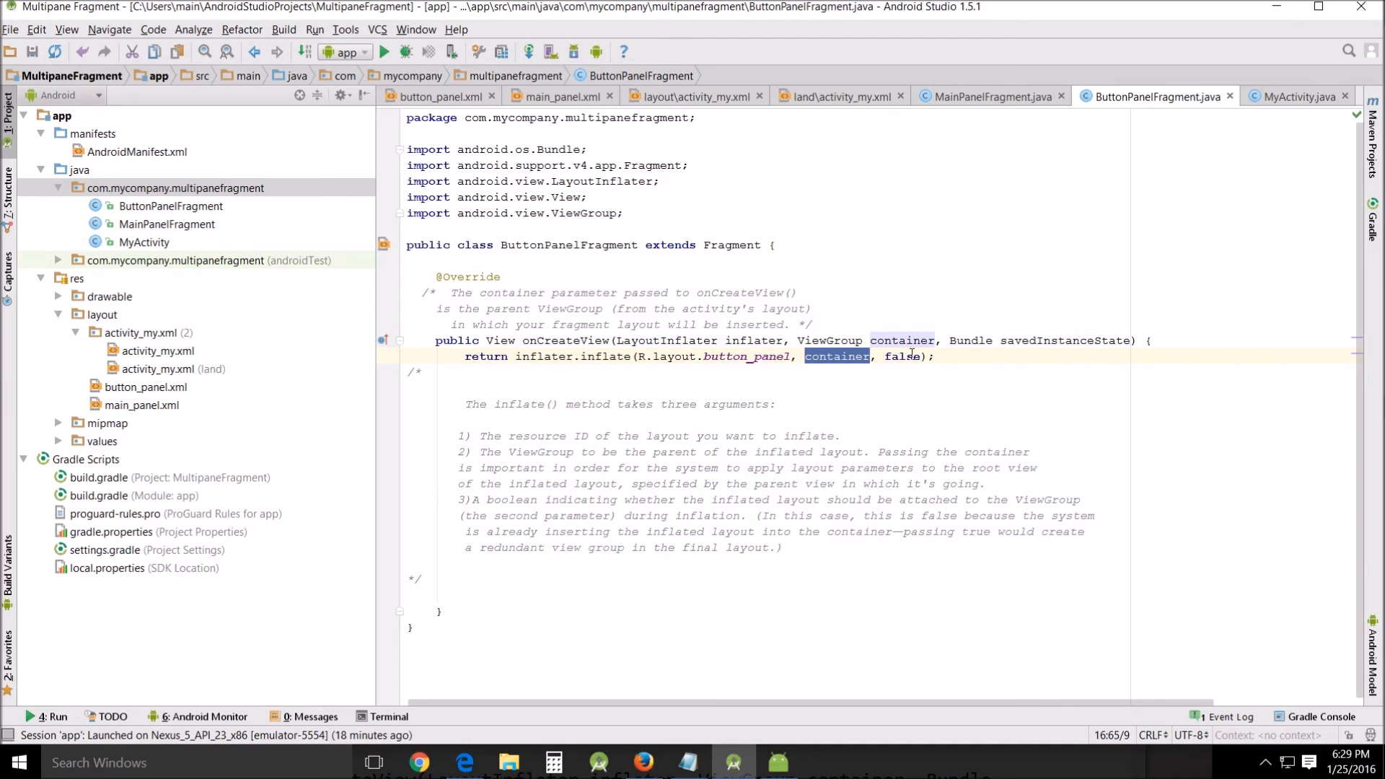
mouse_move(734, 505)
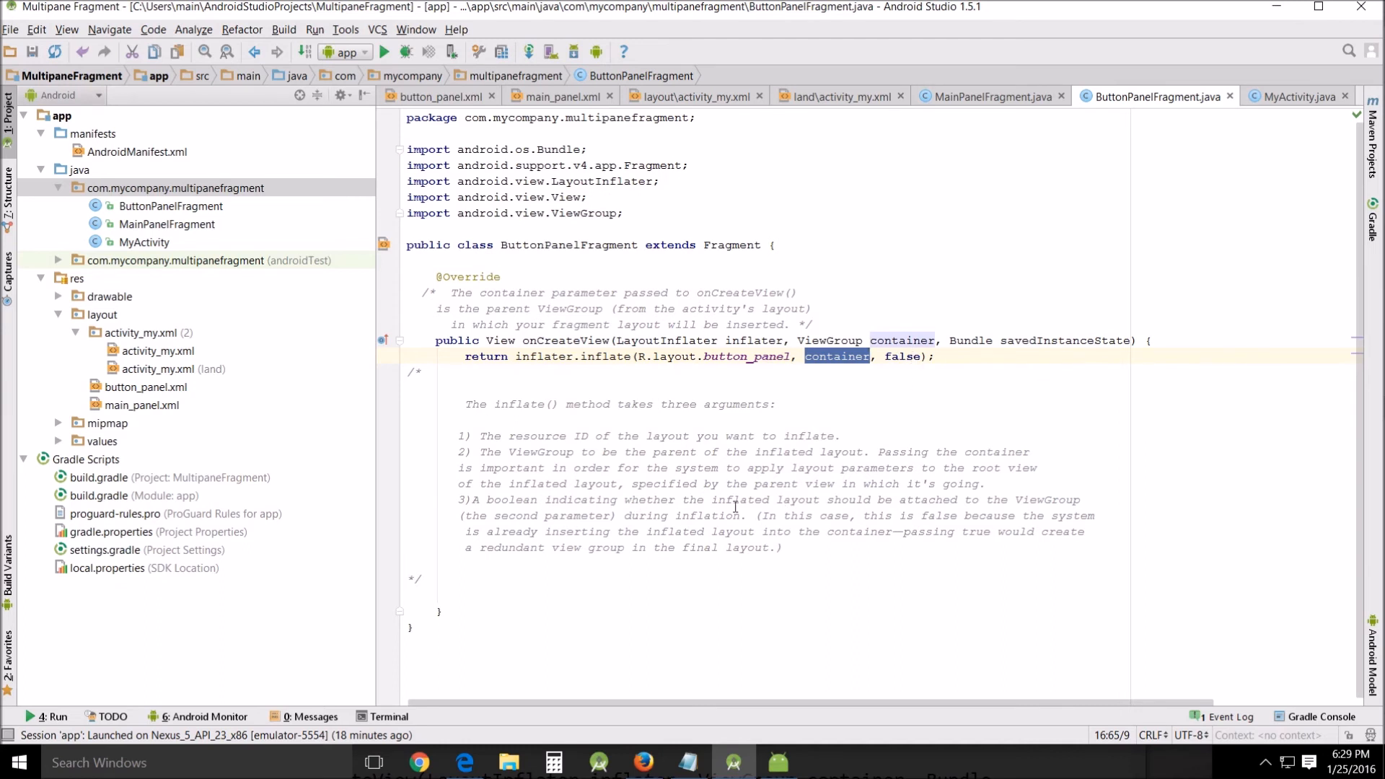
double_click(903, 355)
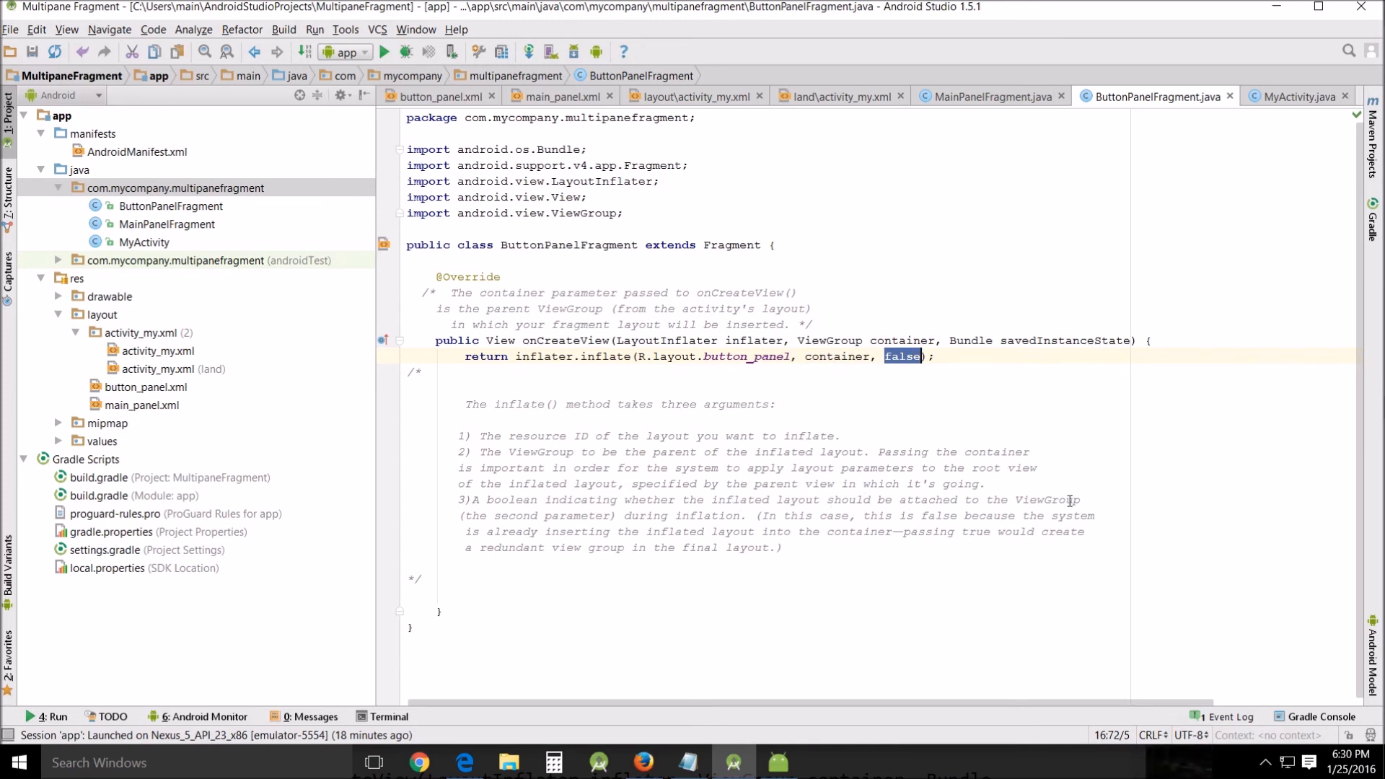
left_click(827, 356)
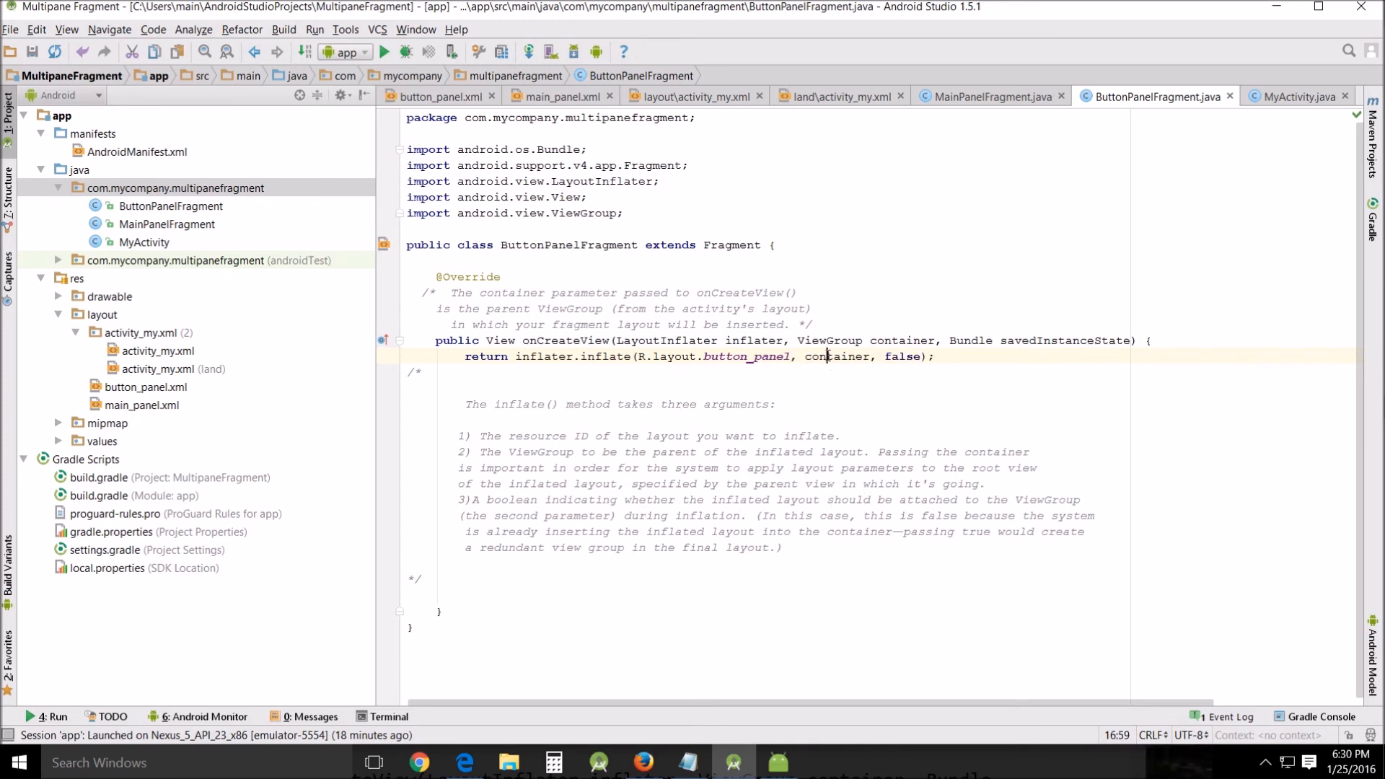
double_click(837, 356)
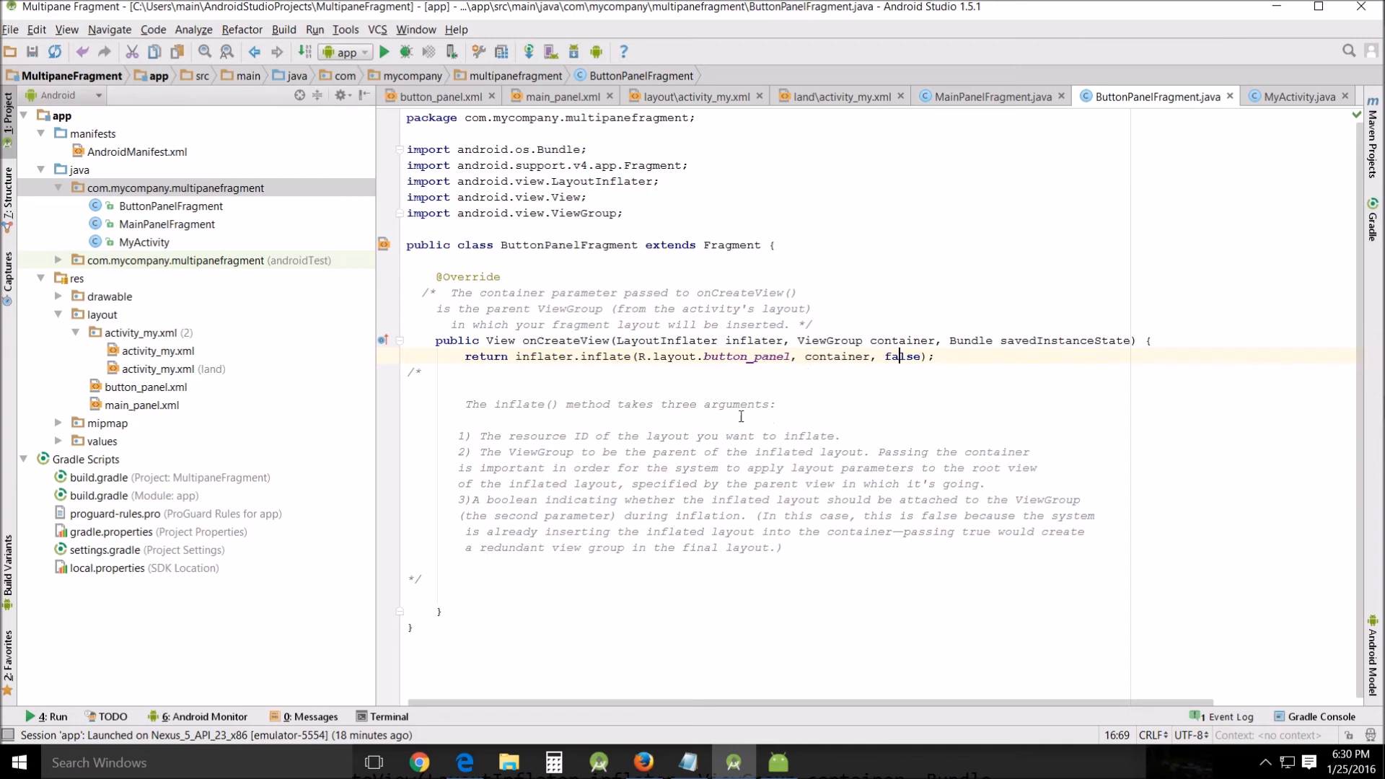
mouse_move(616, 542)
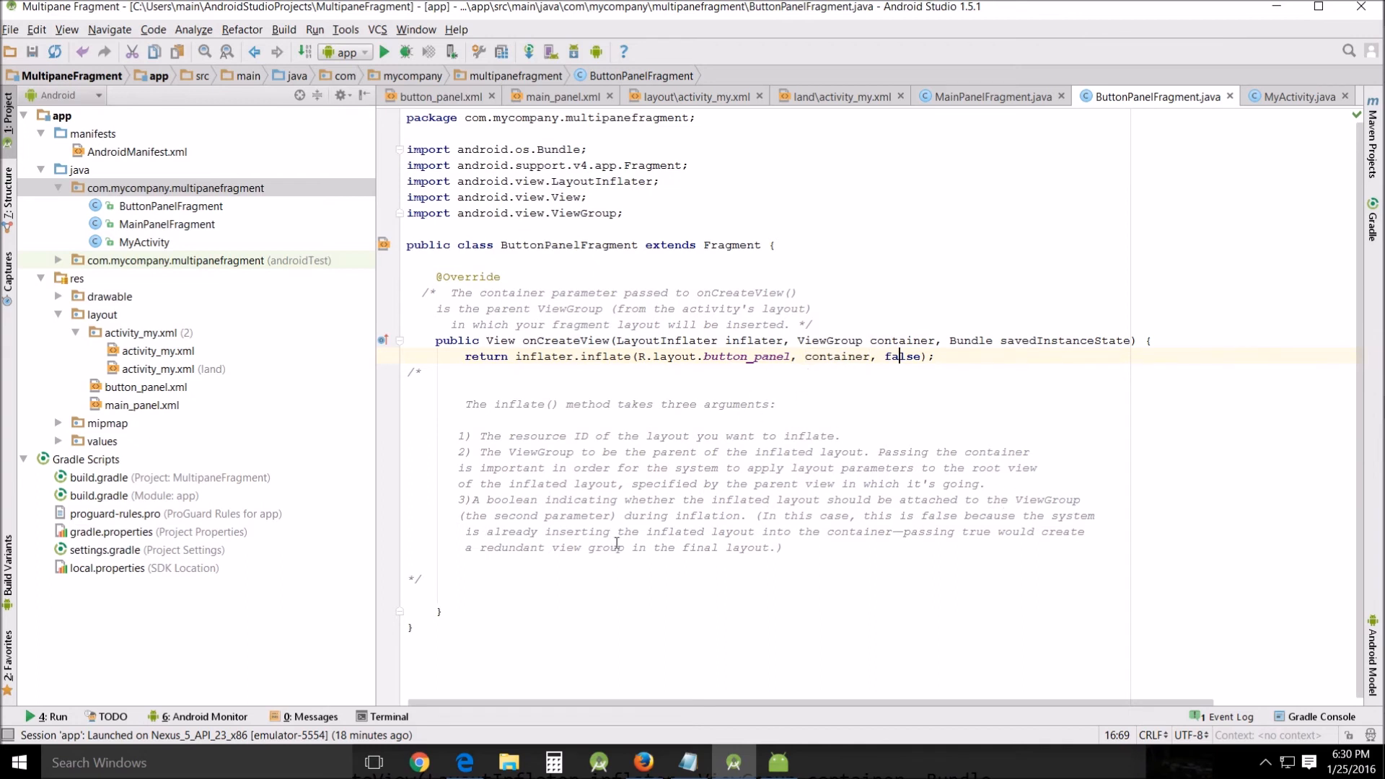
mouse_move(935, 534)
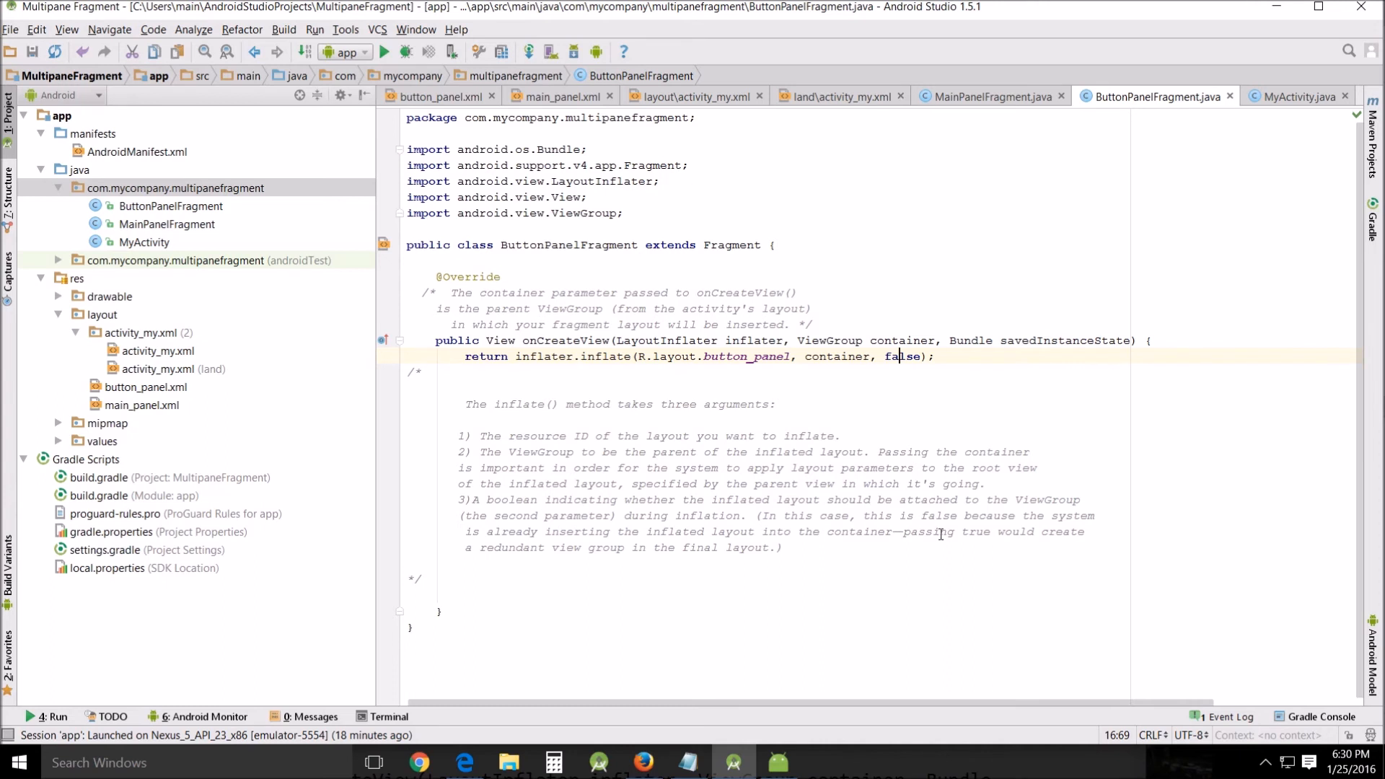
mouse_move(751, 630)
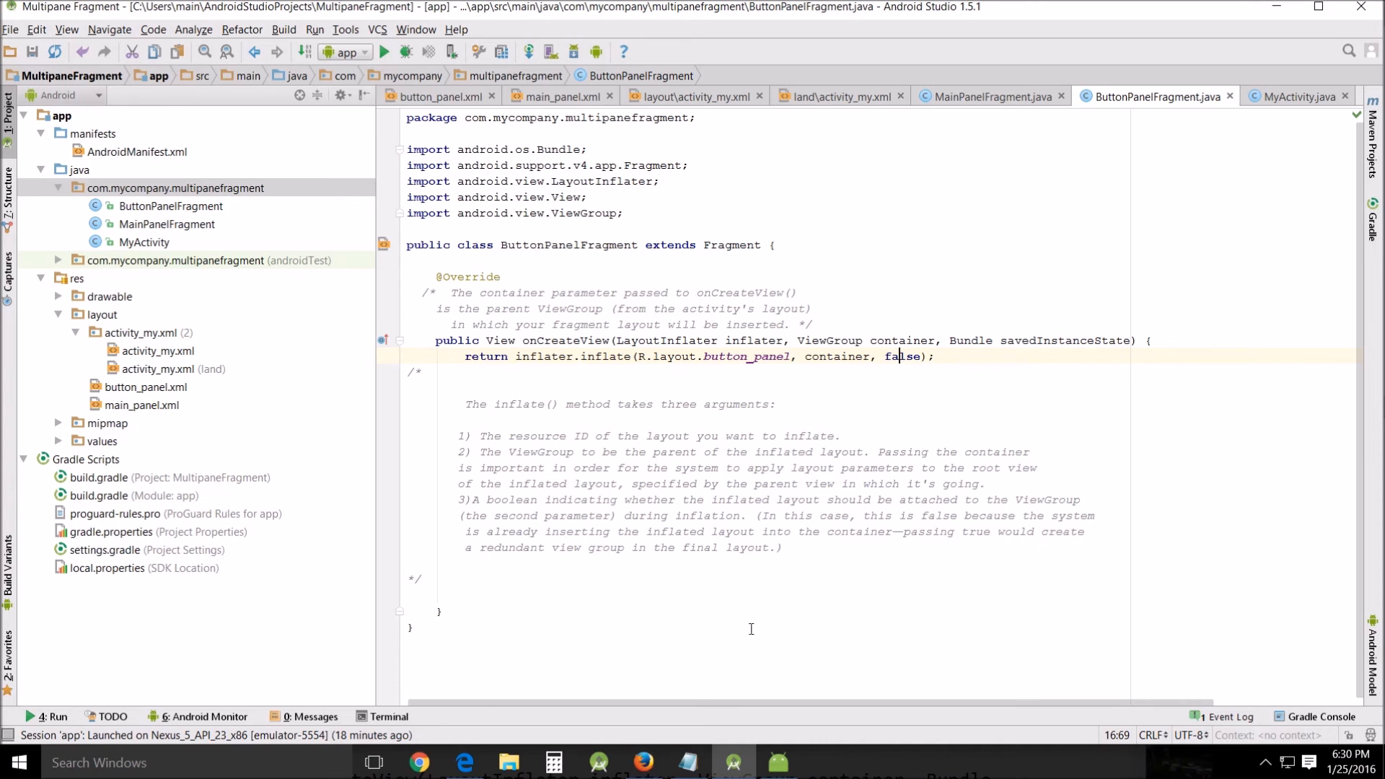
mouse_move(665, 580)
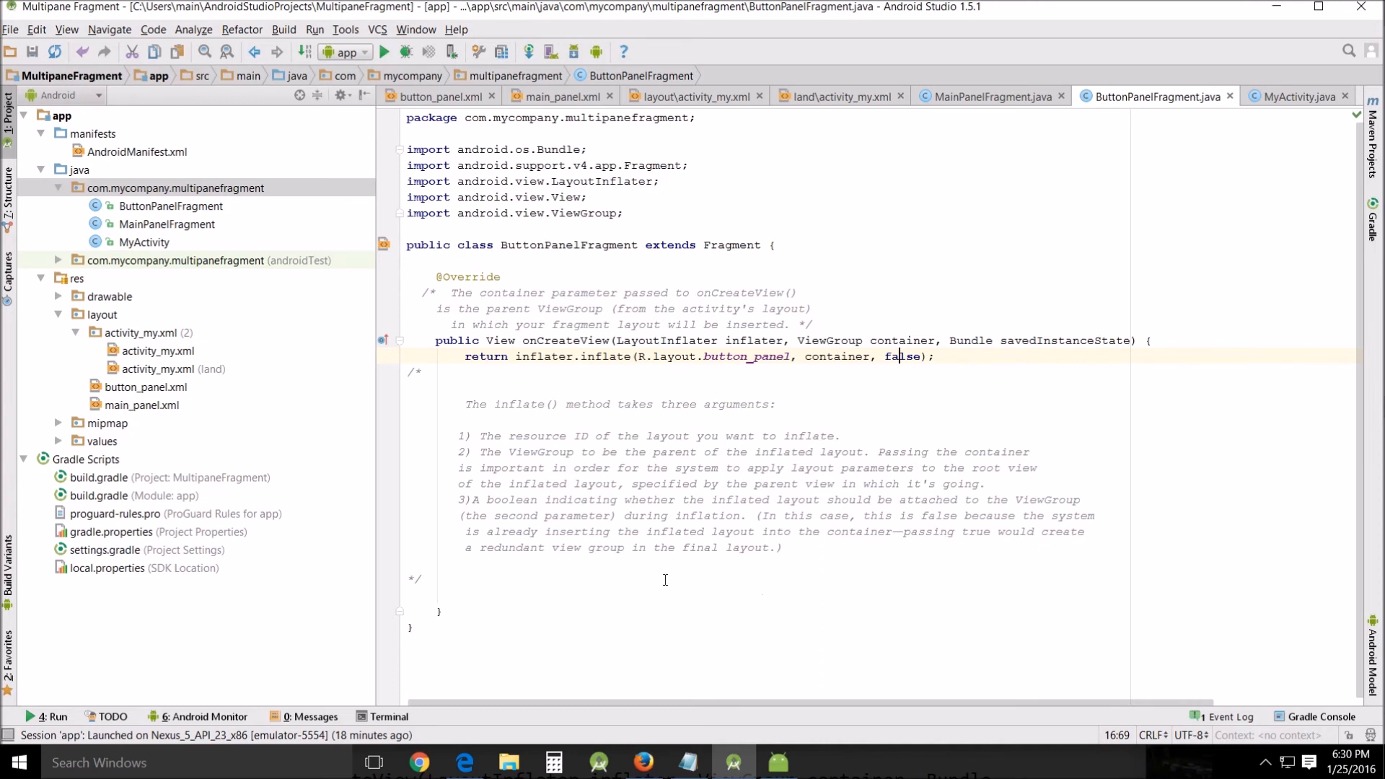
mouse_move(1292, 104)
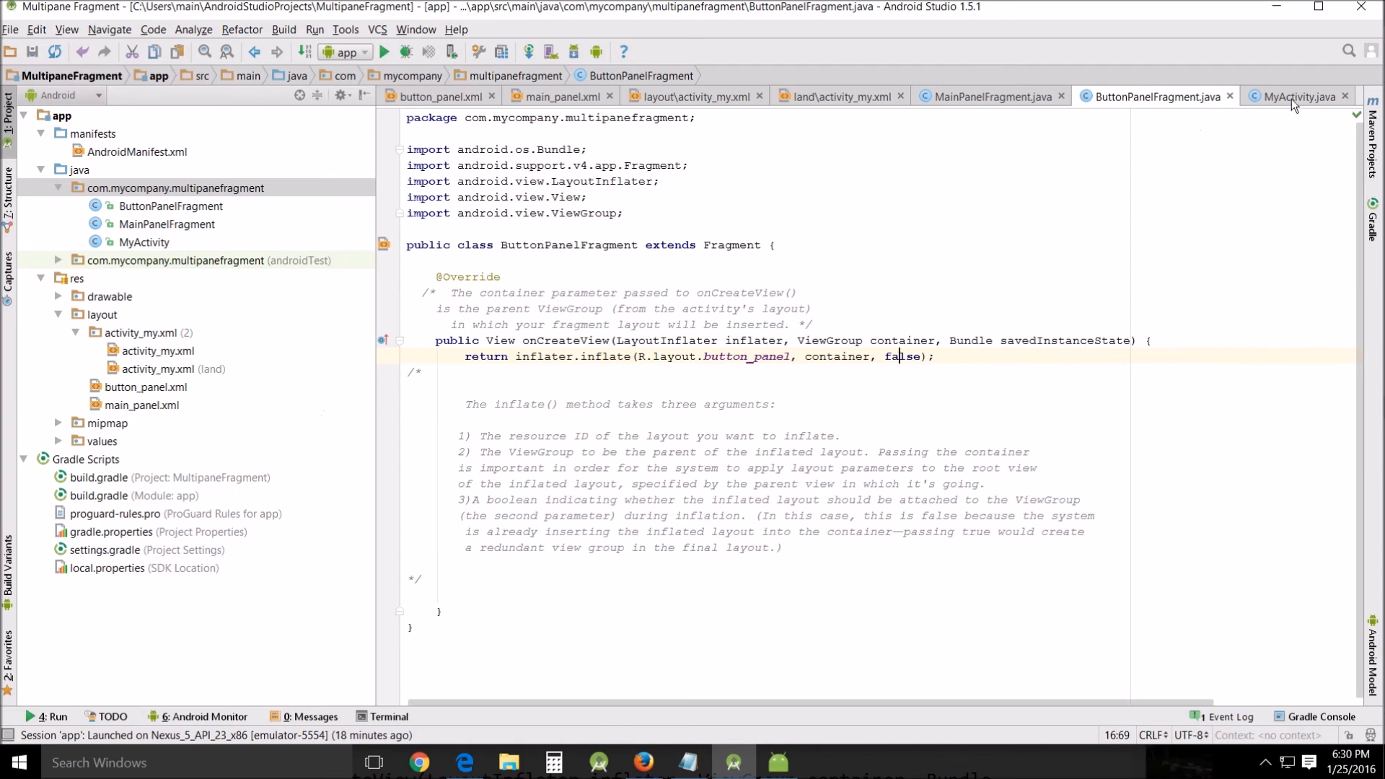
mouse_move(1295, 103)
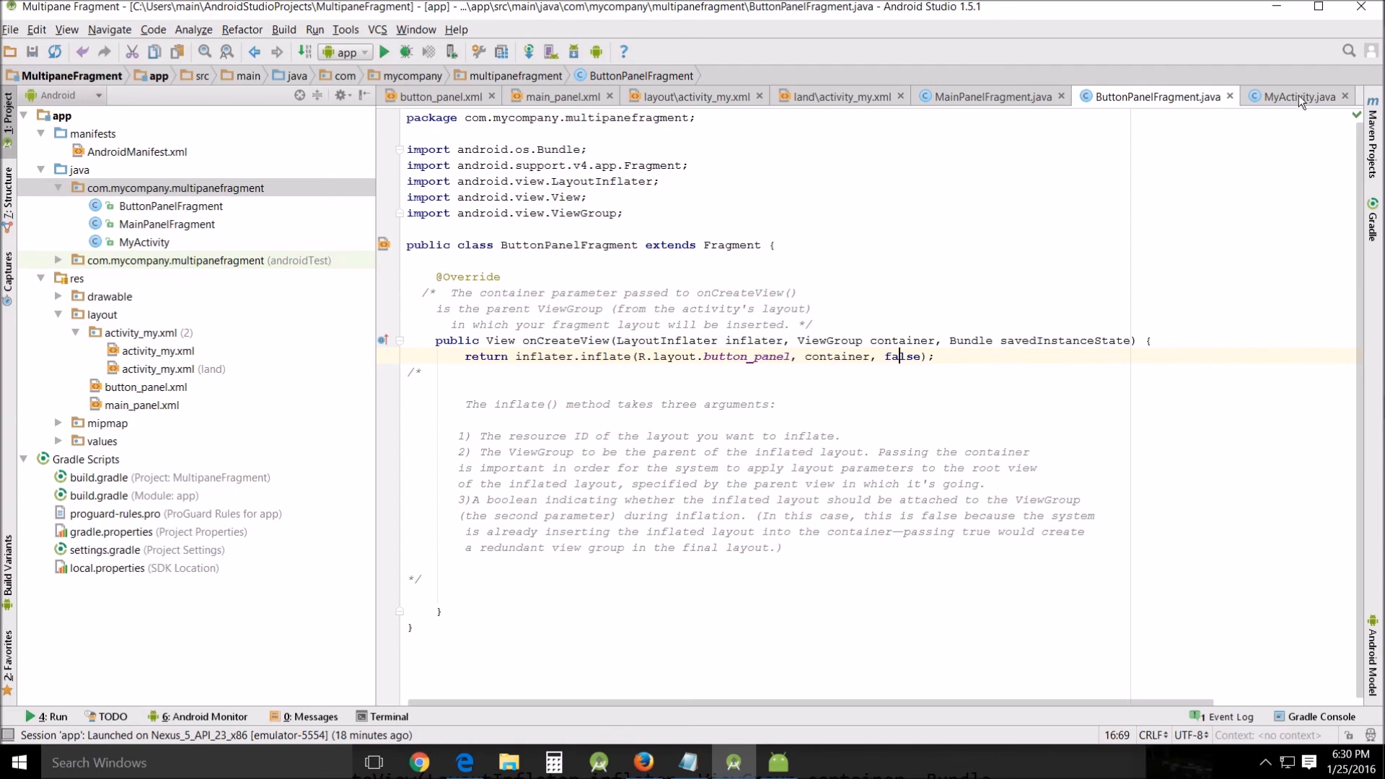
left_click(1299, 96)
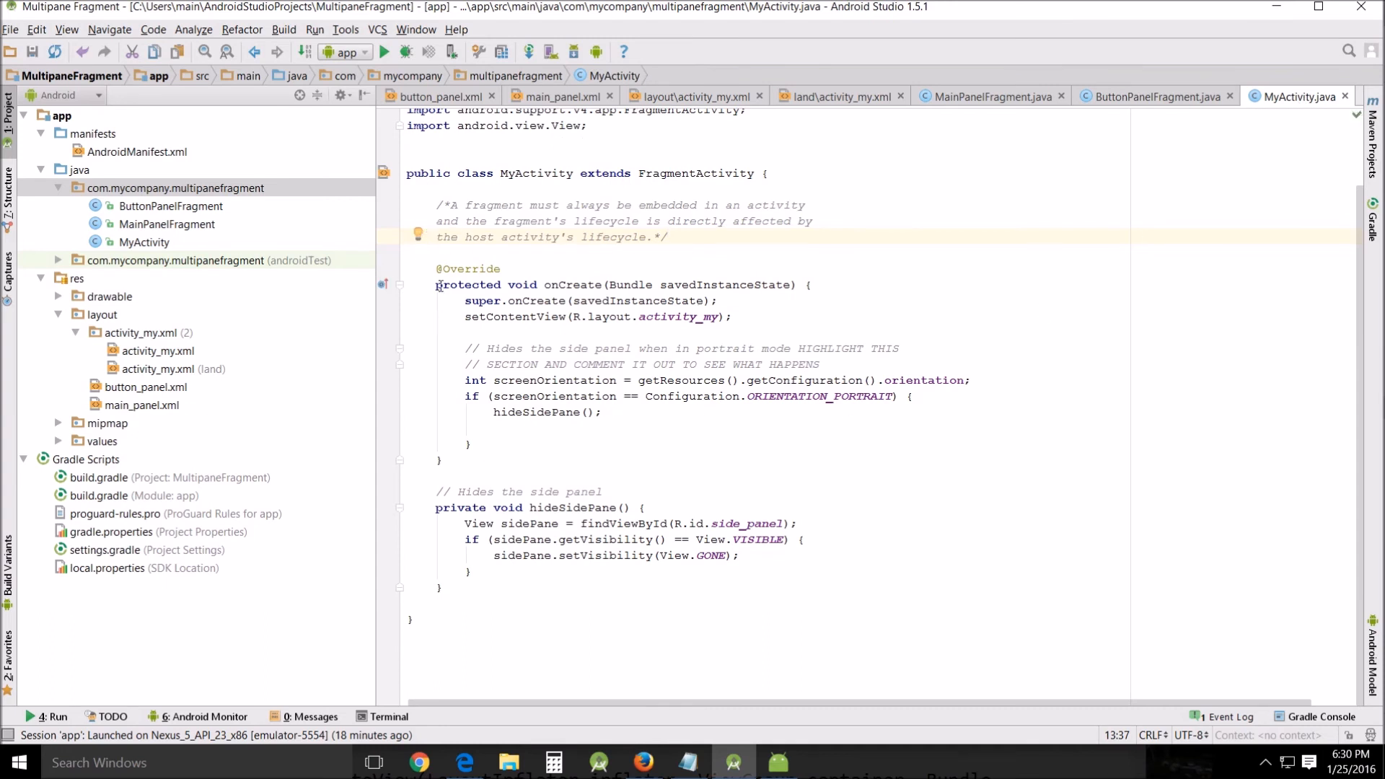
scroll("up", 3)
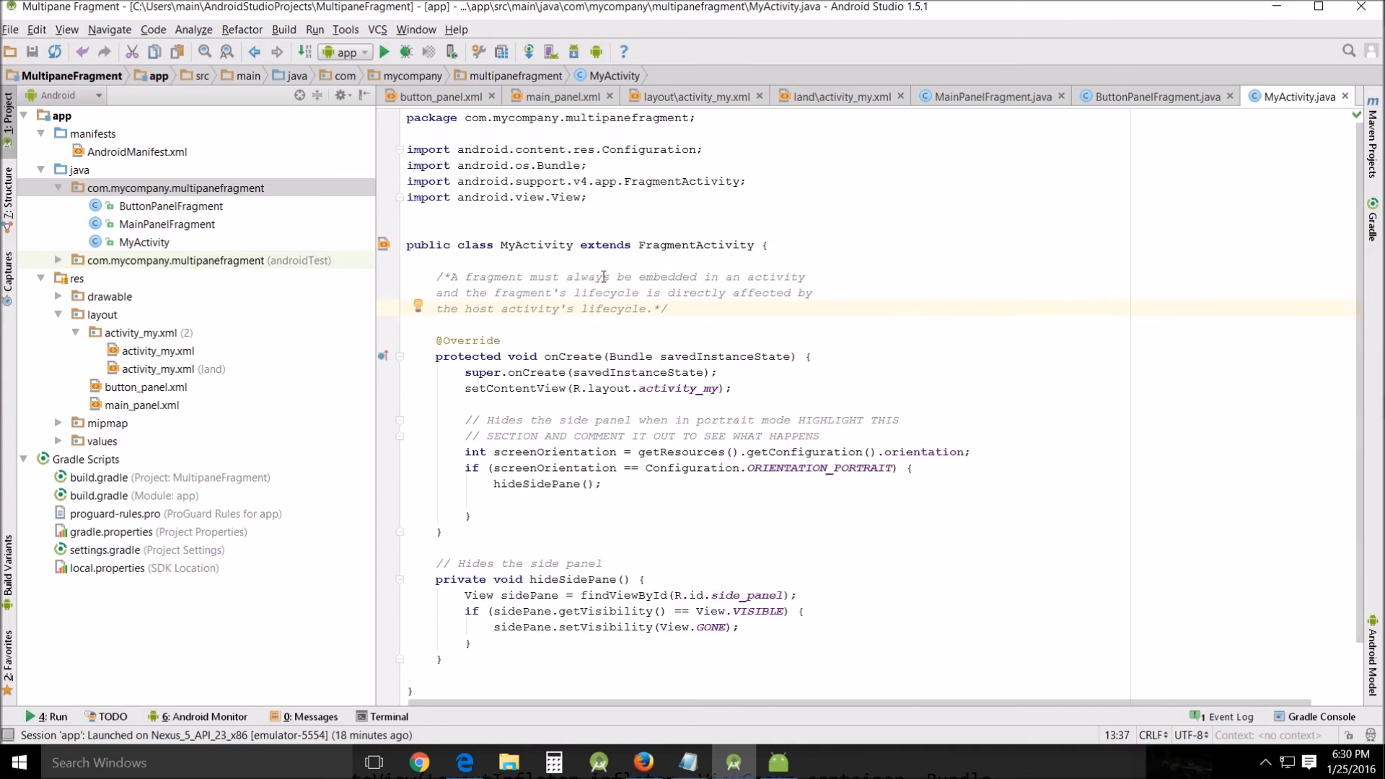
mouse_move(601, 280)
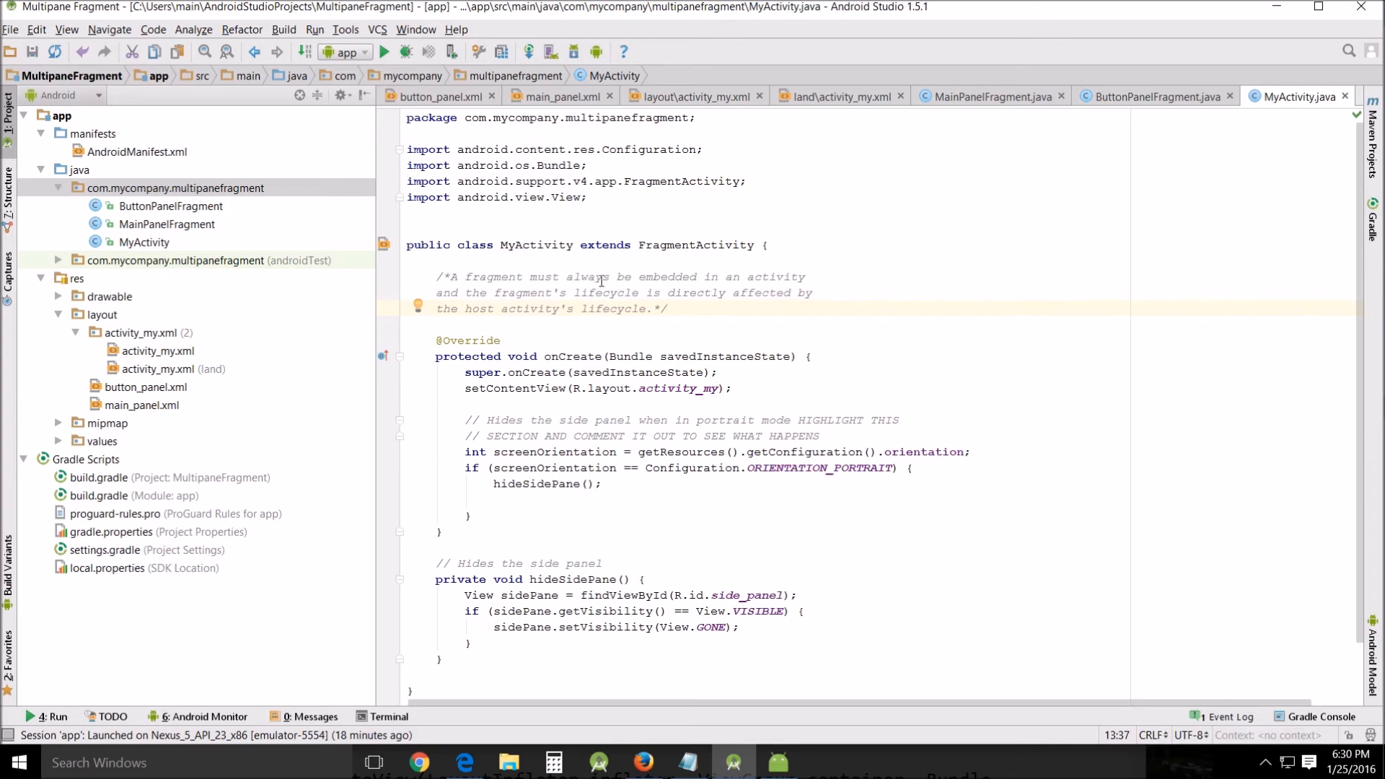
mouse_move(476, 326)
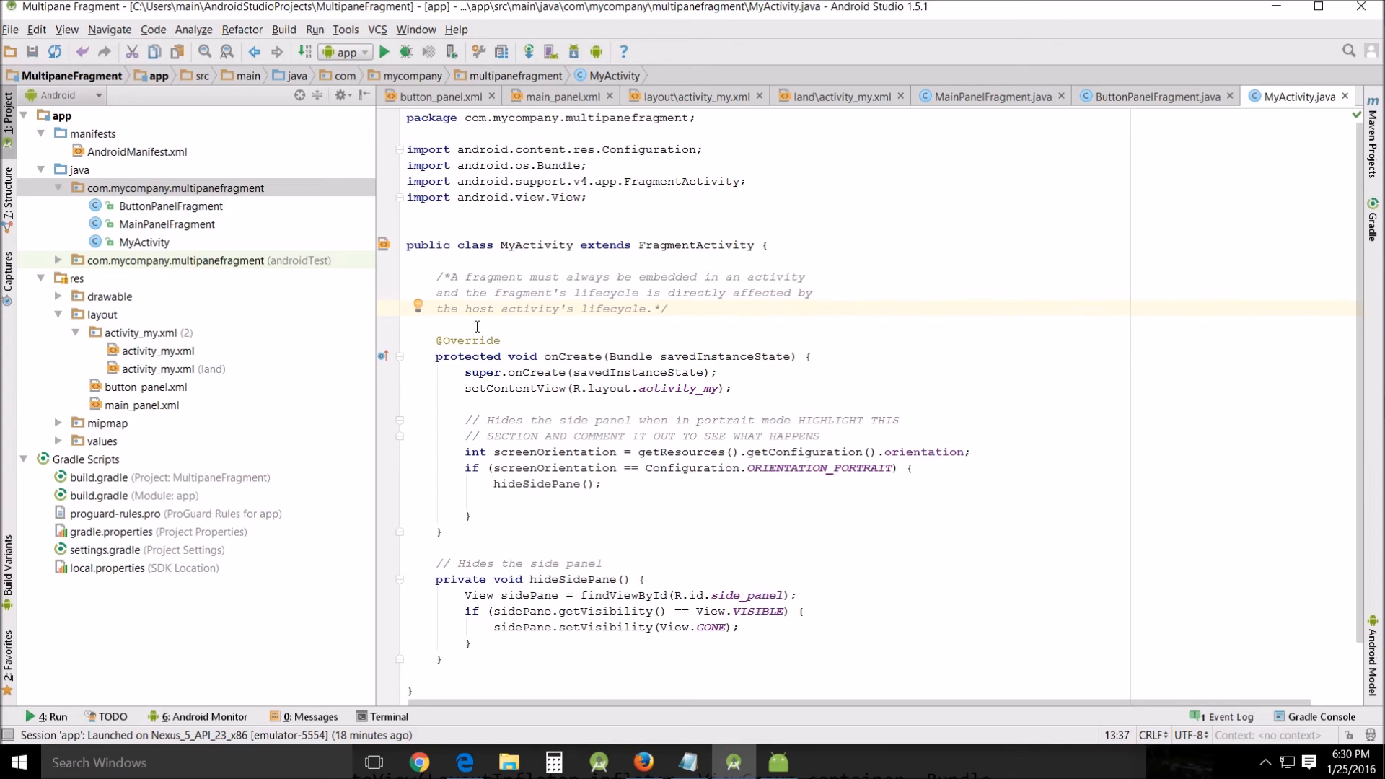
mouse_move(784, 303)
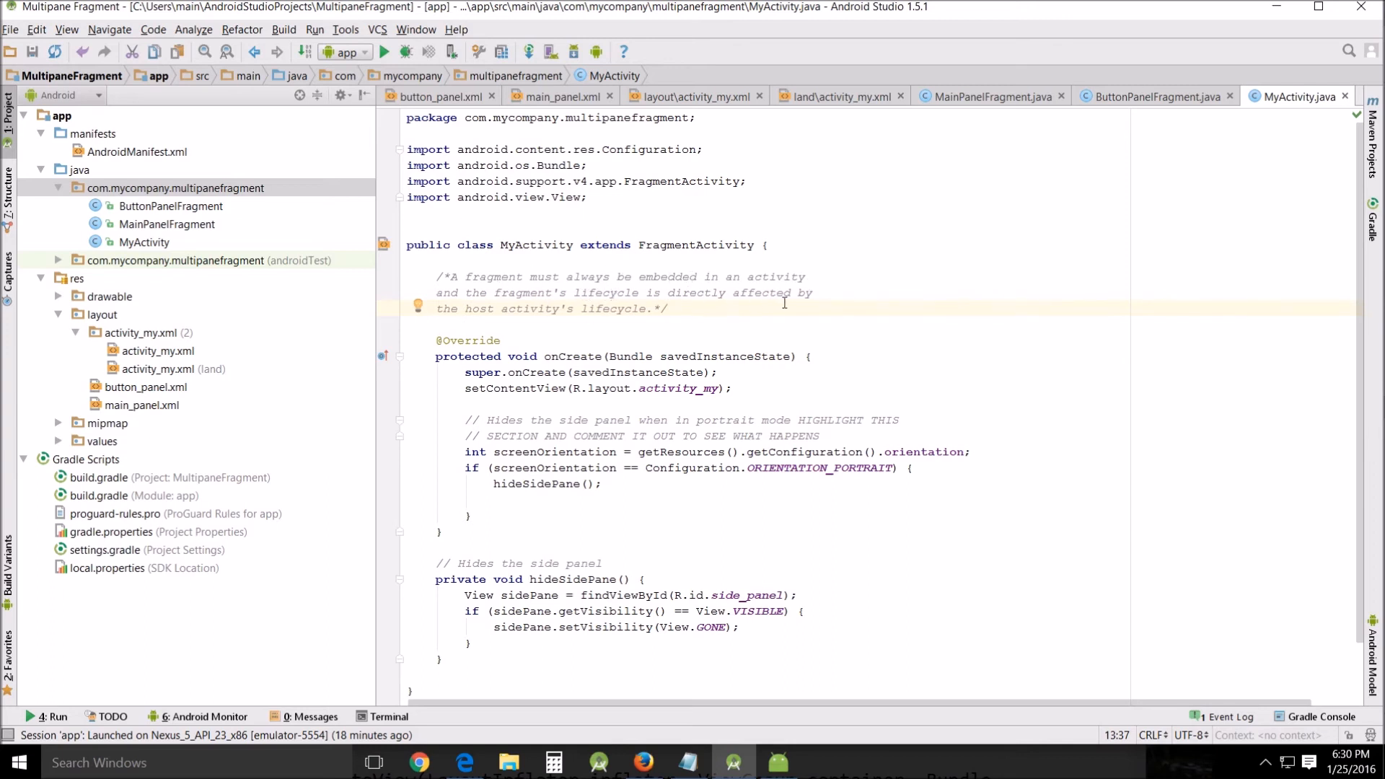
mouse_move(731, 300)
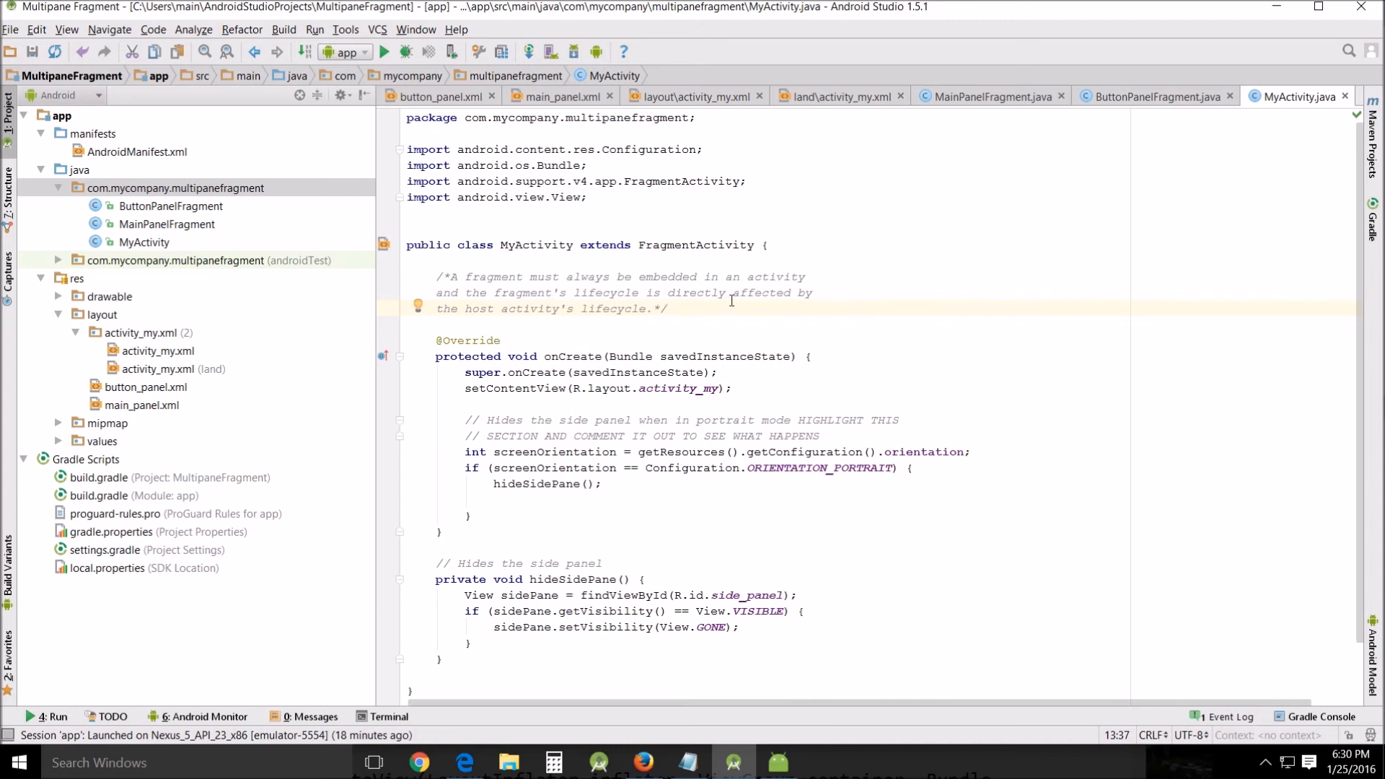
mouse_move(991, 521)
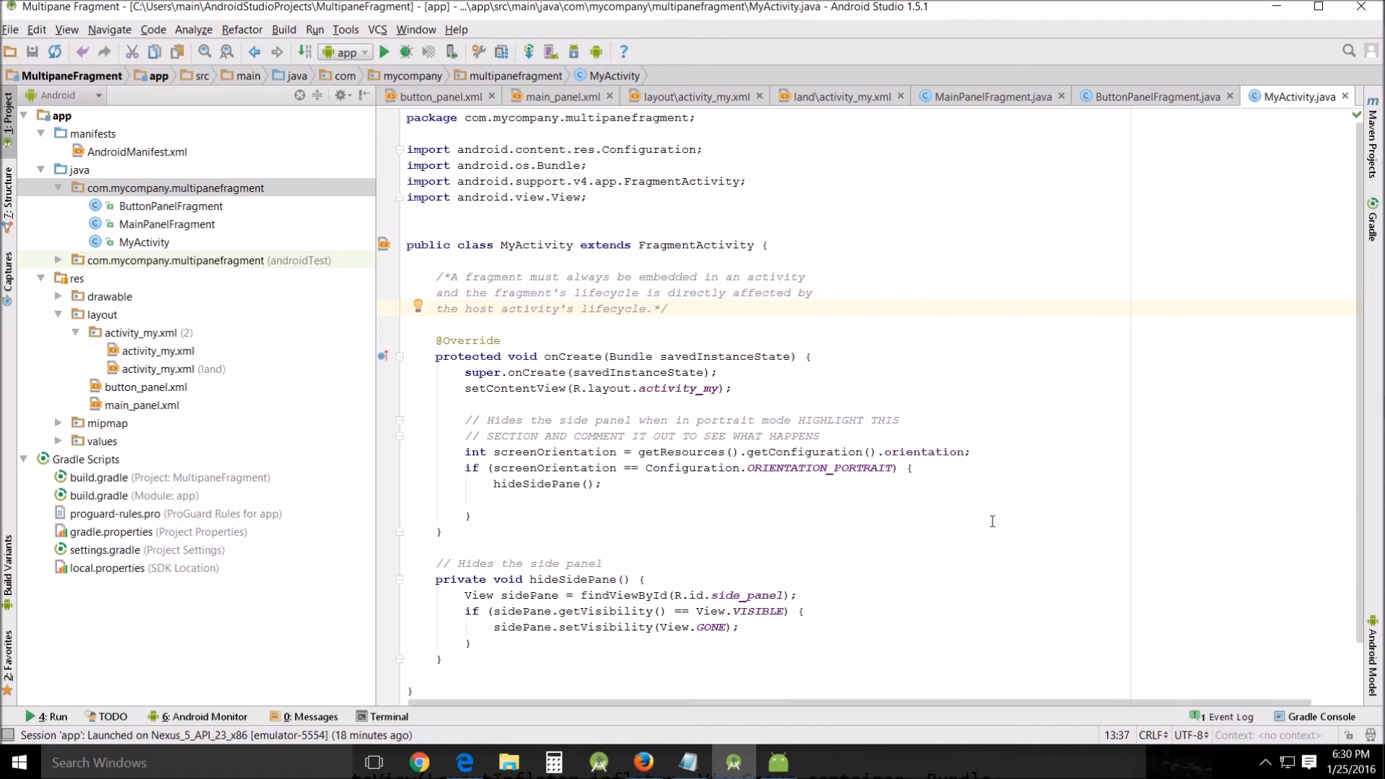
mouse_move(656, 442)
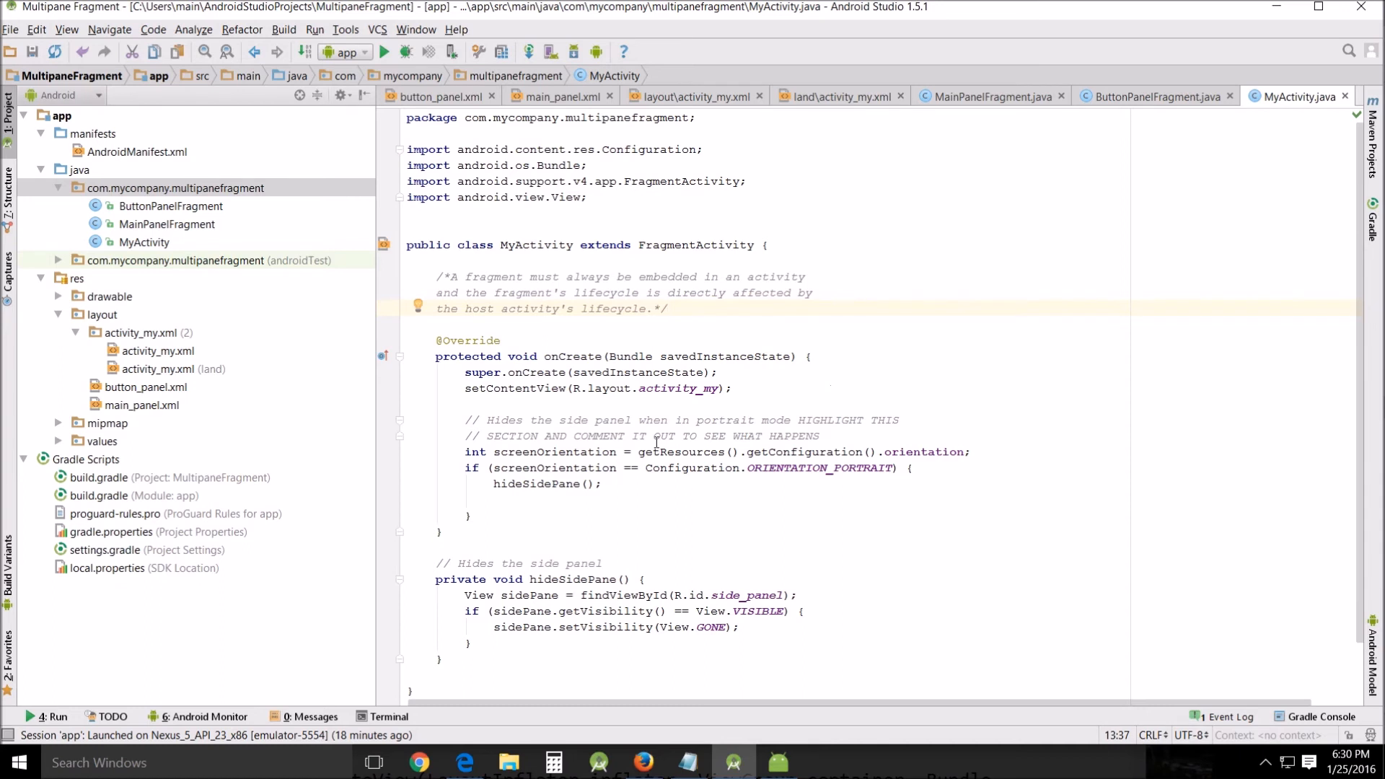
mouse_move(951, 174)
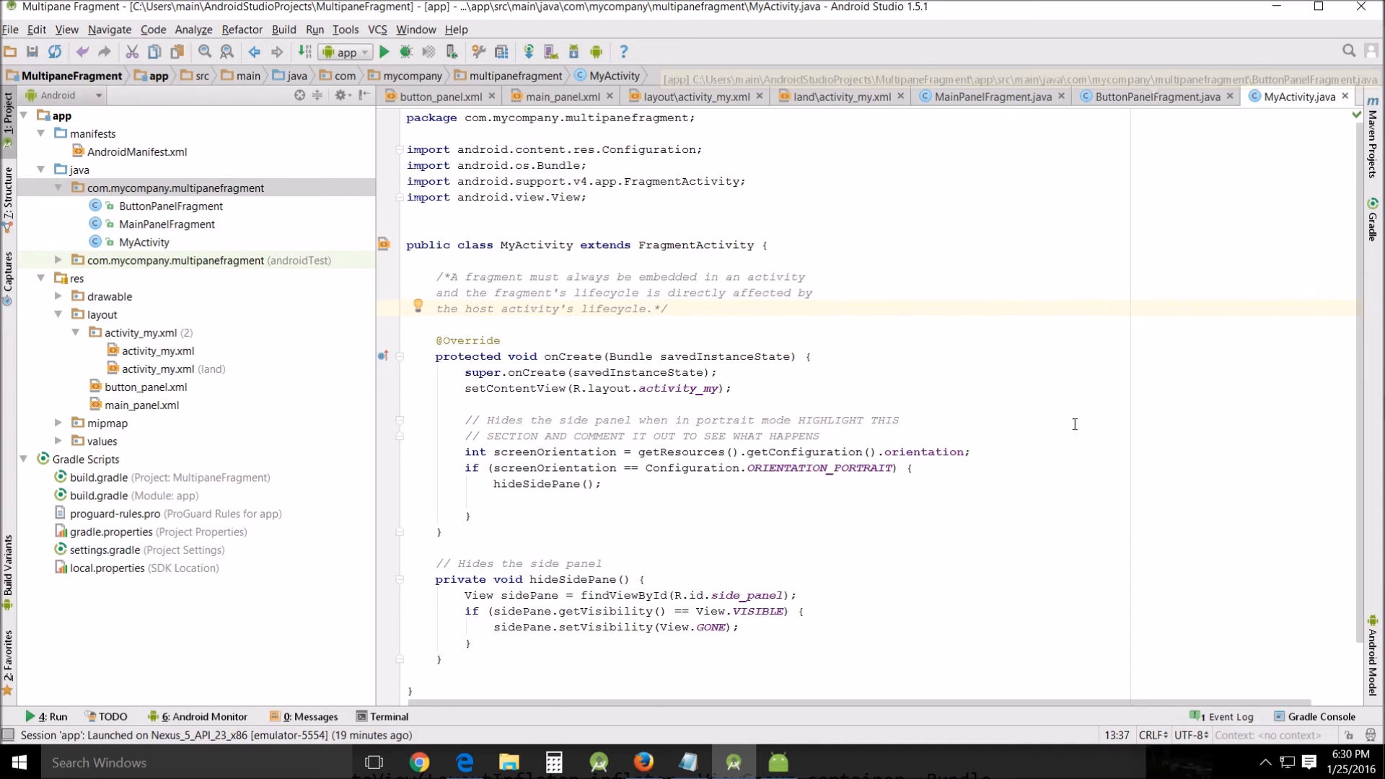
mouse_move(876, 342)
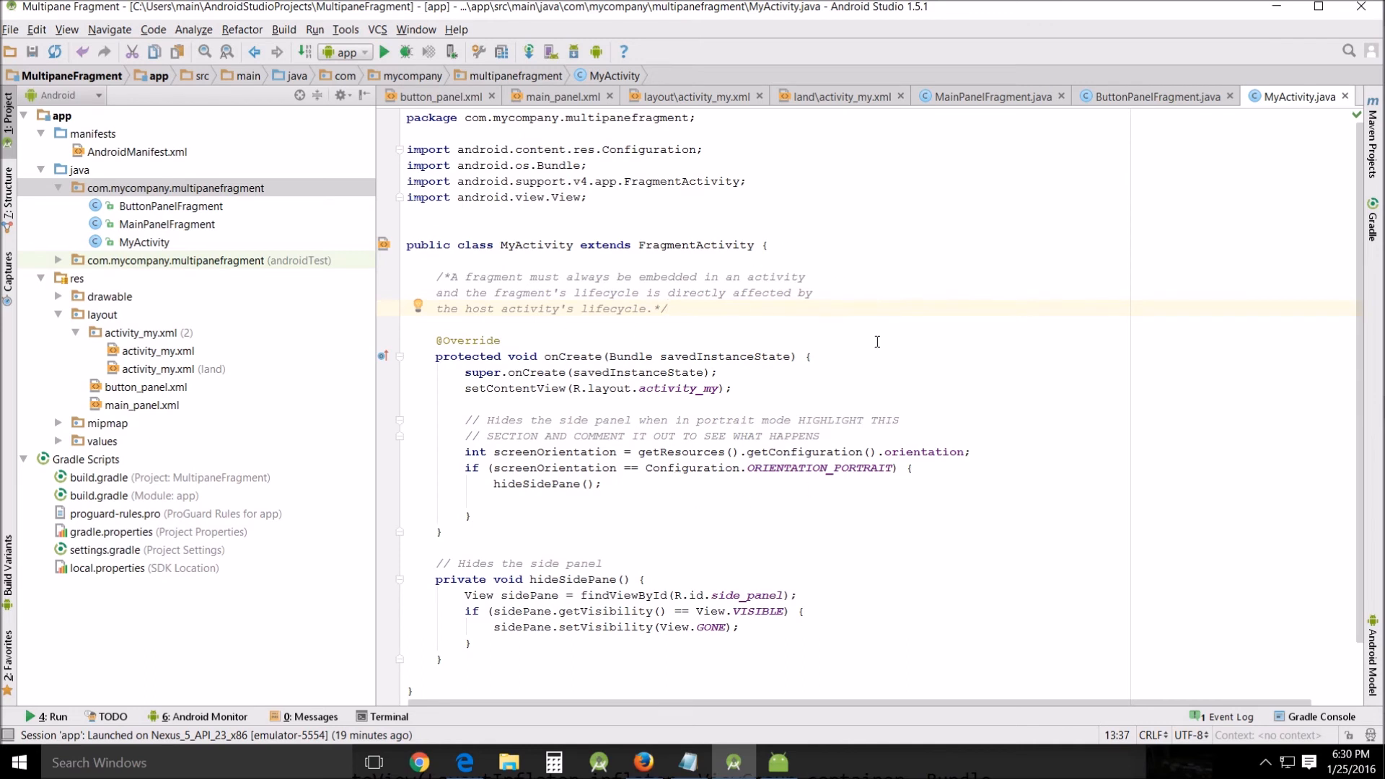
mouse_move(921, 337)
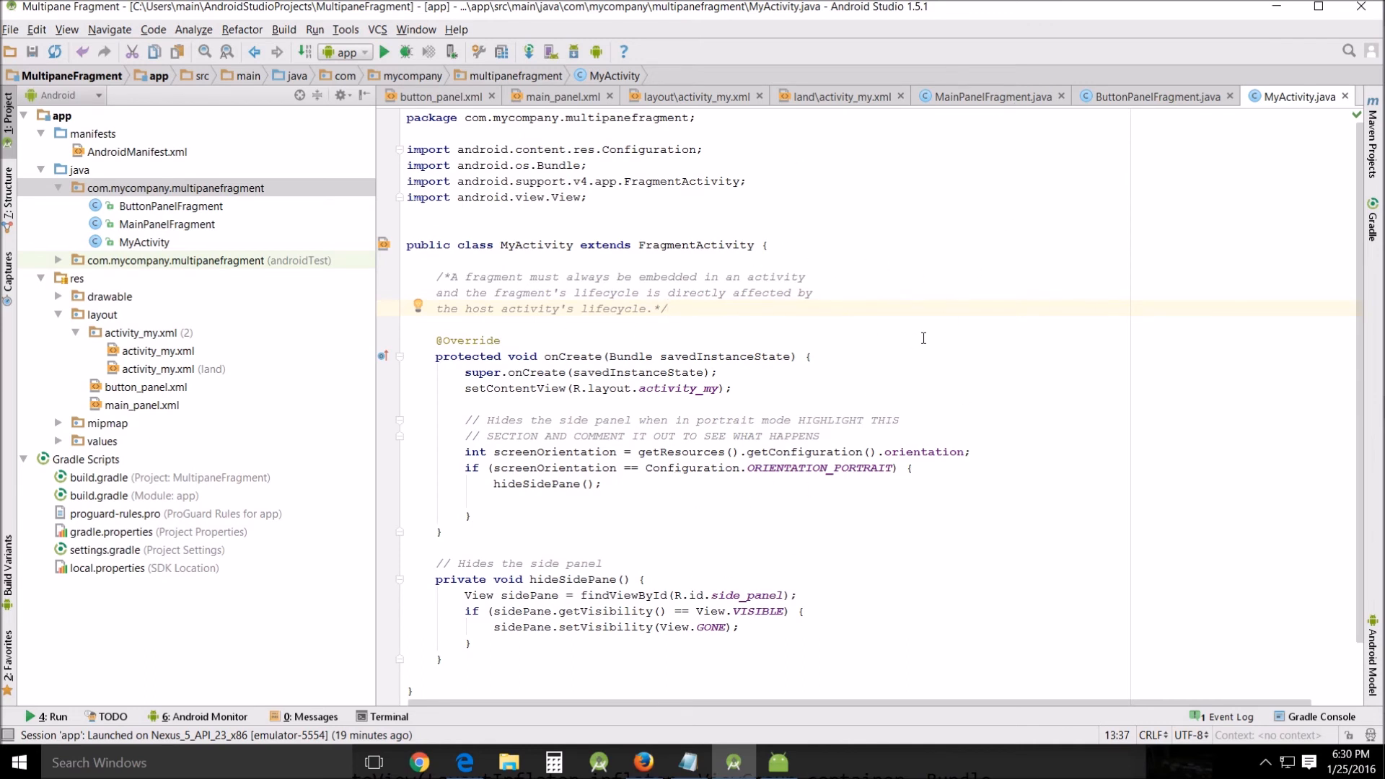
mouse_move(914, 300)
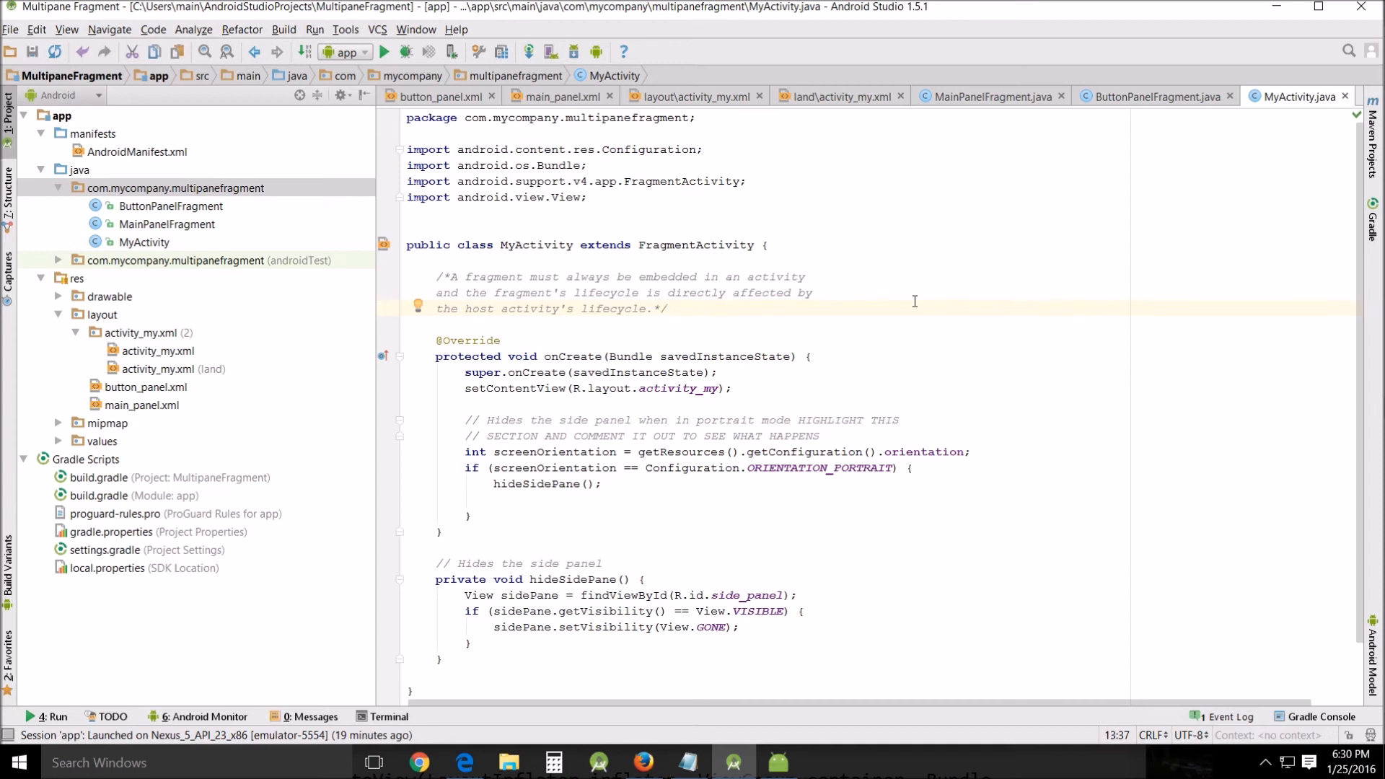
mouse_move(1012, 248)
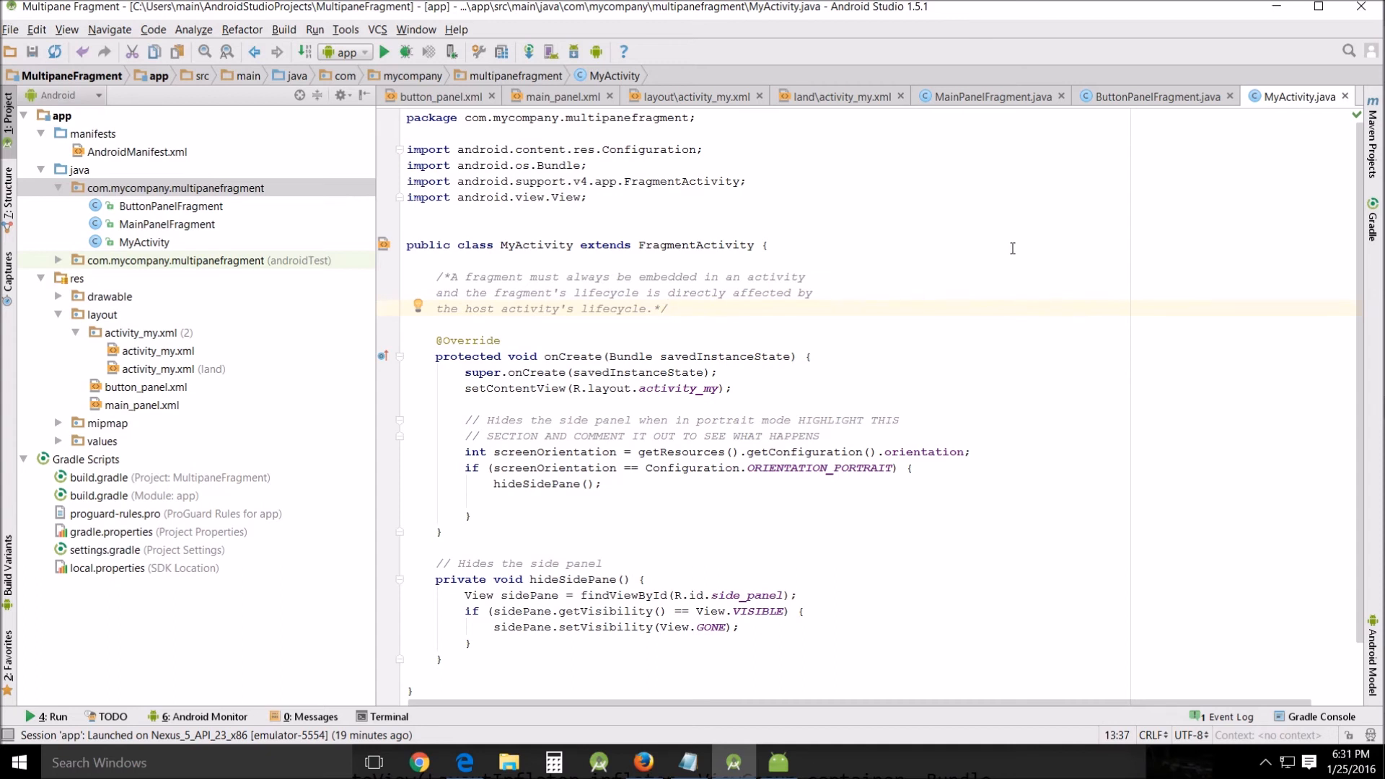
mouse_move(1022, 107)
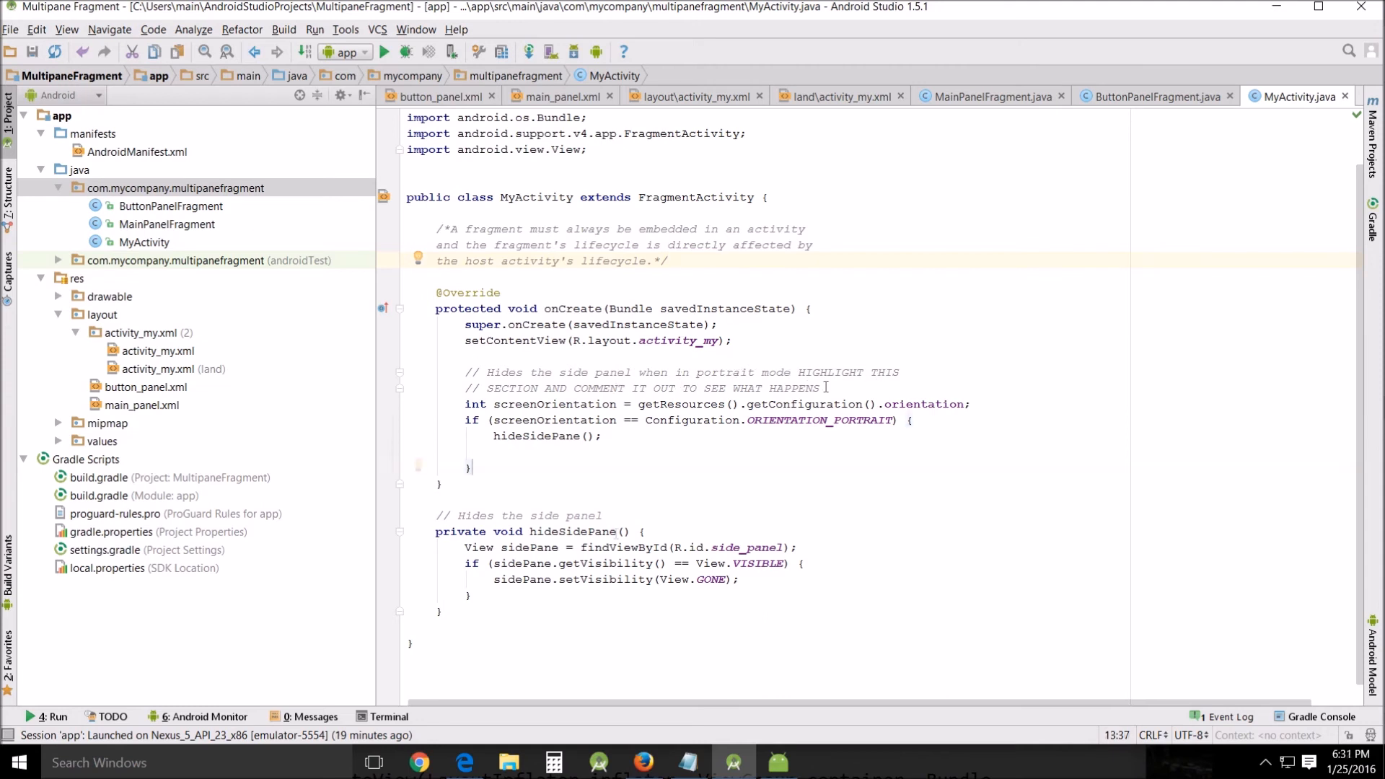
left_click(471, 467)
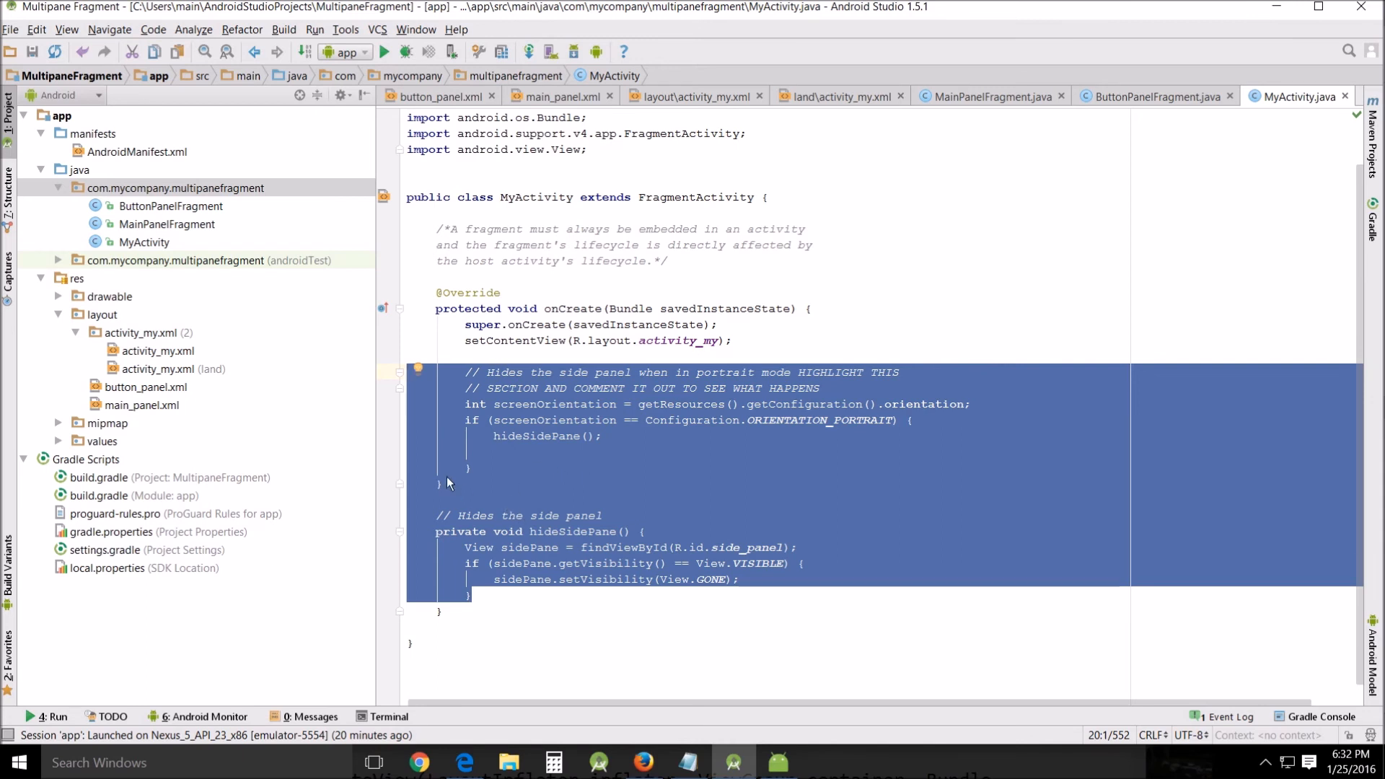
mouse_move(897, 441)
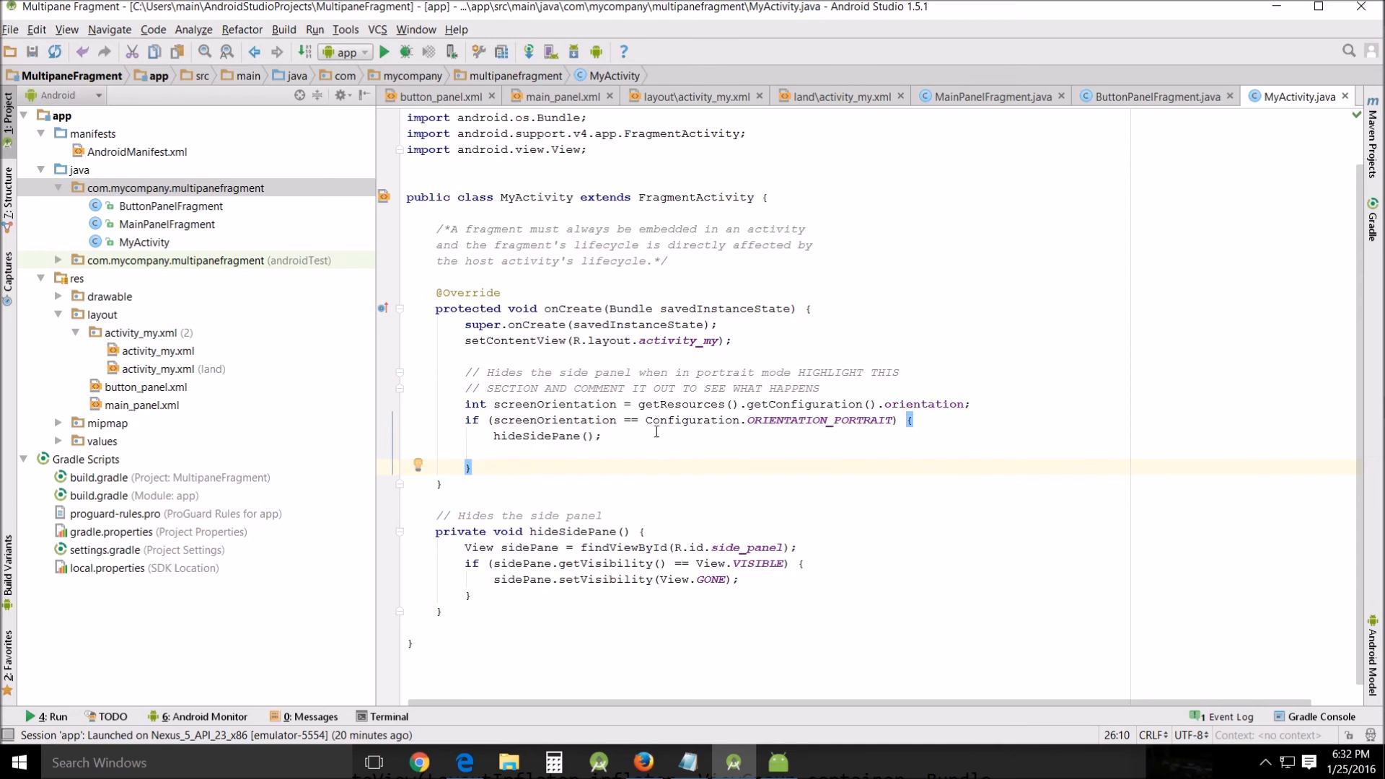
left_click(910, 420)
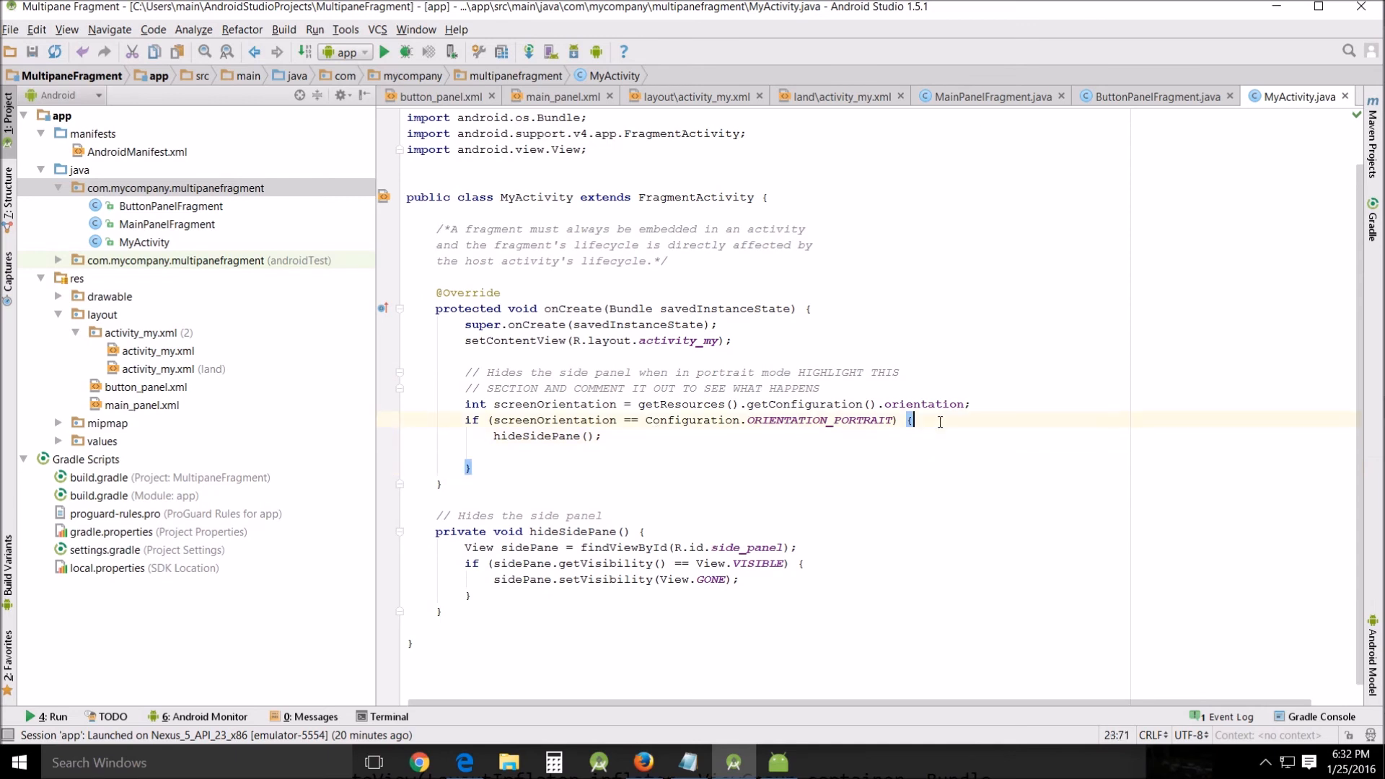
left_click(899, 372)
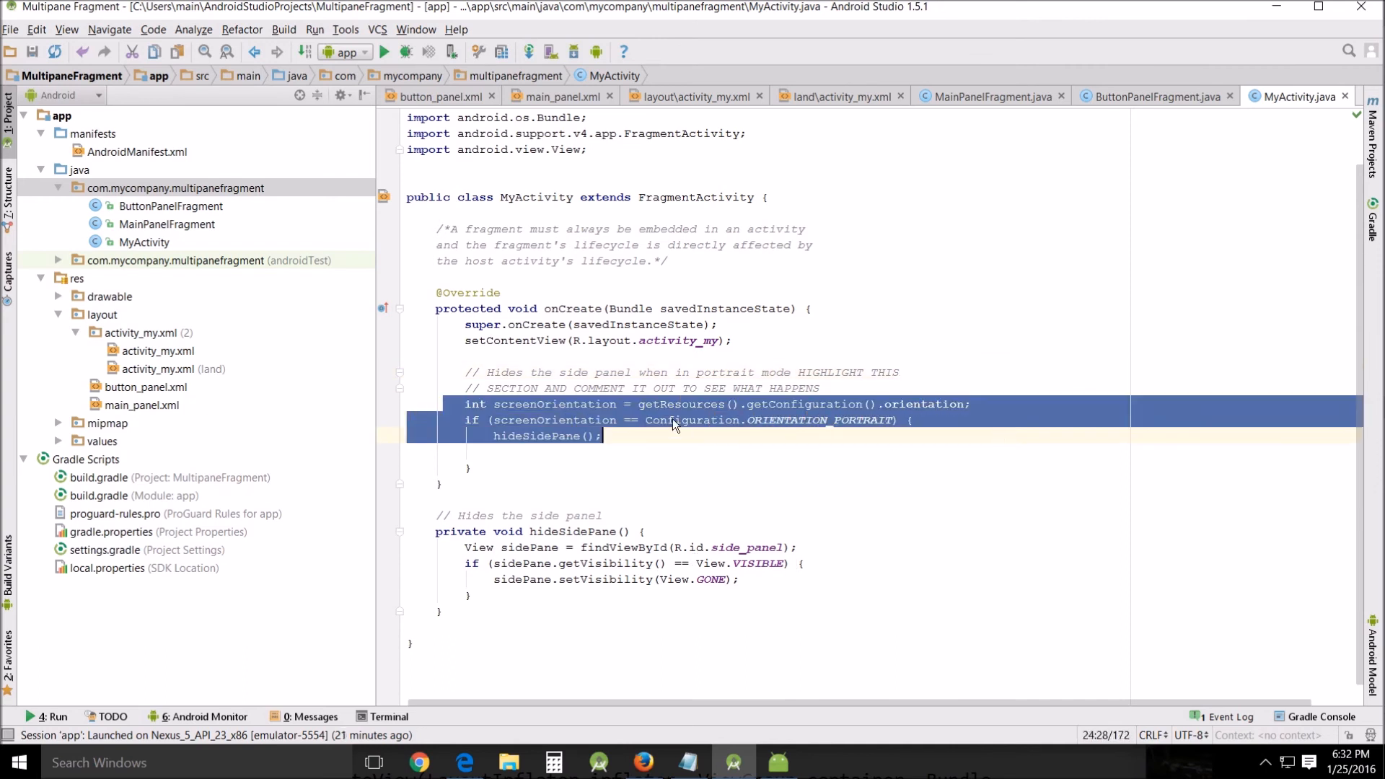
double_click(820, 420)
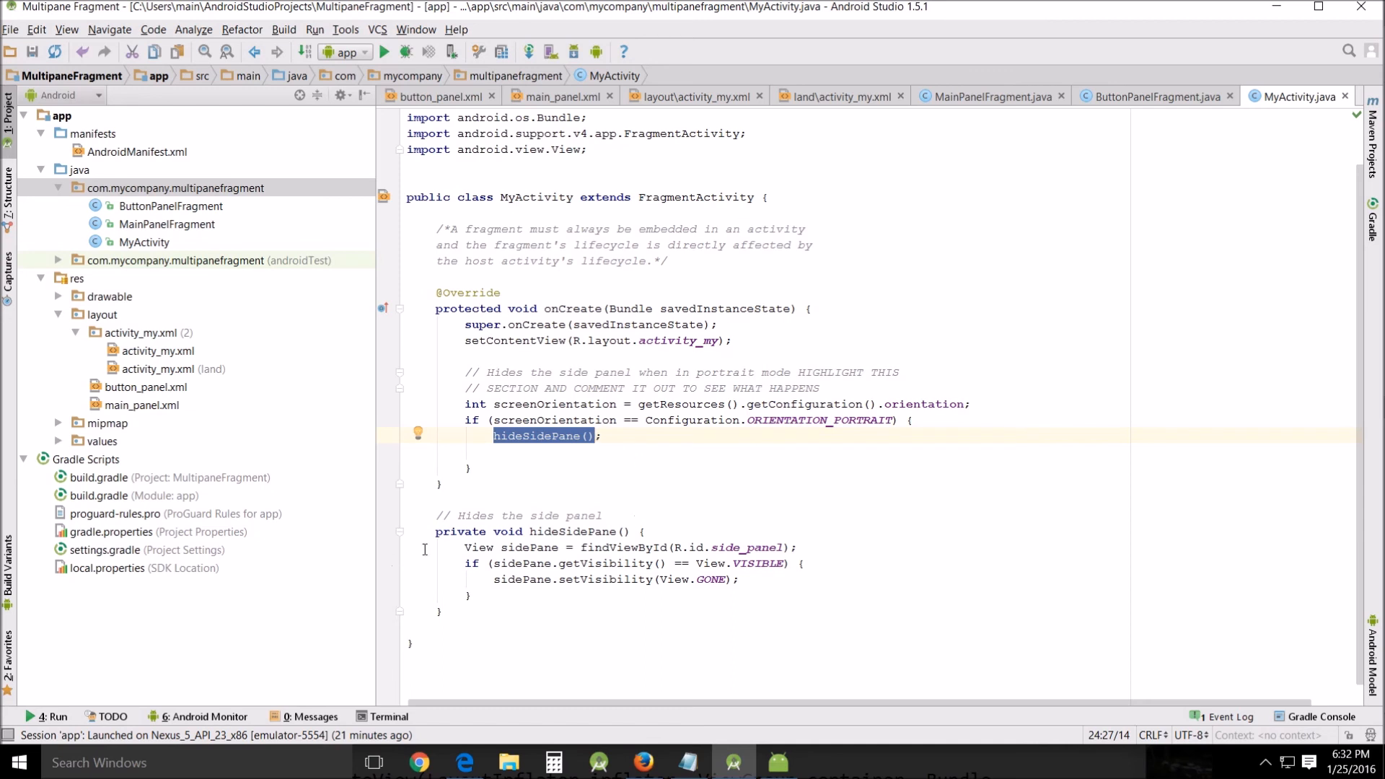
mouse_move(798, 413)
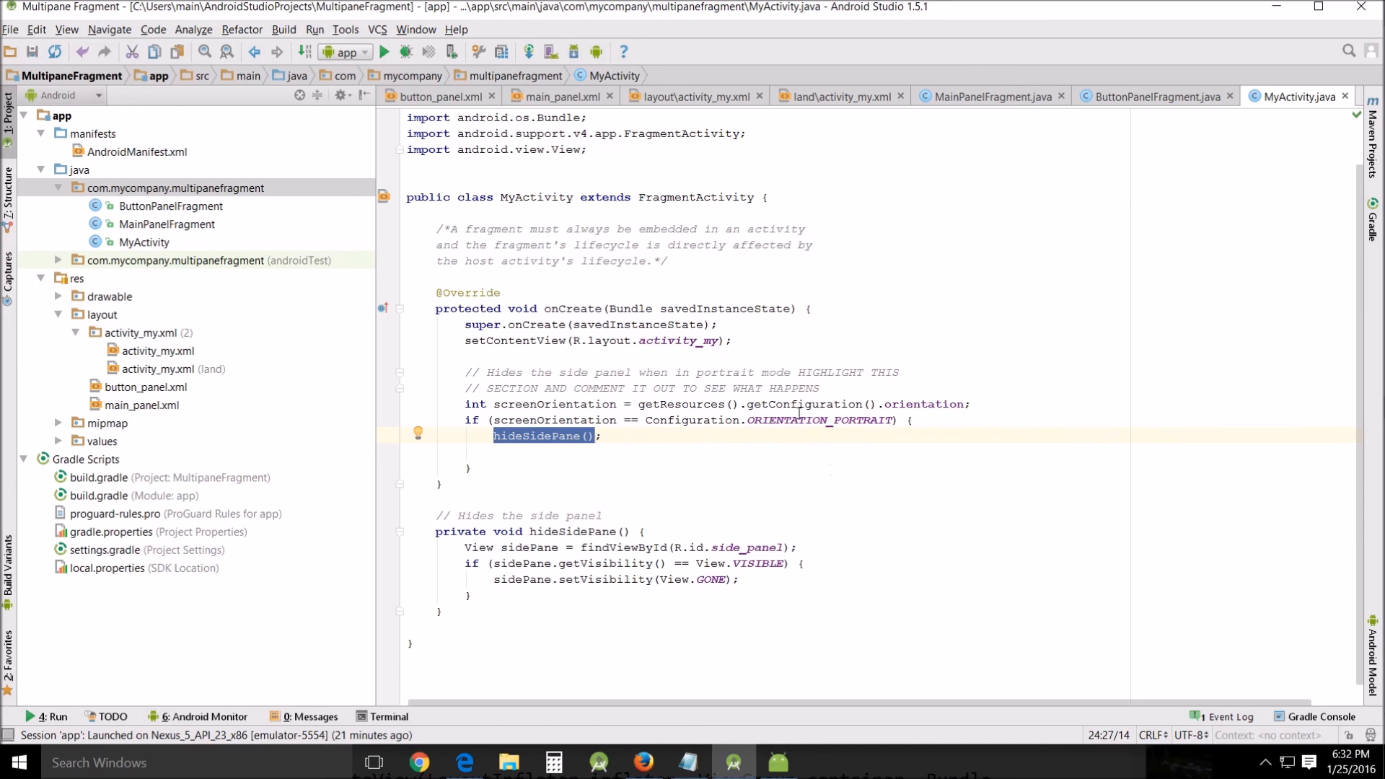
double_click(819, 419)
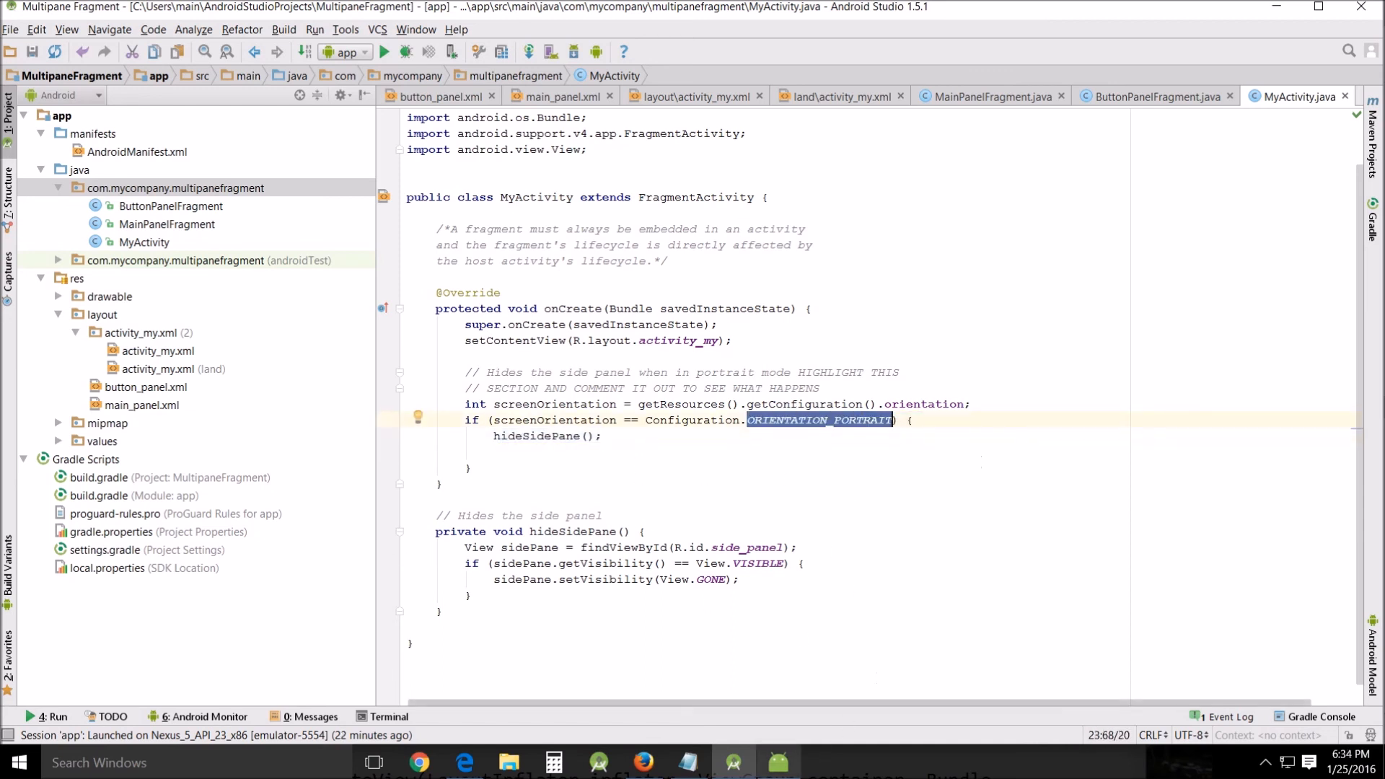
mouse_move(779, 762)
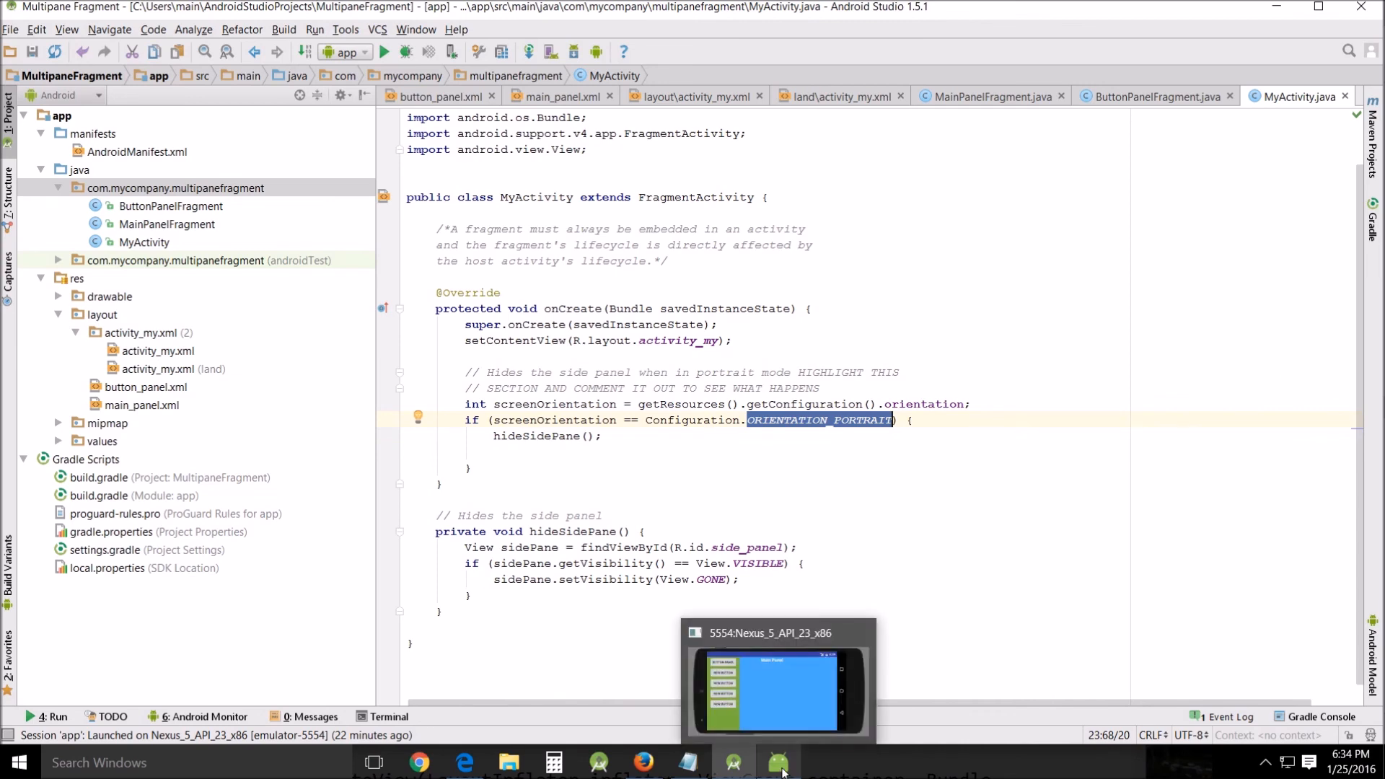
Step: Bring the Nexus 5 emulator to the front, showing the app in portrait with only the Main Panel
left_click(778, 689)
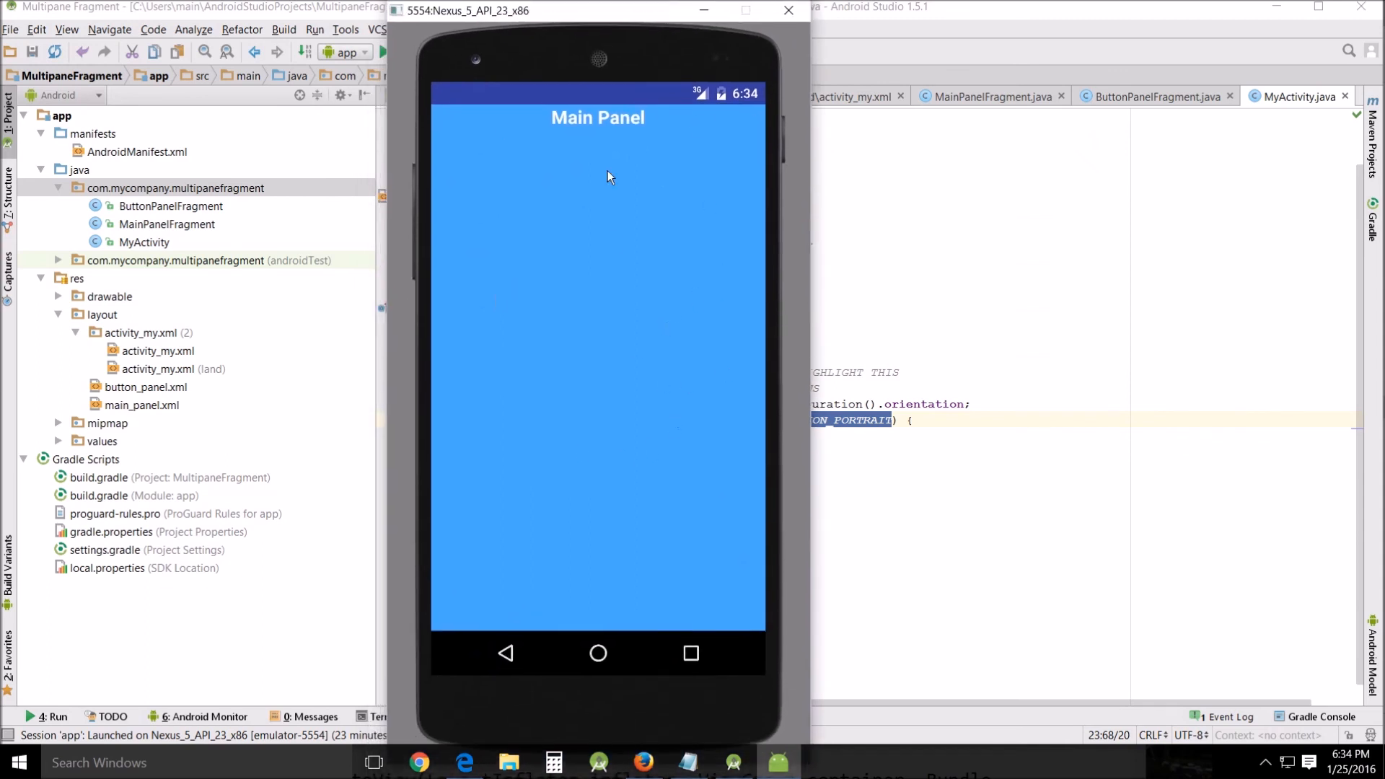
mouse_move(618, 128)
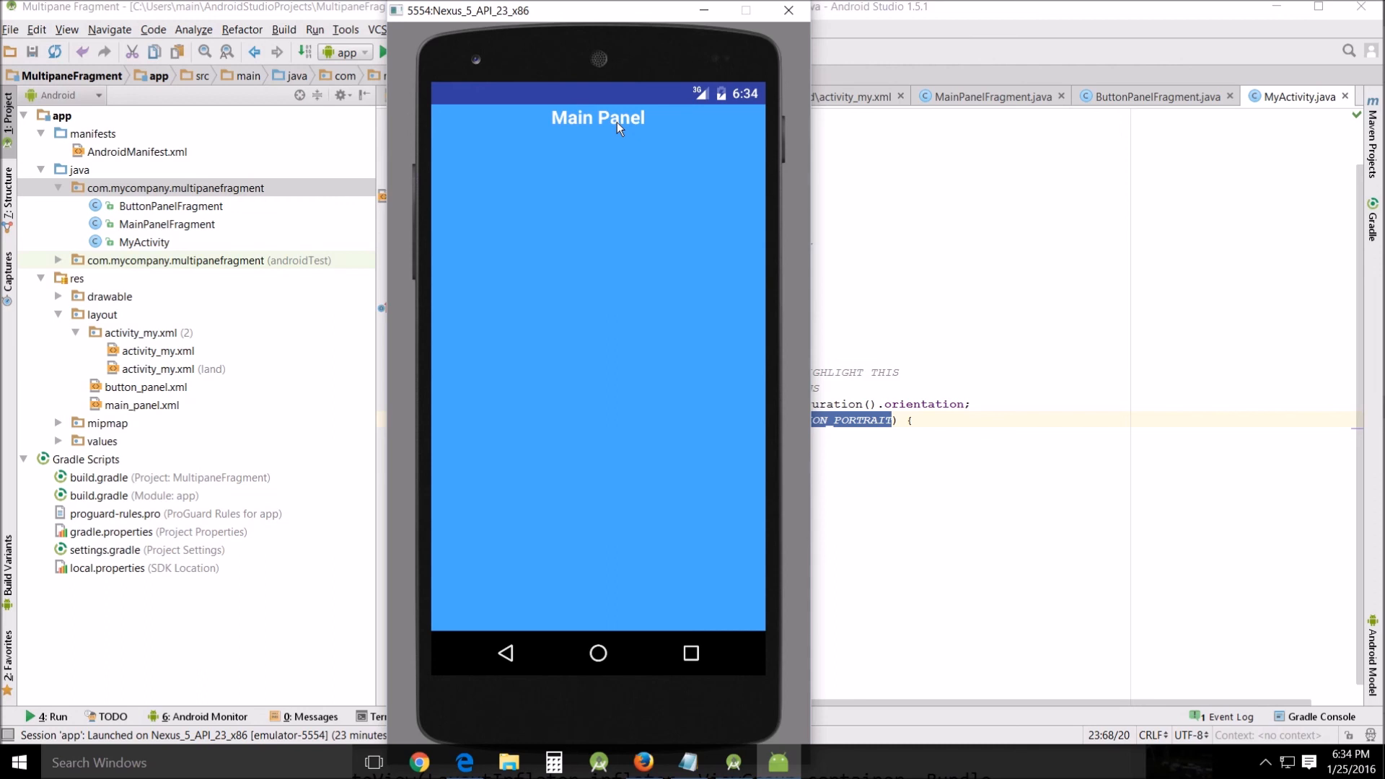
mouse_move(785, 241)
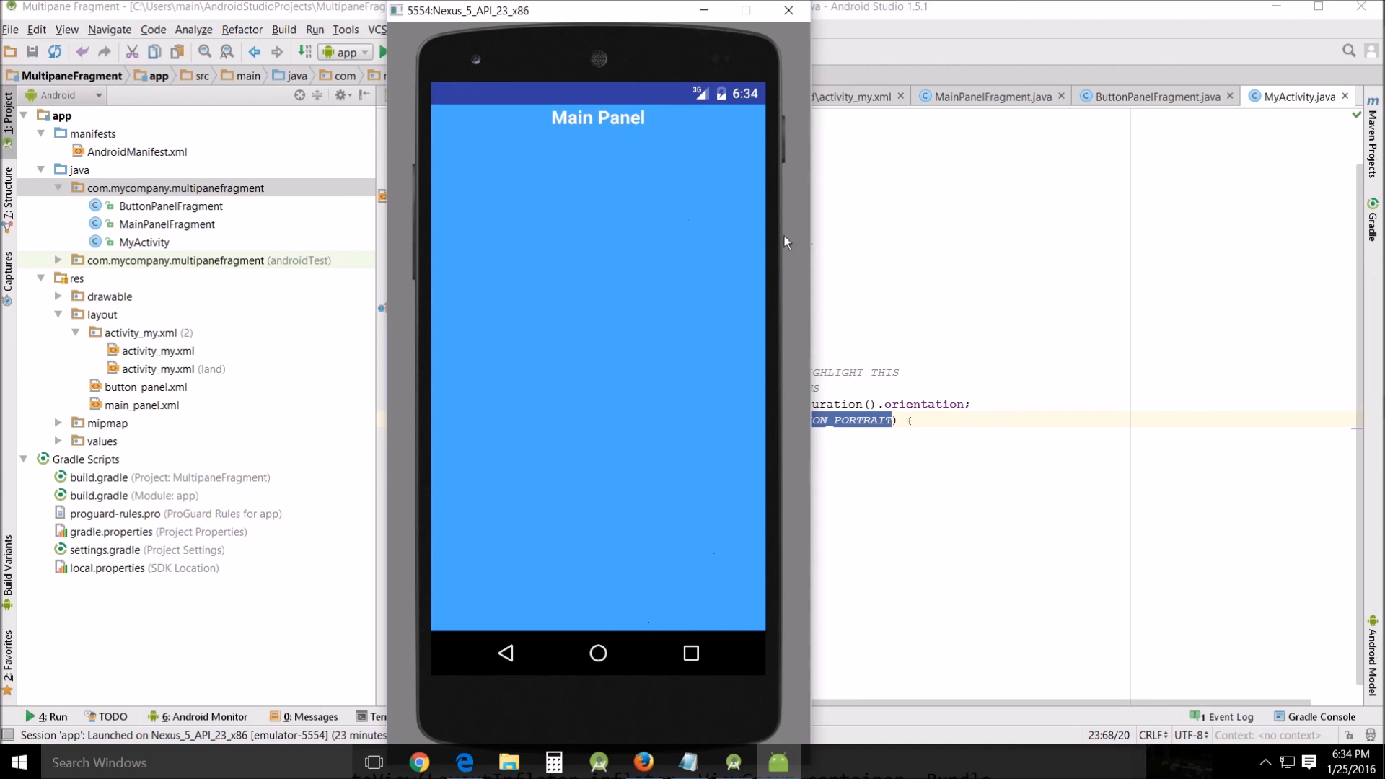
mouse_move(601, 181)
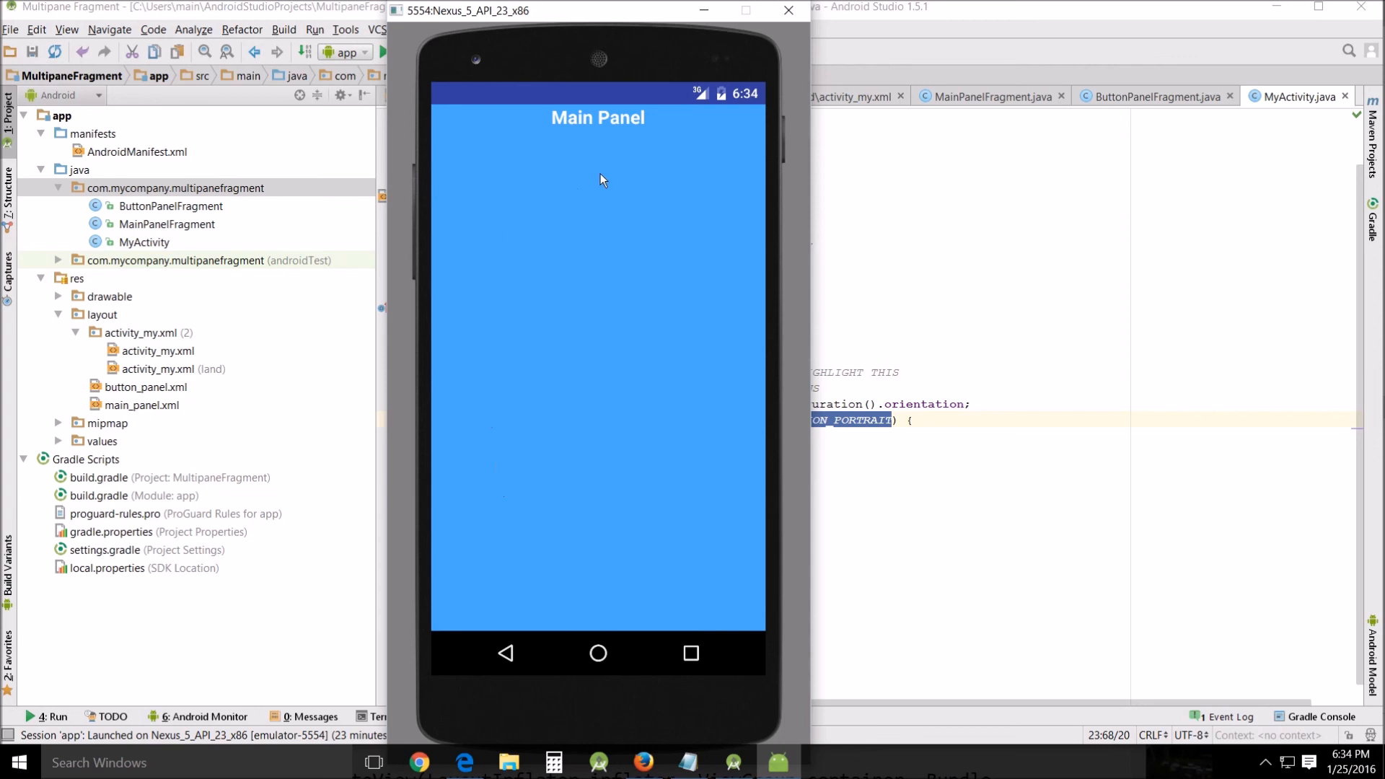
mouse_move(475, 118)
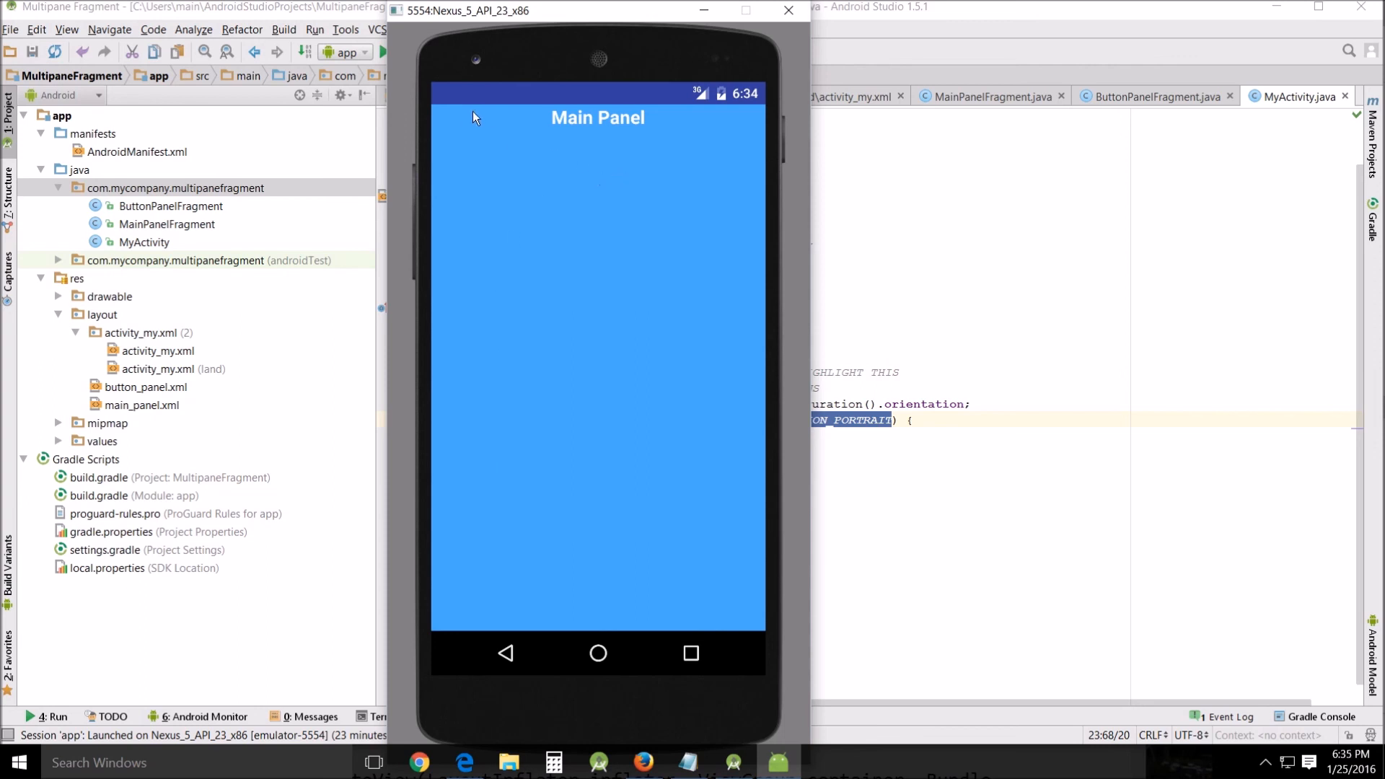
mouse_move(598, 108)
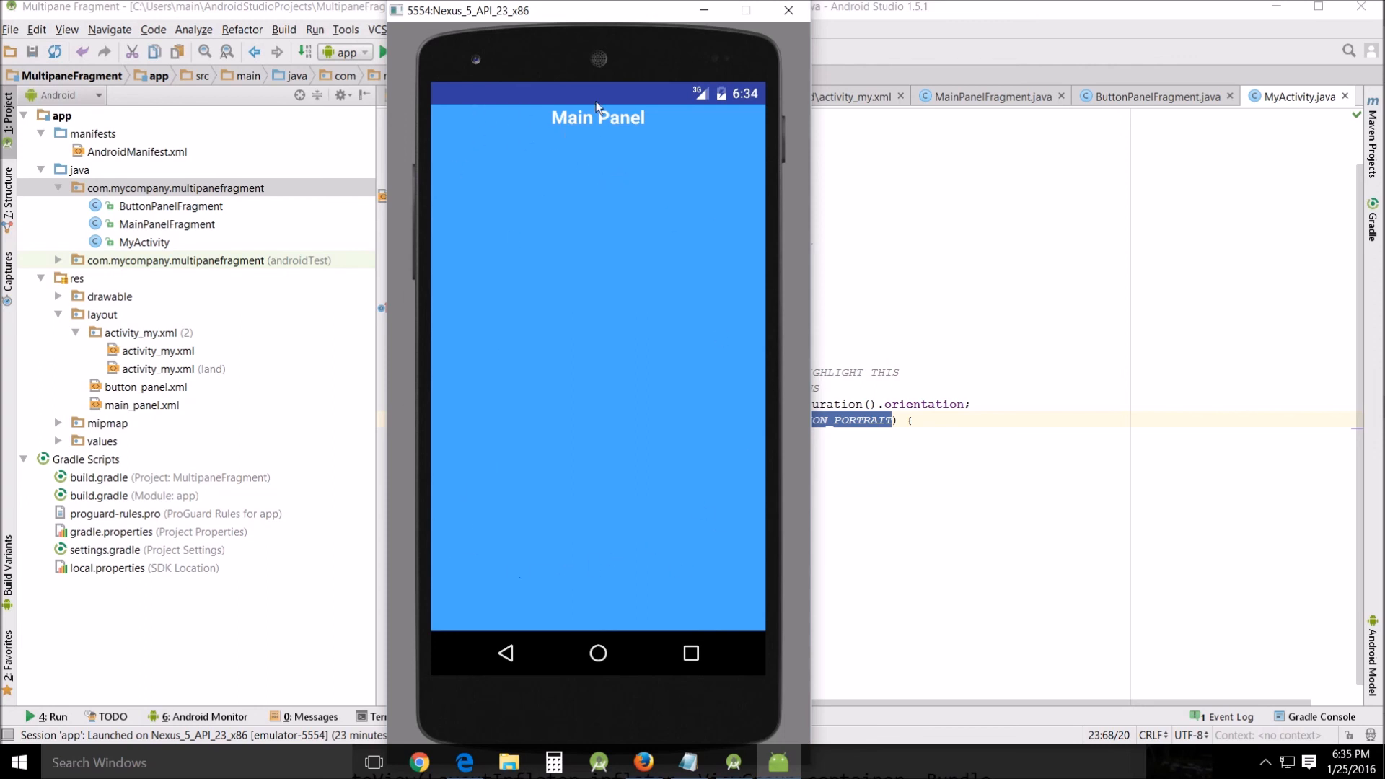
mouse_move(541, 388)
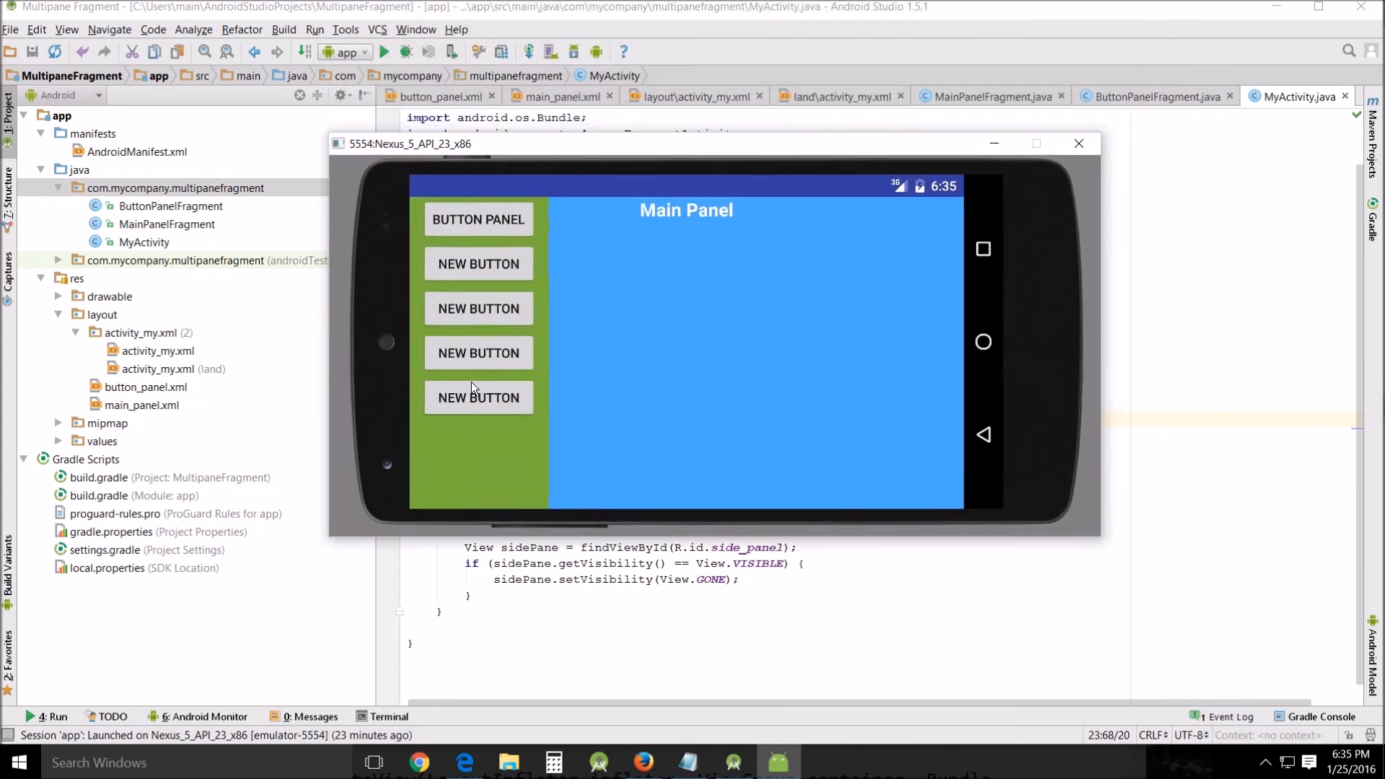
mouse_move(769, 350)
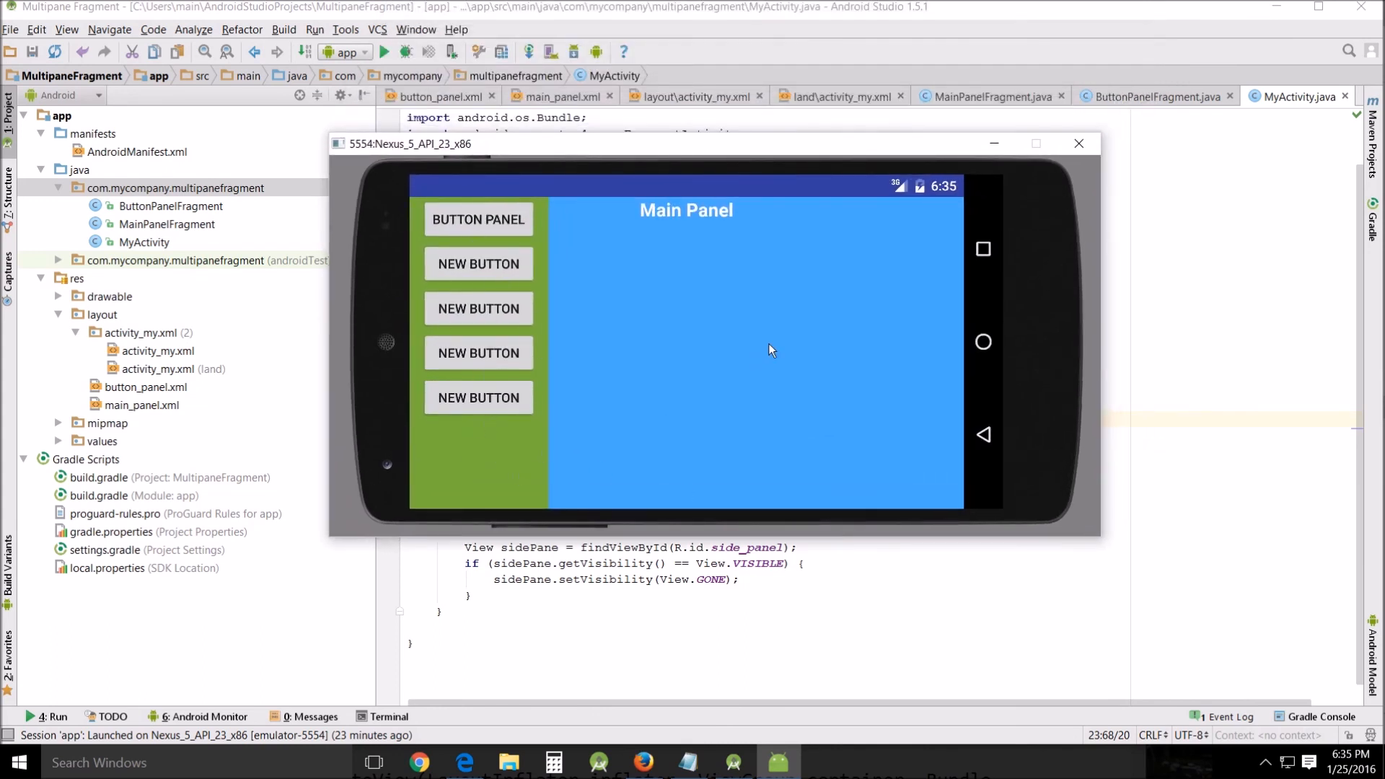
mouse_move(806, 311)
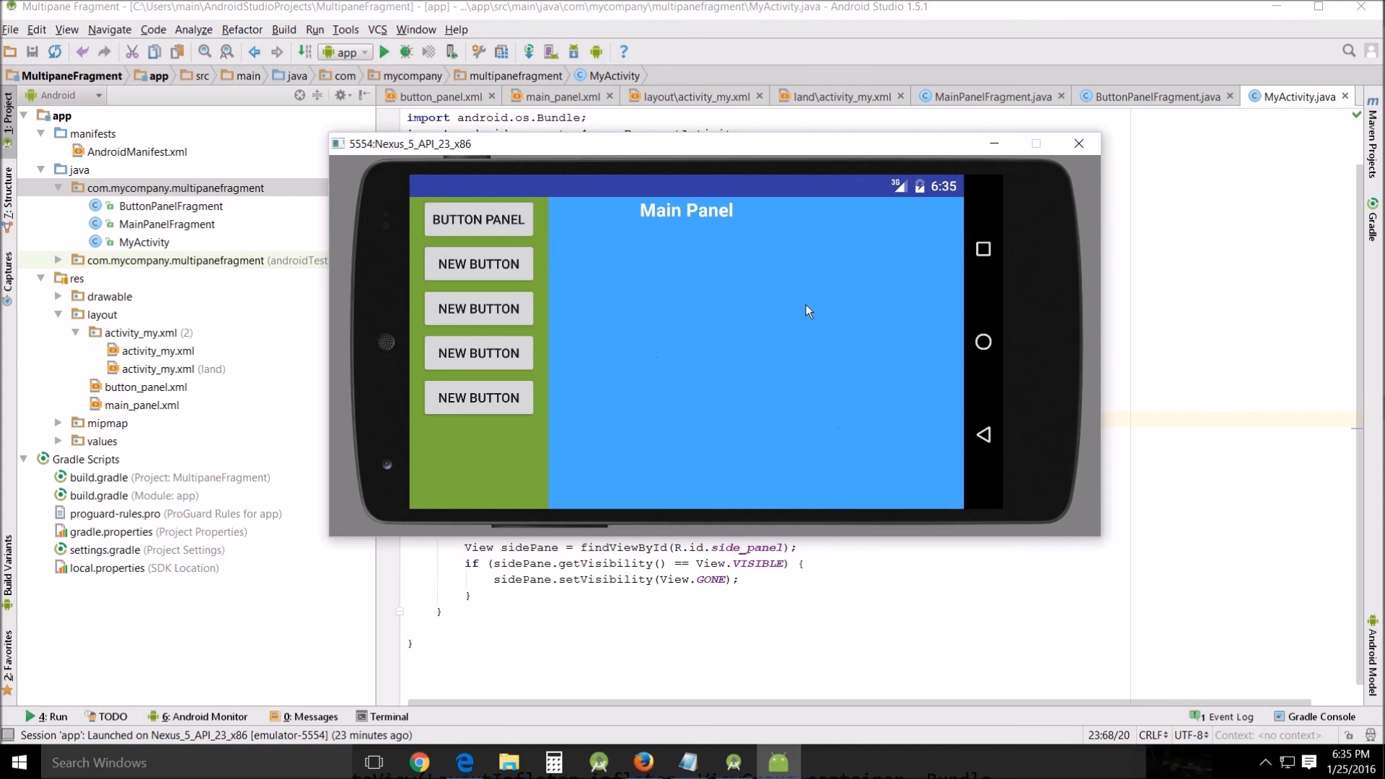
mouse_move(450, 217)
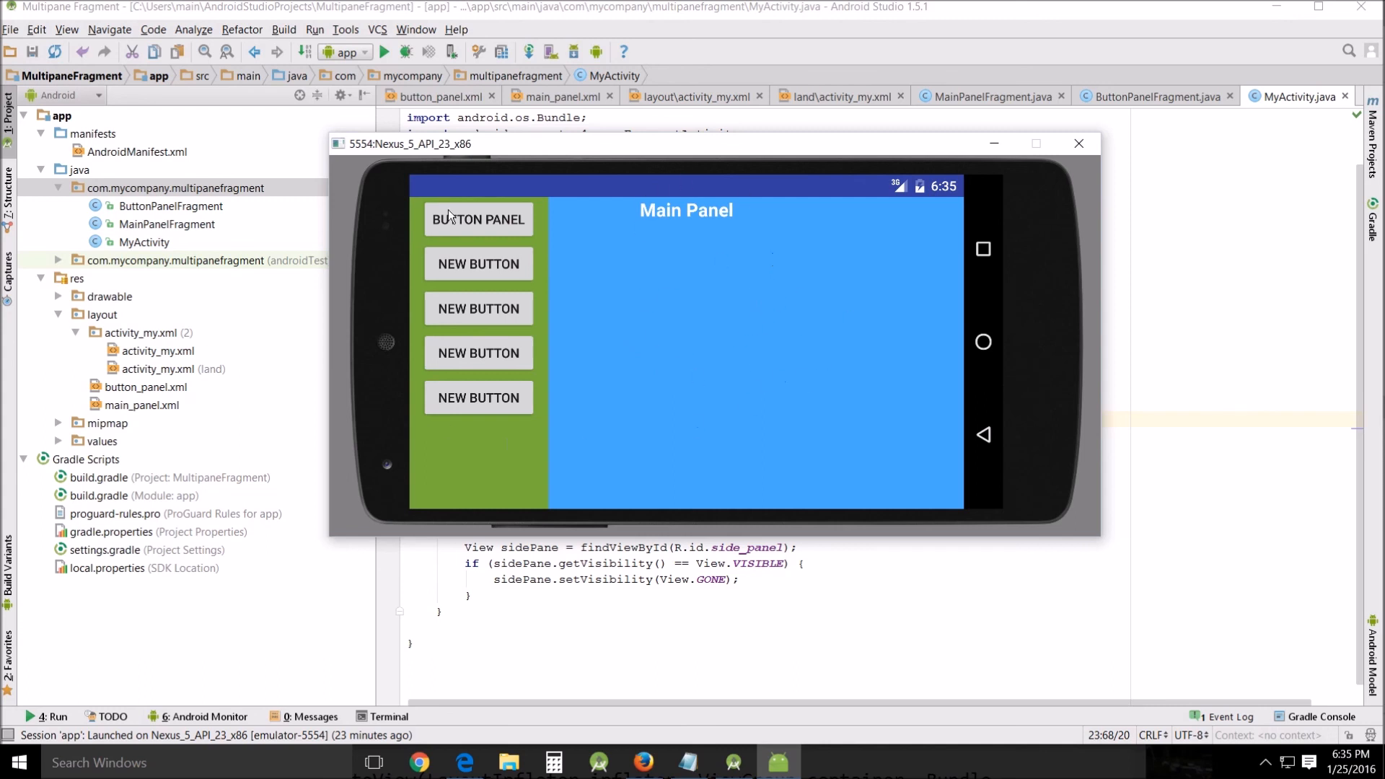
mouse_move(376, 399)
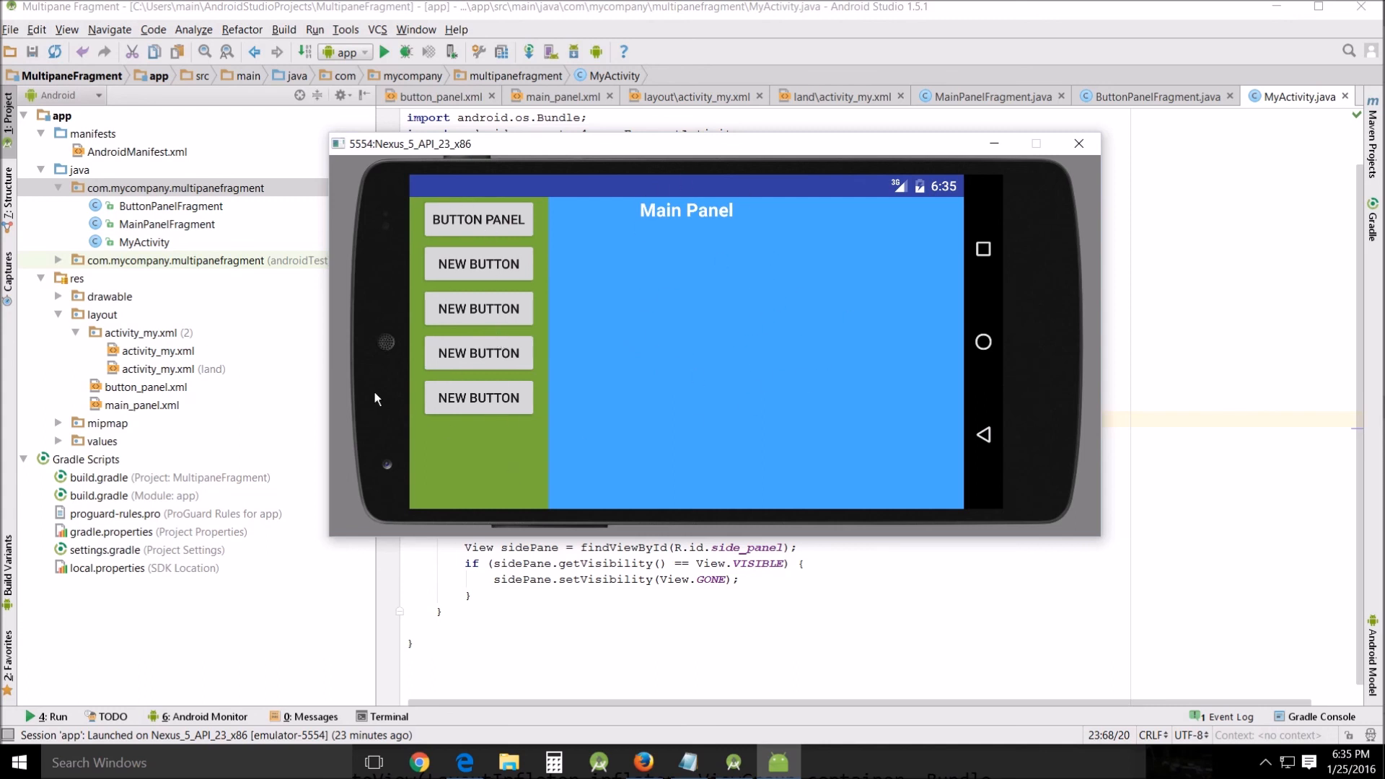
mouse_move(883, 345)
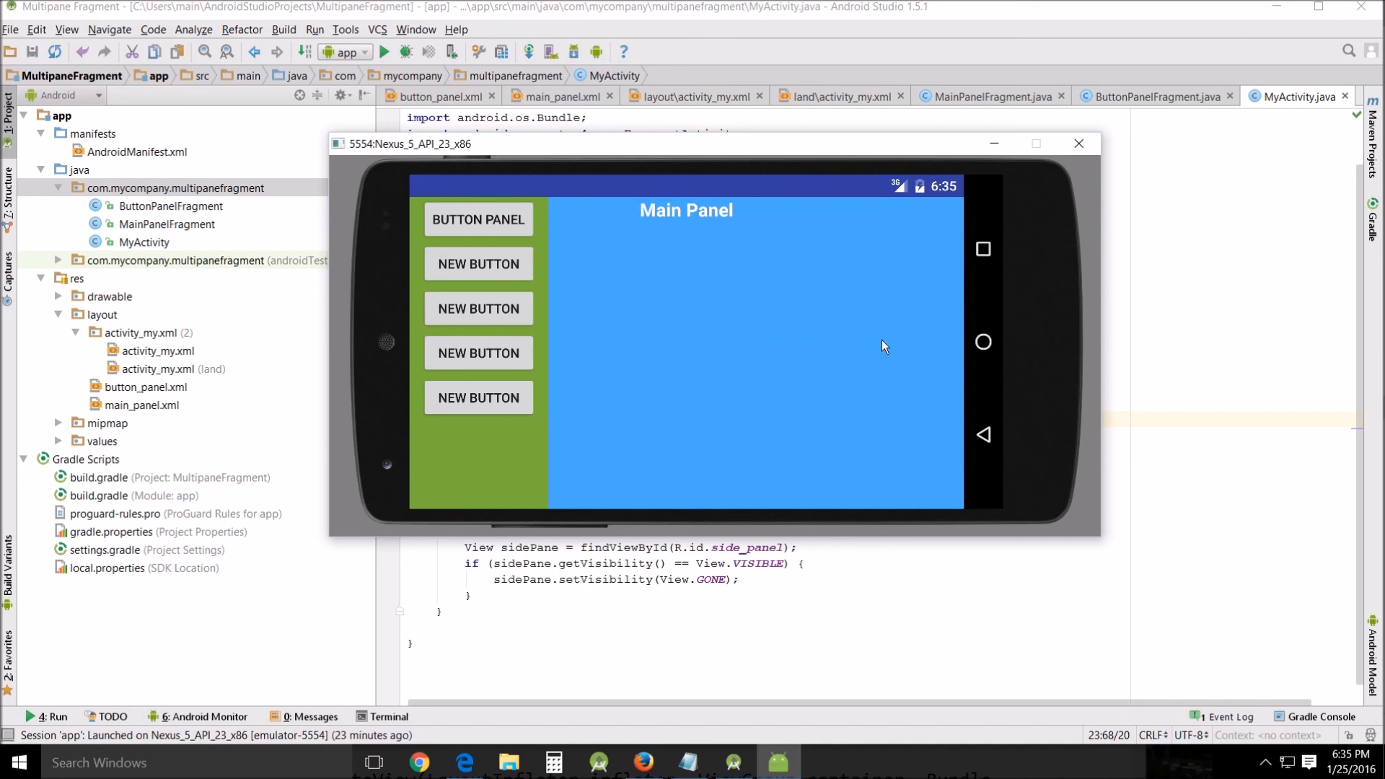